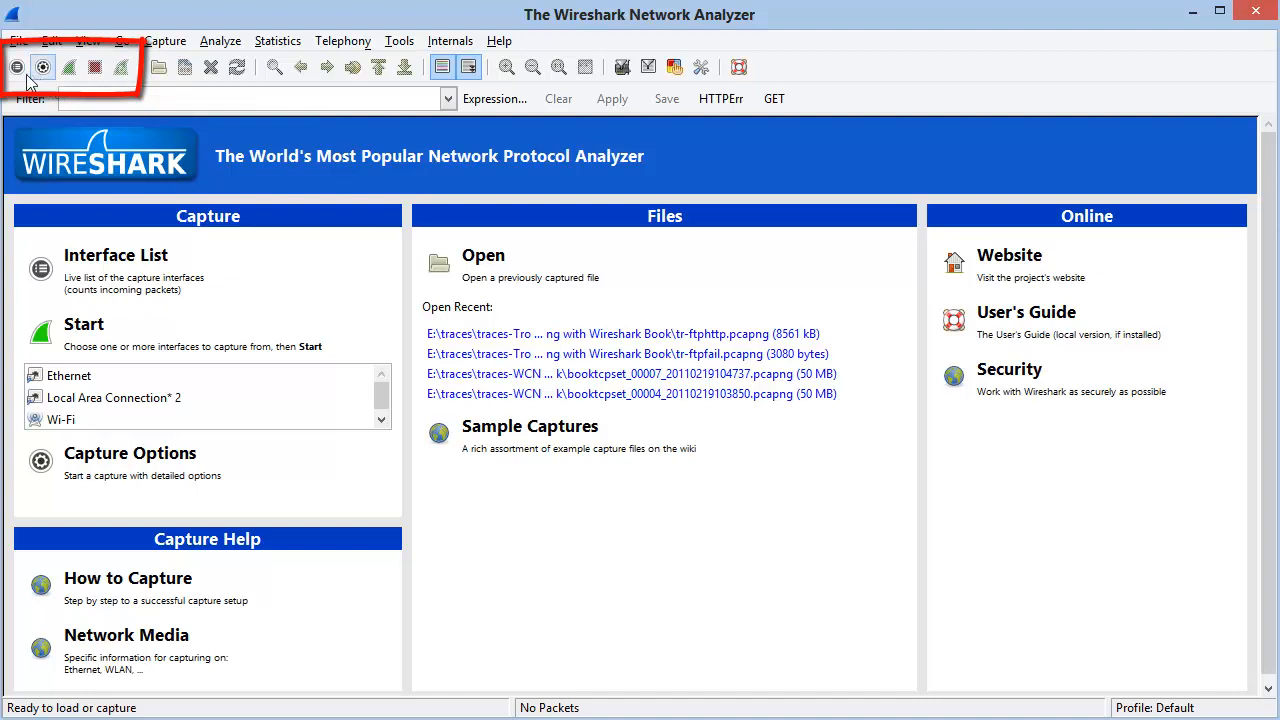
mouse_move(16, 68)
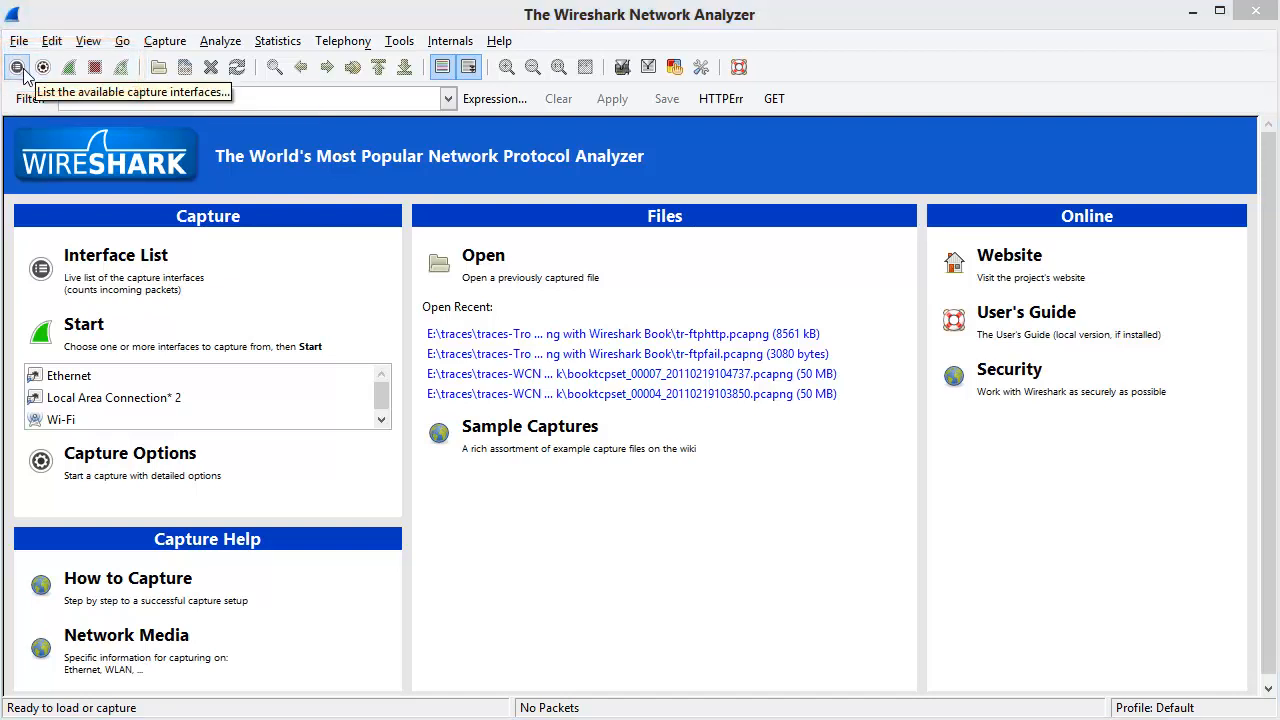
- Show the capture interfaces list and tick Ethernet so its packet count starts climbing
left_click(16, 66)
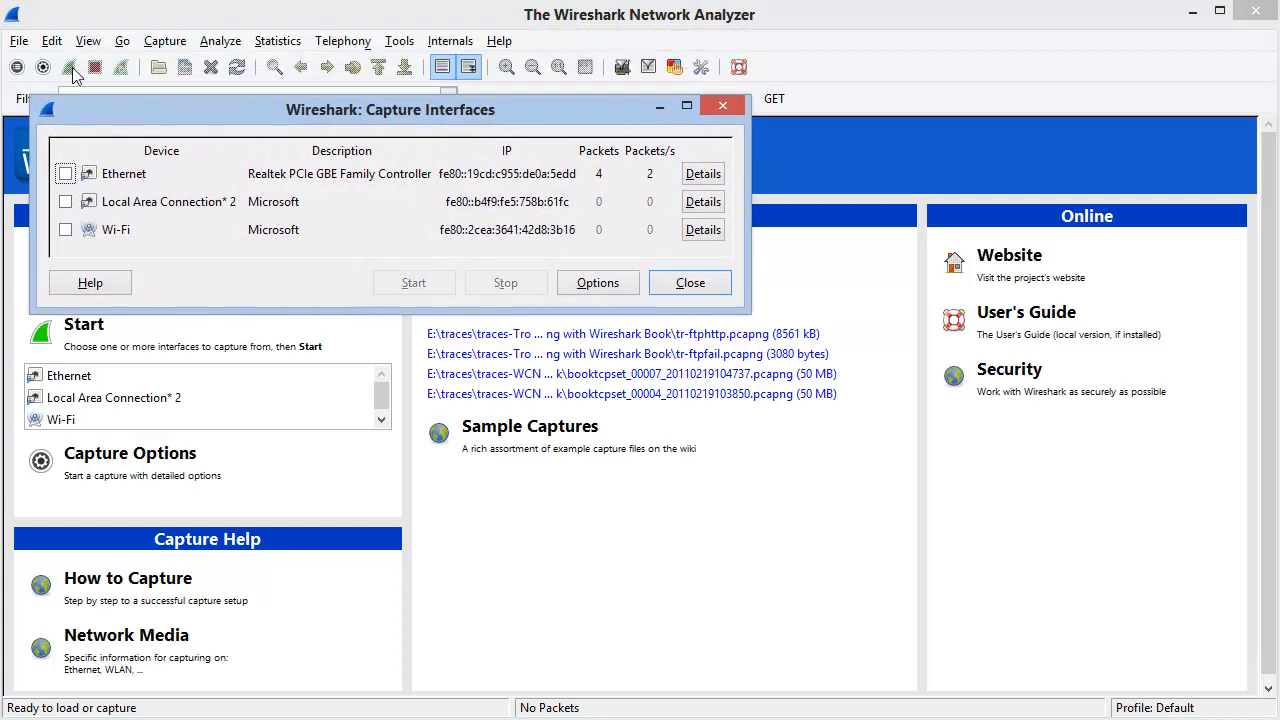
mouse_move(70, 68)
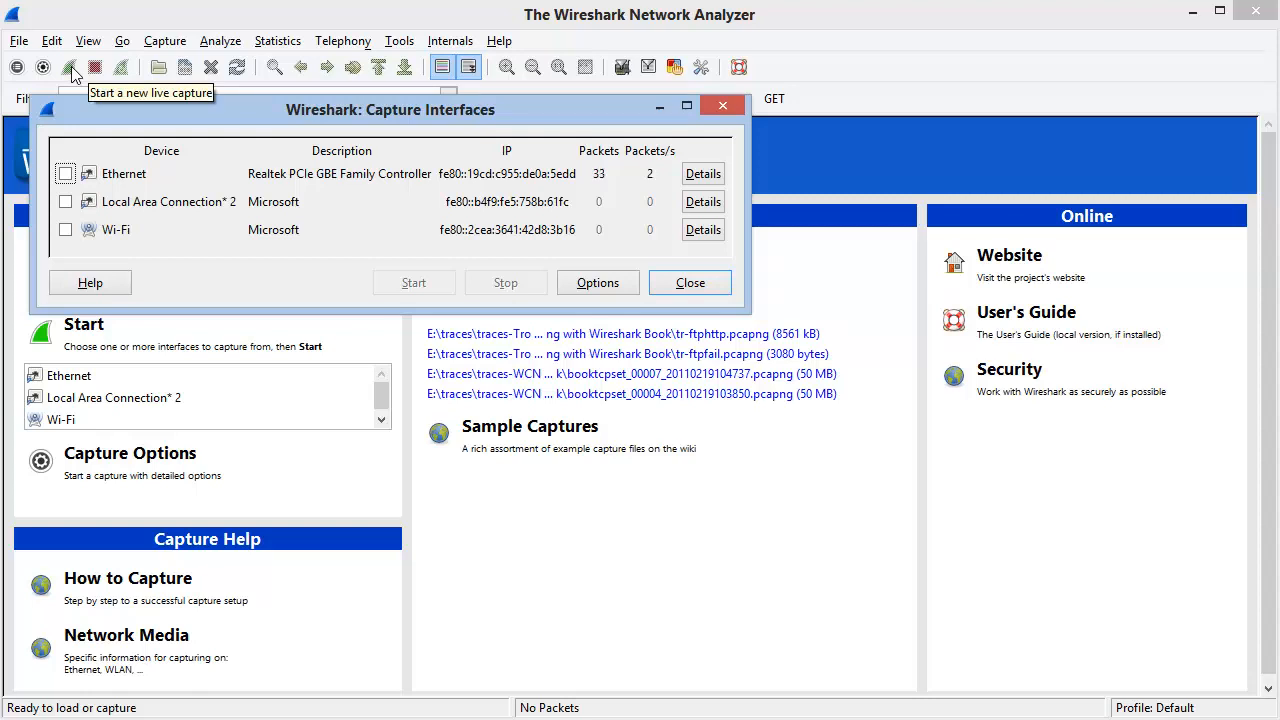
mouse_move(24, 178)
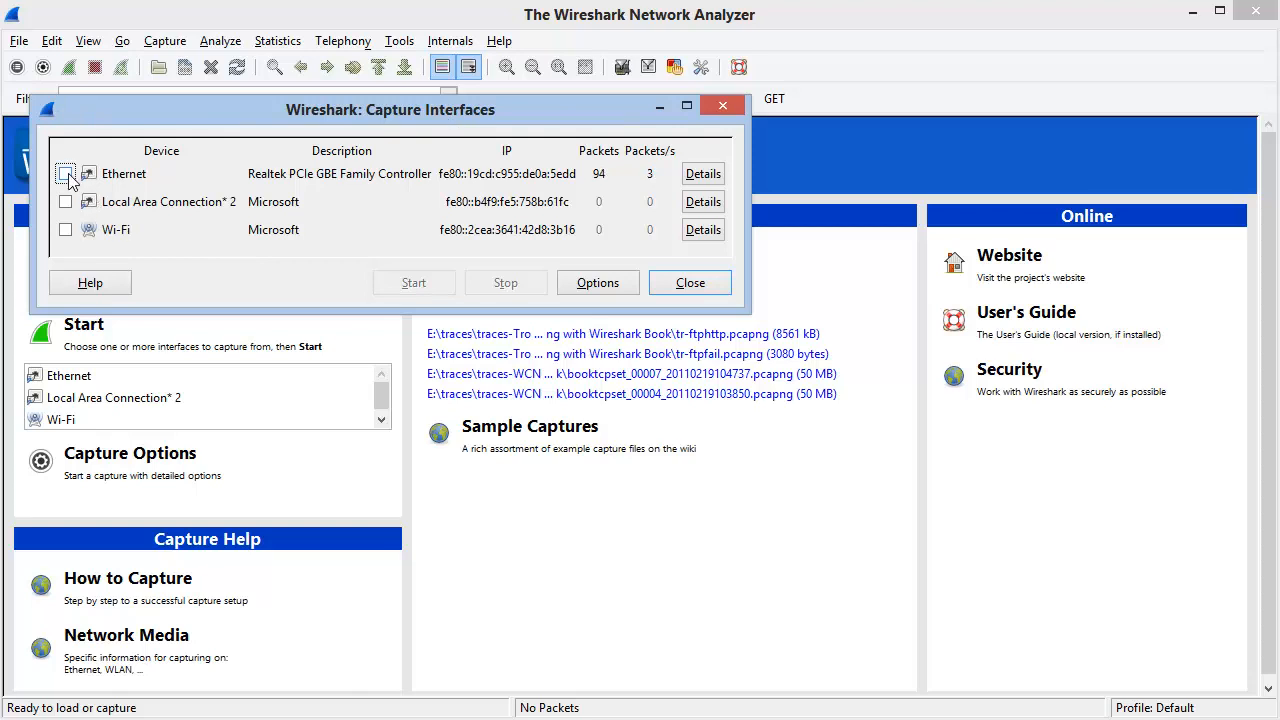
left_click(64, 172)
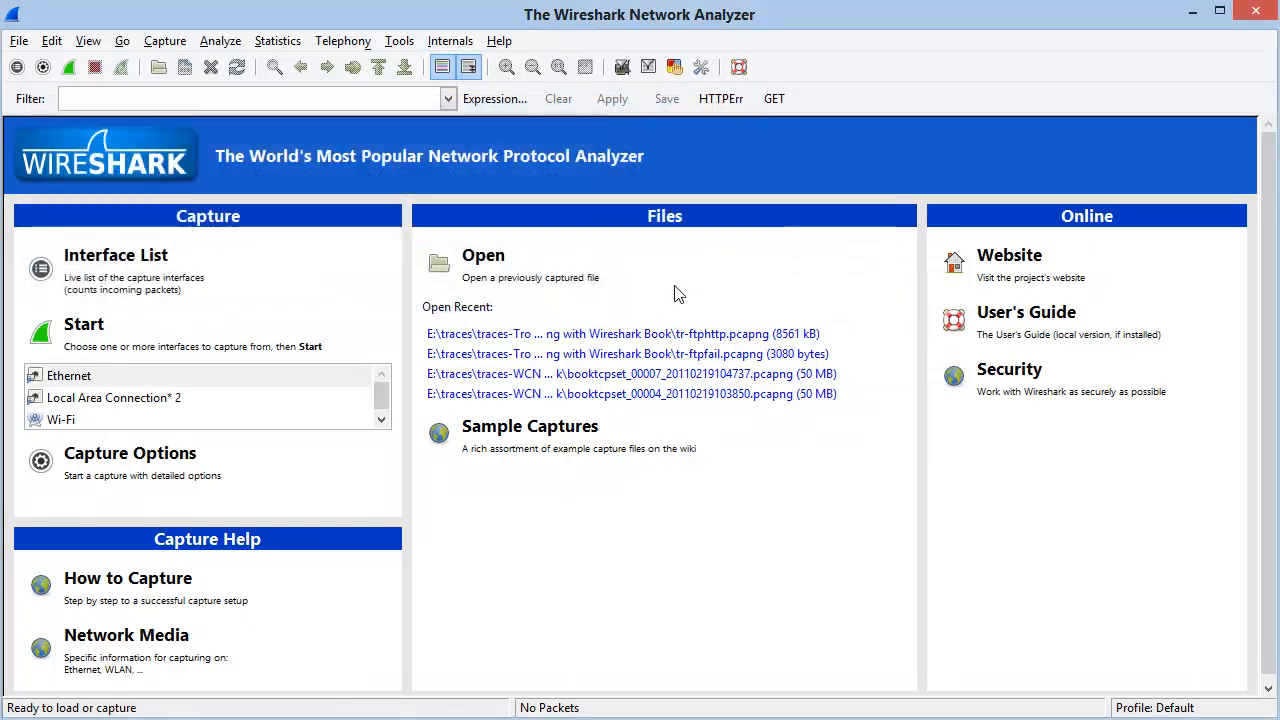
mouse_move(44, 120)
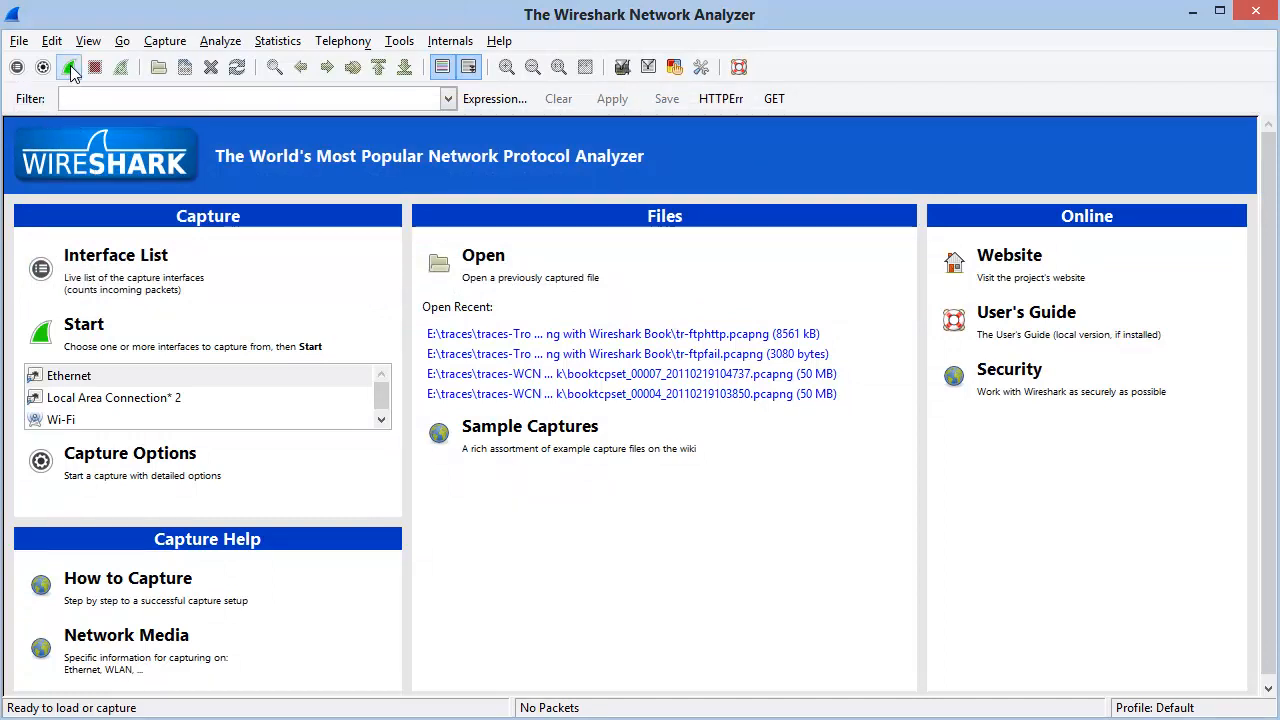
mouse_move(70, 68)
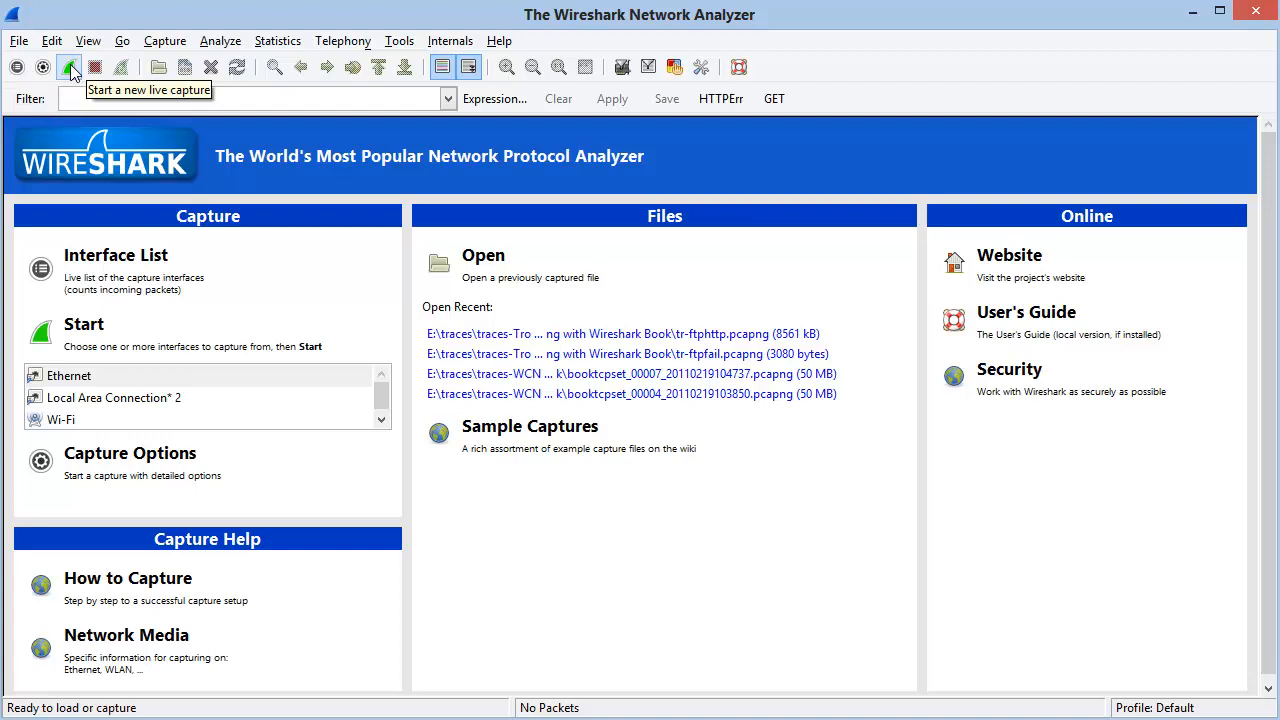
mouse_move(30, 100)
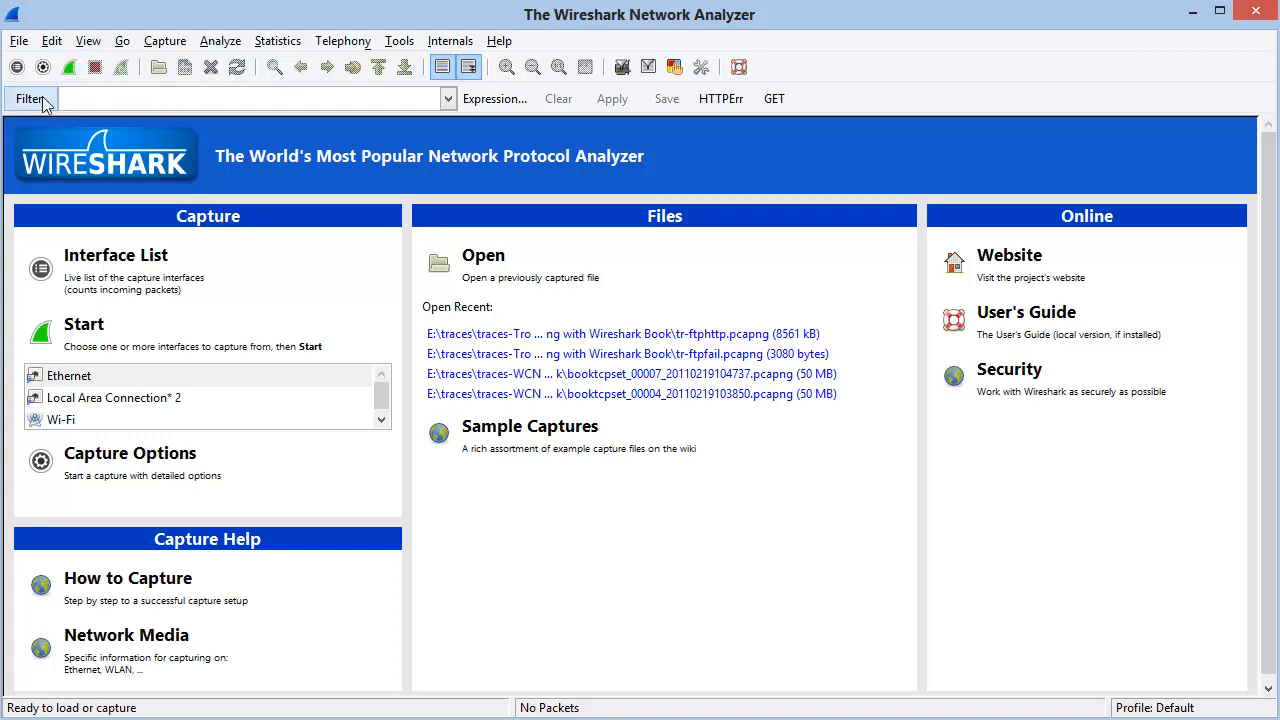
mouse_move(16, 68)
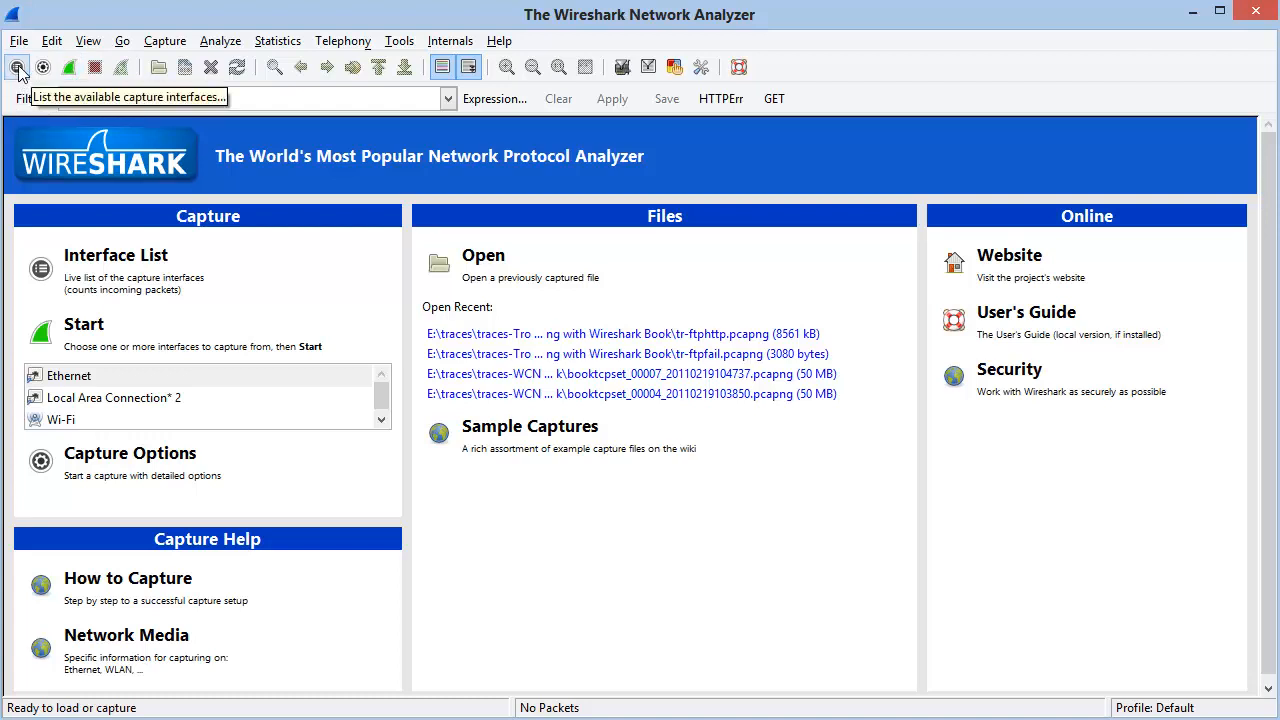
left_click(18, 68)
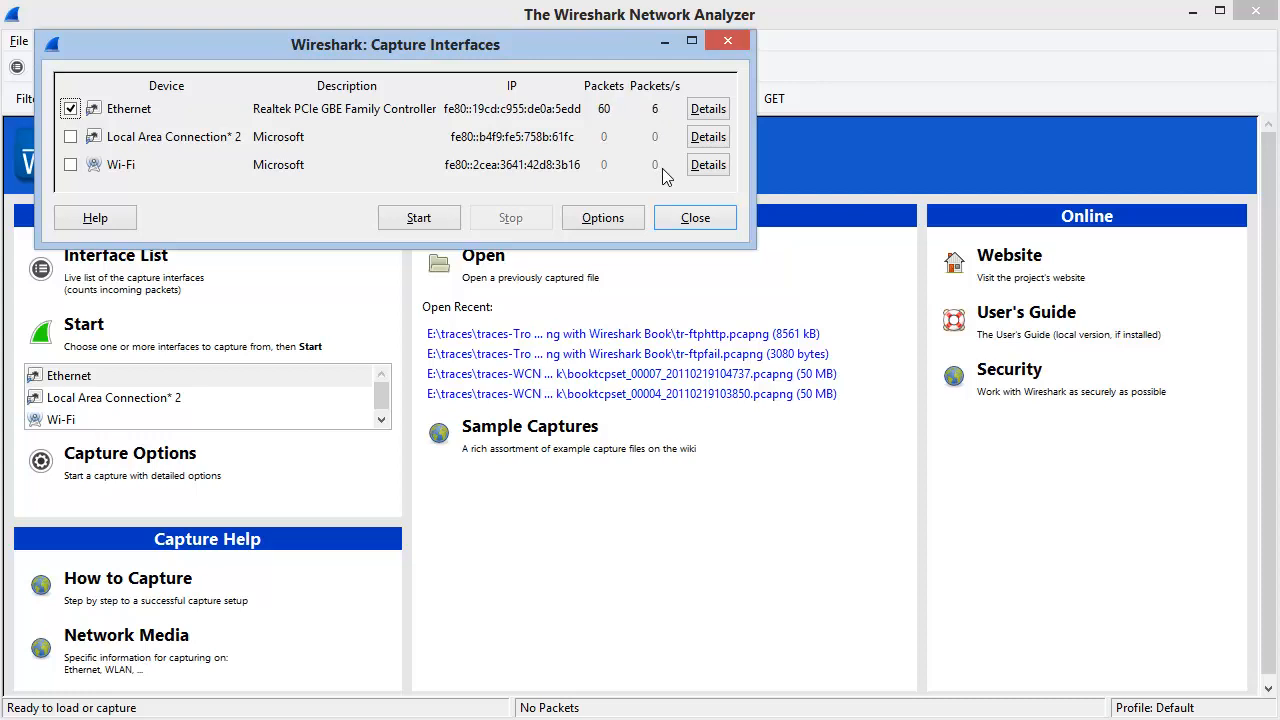
mouse_move(196, 102)
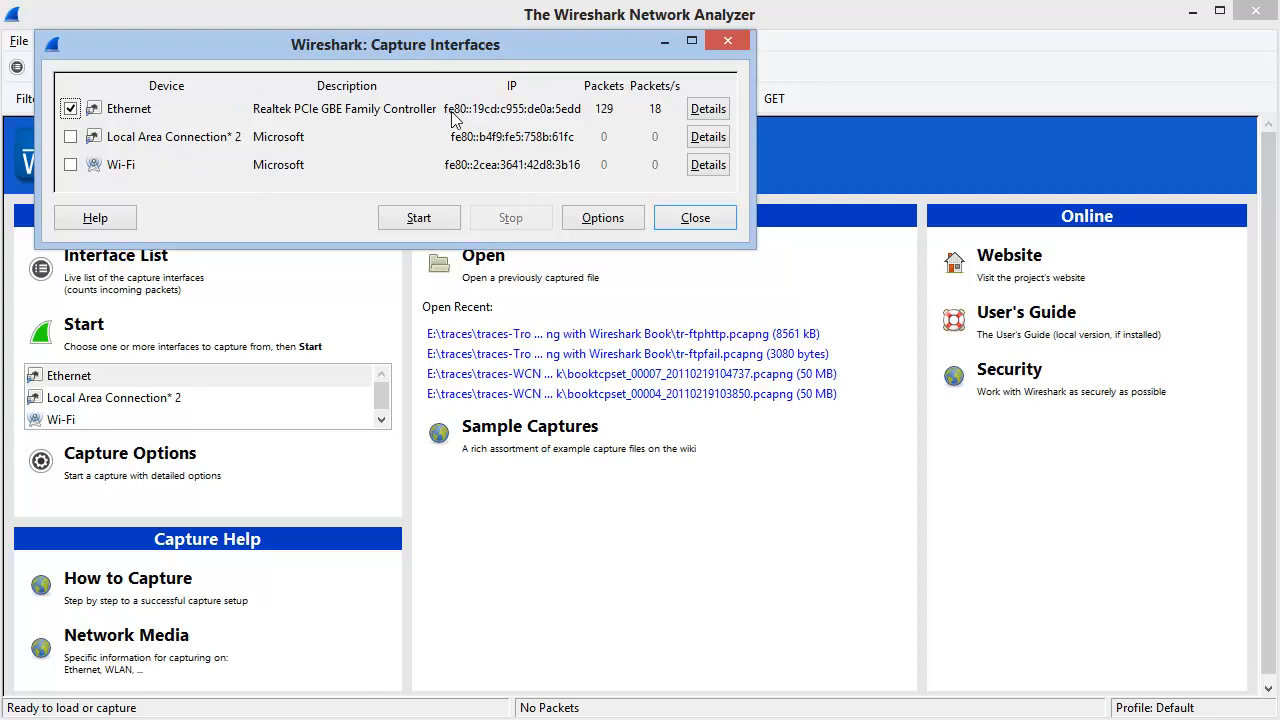
mouse_move(548, 114)
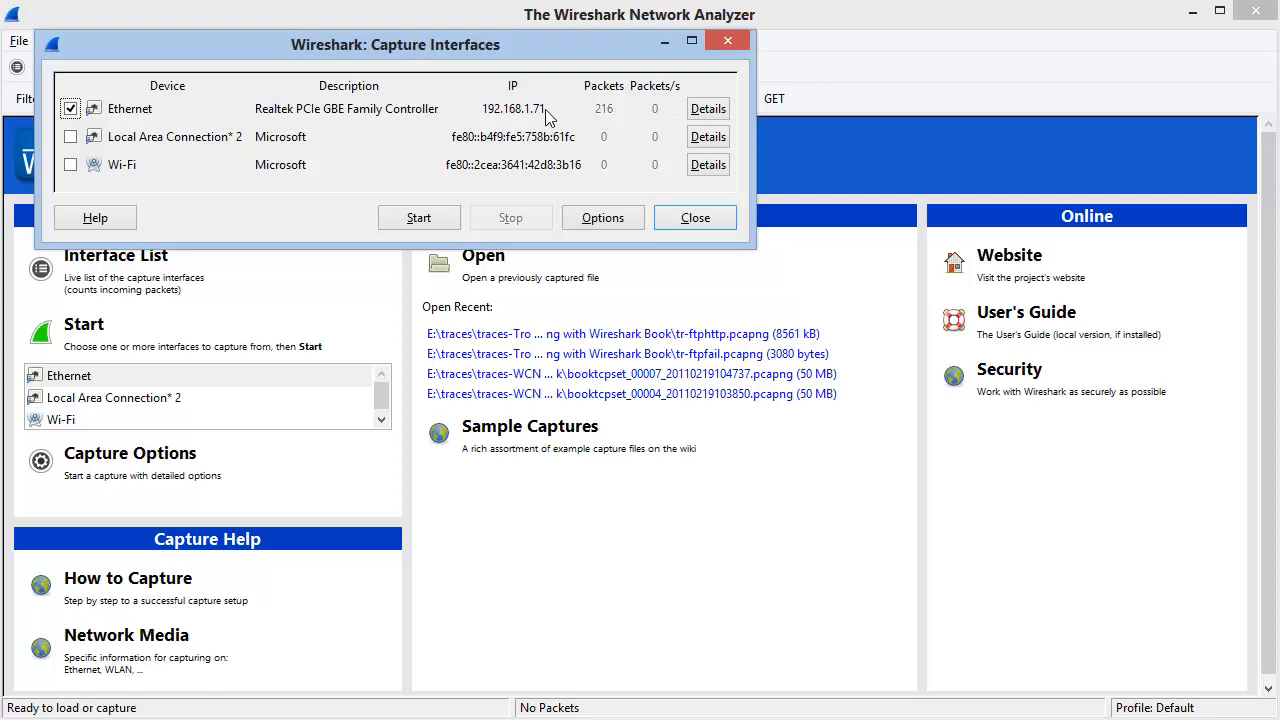
mouse_move(708, 108)
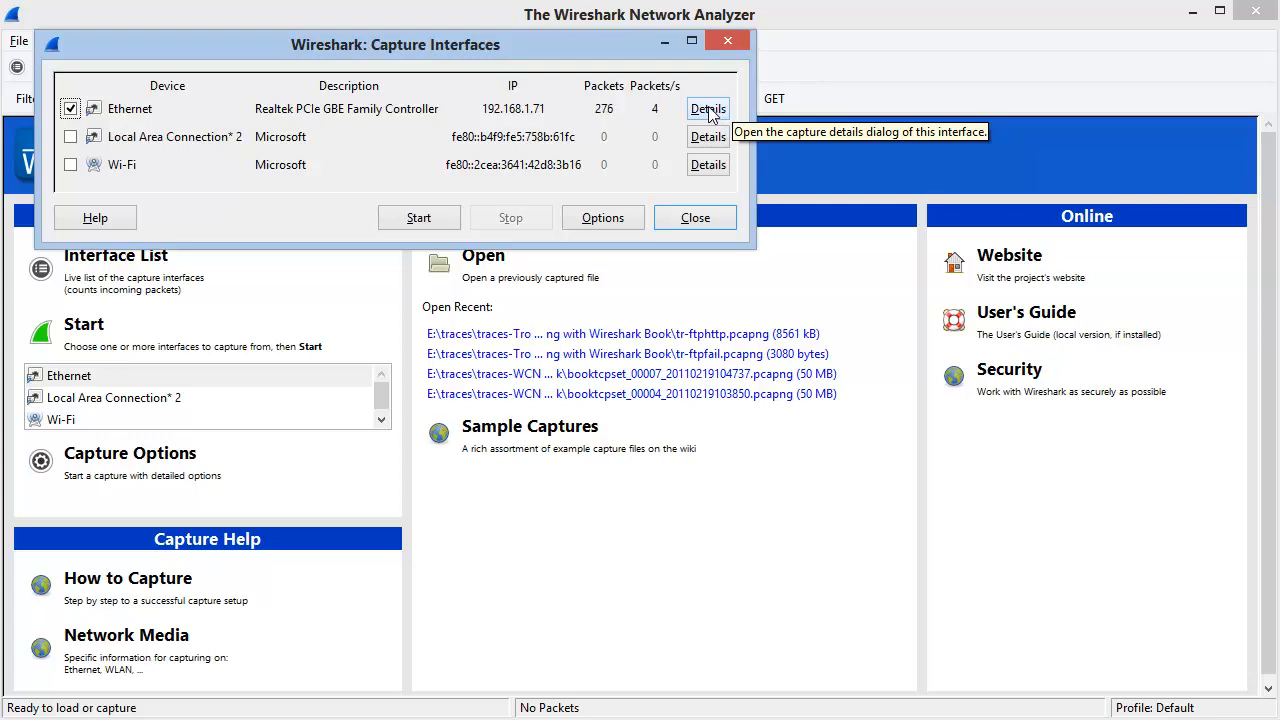
- View the Ethernet interface's details and its transmit/receive statistics page
left_click(708, 108)
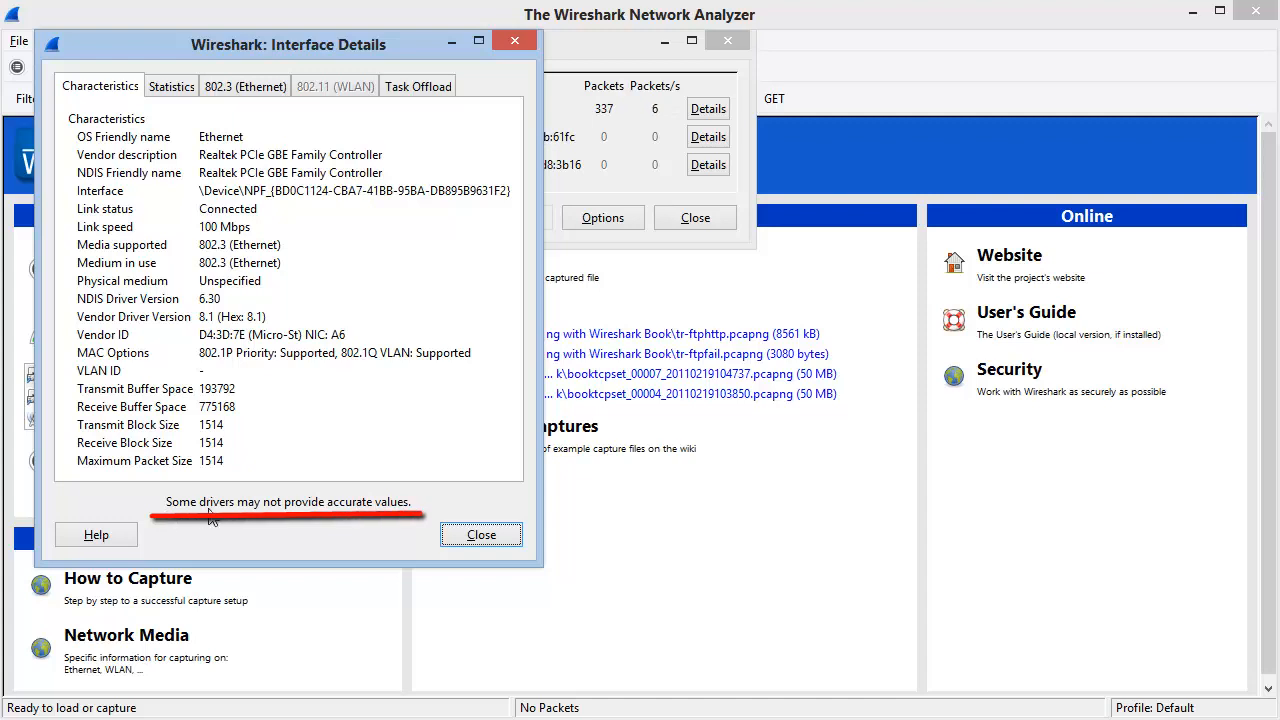
mouse_move(420, 520)
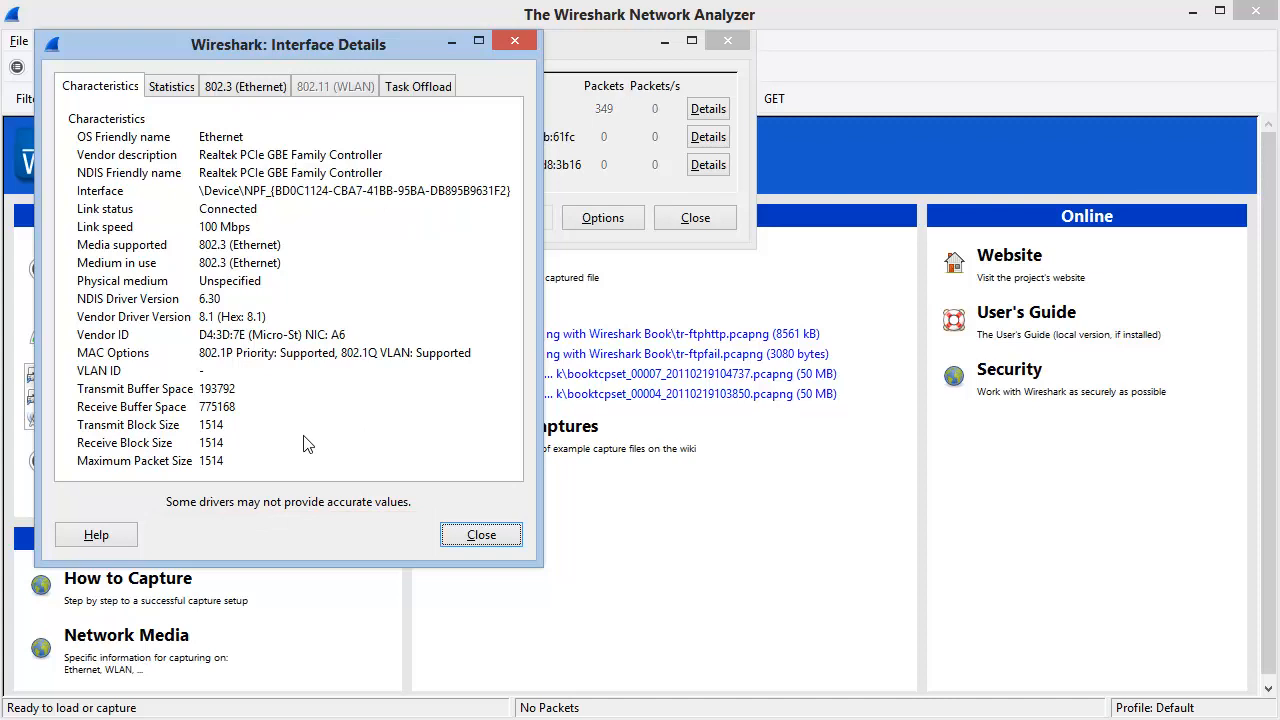
left_click(172, 86)
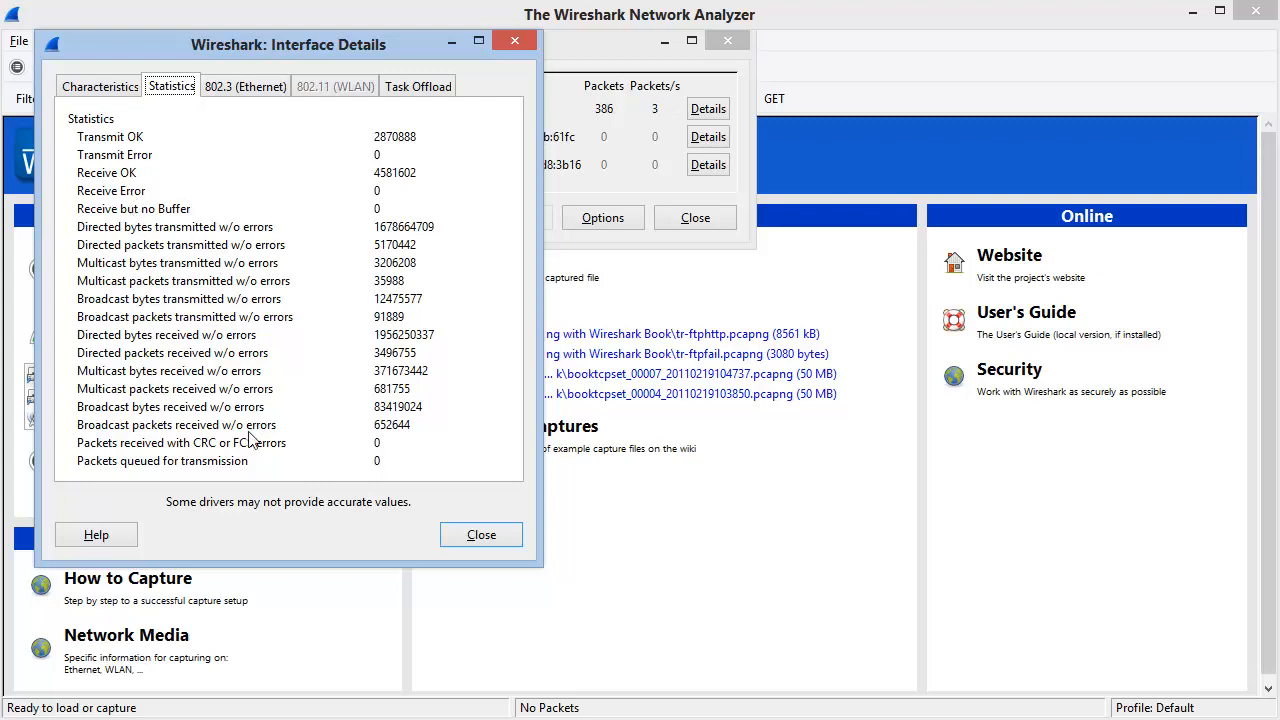
- Show the 802.3 (Ethernet) page with station addresses and collision/error counters
left_click(244, 86)
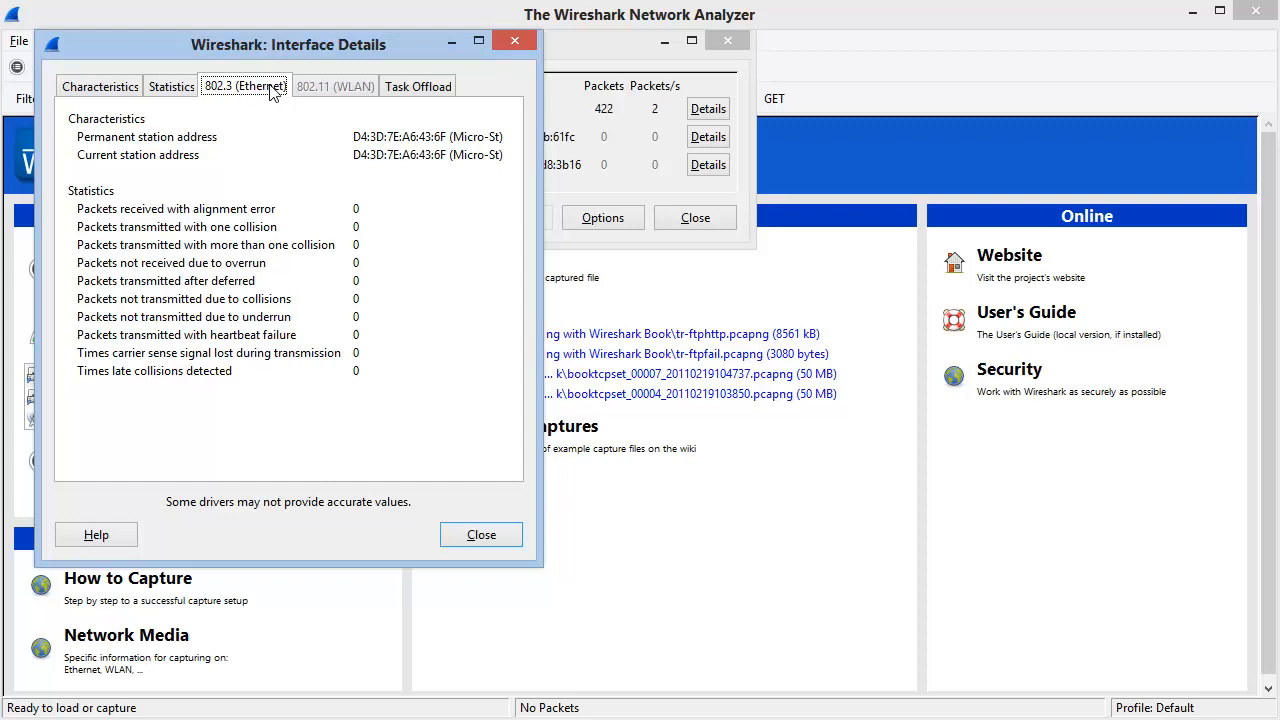
mouse_move(132, 328)
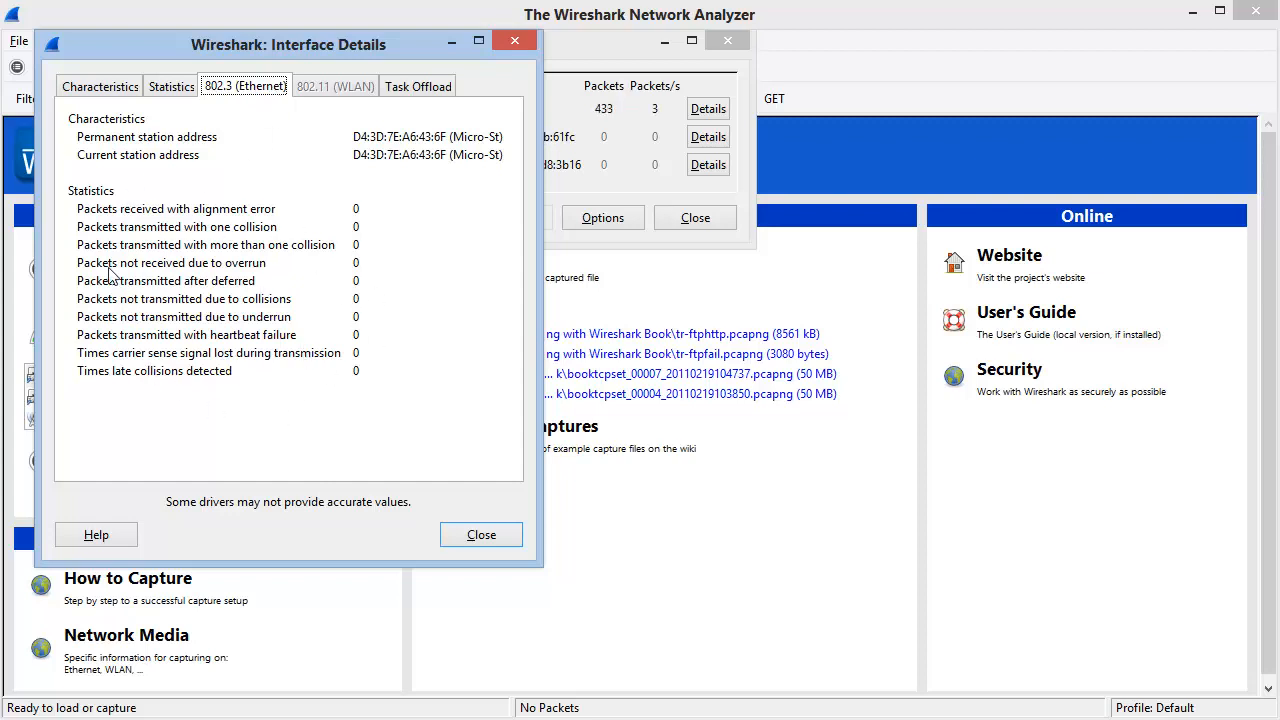
mouse_move(268, 380)
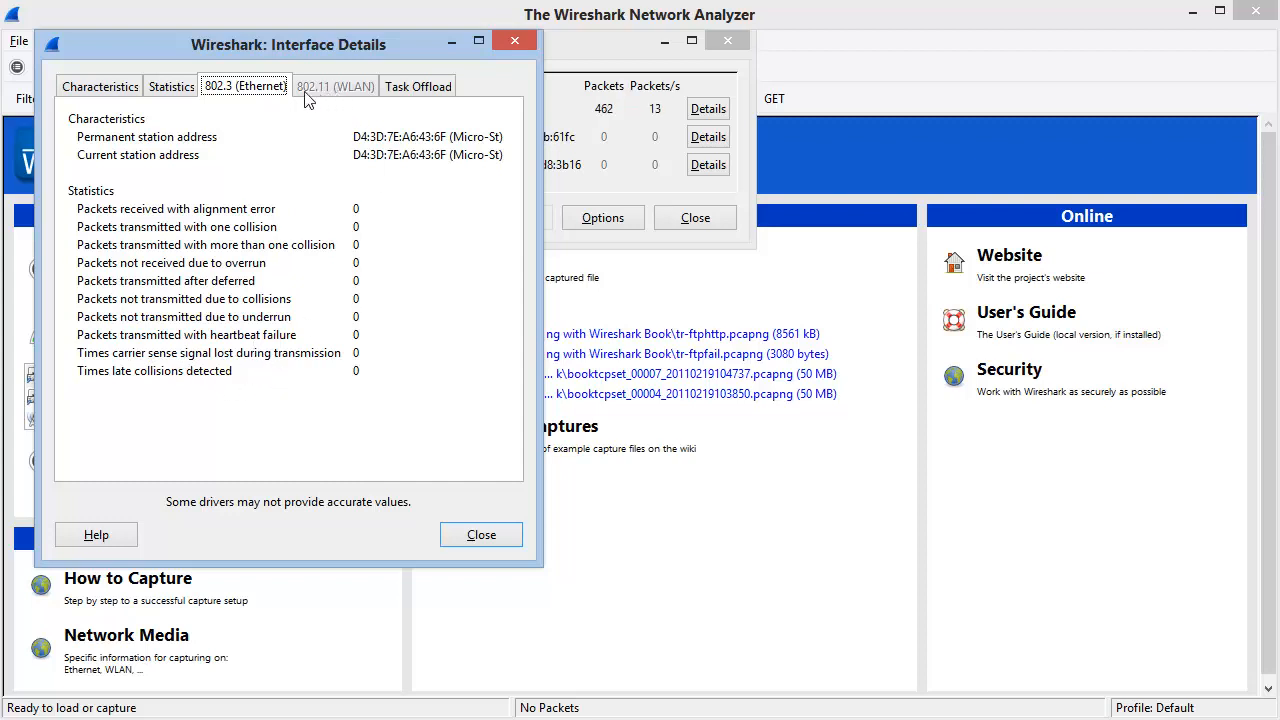
mouse_move(350, 92)
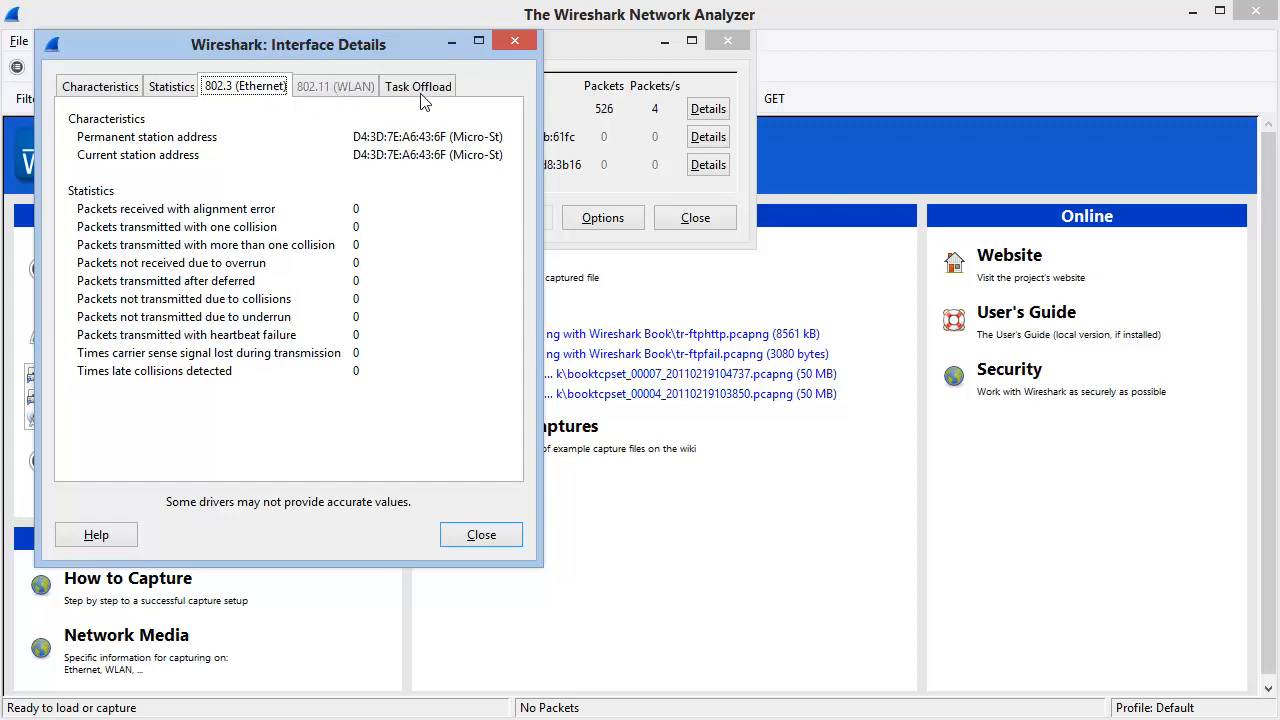
- Show the Task Offload page listing supported IPv4/IPv6 TCP/IP checksum offloads
left_click(416, 84)
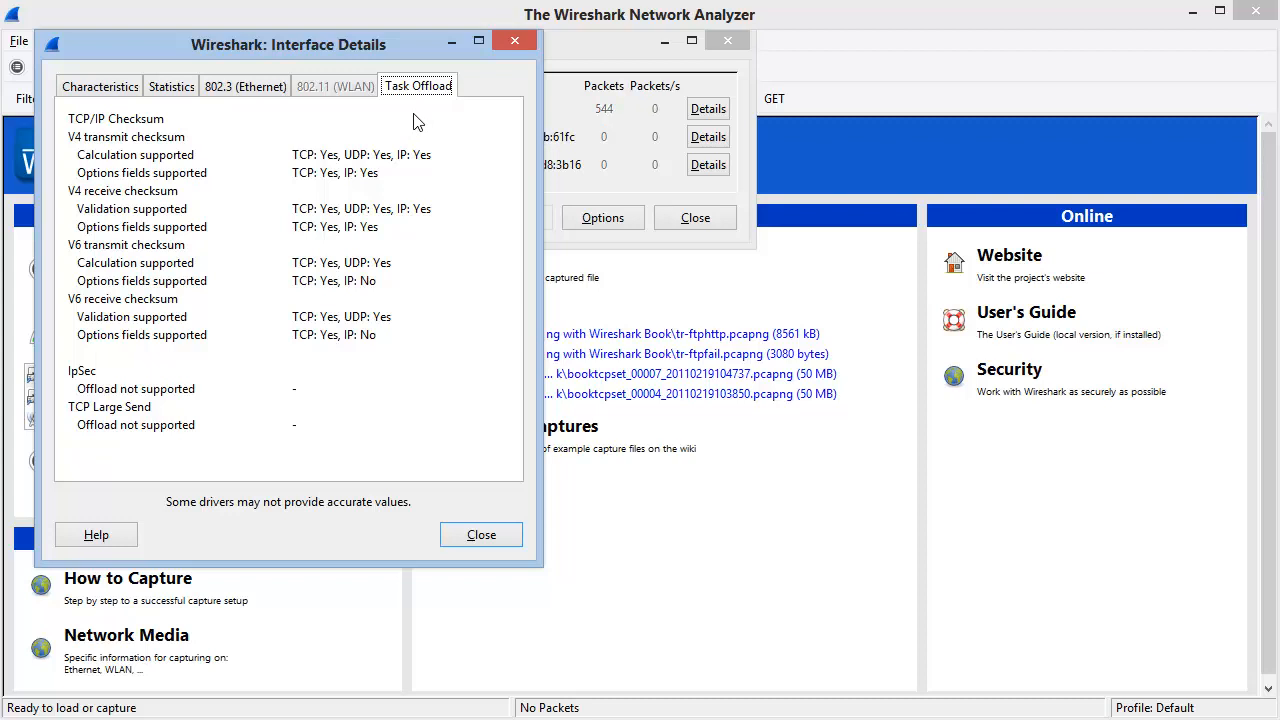
mouse_move(180, 218)
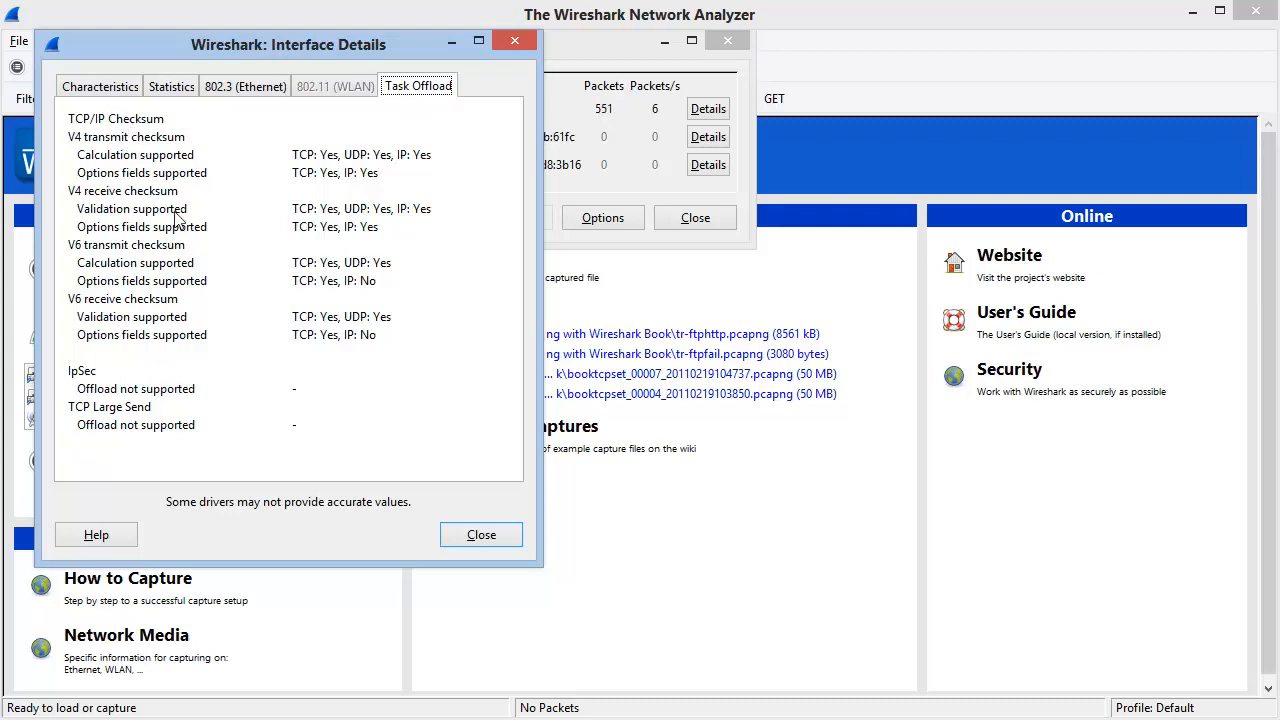
mouse_move(316, 364)
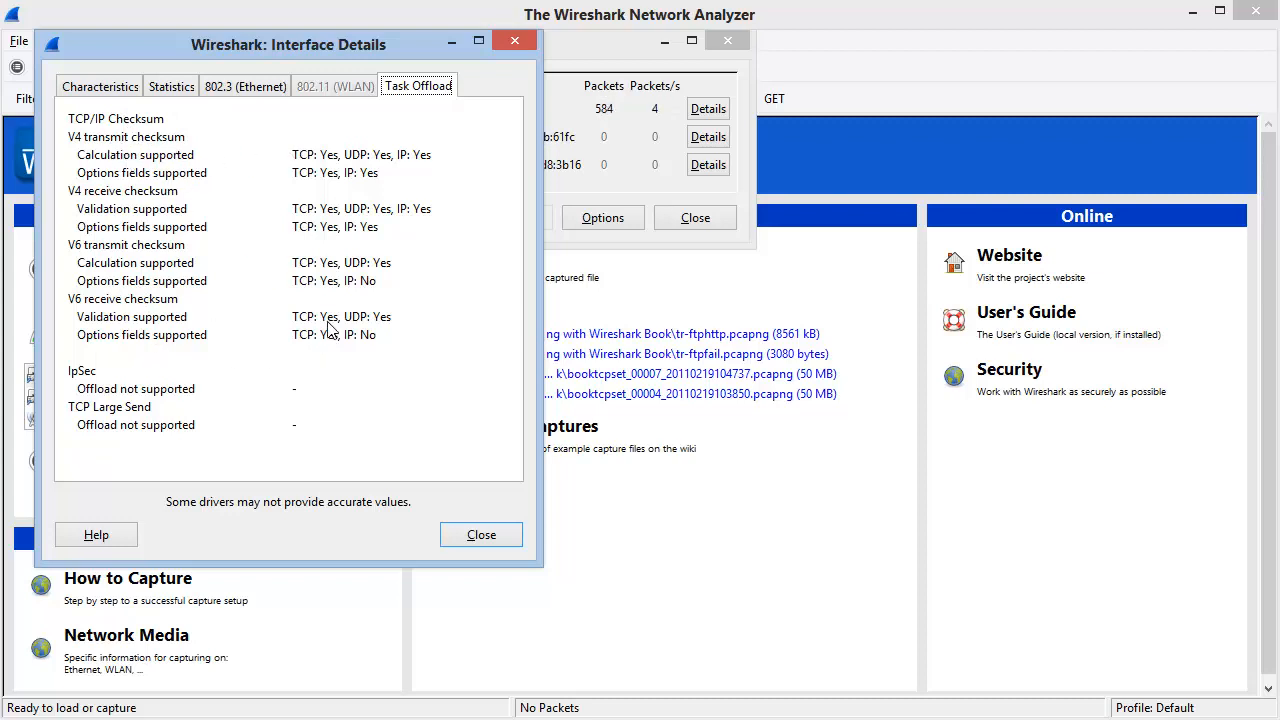
mouse_move(422, 350)
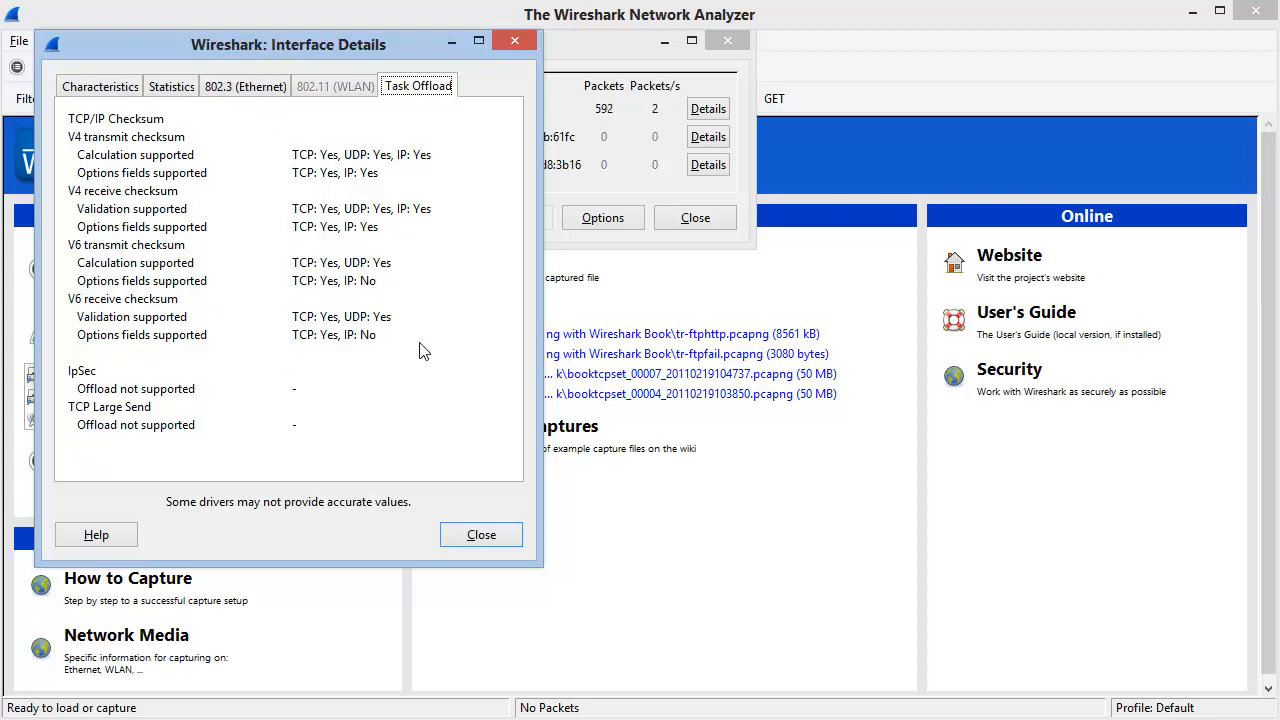
- Close the Interface Details dialog, returning to the capture interfaces list
left_click(480, 534)
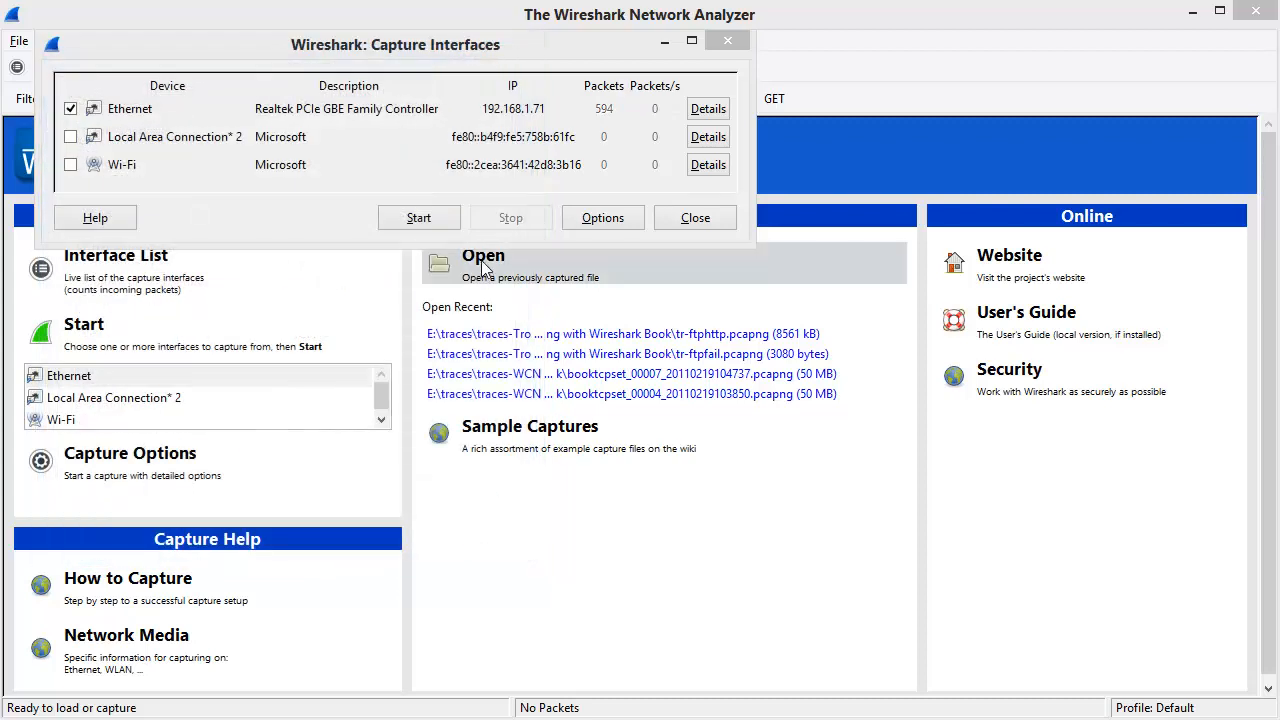
mouse_move(184, 222)
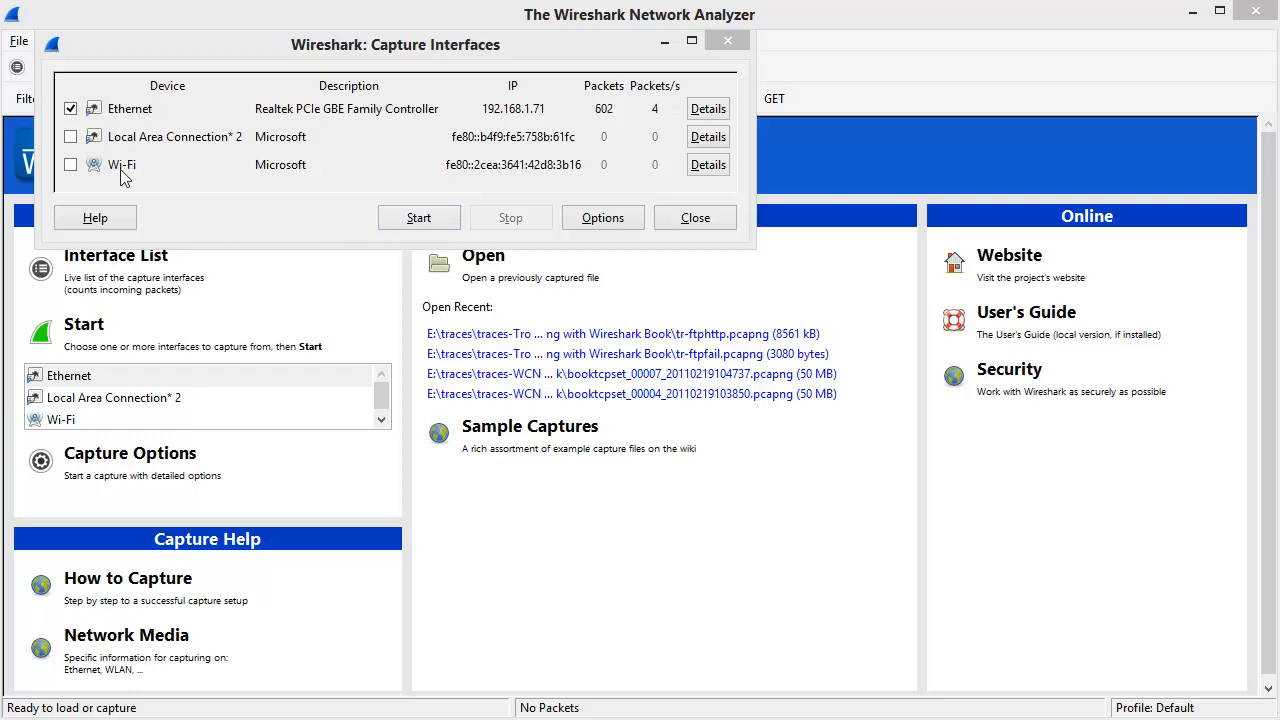
mouse_move(292, 258)
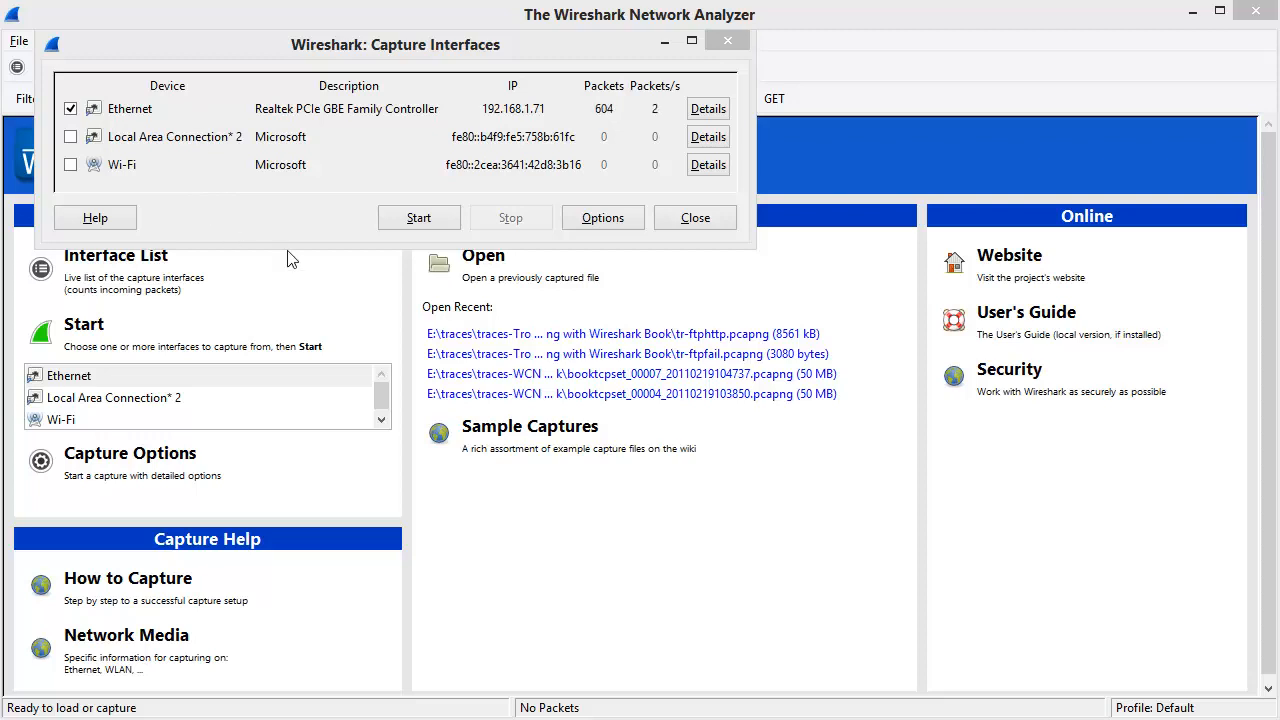
mouse_move(420, 216)
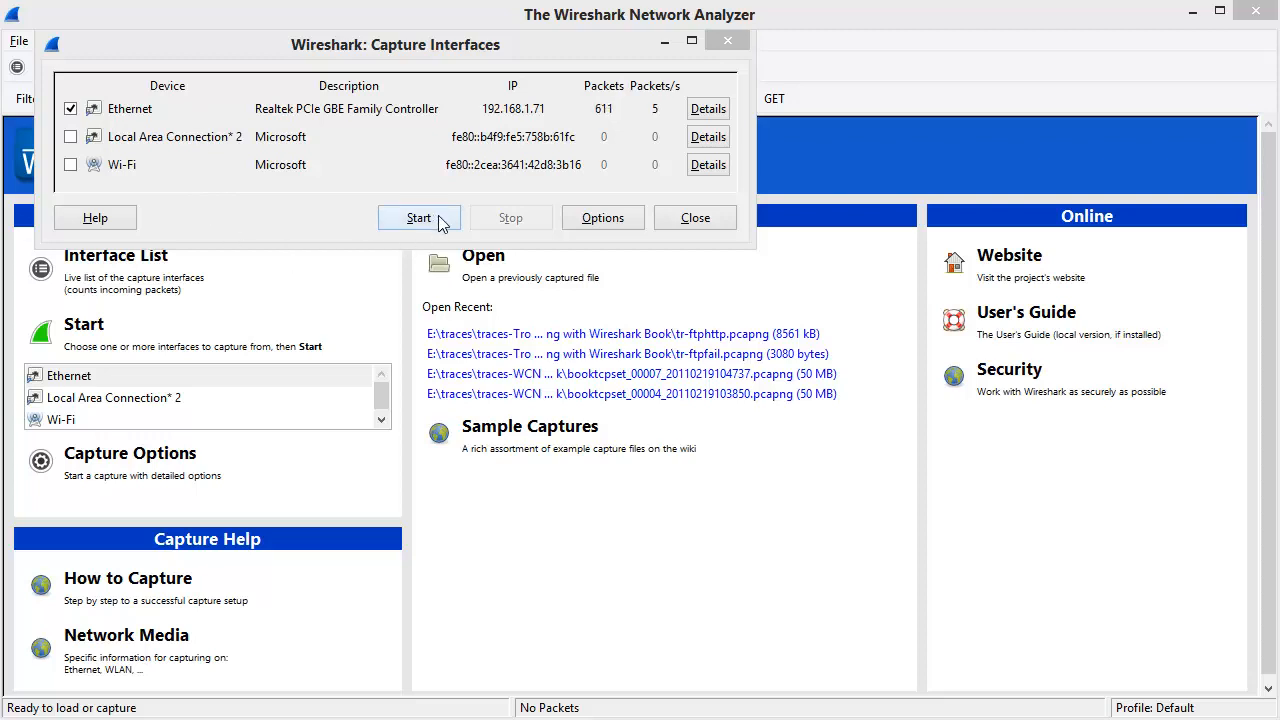
mouse_move(610, 248)
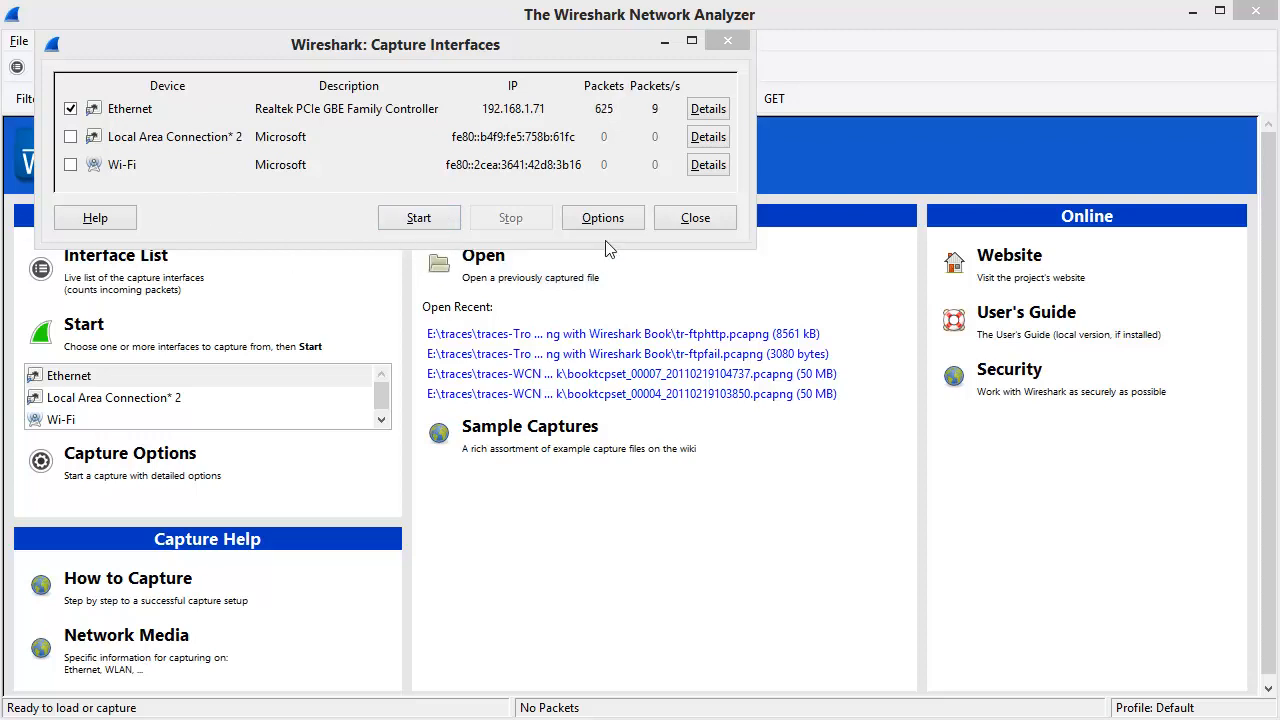
mouse_move(602, 216)
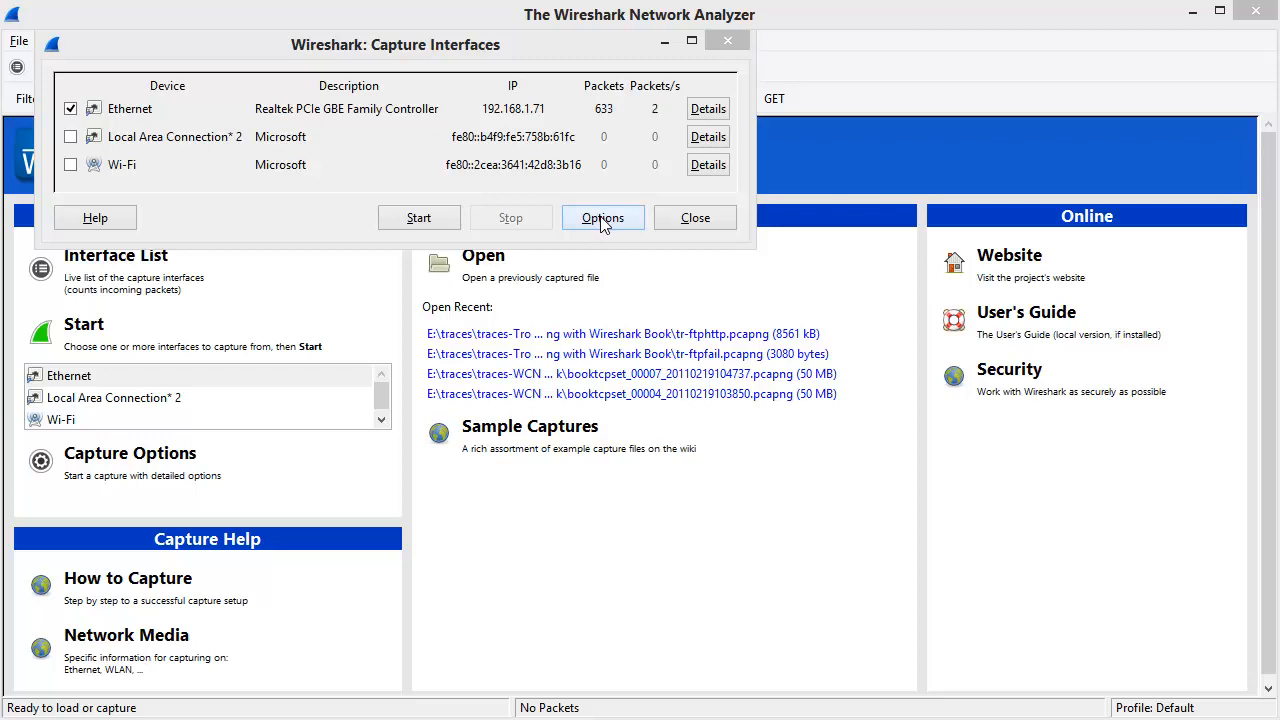
mouse_move(564, 56)
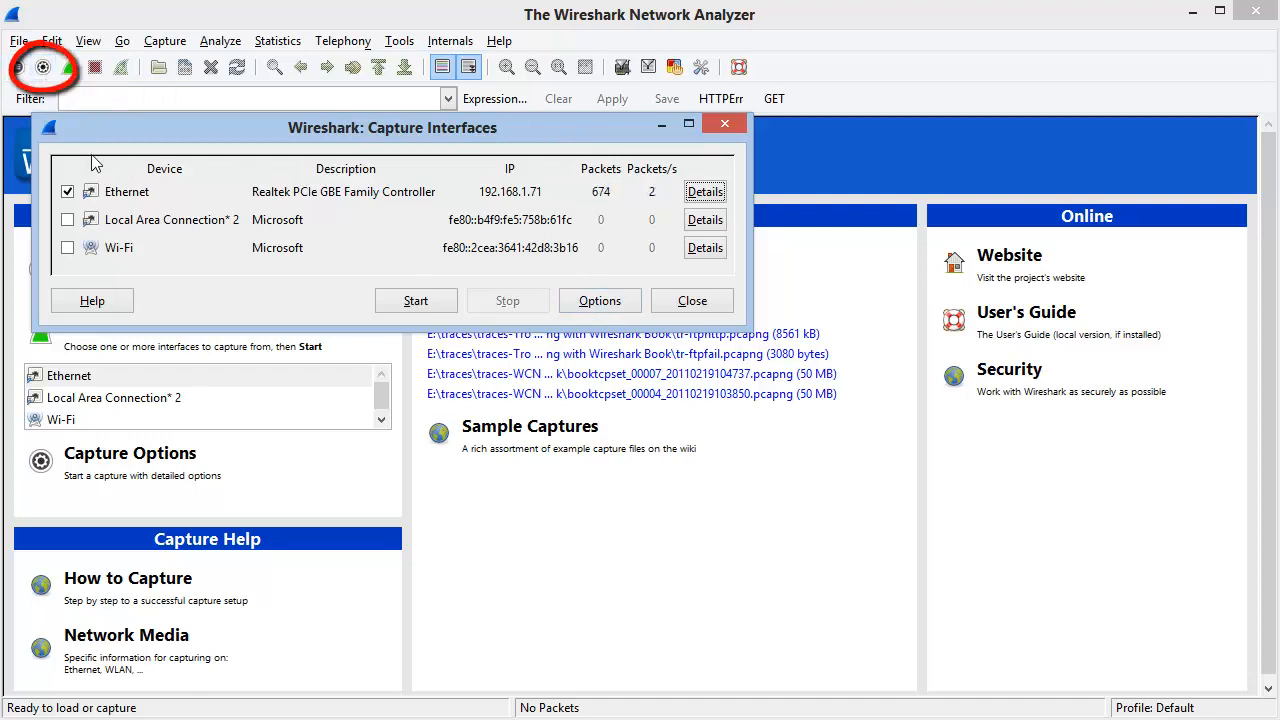
- Close the interface list and review the Ethernet interface settings inside Capture Options
left_click(692, 300)
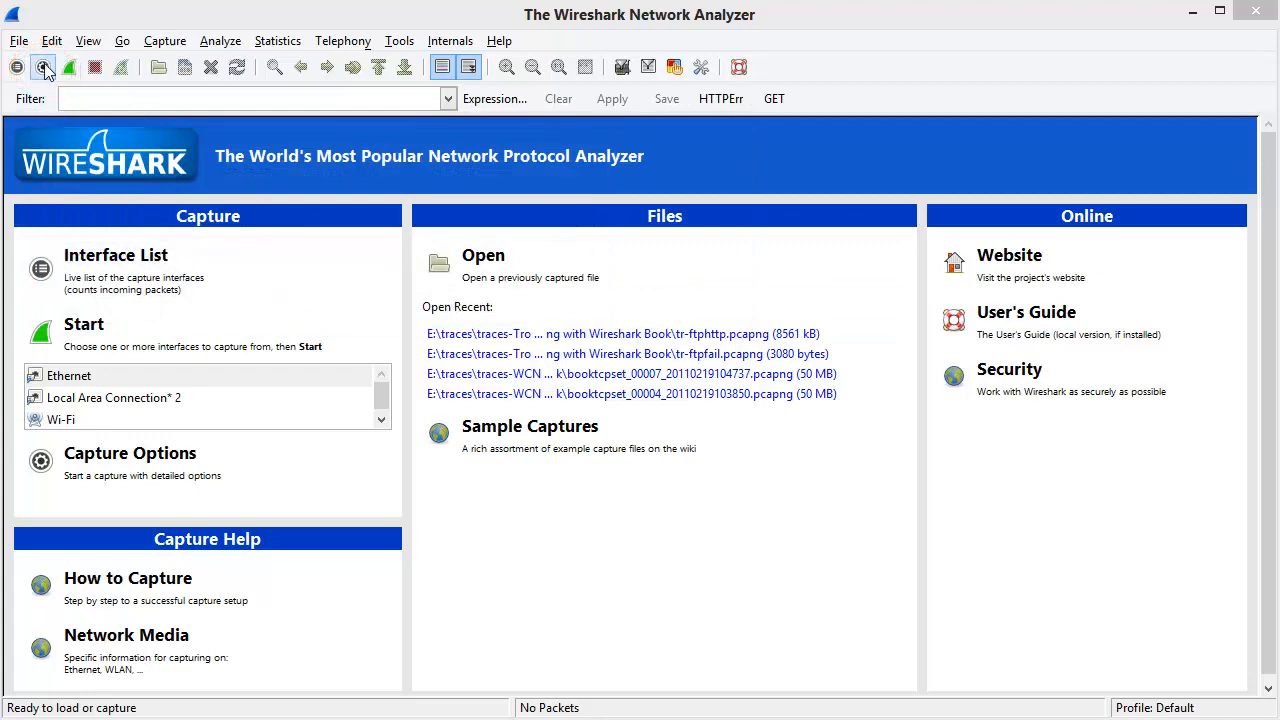
mouse_move(44, 68)
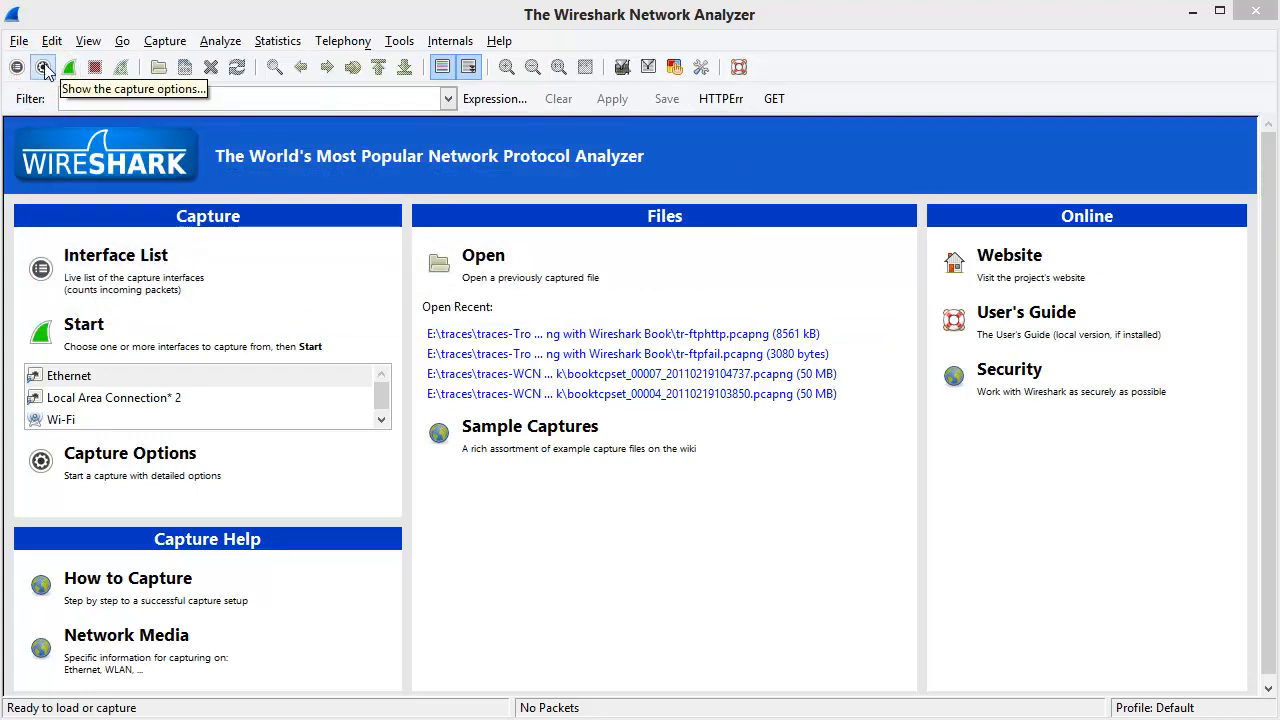
left_click(44, 66)
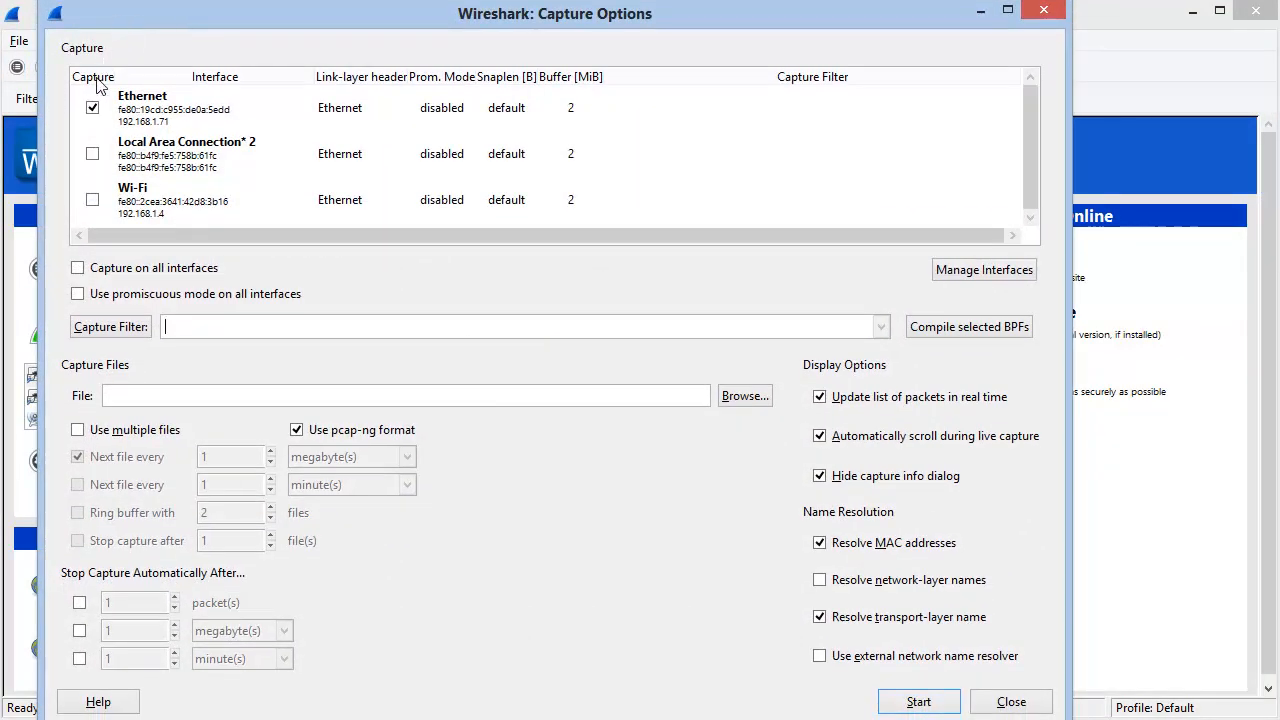
mouse_move(240, 136)
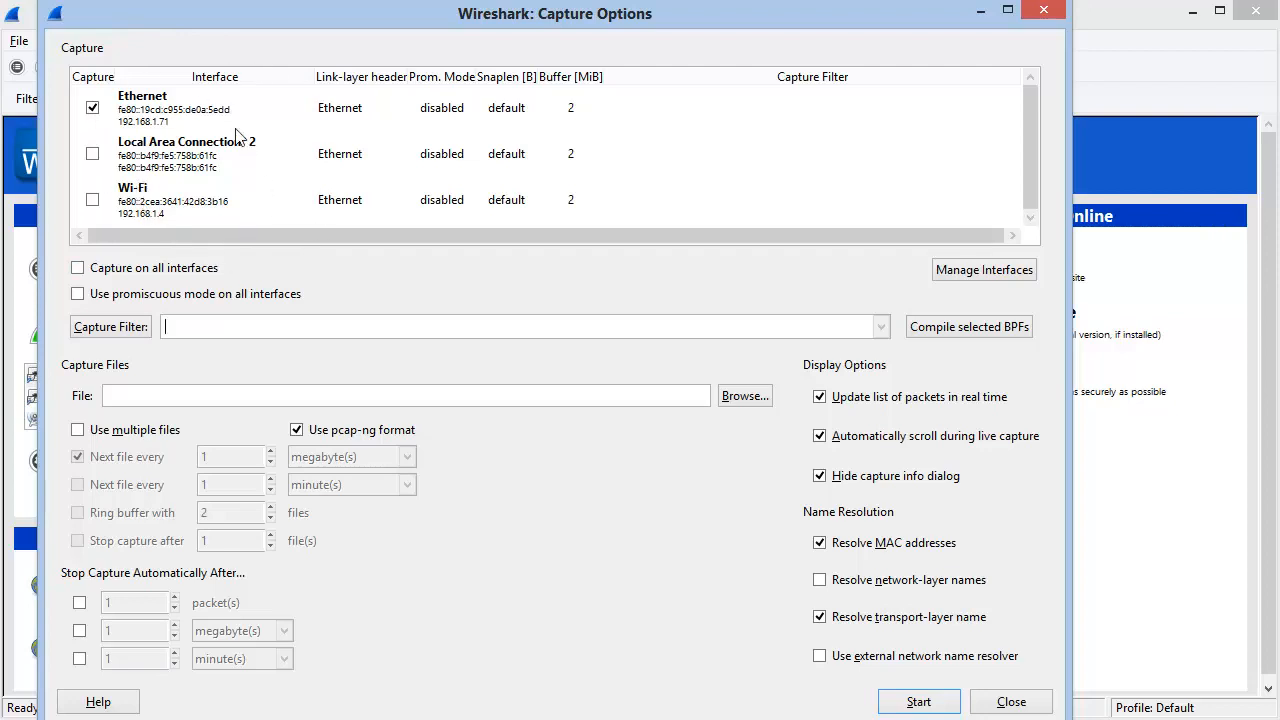
mouse_move(232, 120)
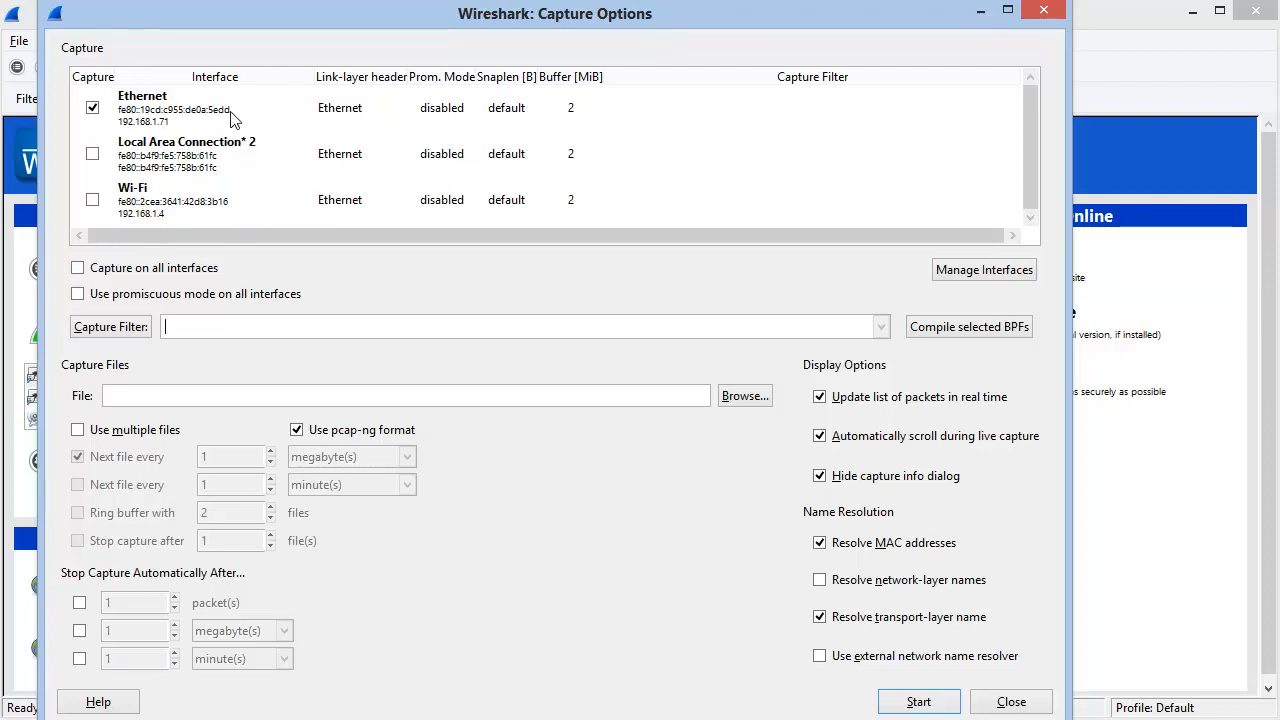
double_click(142, 108)
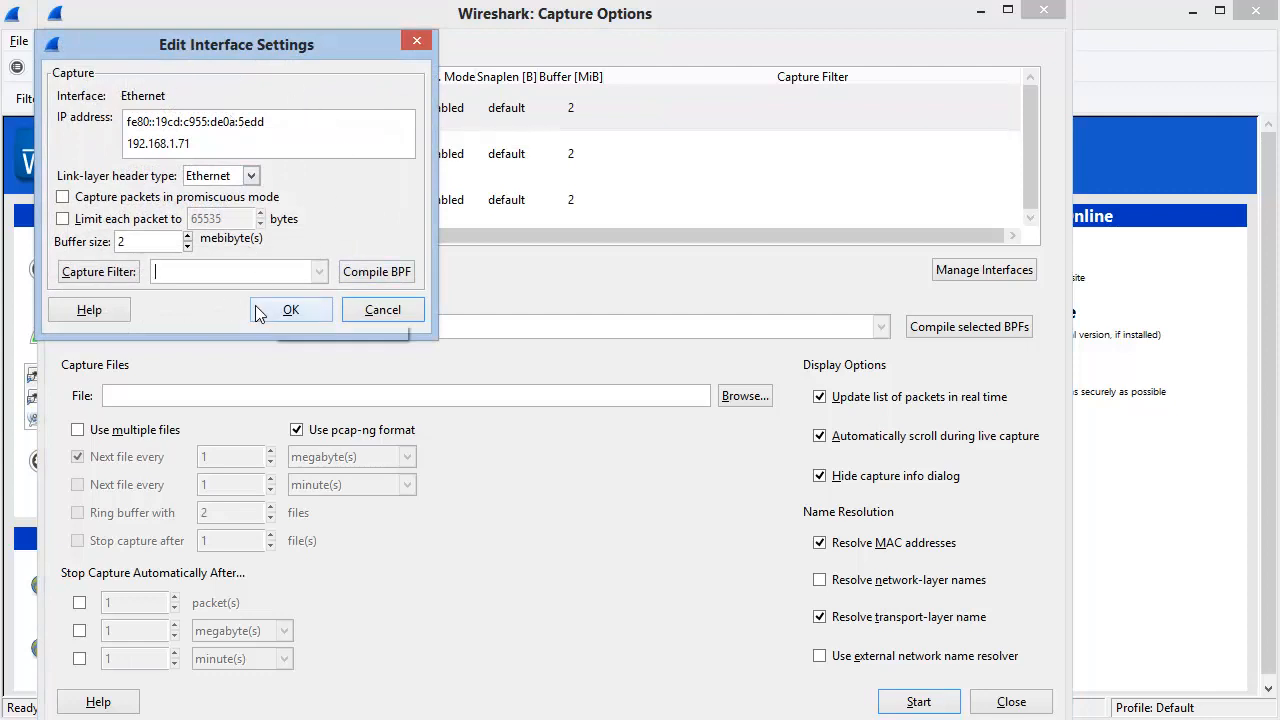
mouse_move(190, 320)
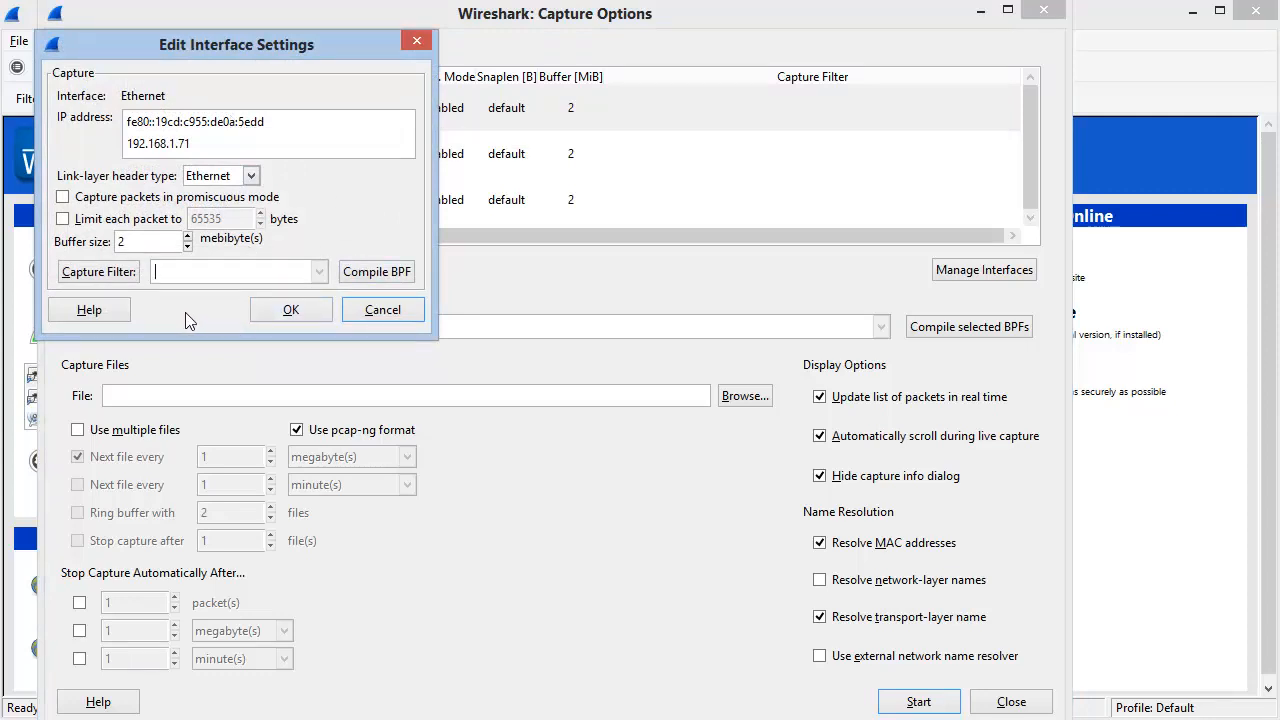
left_click(292, 308)
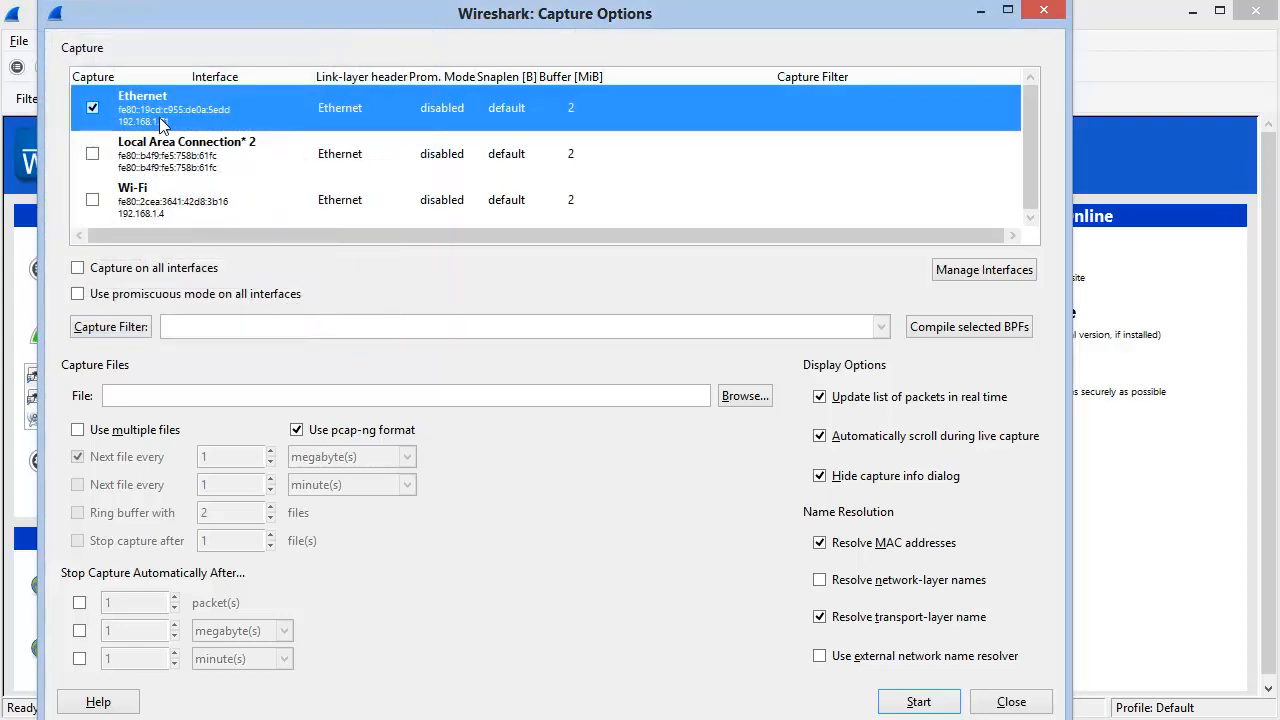
mouse_move(168, 114)
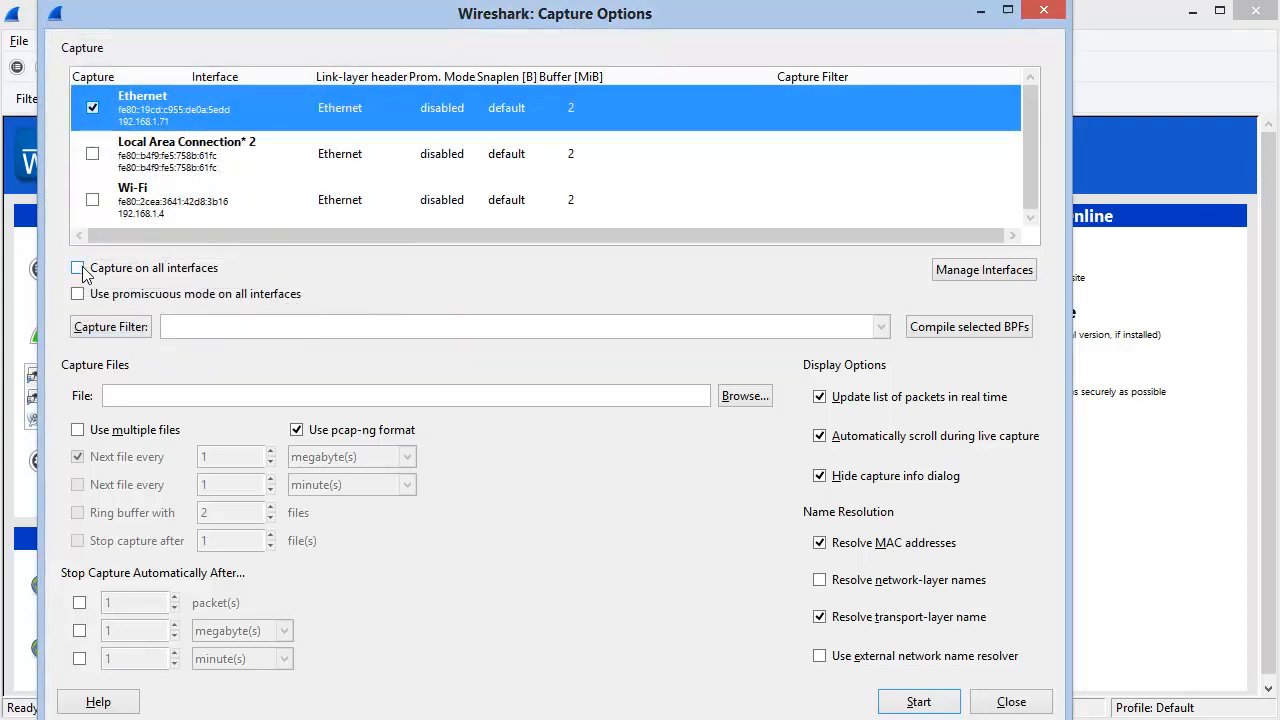
- Toggle 'Capture on all interfaces' off again and enable promiscuous mode on all interfaces
left_click(78, 268)
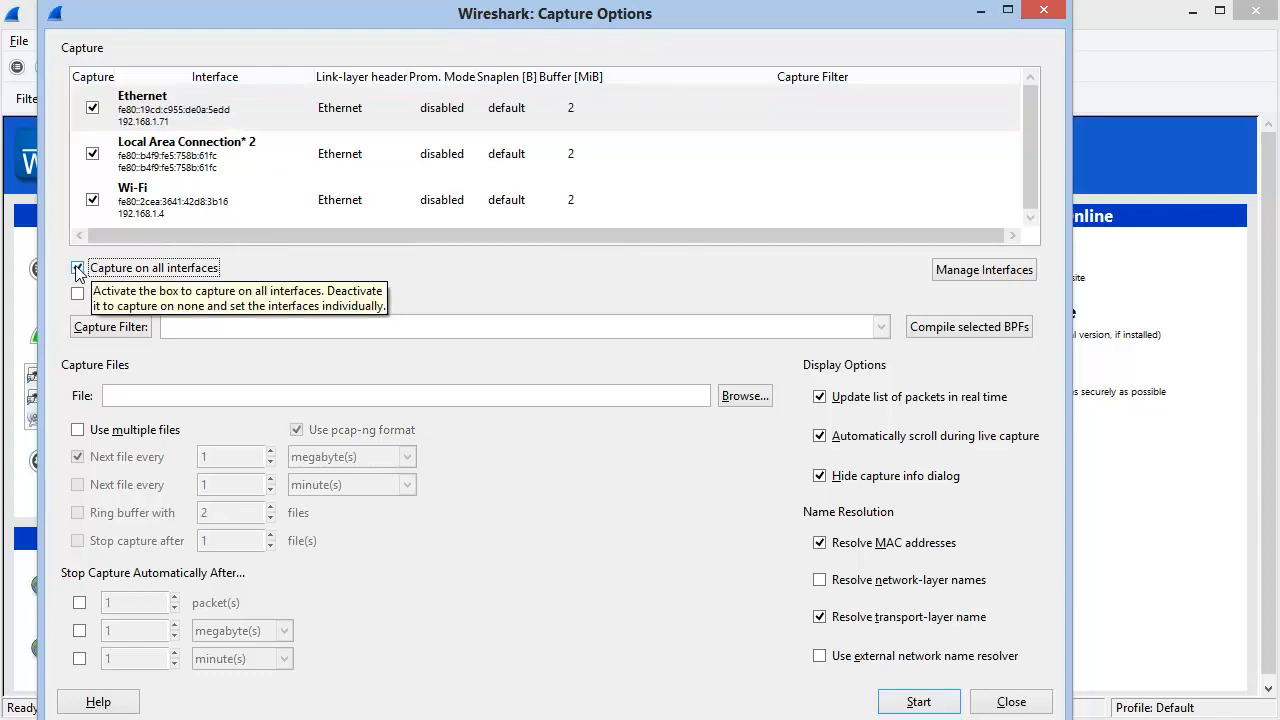
left_click(78, 268)
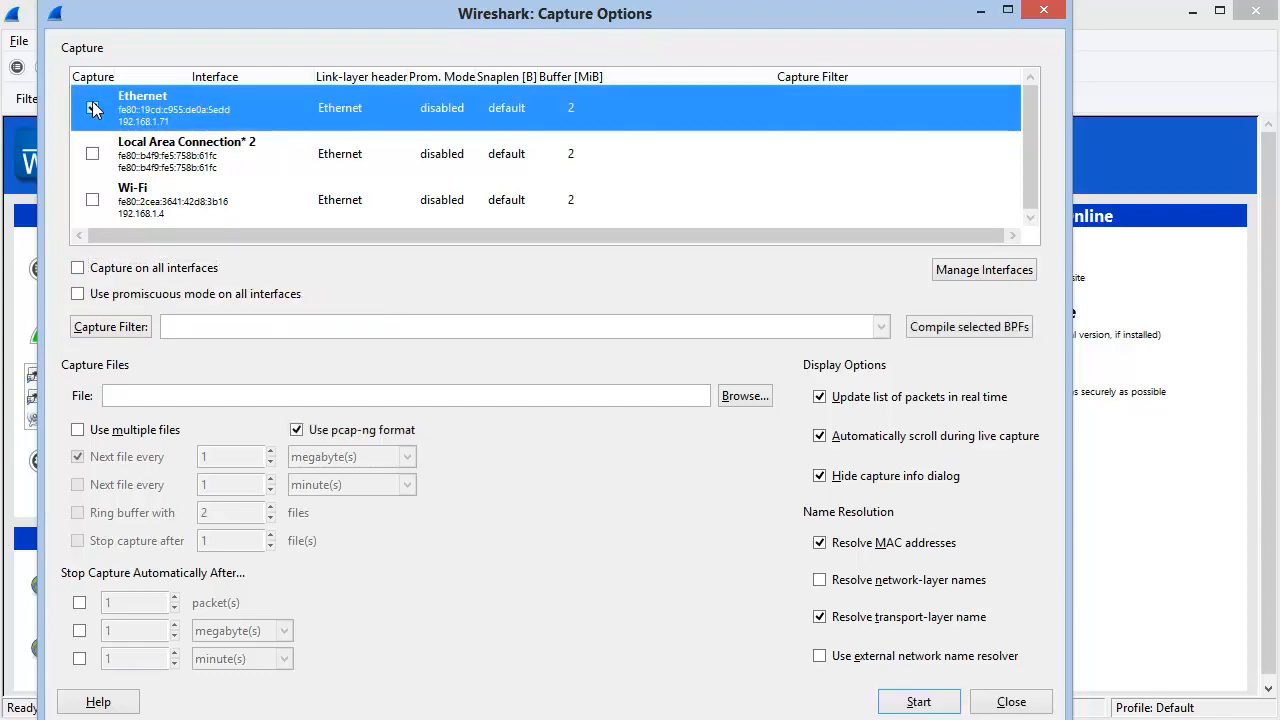
left_click(78, 292)
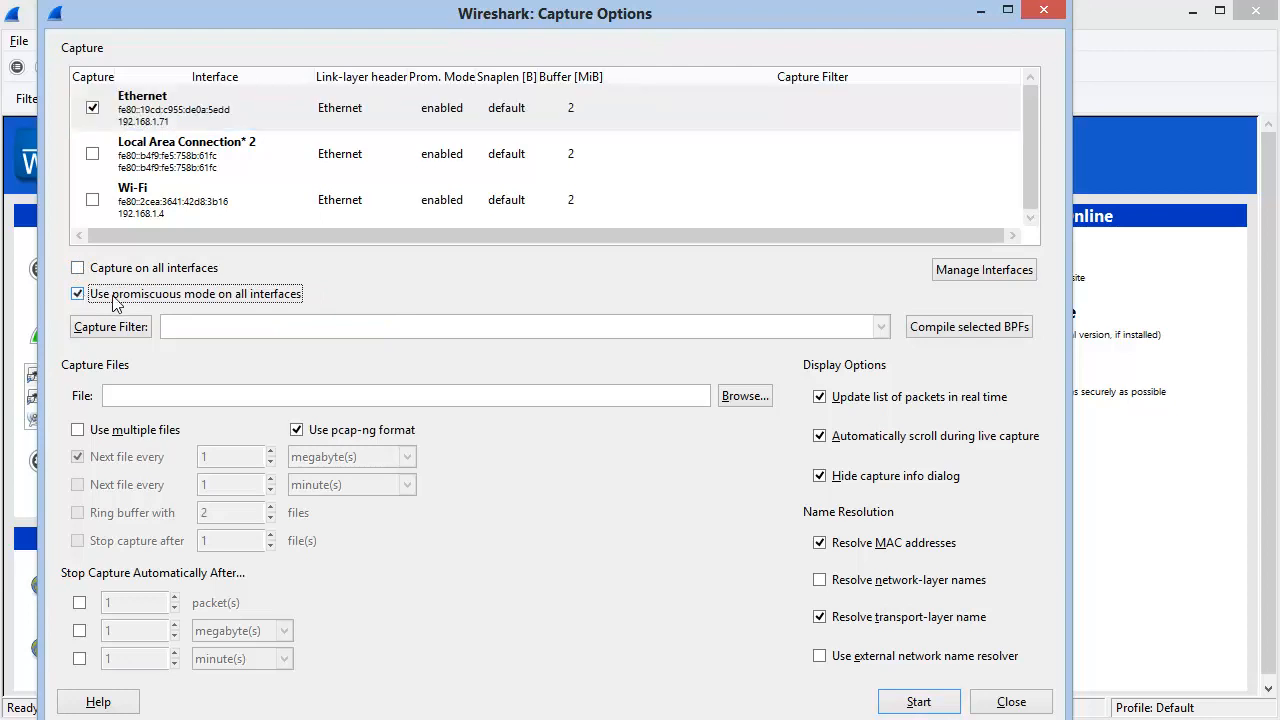
mouse_move(324, 300)
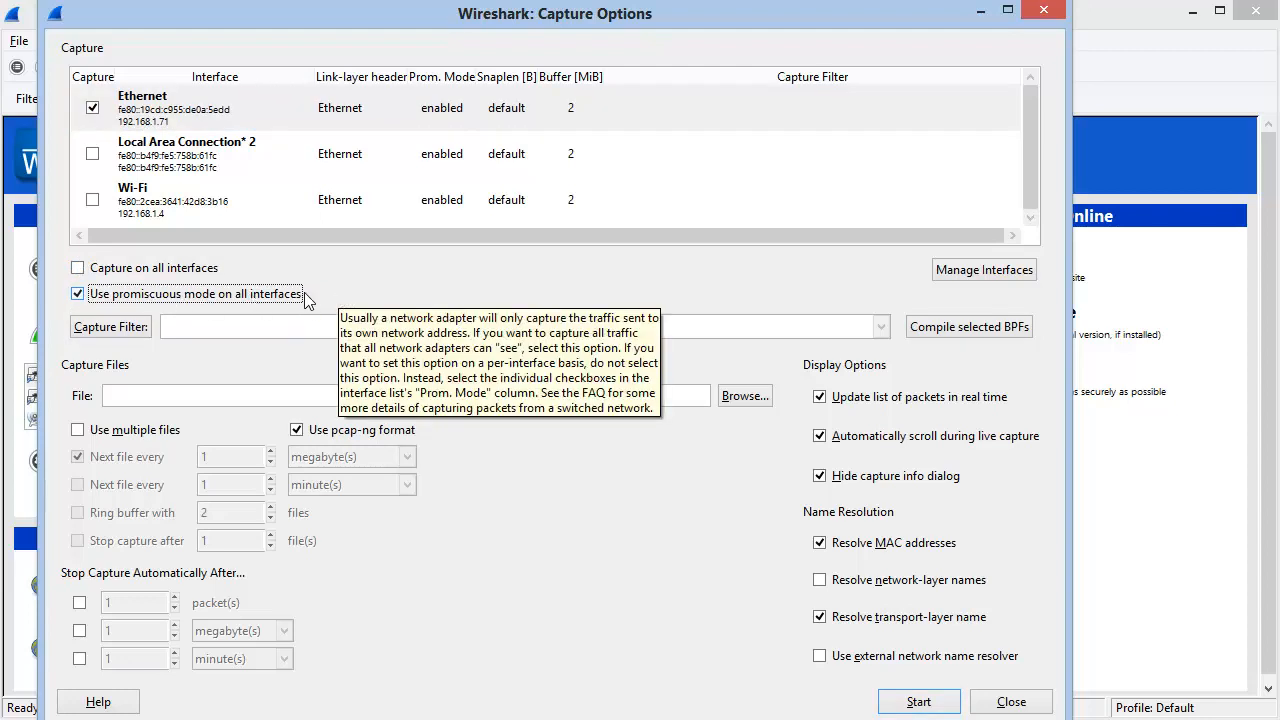
mouse_move(268, 374)
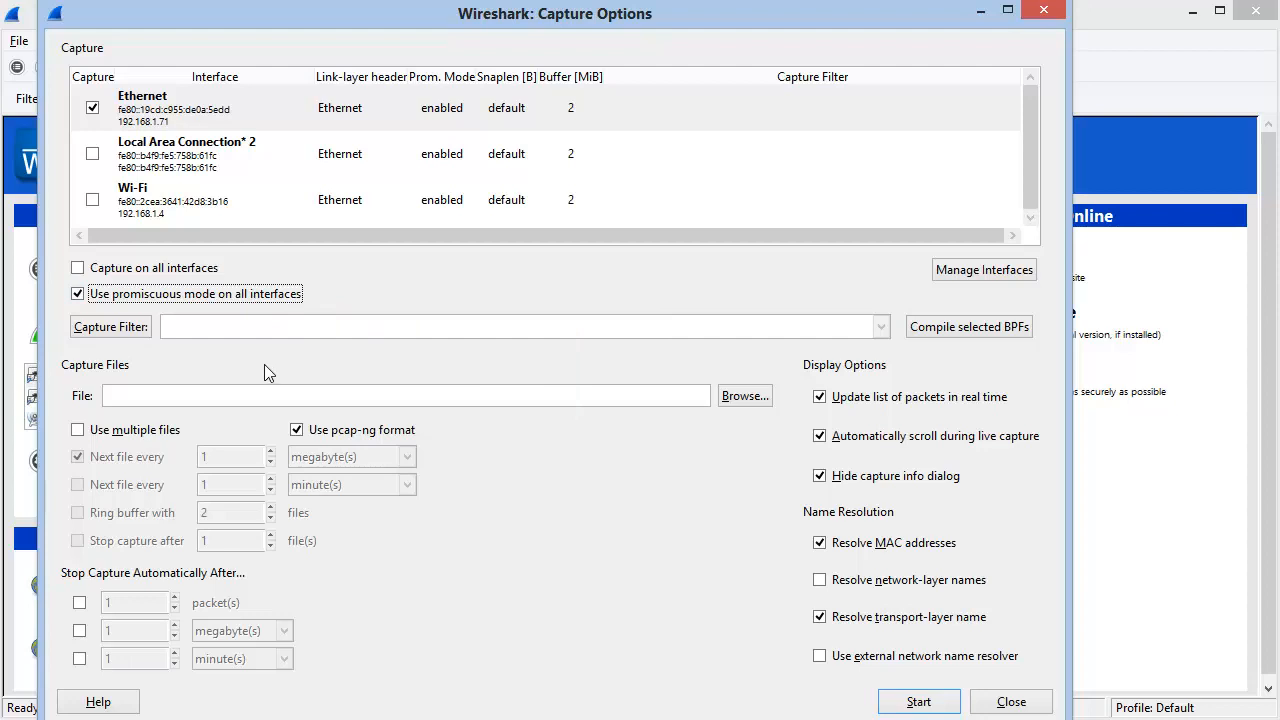
- Enter the capture filter 'tcp port 80' for the Ethernet interface
left_click(500, 326)
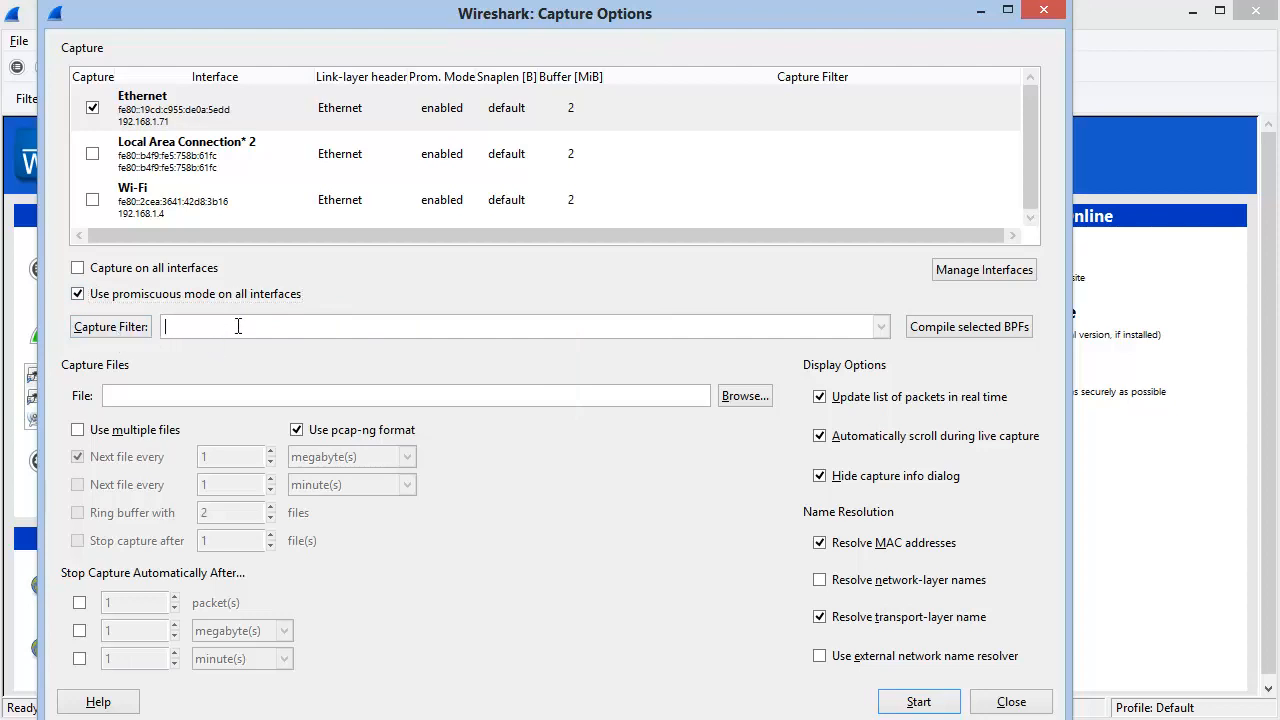
mouse_move(280, 326)
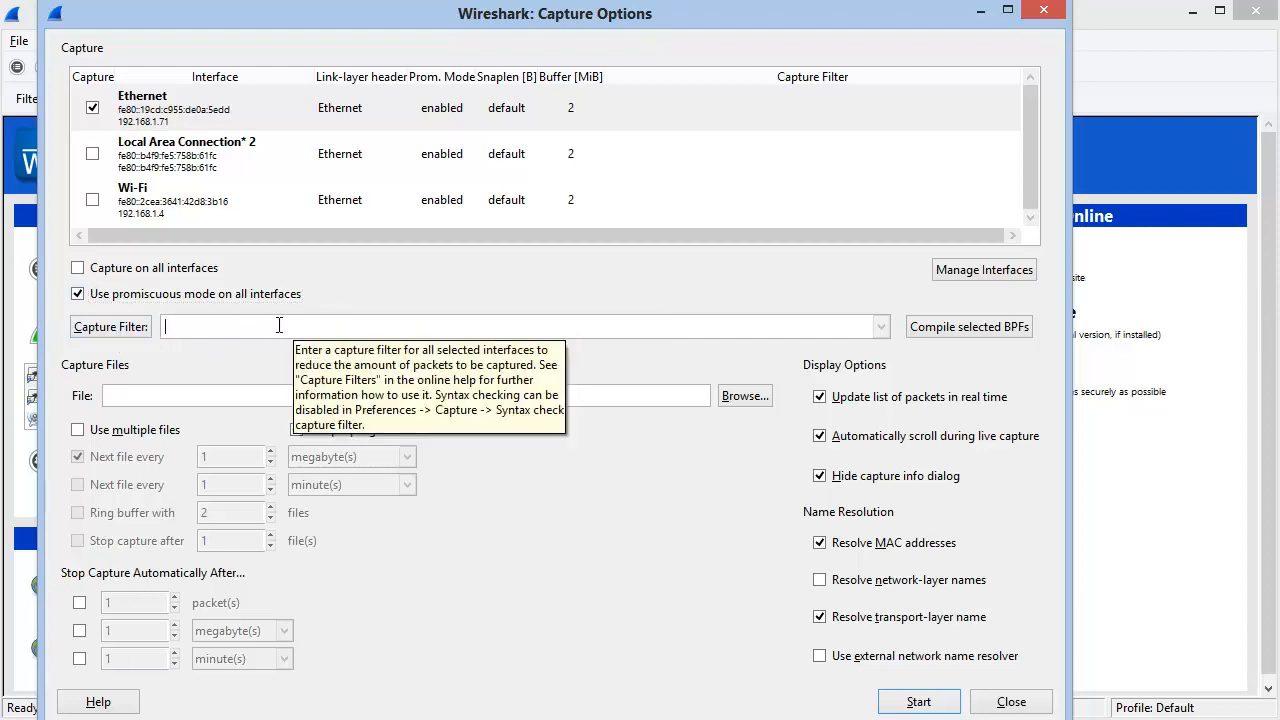
type("tcp port")
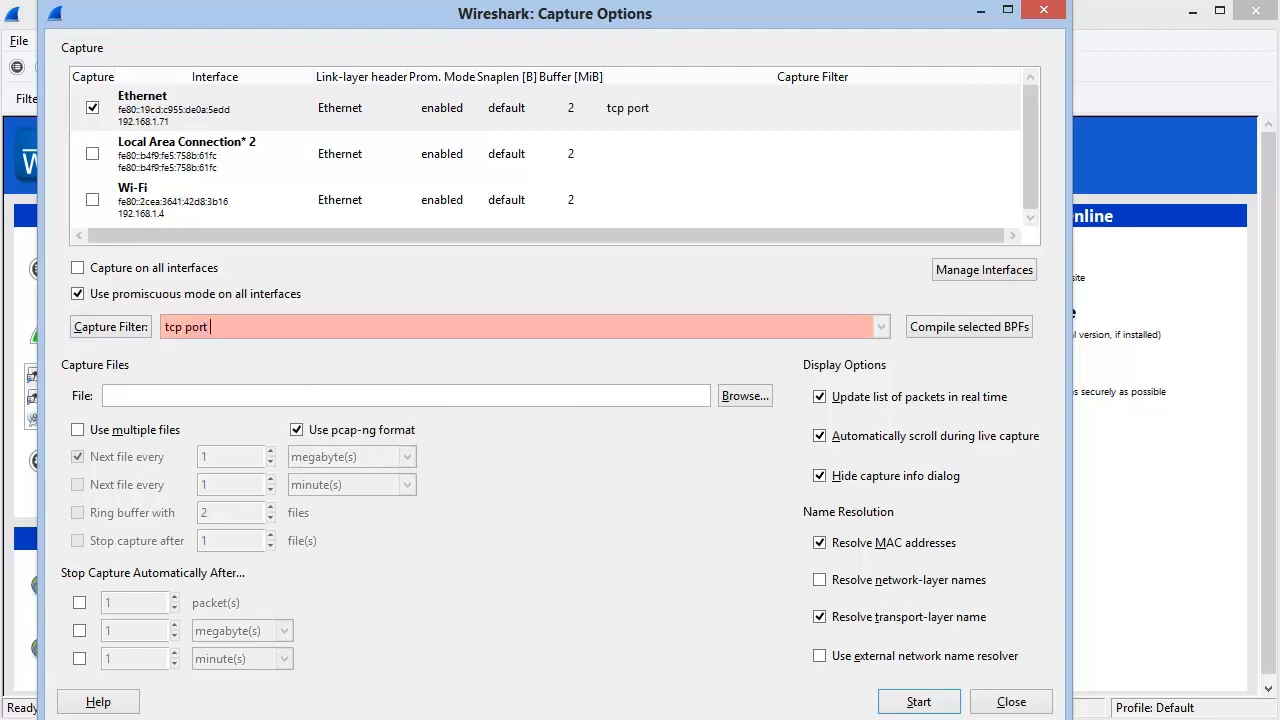
type("80")
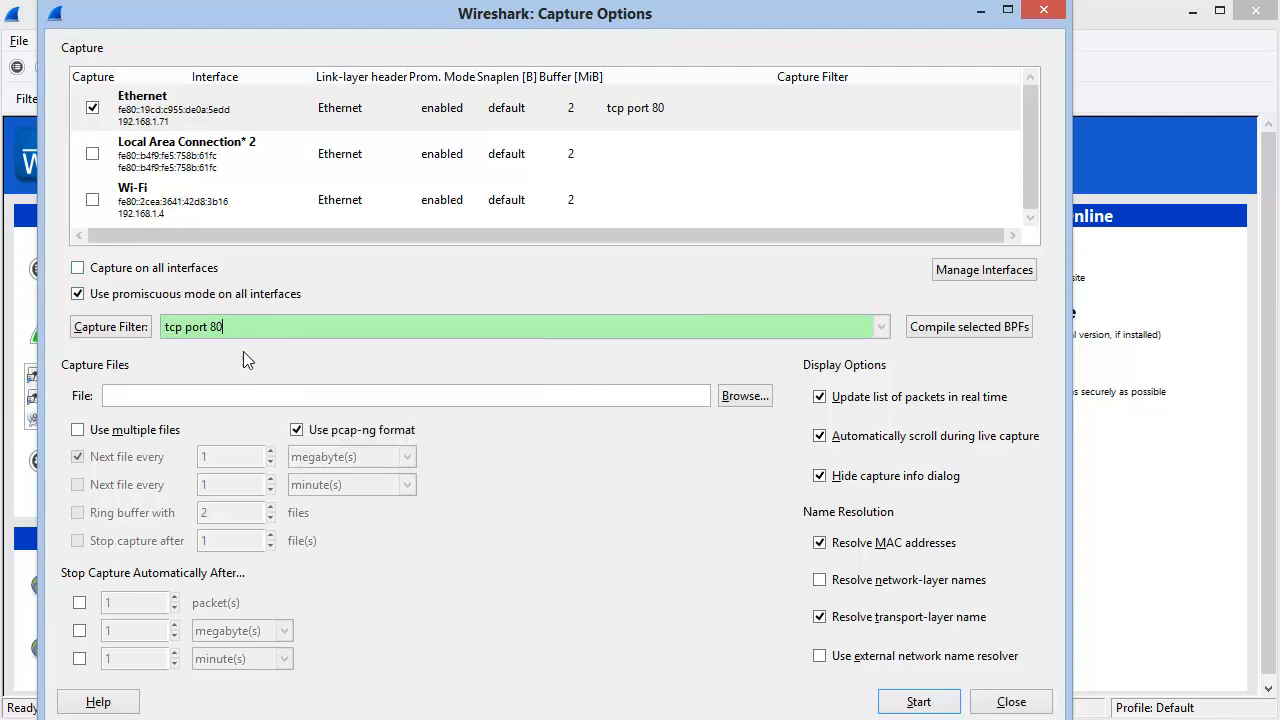
mouse_move(252, 376)
type(".")
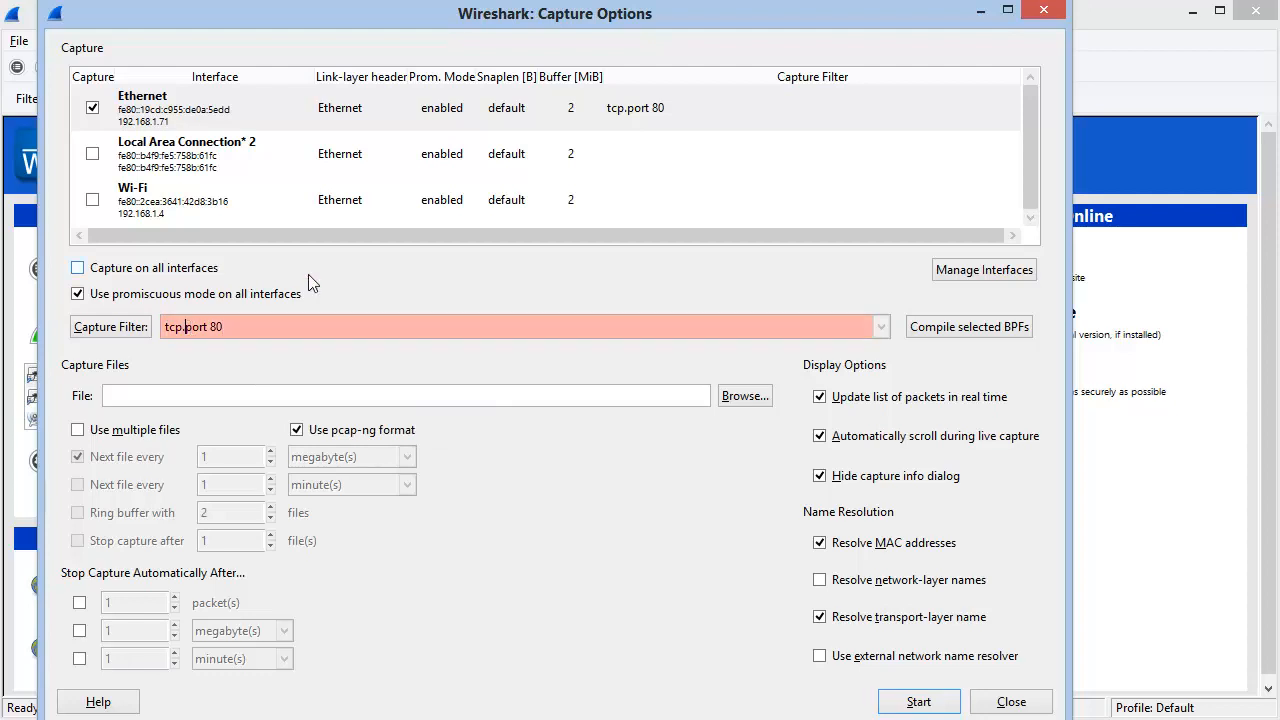
mouse_move(184, 292)
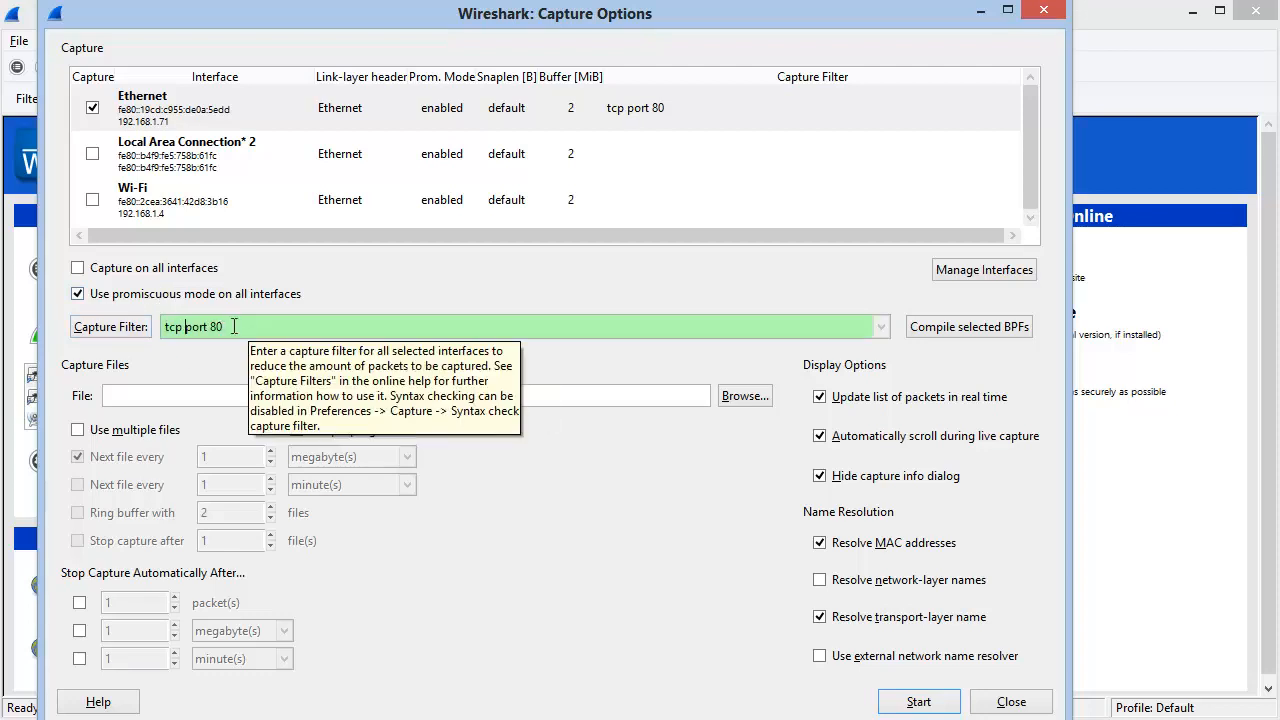
mouse_move(266, 322)
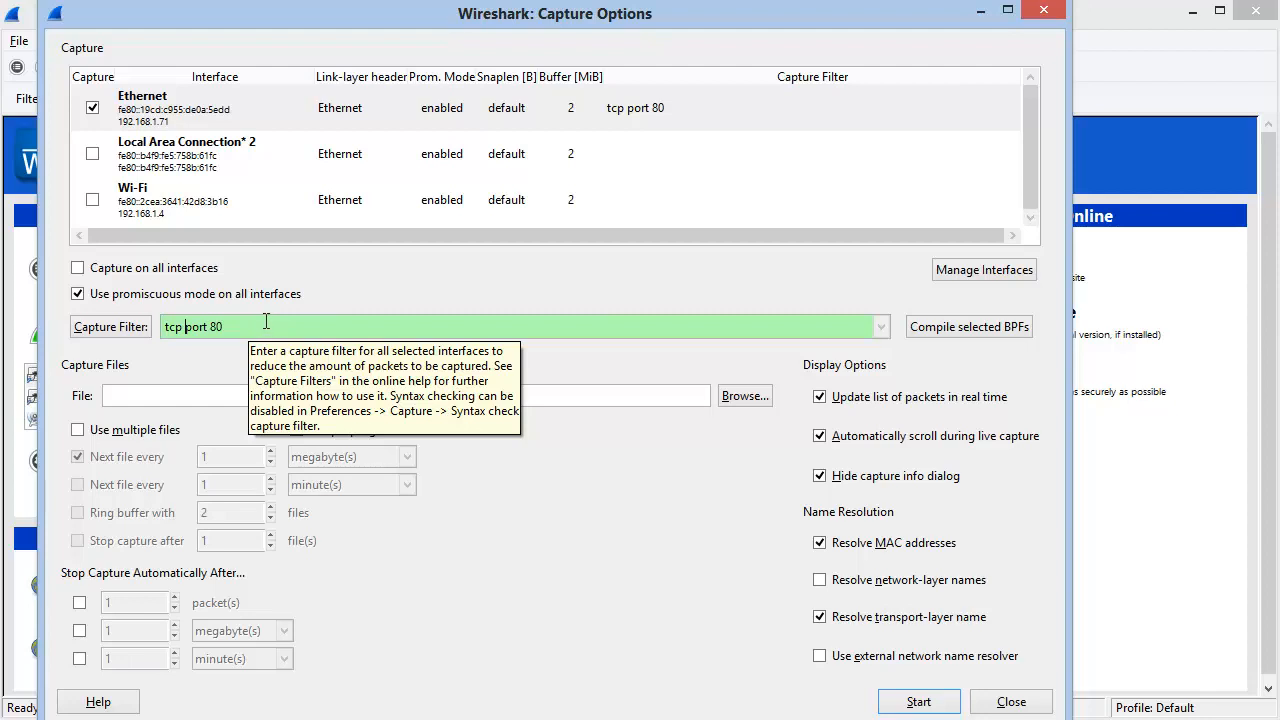
mouse_move(192, 368)
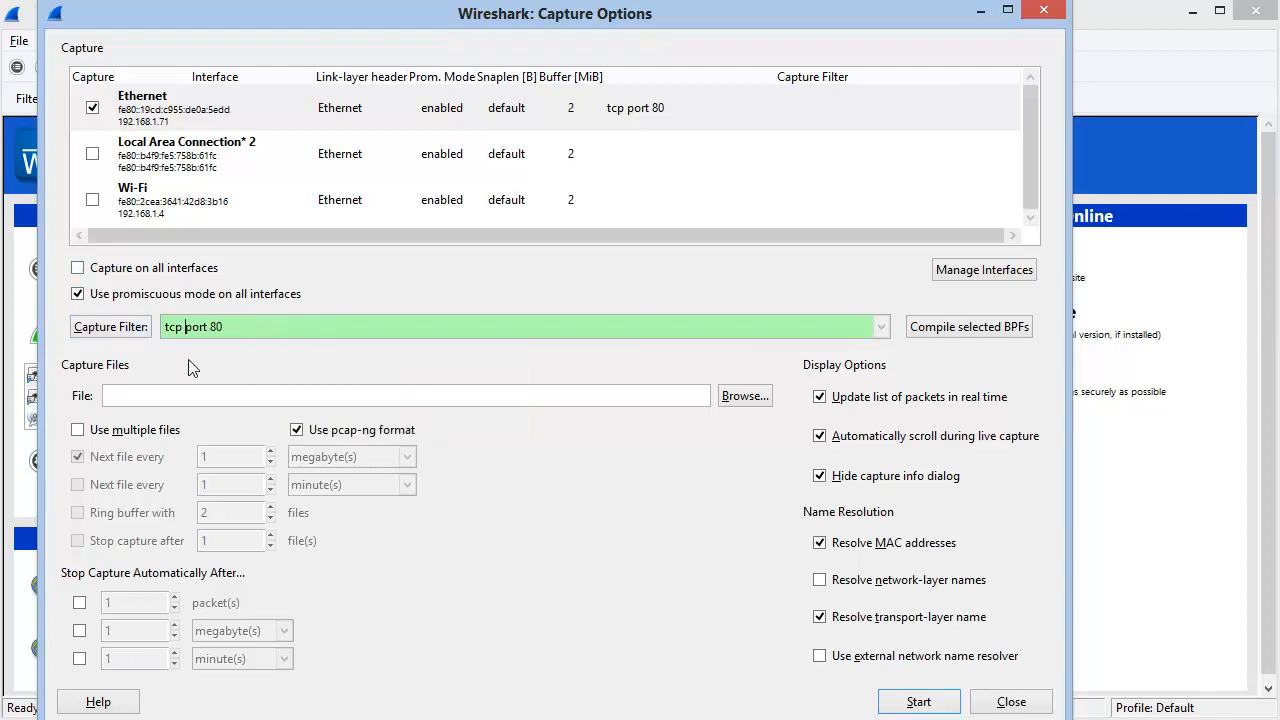
mouse_move(284, 362)
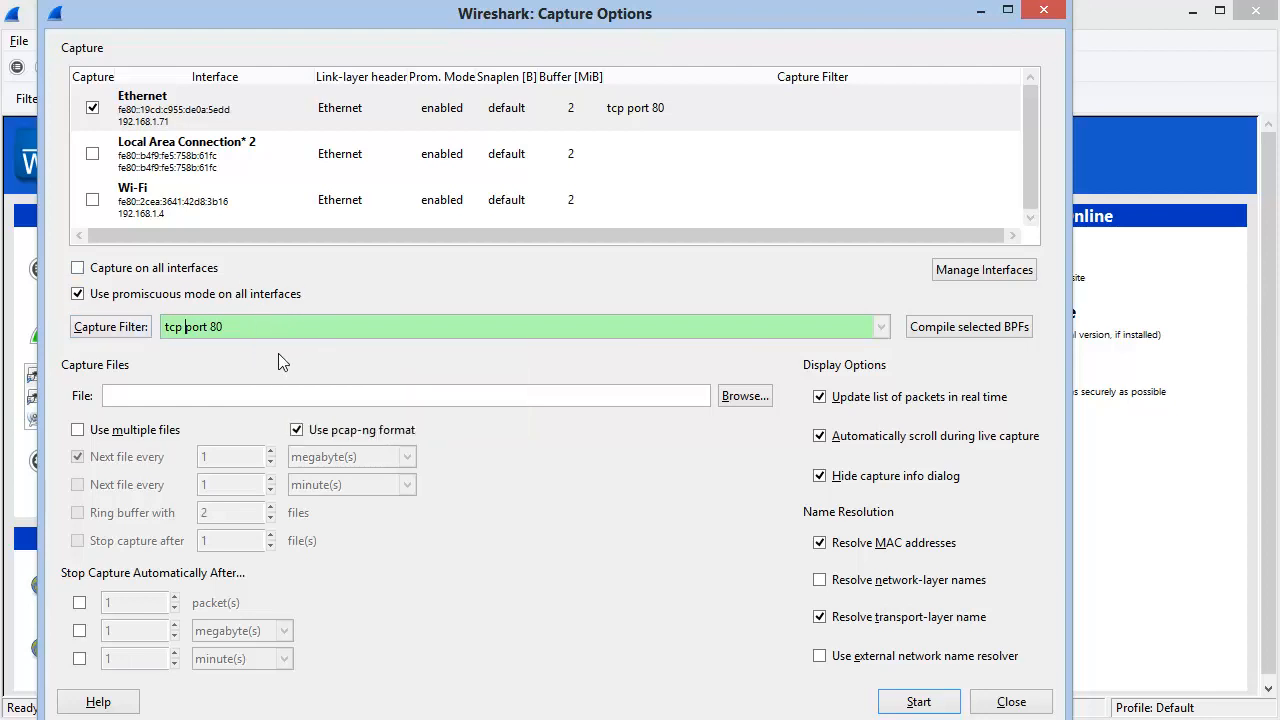
mouse_move(266, 360)
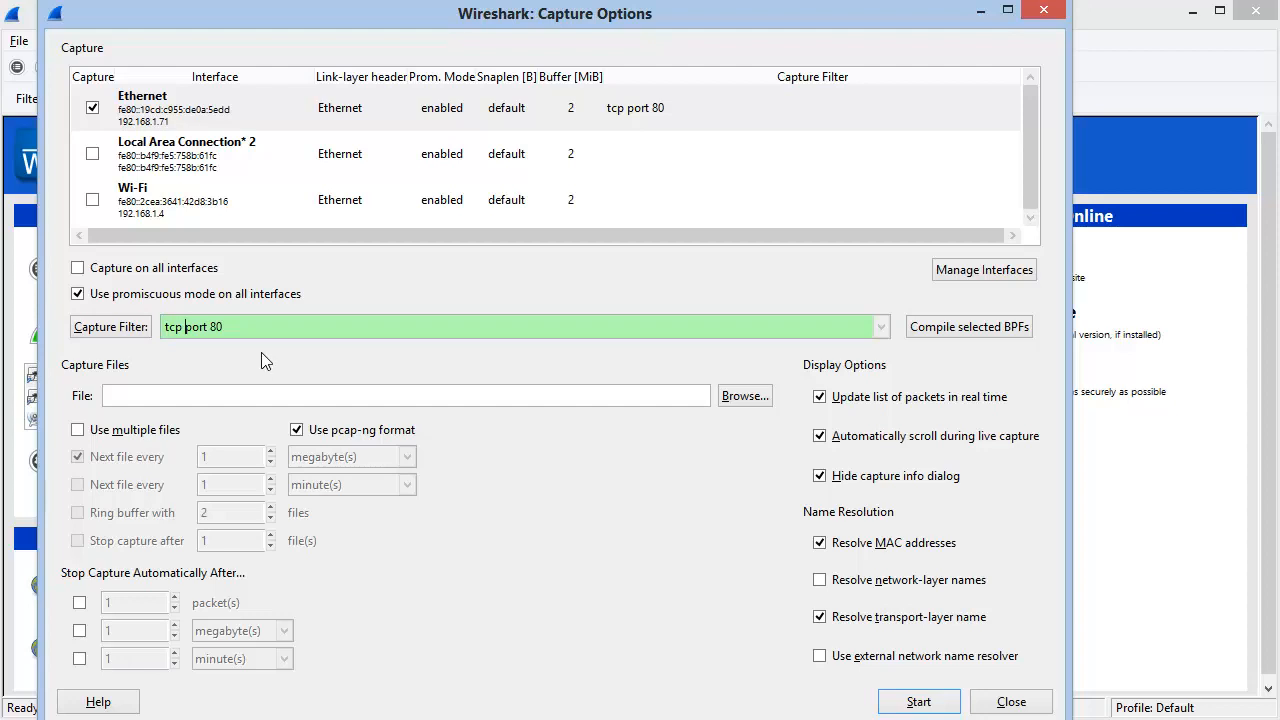
mouse_move(248, 360)
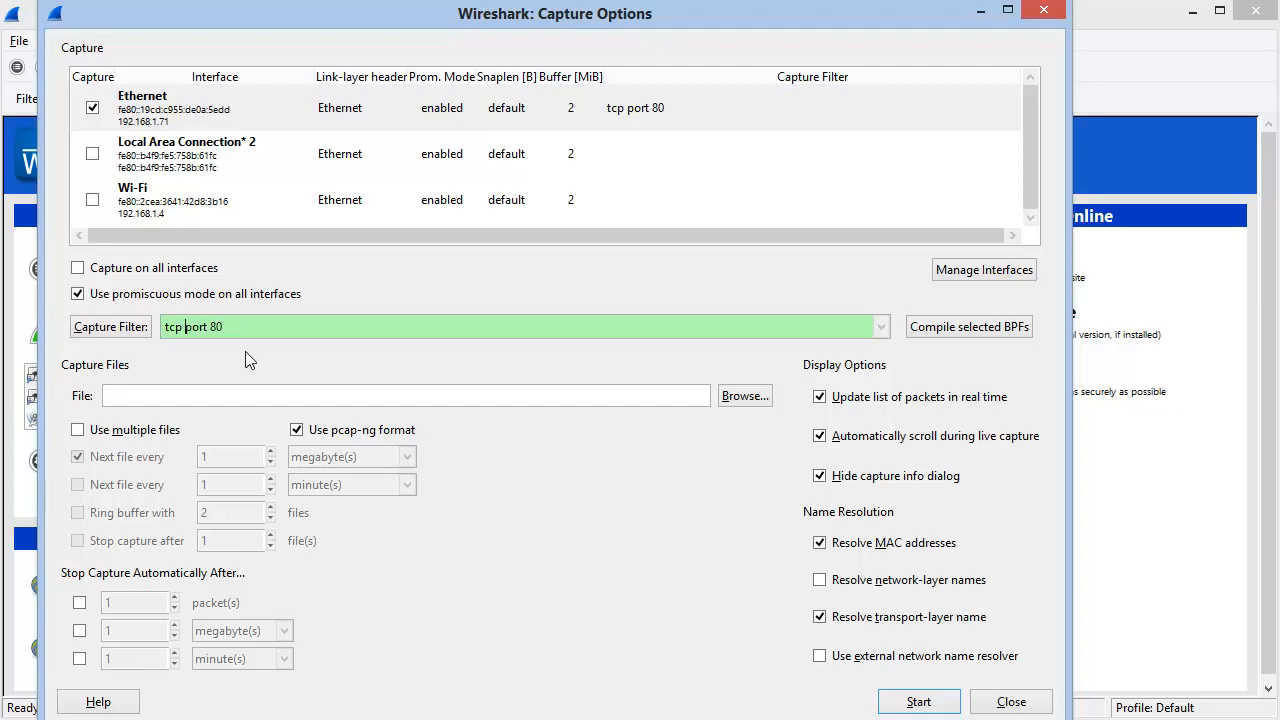
mouse_move(252, 364)
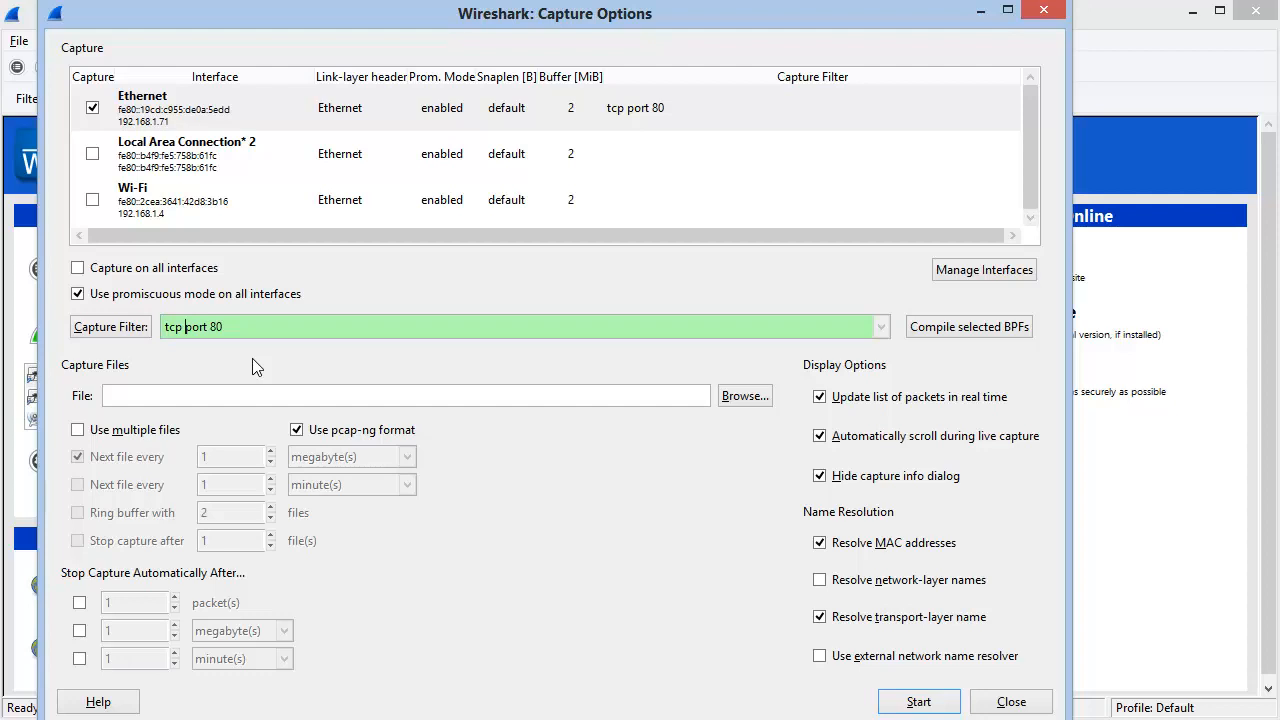
mouse_move(110, 326)
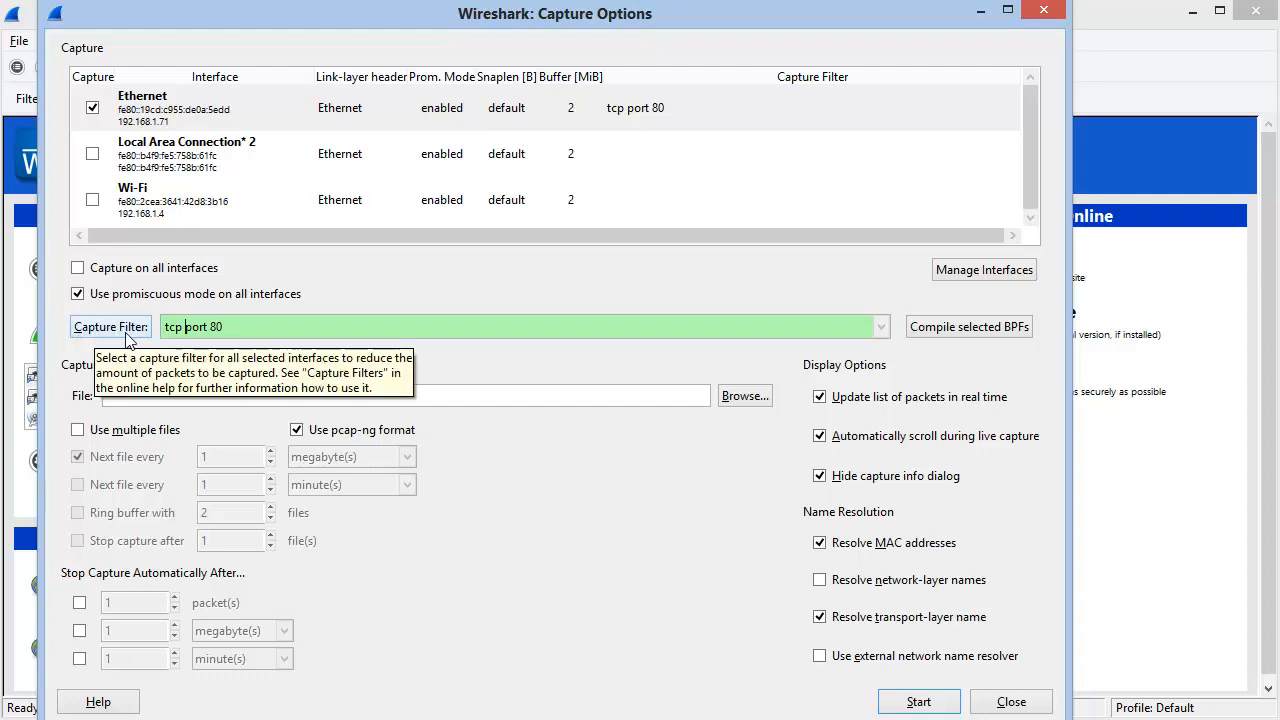
- Choose the saved 'TCP or UDP port 80 (HTTP)' filter and close Capture Options
left_click(110, 326)
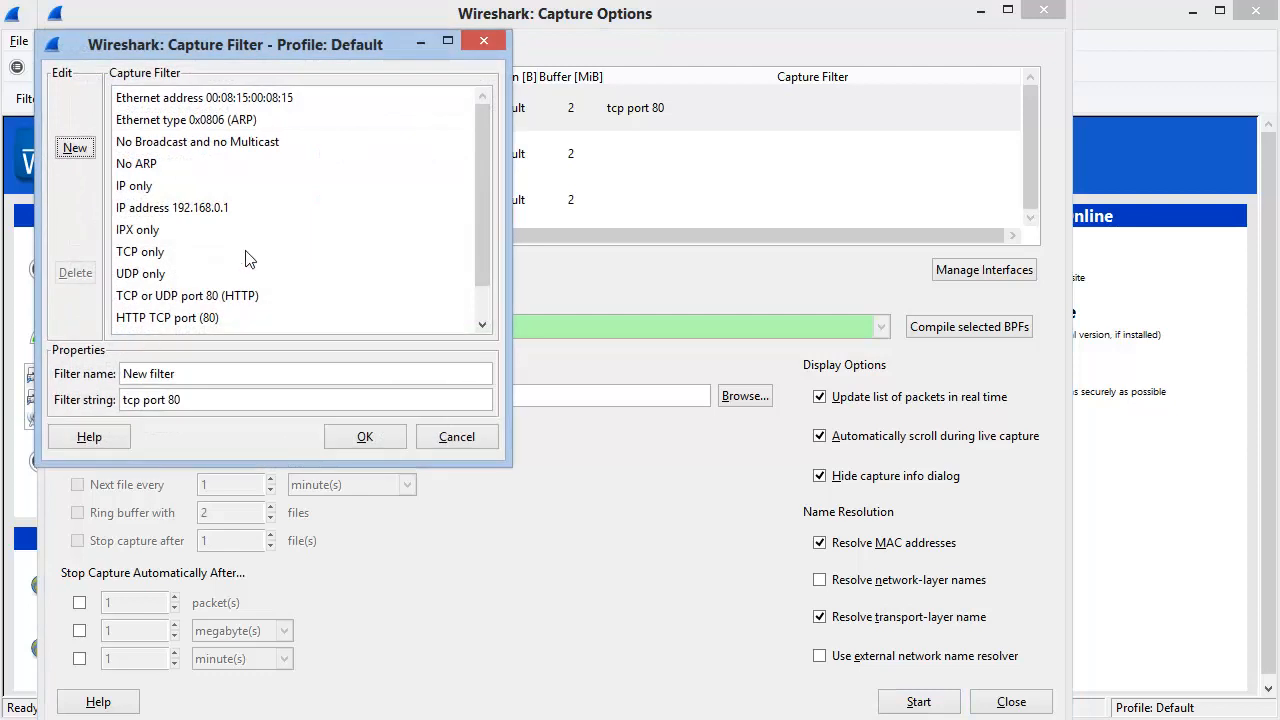
mouse_move(482, 216)
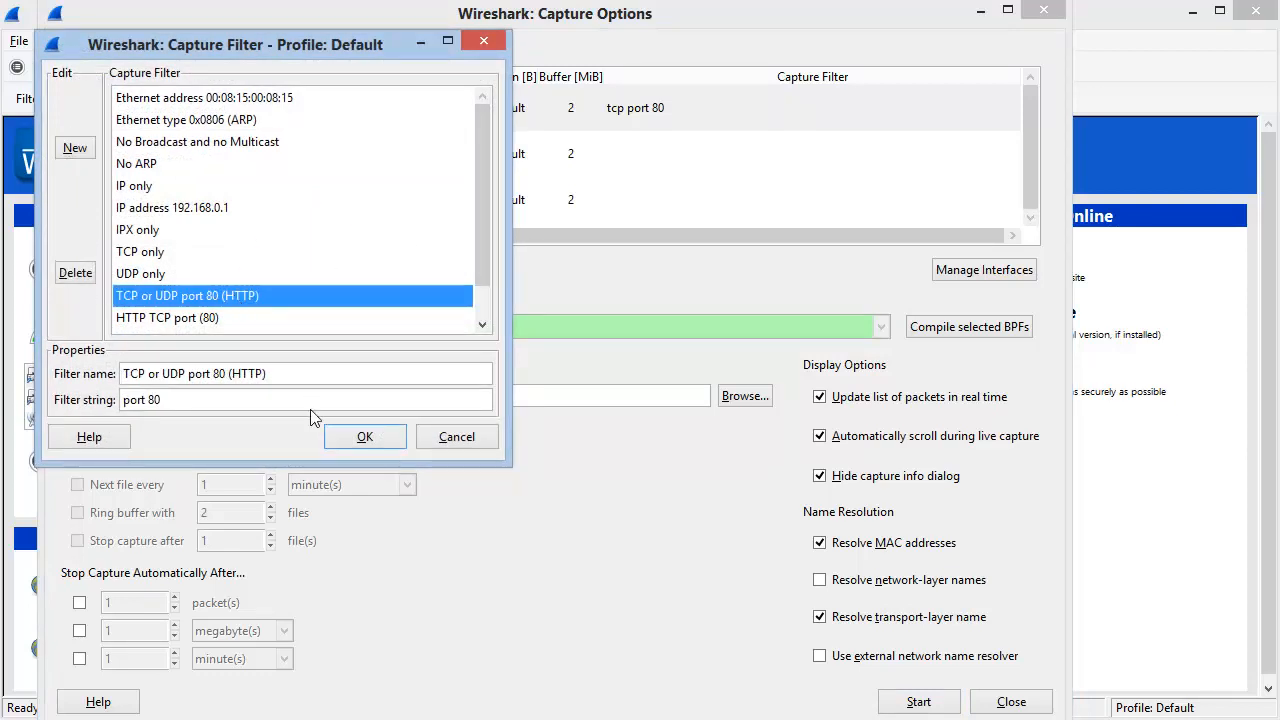
left_click(364, 436)
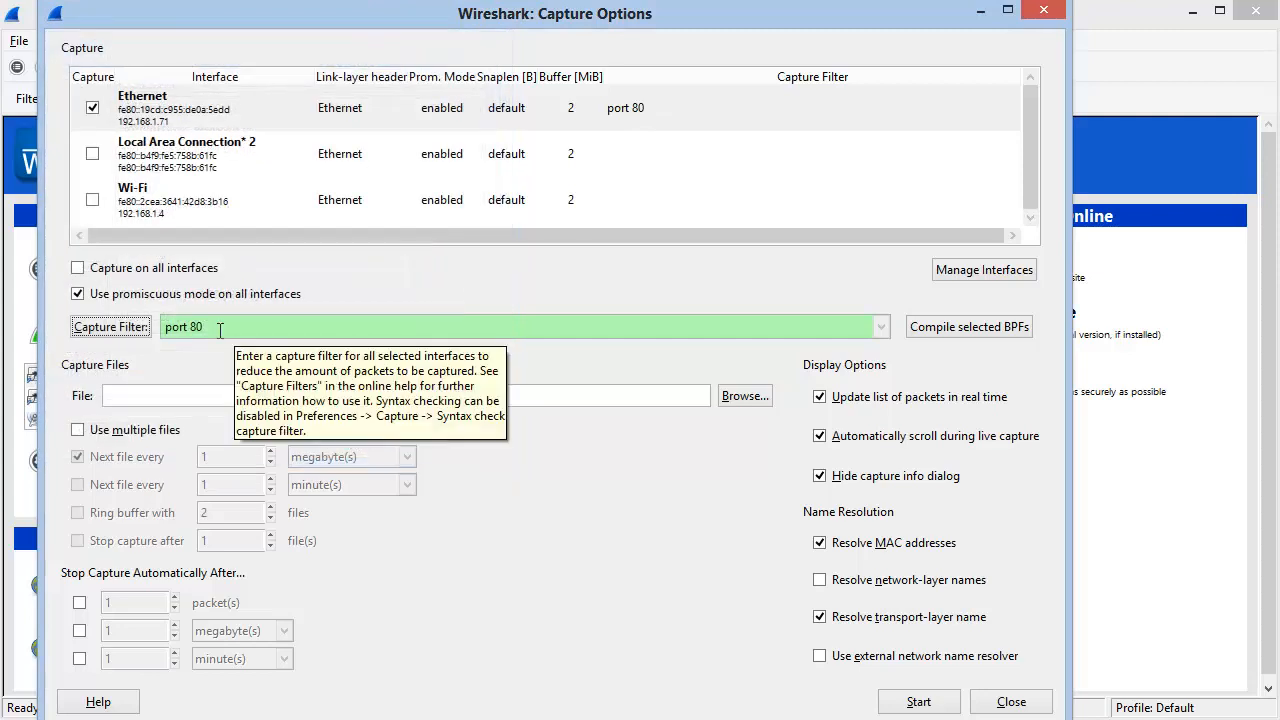
mouse_move(536, 308)
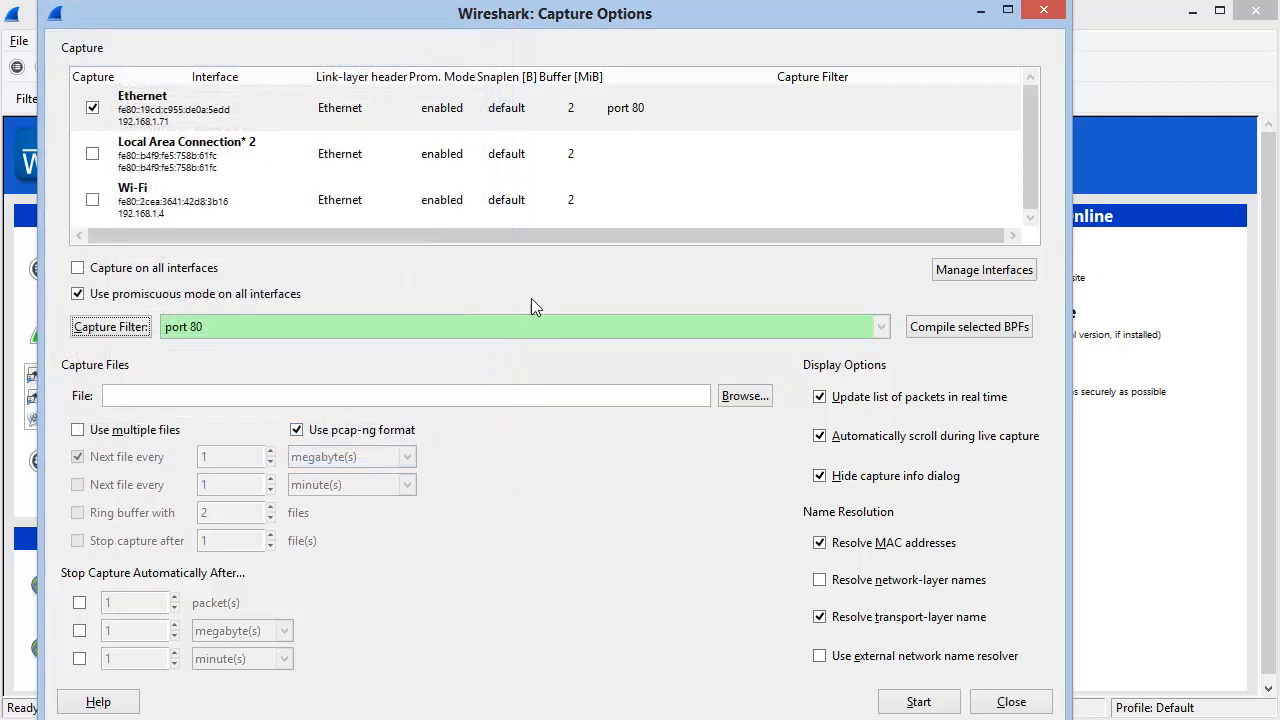
mouse_move(712, 590)
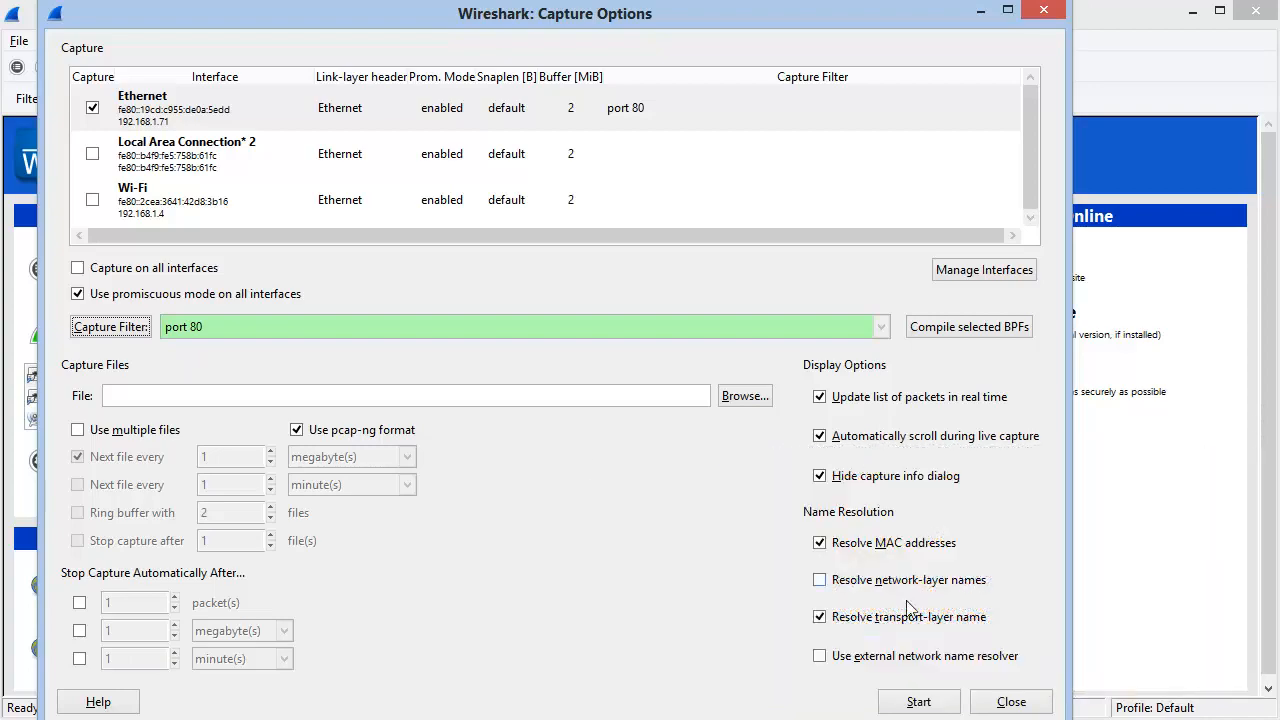
left_click(1012, 700)
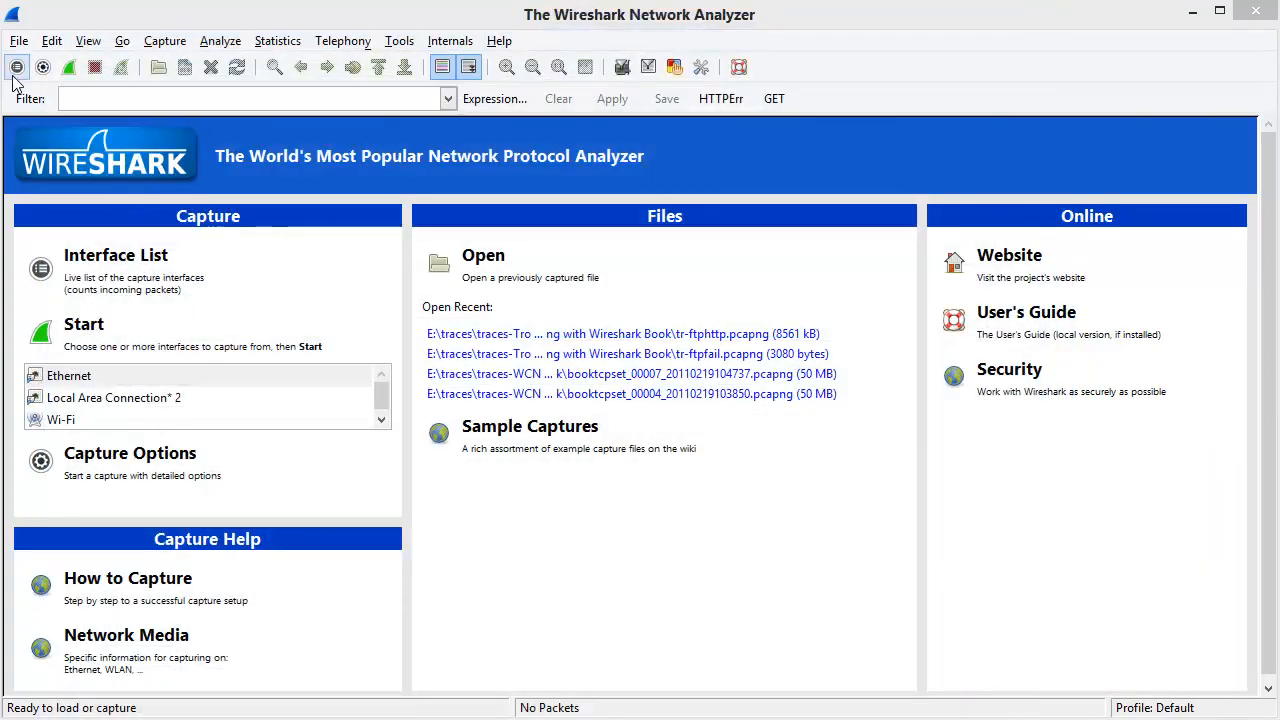
- Check the interface list, then start a live Ethernet capture with the port 80 filter
left_click(16, 68)
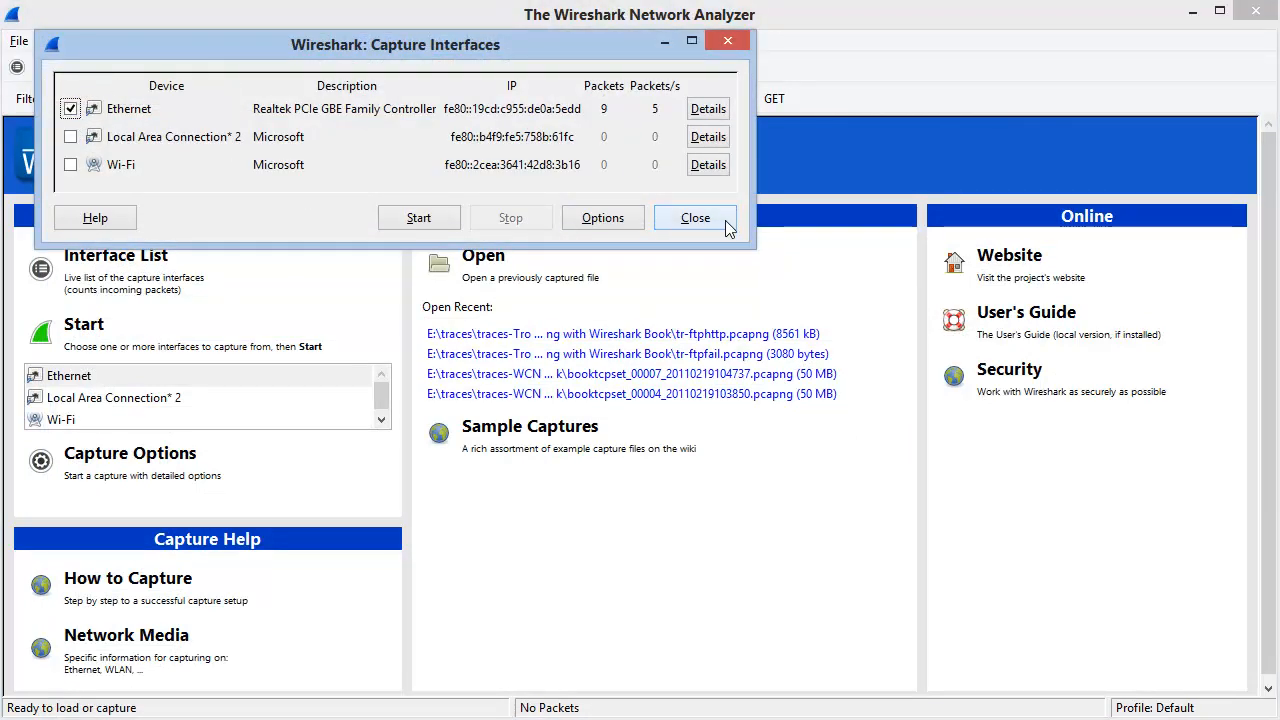
left_click(694, 216)
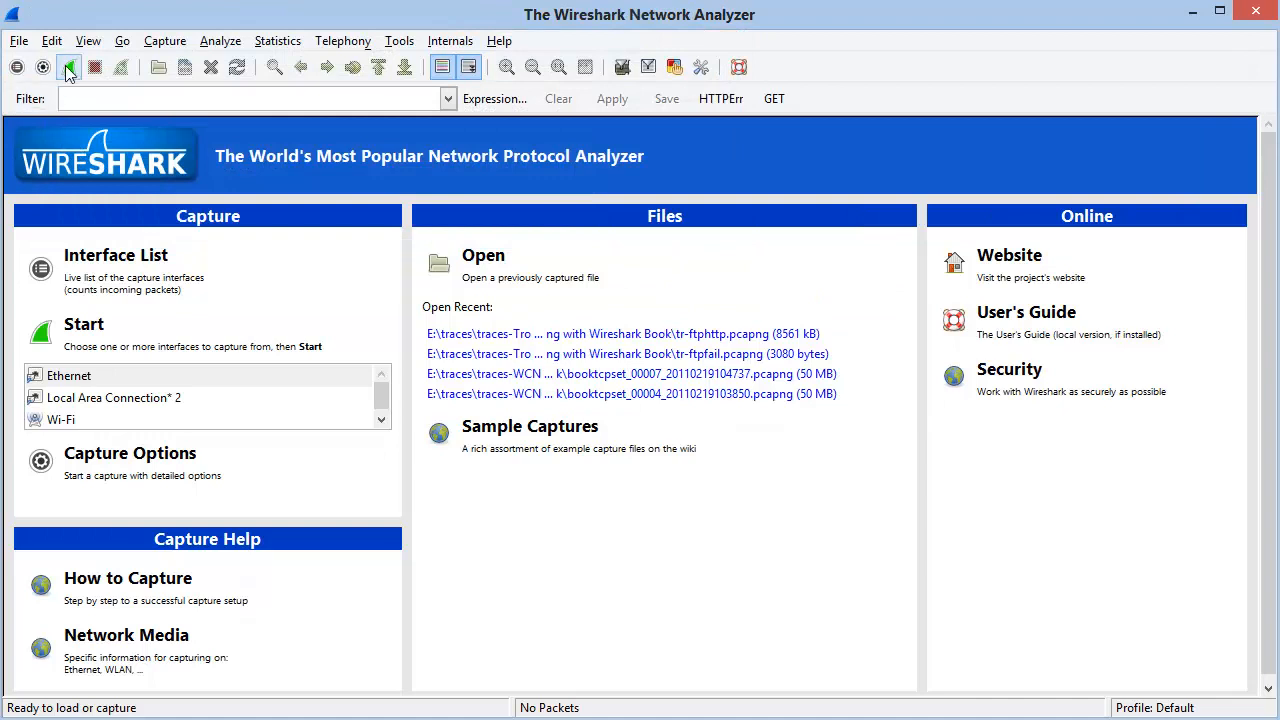
mouse_move(70, 68)
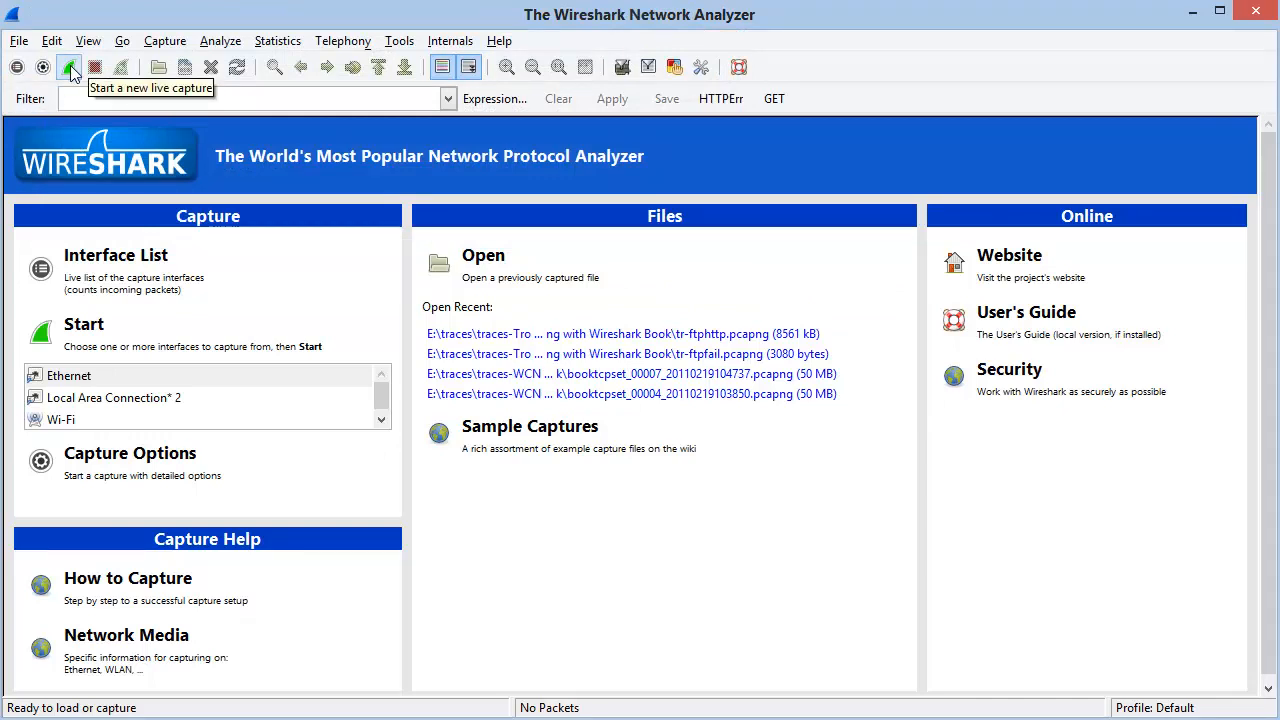
left_click(72, 68)
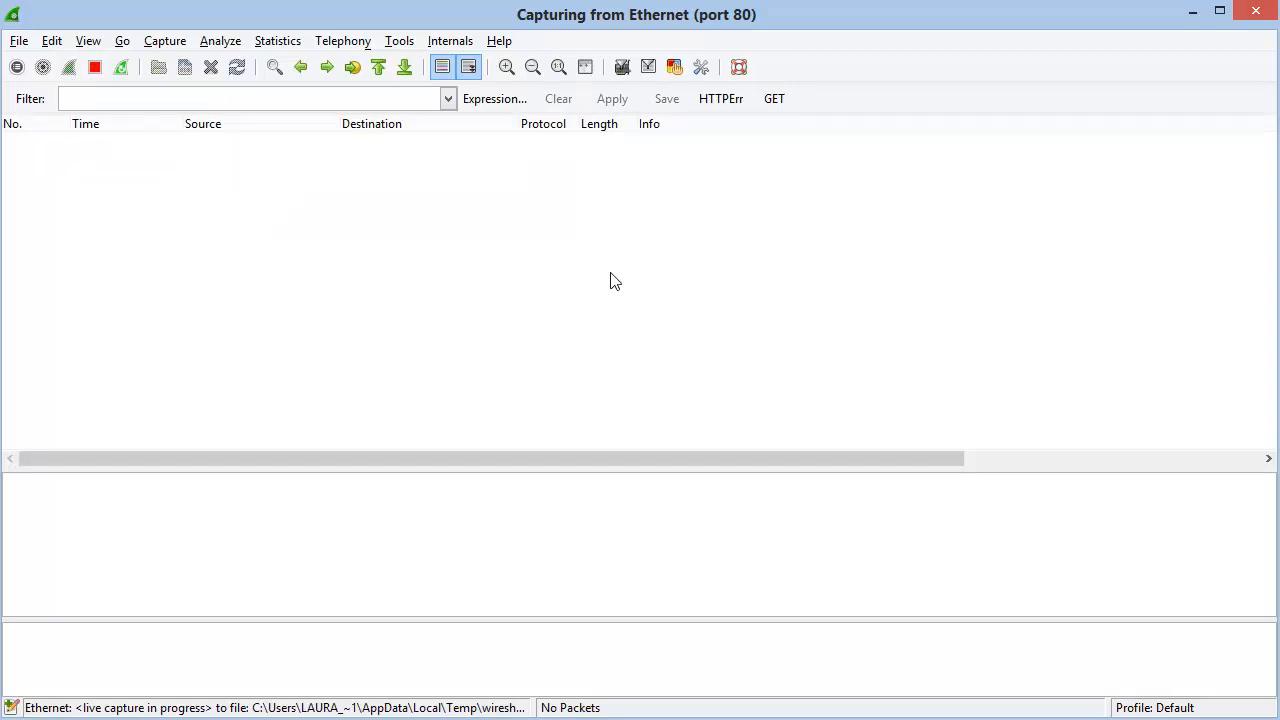
mouse_move(660, 512)
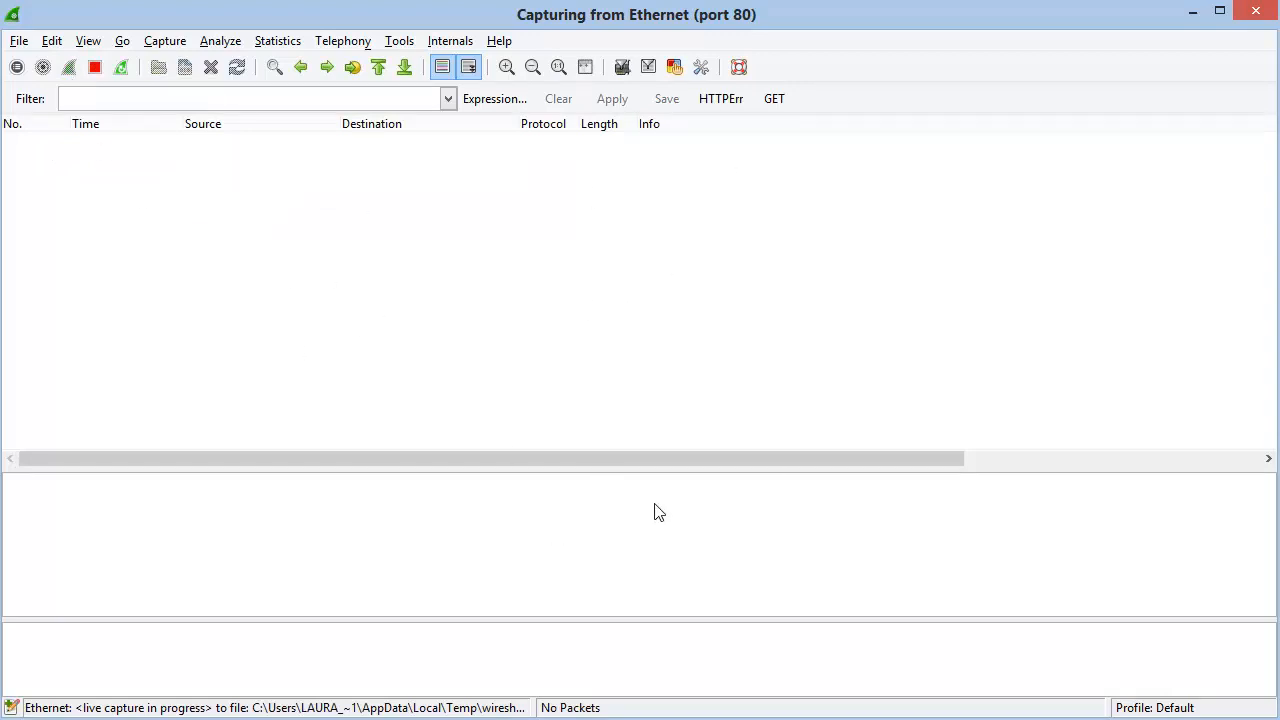
mouse_move(224, 224)
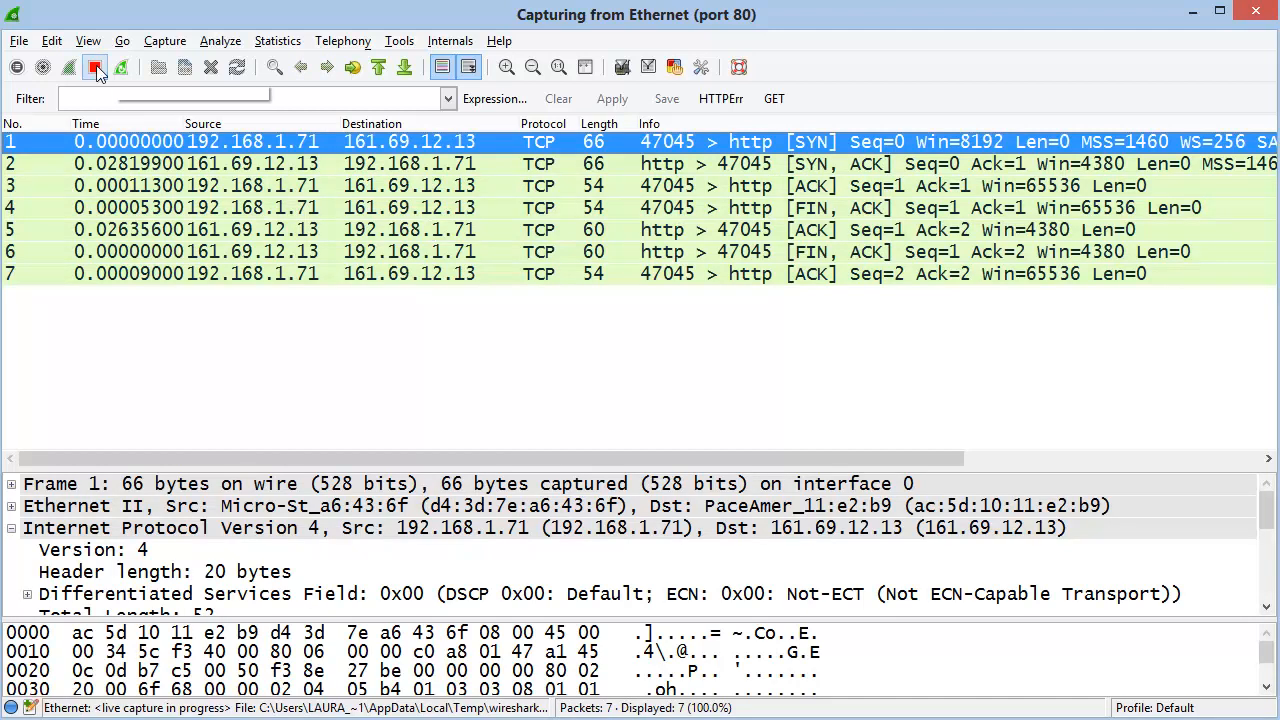
- Stop the port 80 capture and restart capturing unfiltered on Ethernet, continuing without saving
left_click(94, 68)
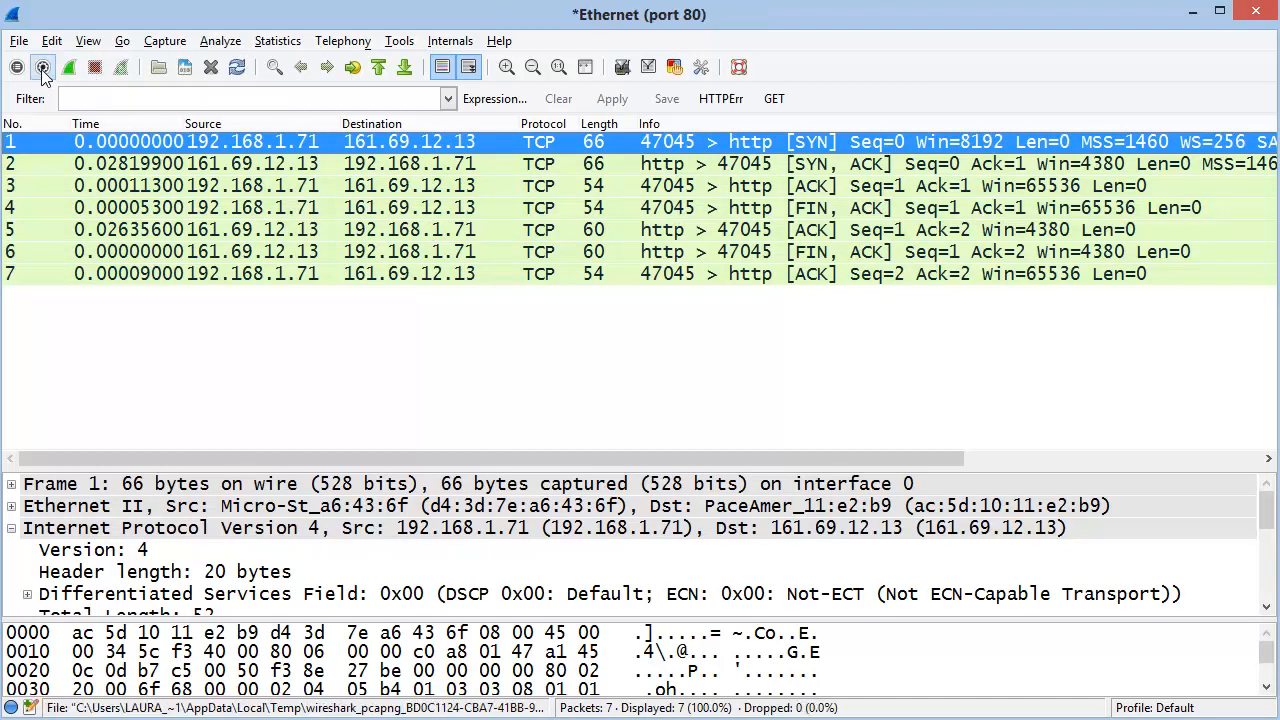
left_click(44, 68)
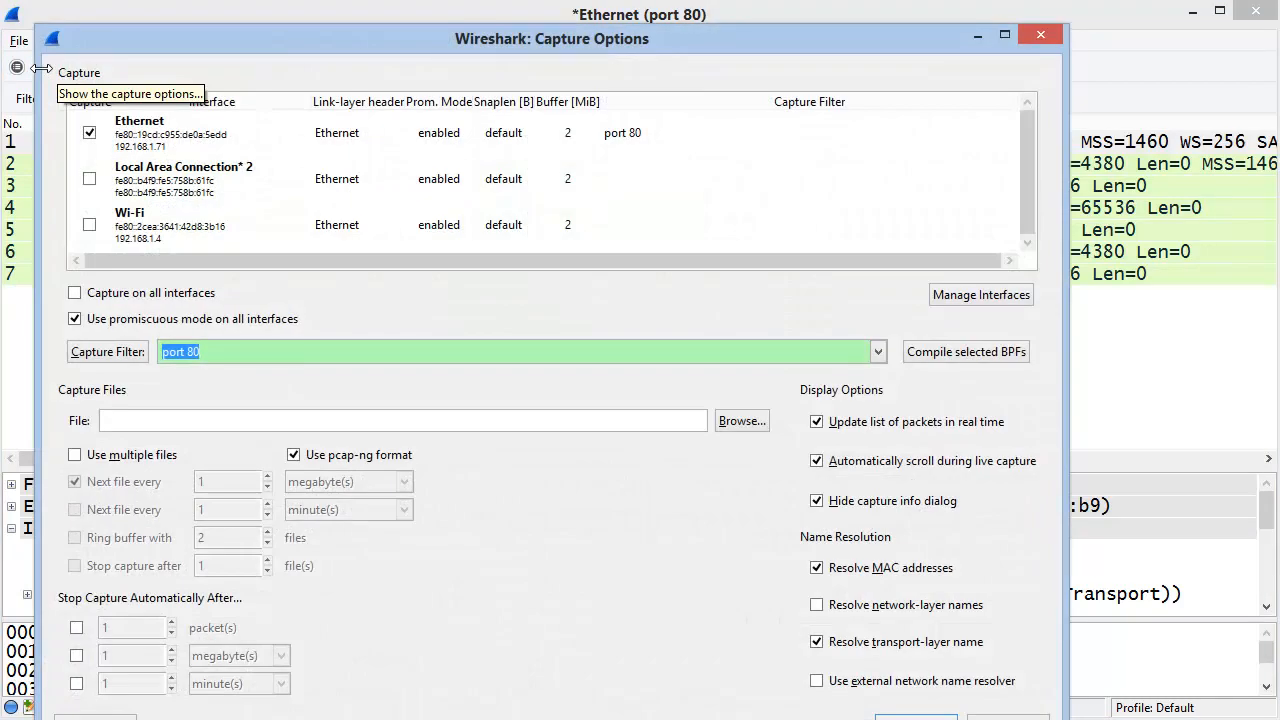
mouse_move(144, 370)
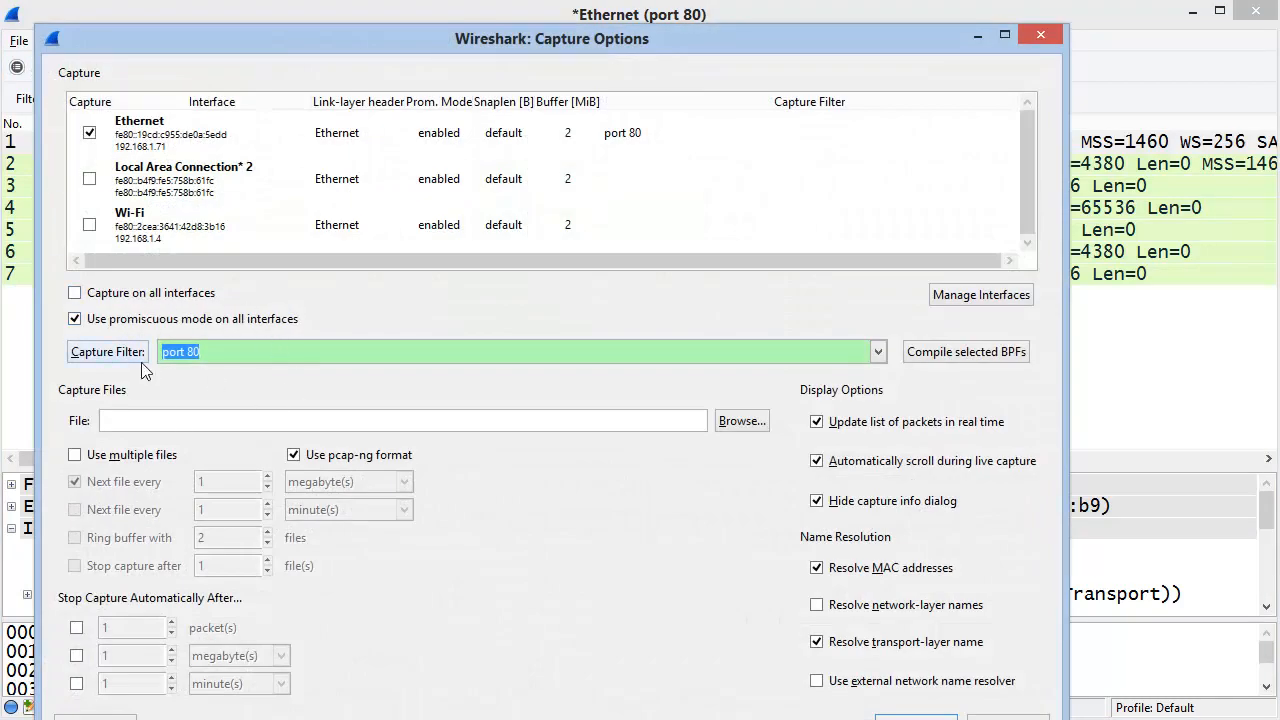
left_click(324, 352)
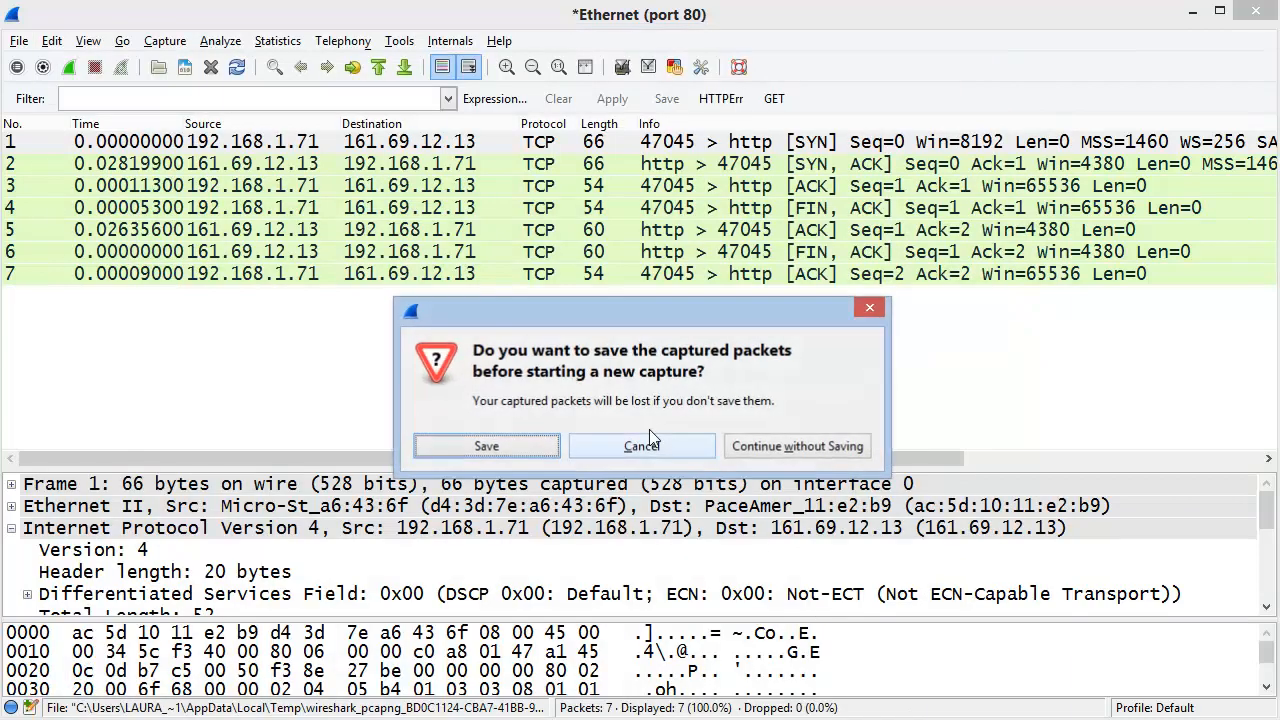
left_click(796, 446)
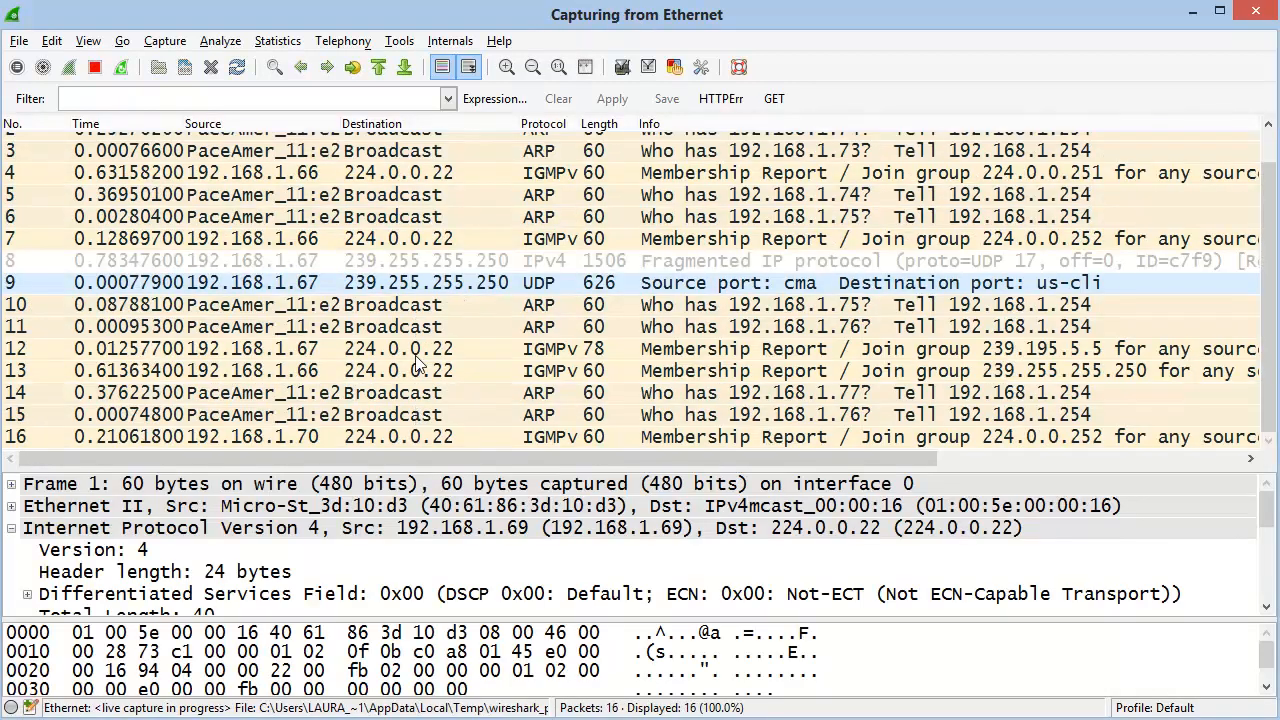
- Scroll down the packet list as the live Ethernet capture grows past two hundred packets
scroll("down", 3)
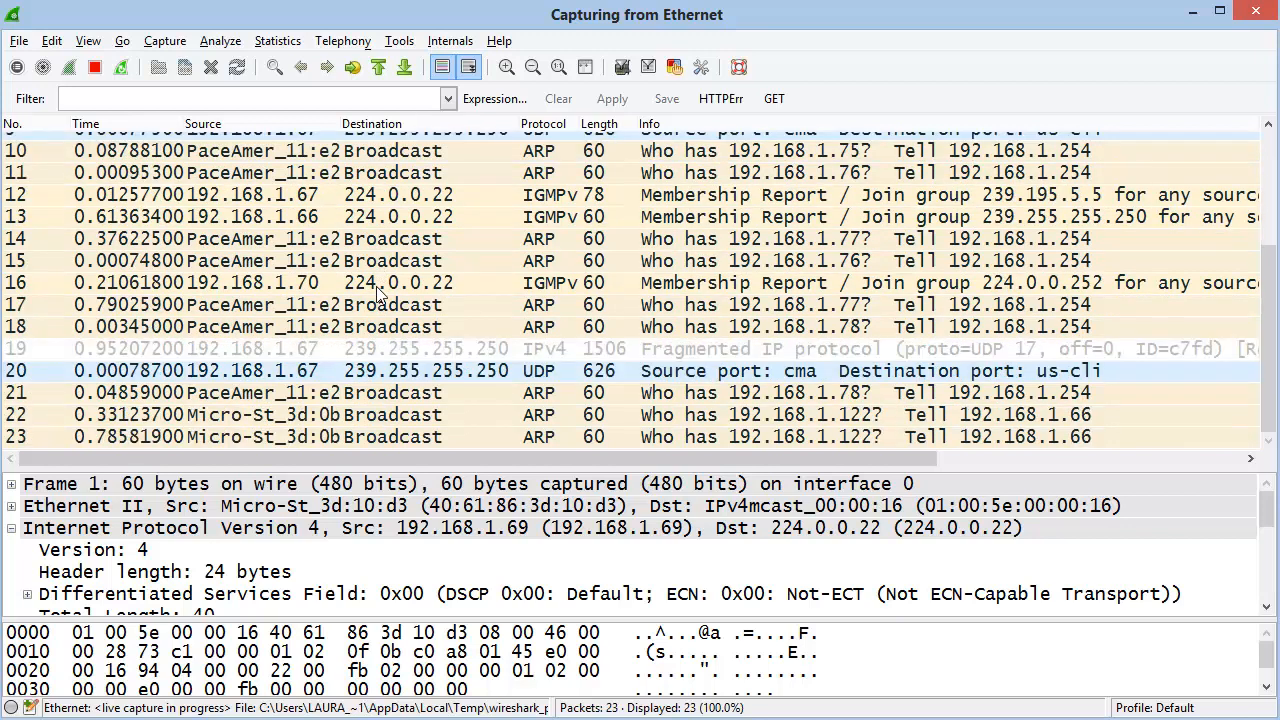
scroll("down", 3)
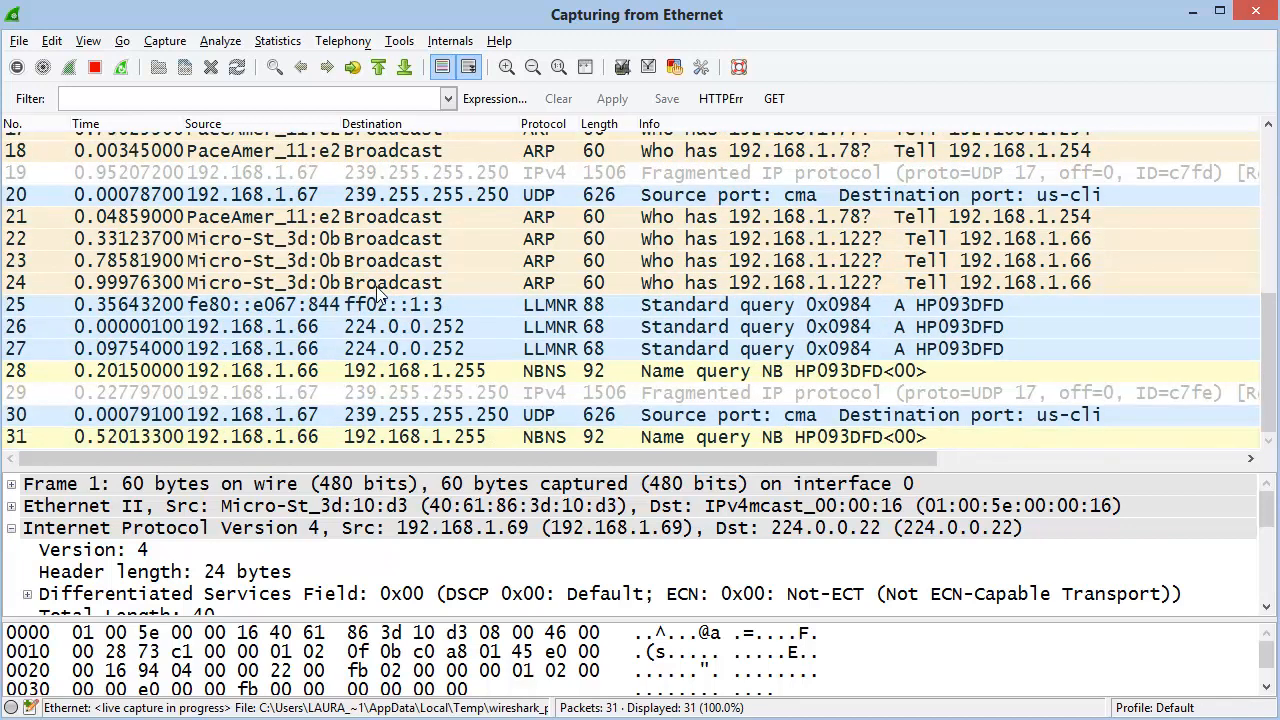
scroll("down", 3)
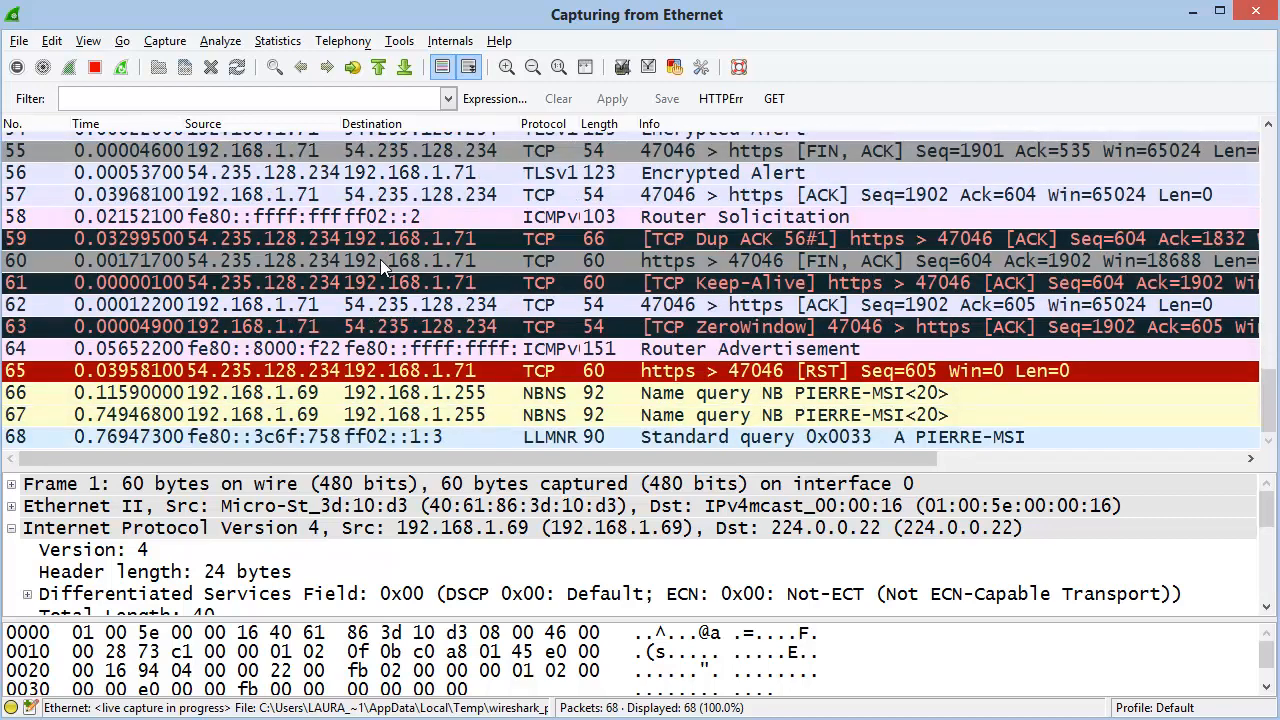
scroll("down", 3)
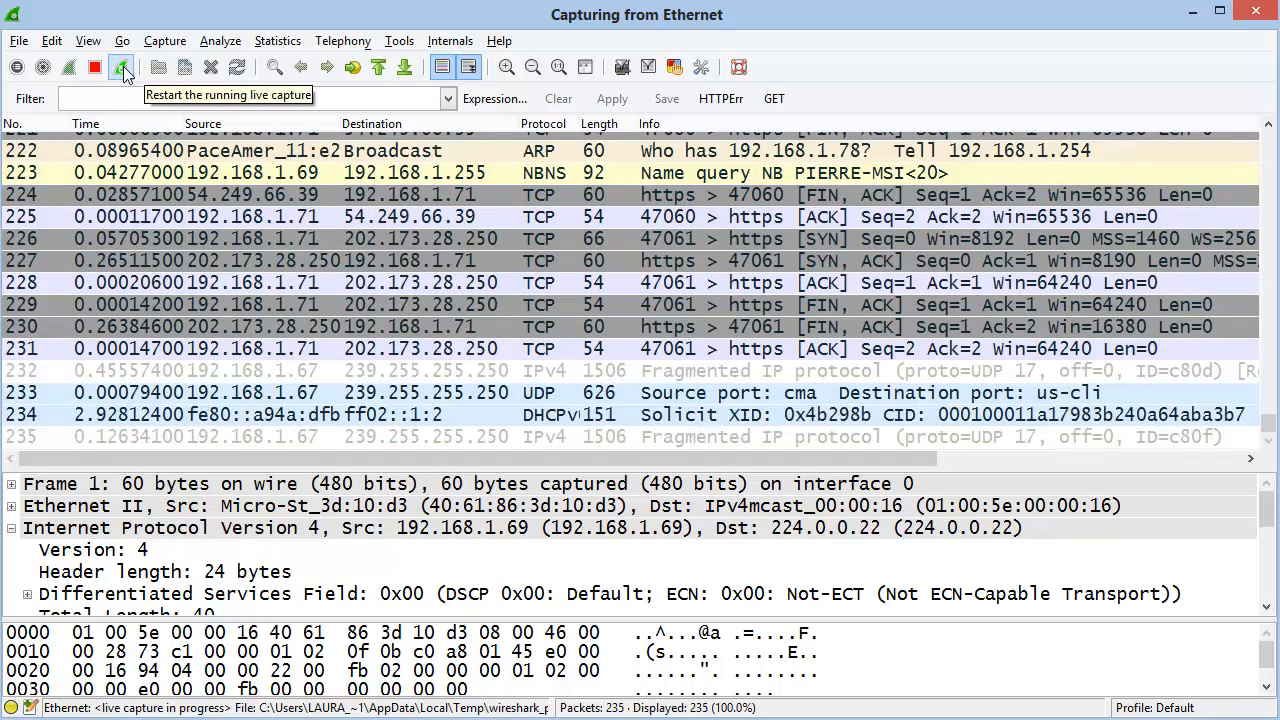
- Restart the running Ethernet capture fresh, then stop it at 26 packets
left_click(122, 68)
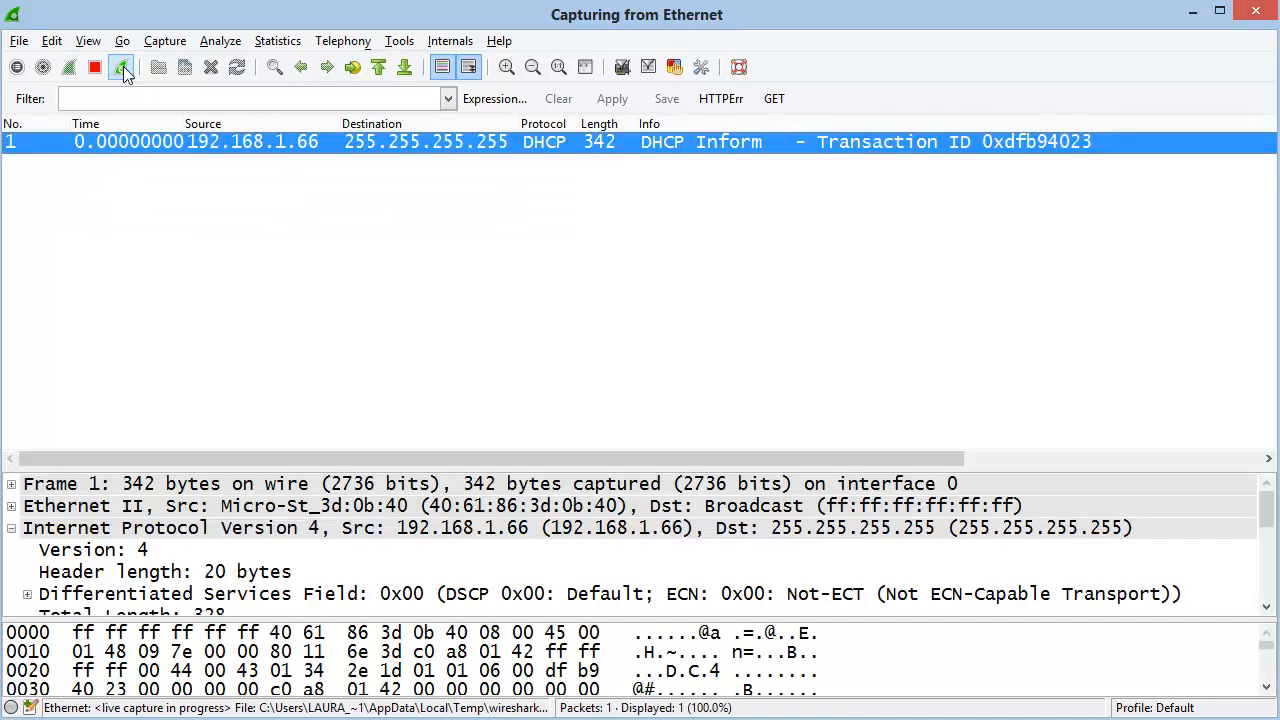
left_click(120, 68)
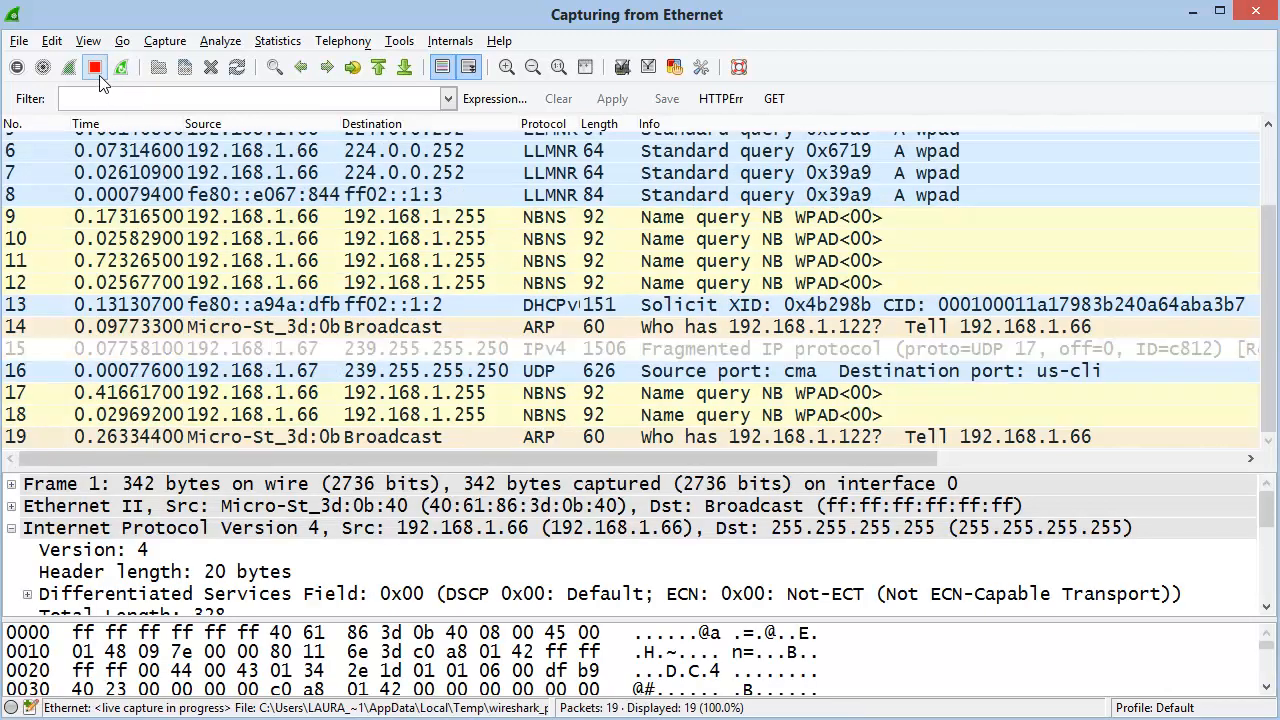
left_click(94, 68)
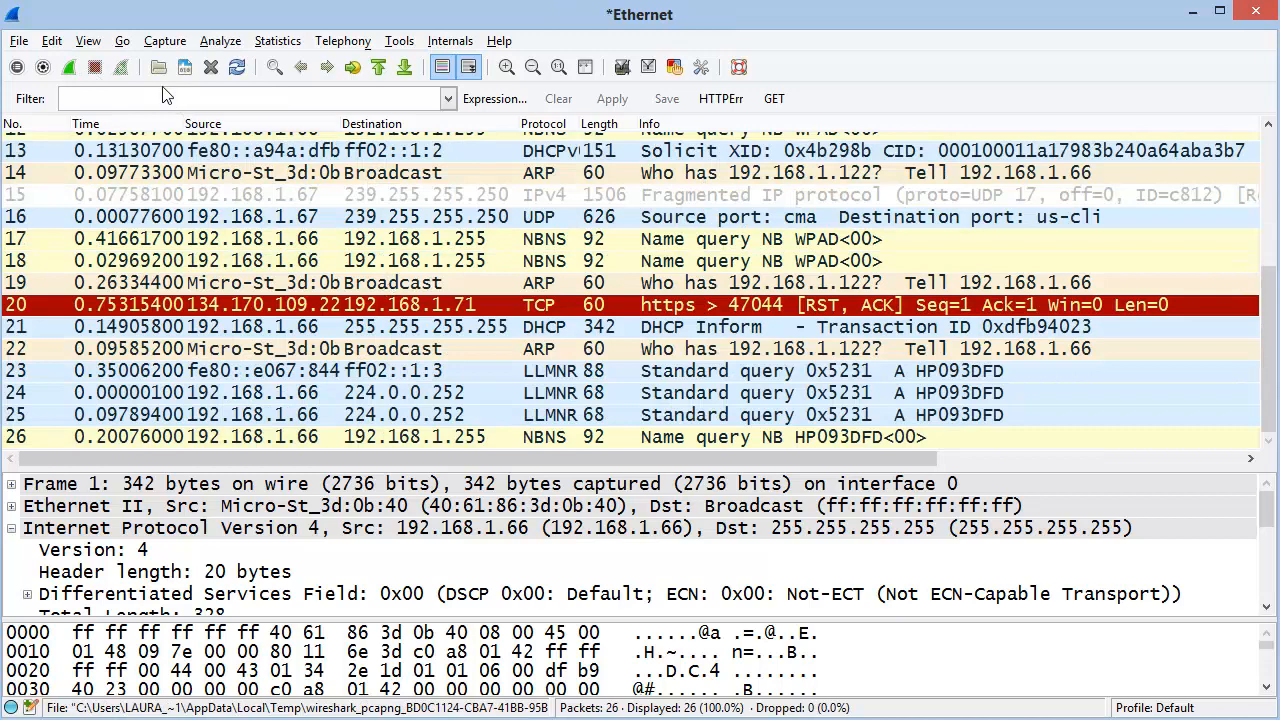
mouse_move(160, 68)
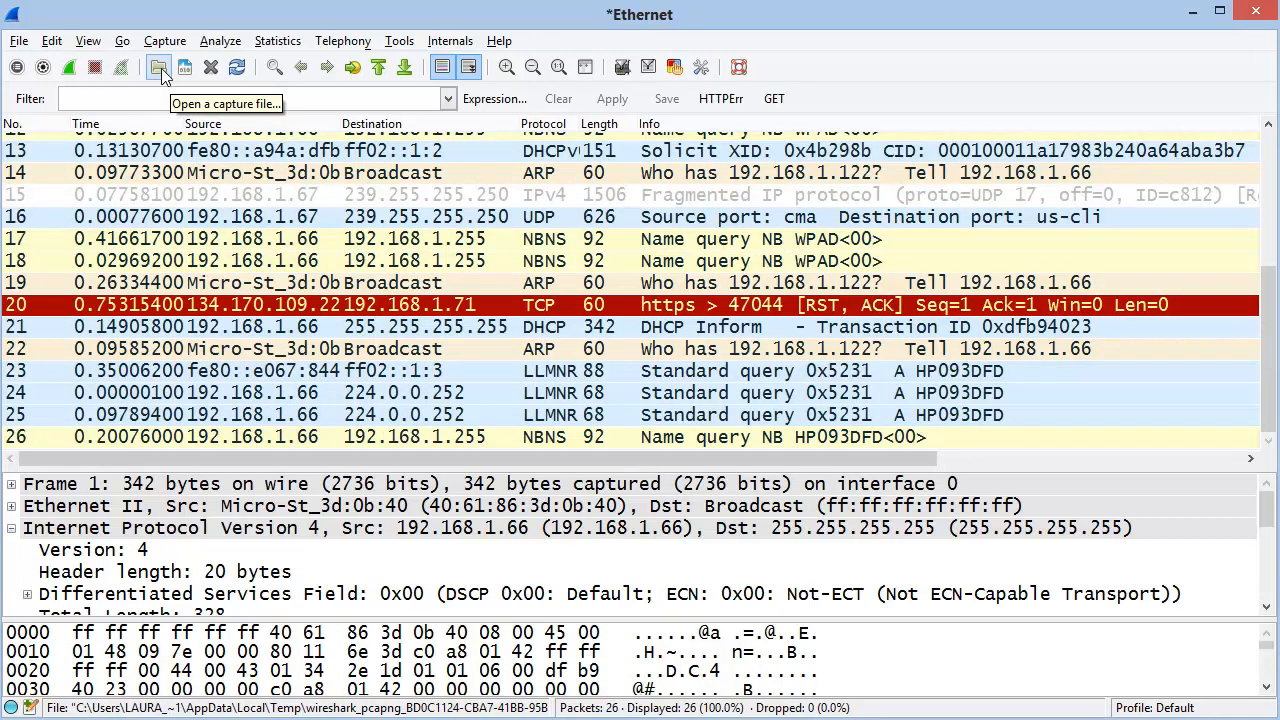
mouse_move(184, 68)
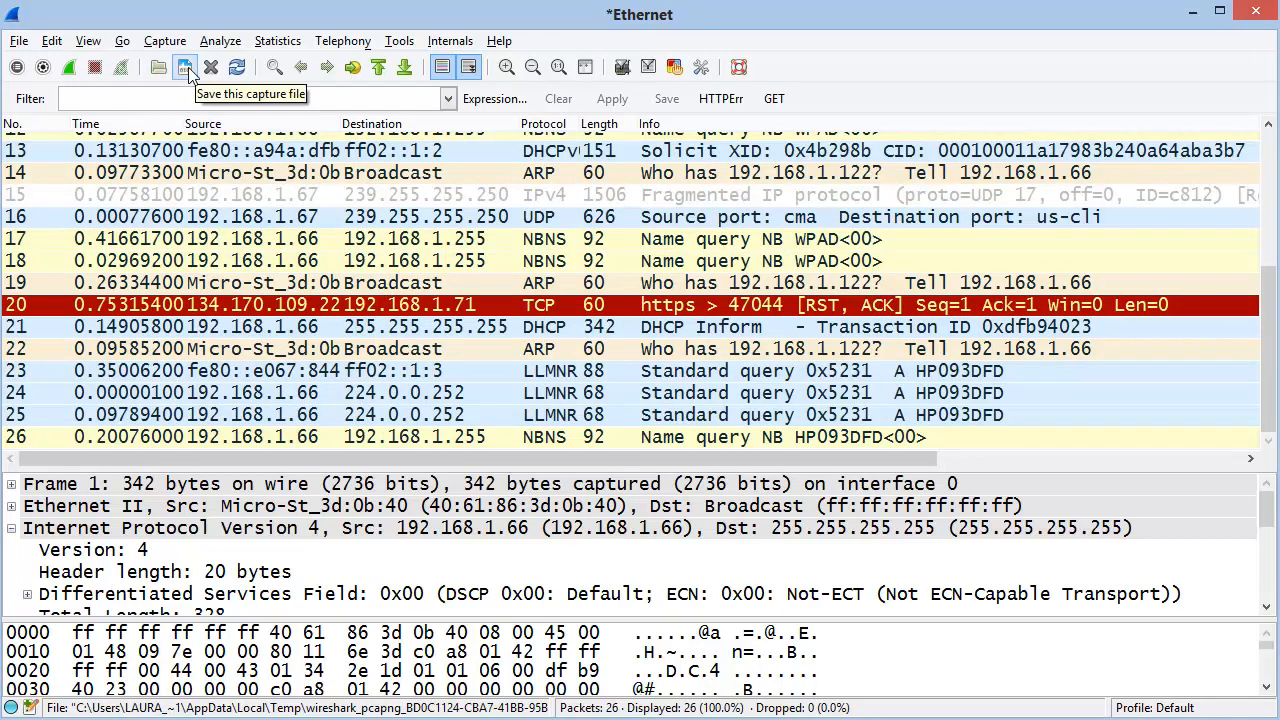
mouse_move(212, 68)
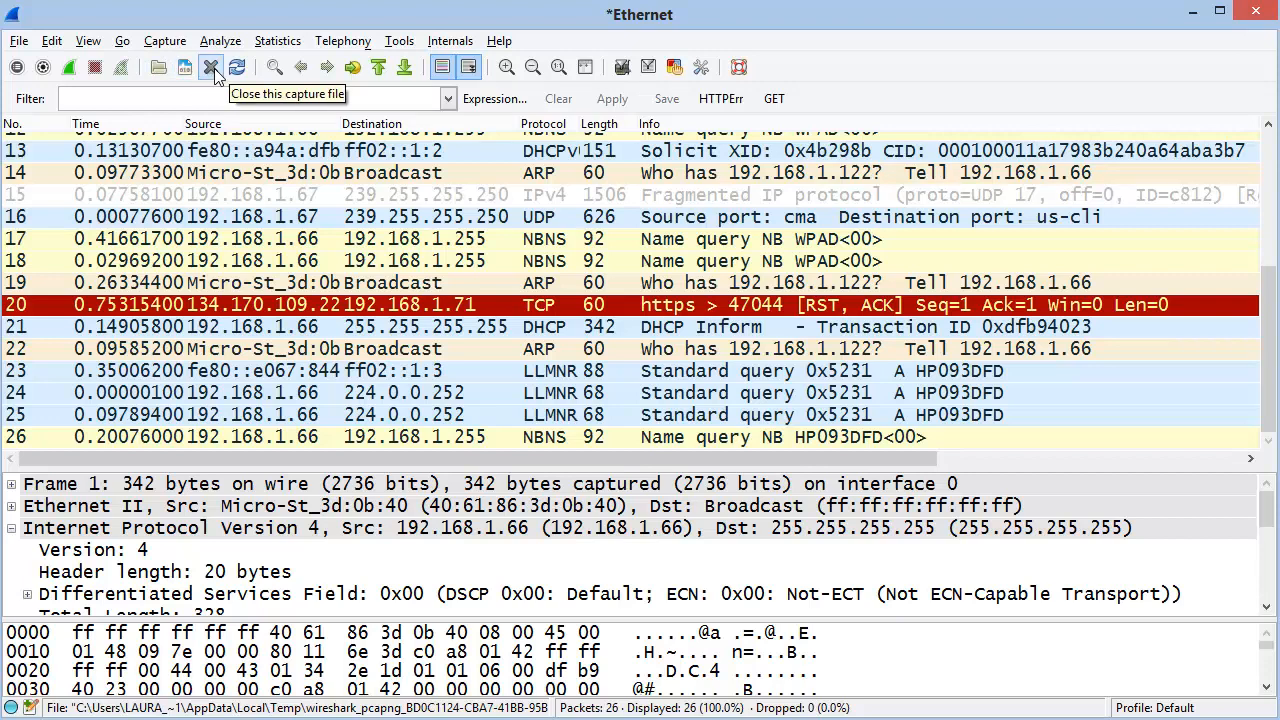
mouse_move(236, 68)
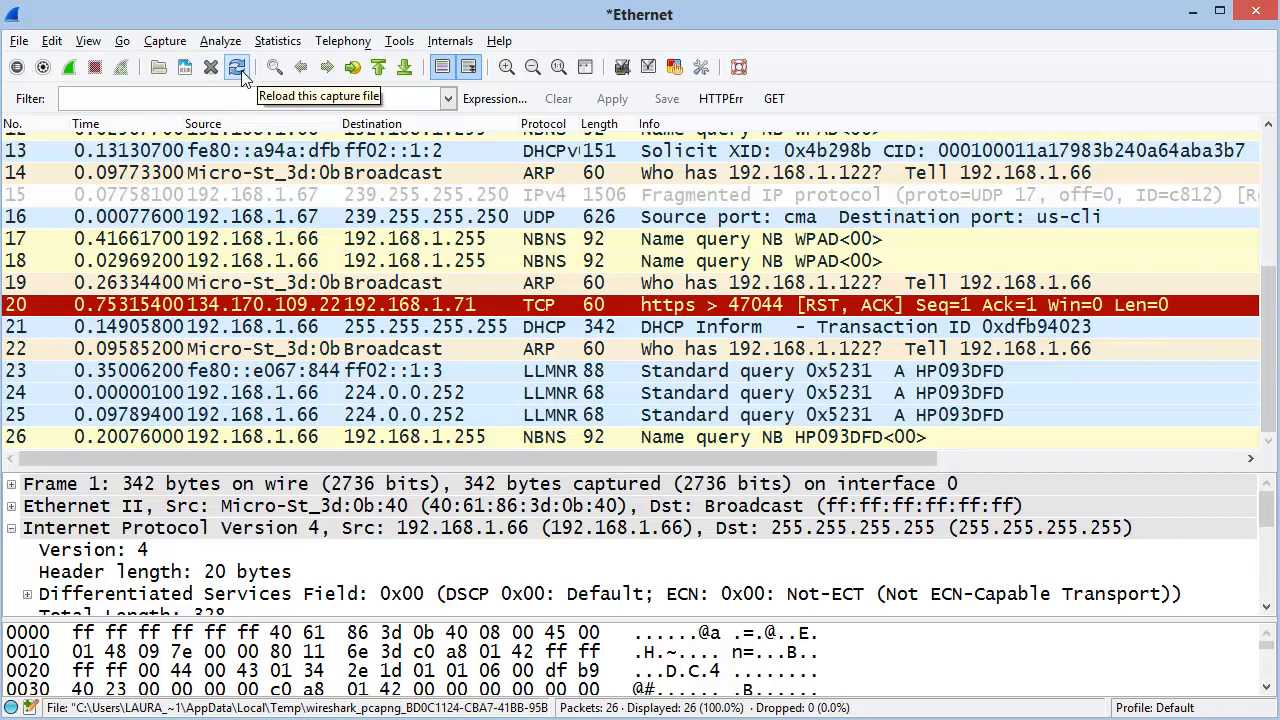
left_click(158, 68)
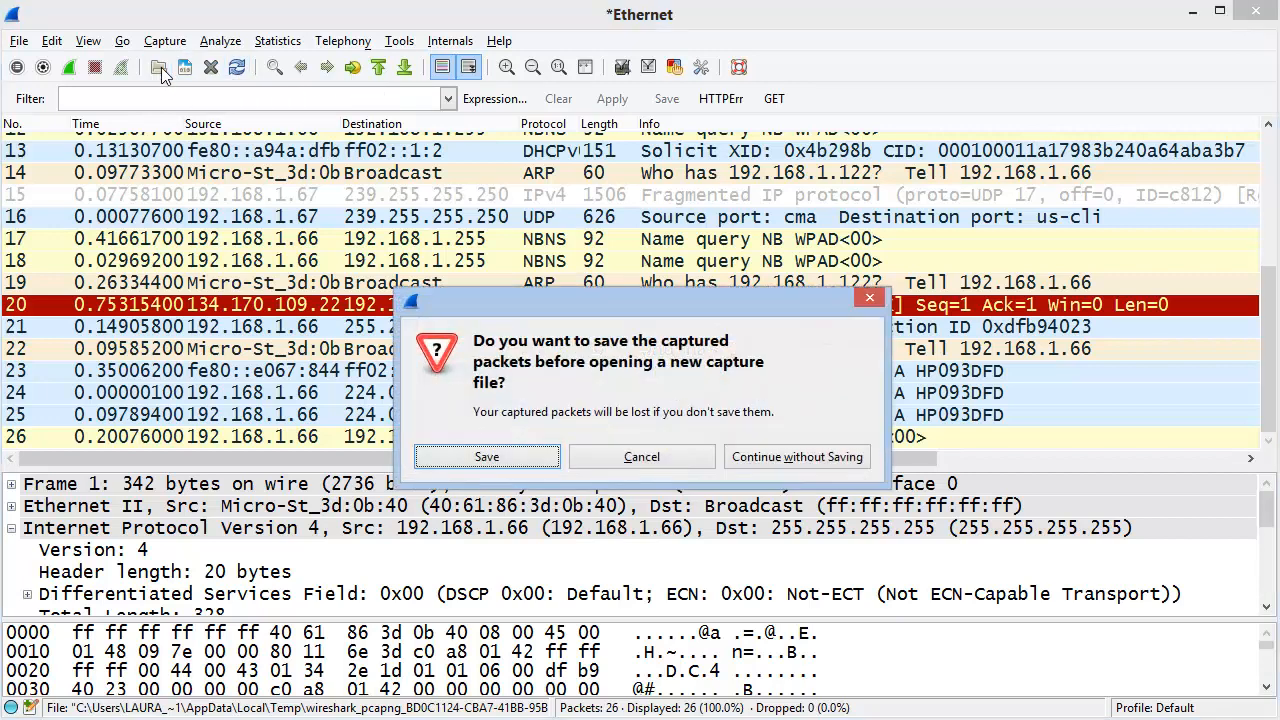
left_click(796, 456)
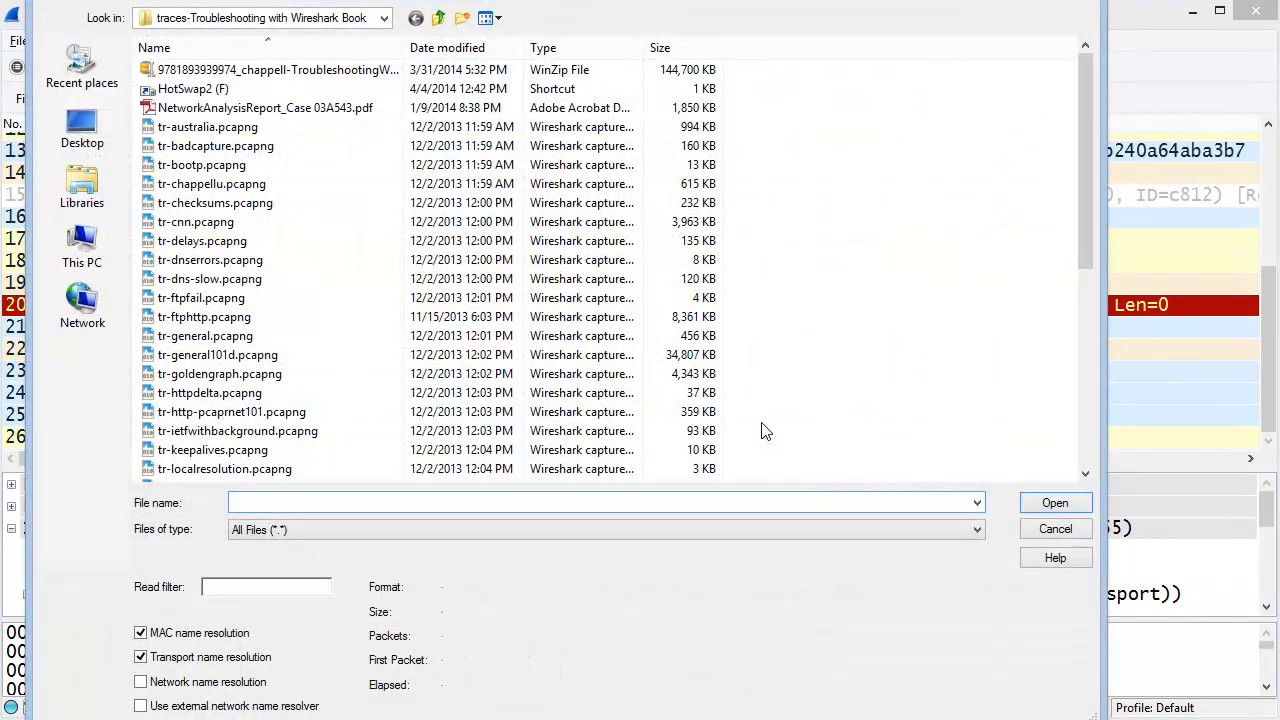
left_click(210, 278)
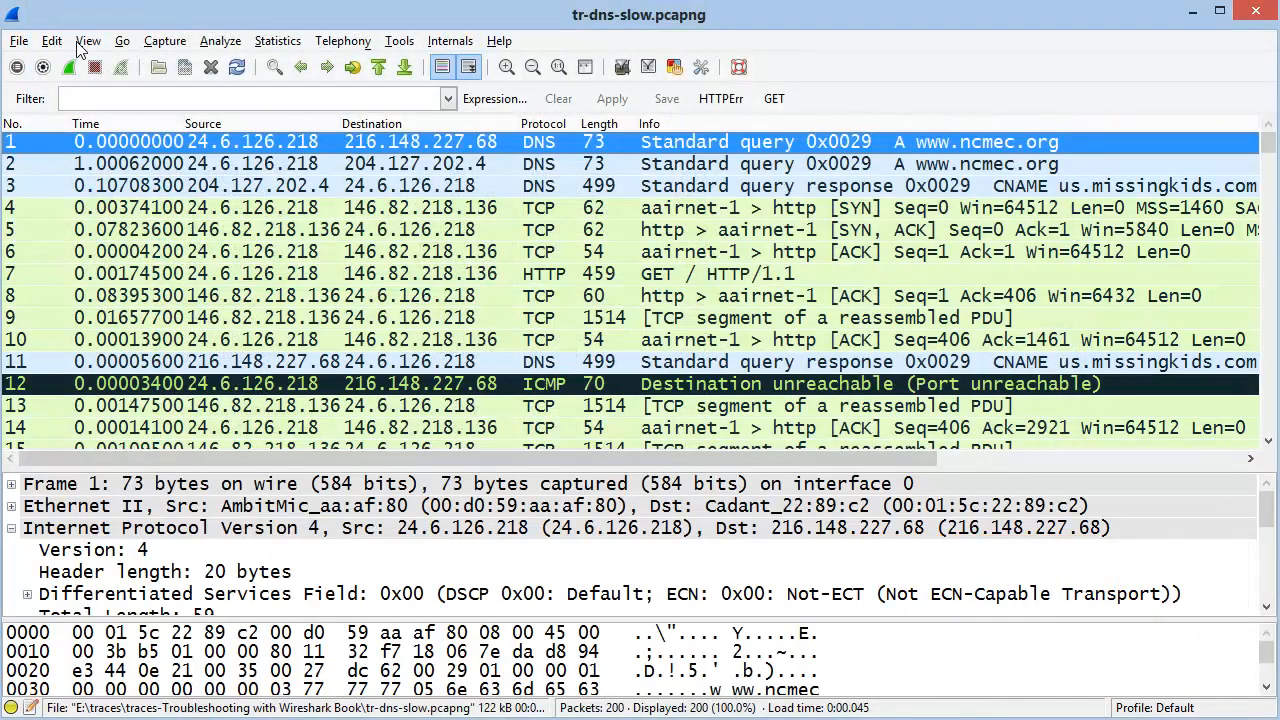
left_click(88, 40)
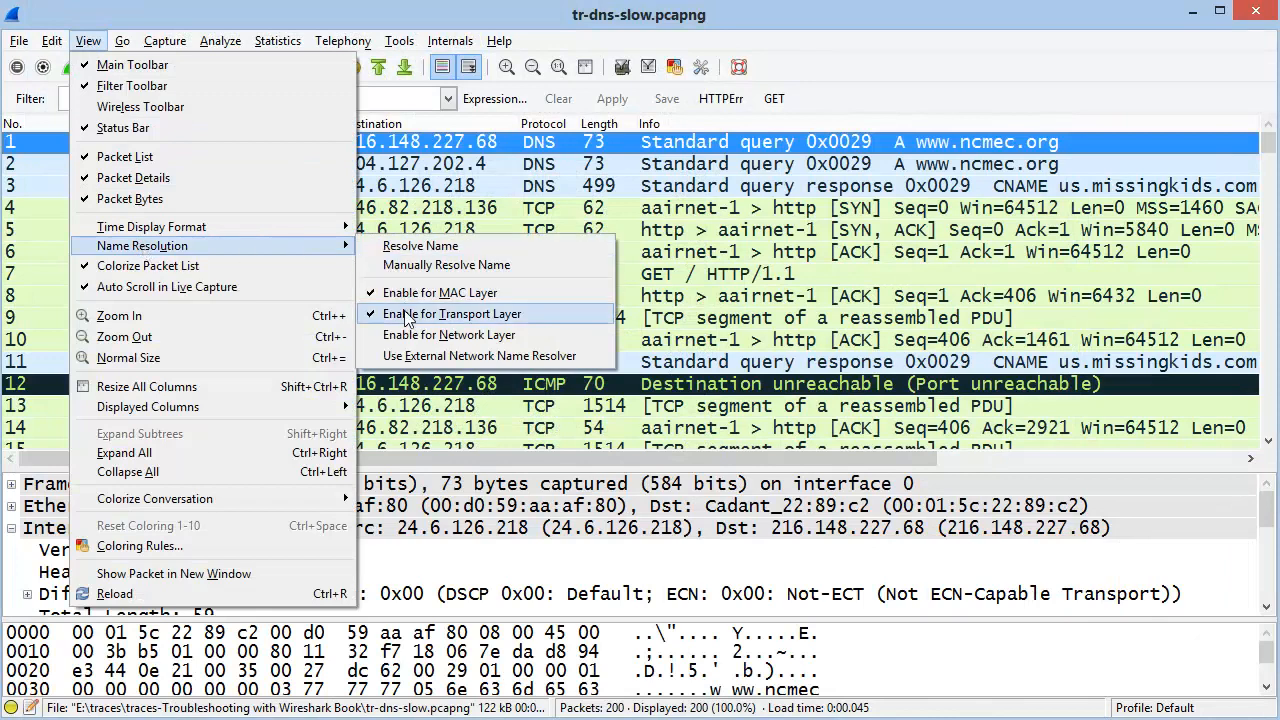
left_click(460, 312)
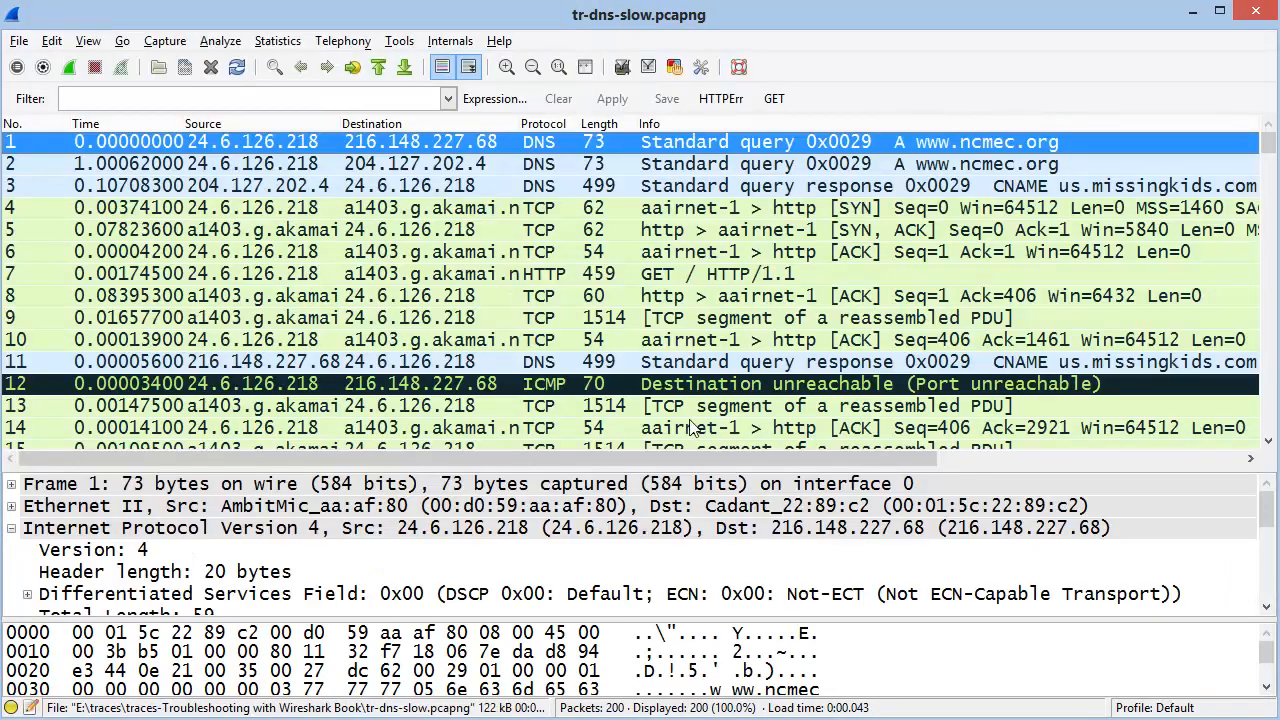
mouse_move(236, 90)
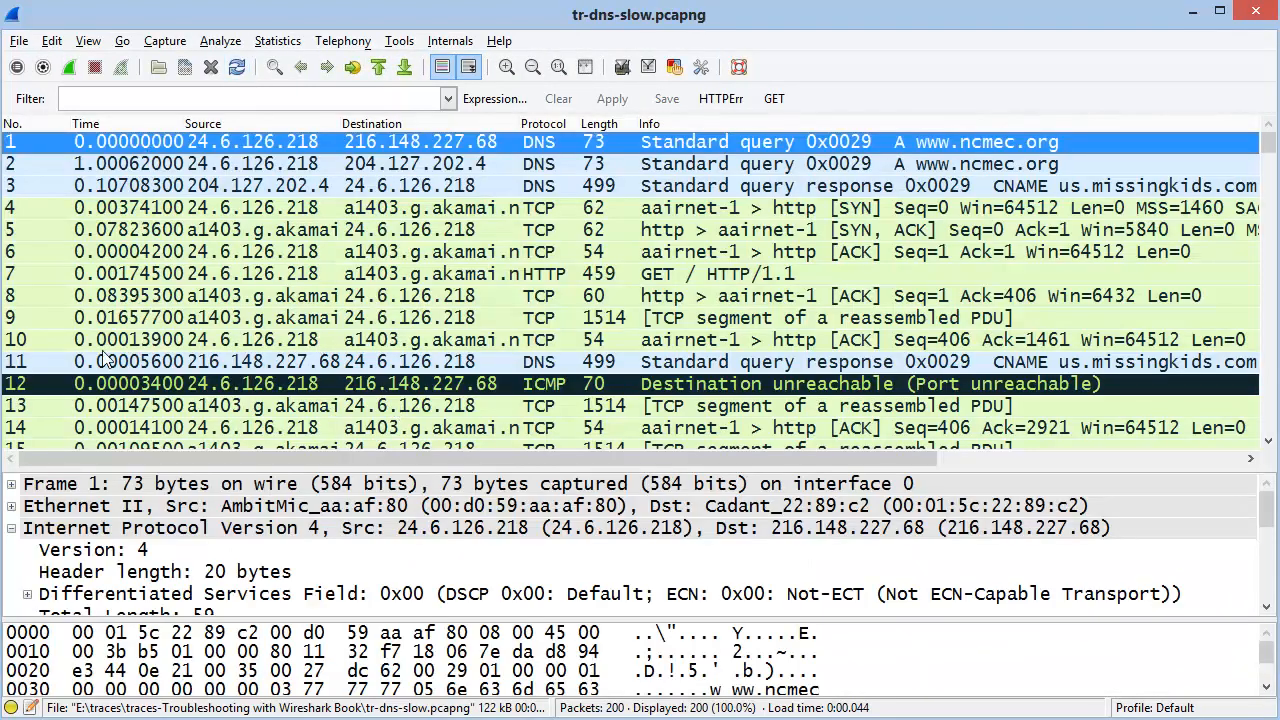
mouse_move(292, 278)
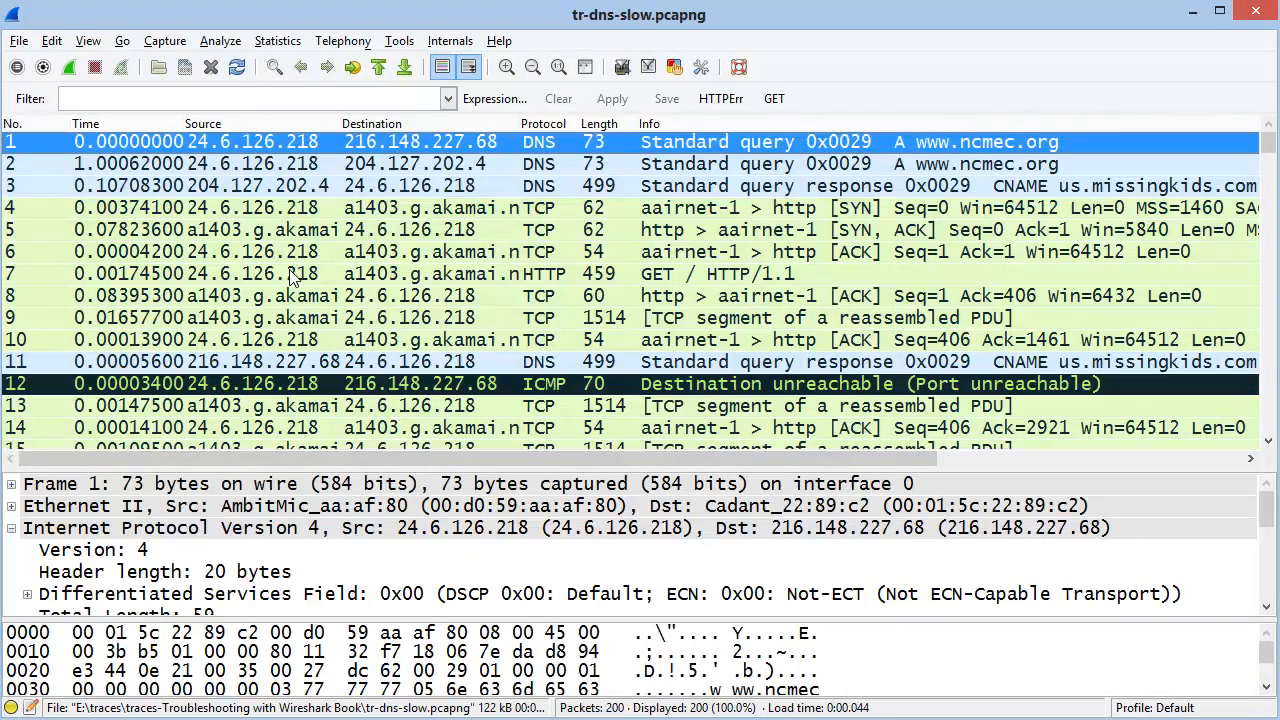
mouse_move(160, 130)
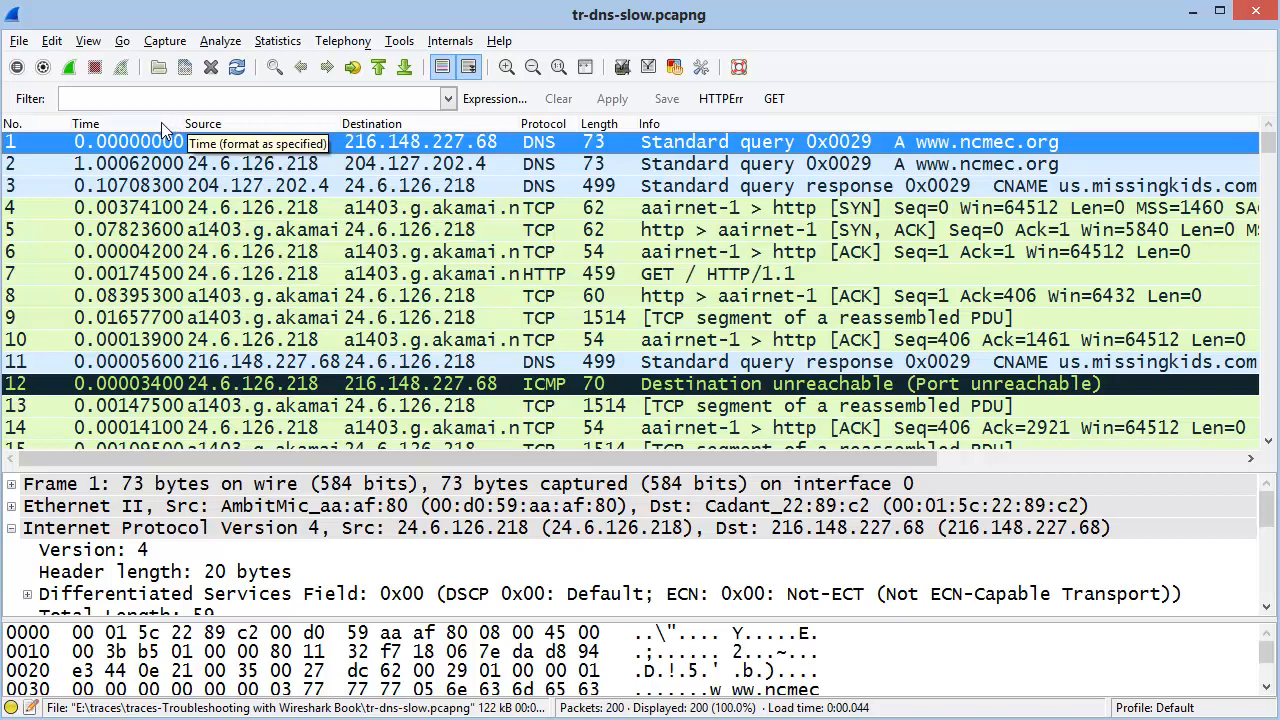
mouse_move(212, 68)
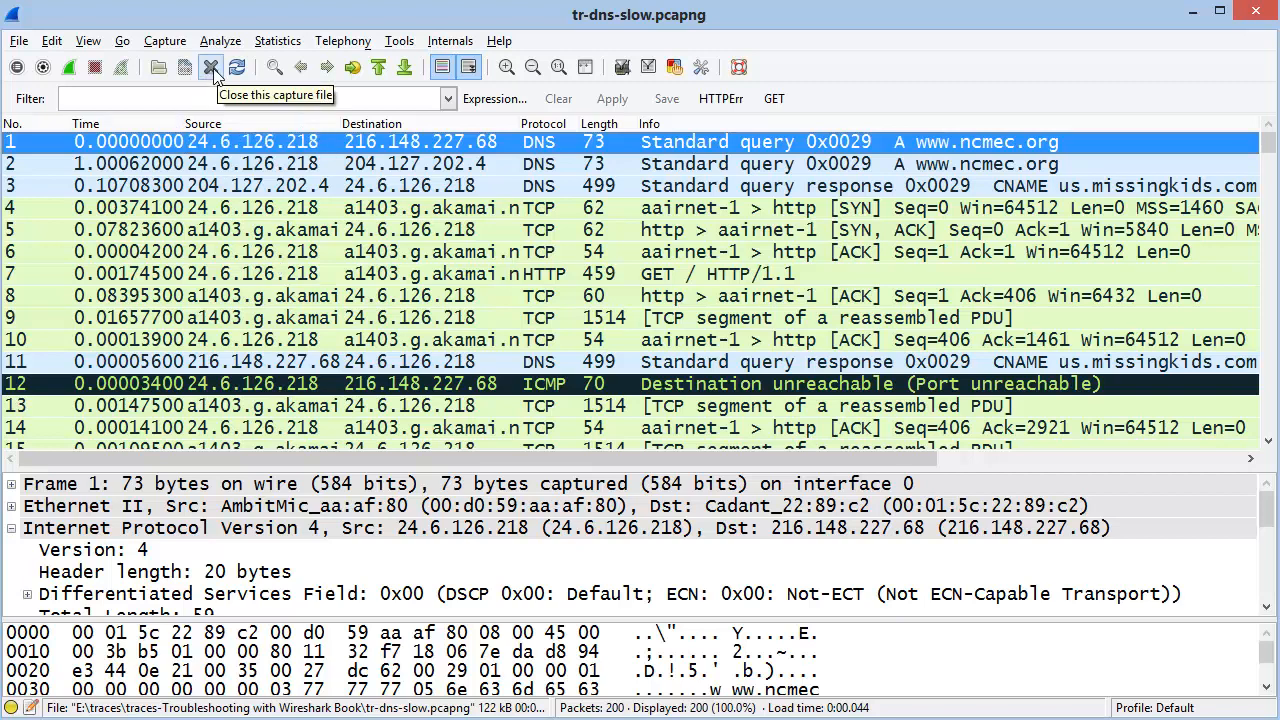
left_click(212, 66)
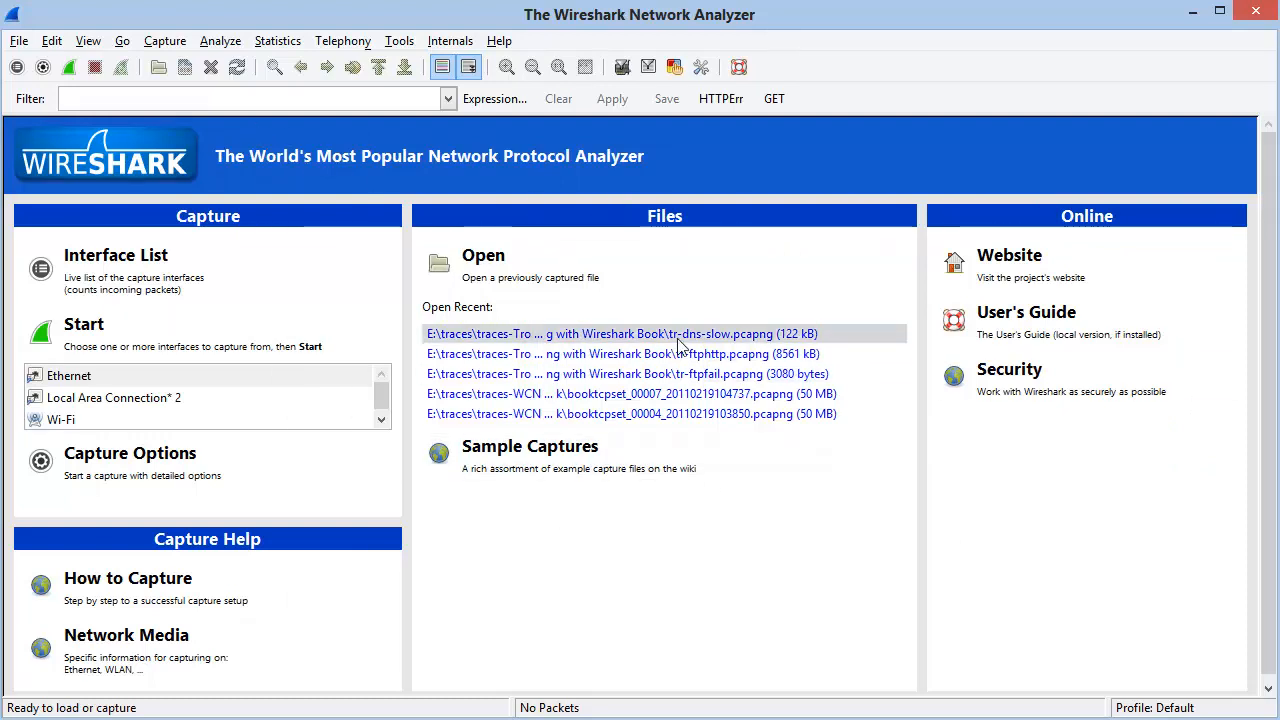
left_click(18, 40)
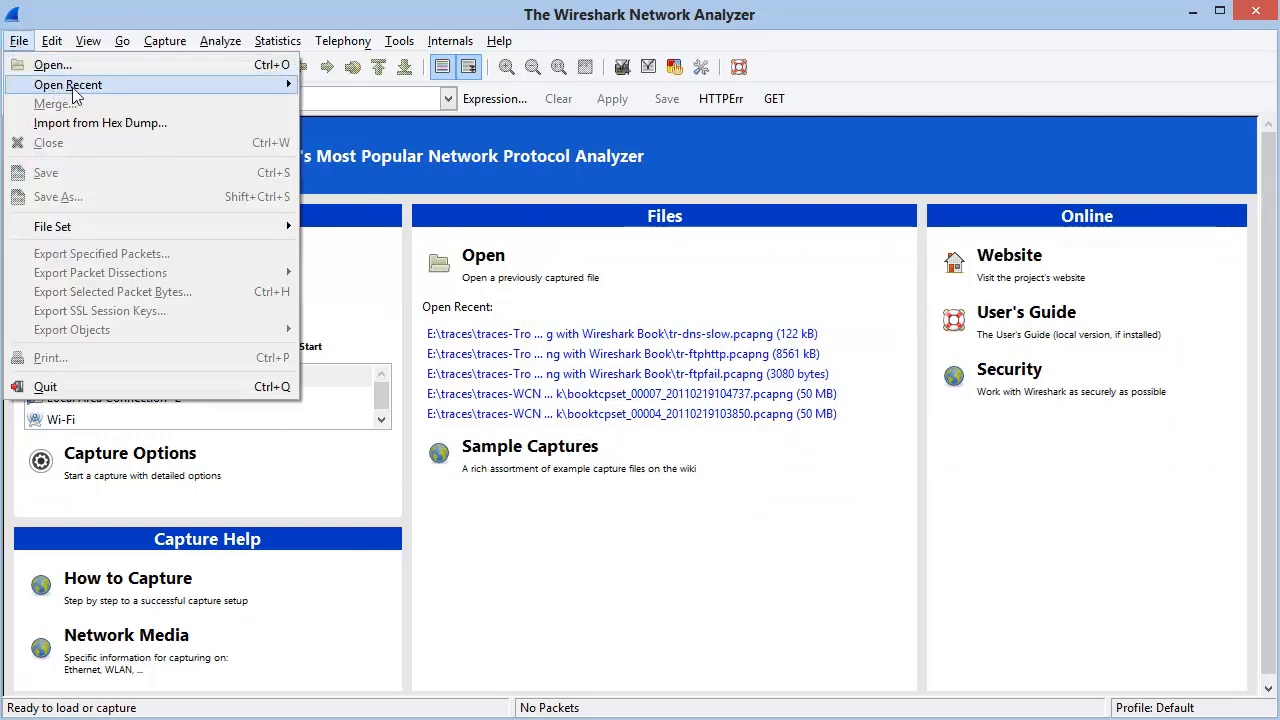
left_click(620, 332)
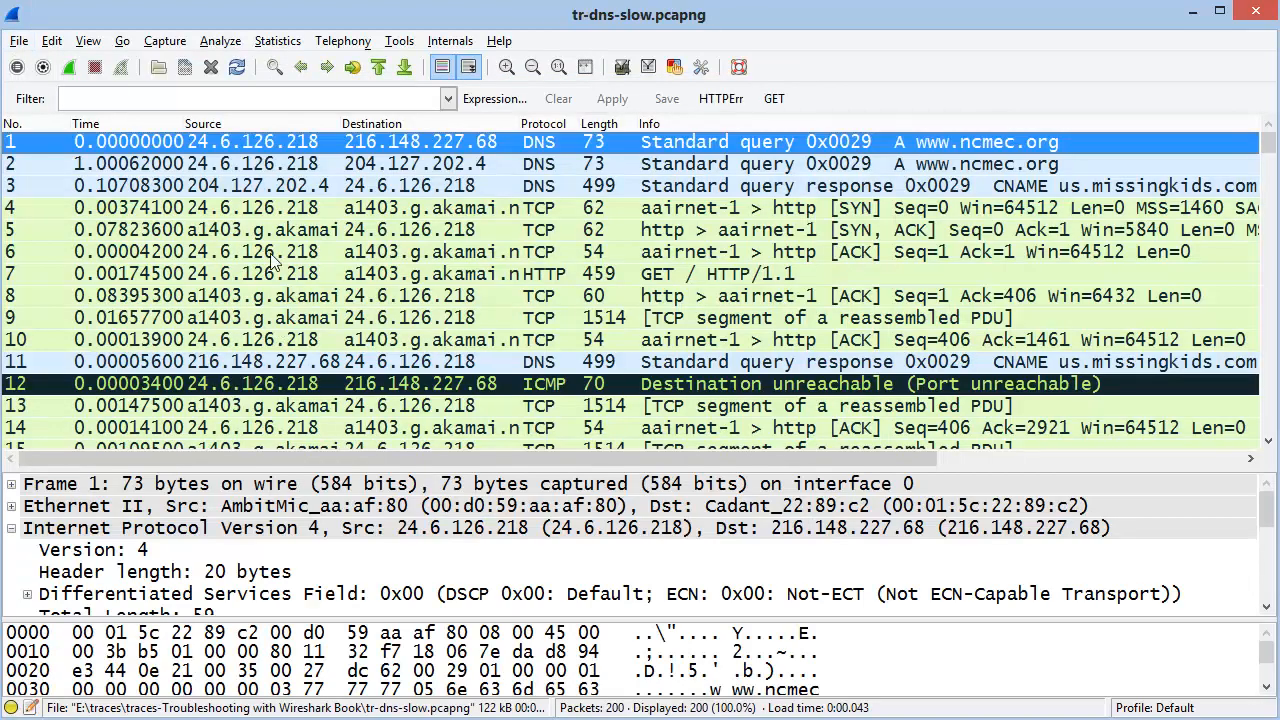
mouse_move(274, 68)
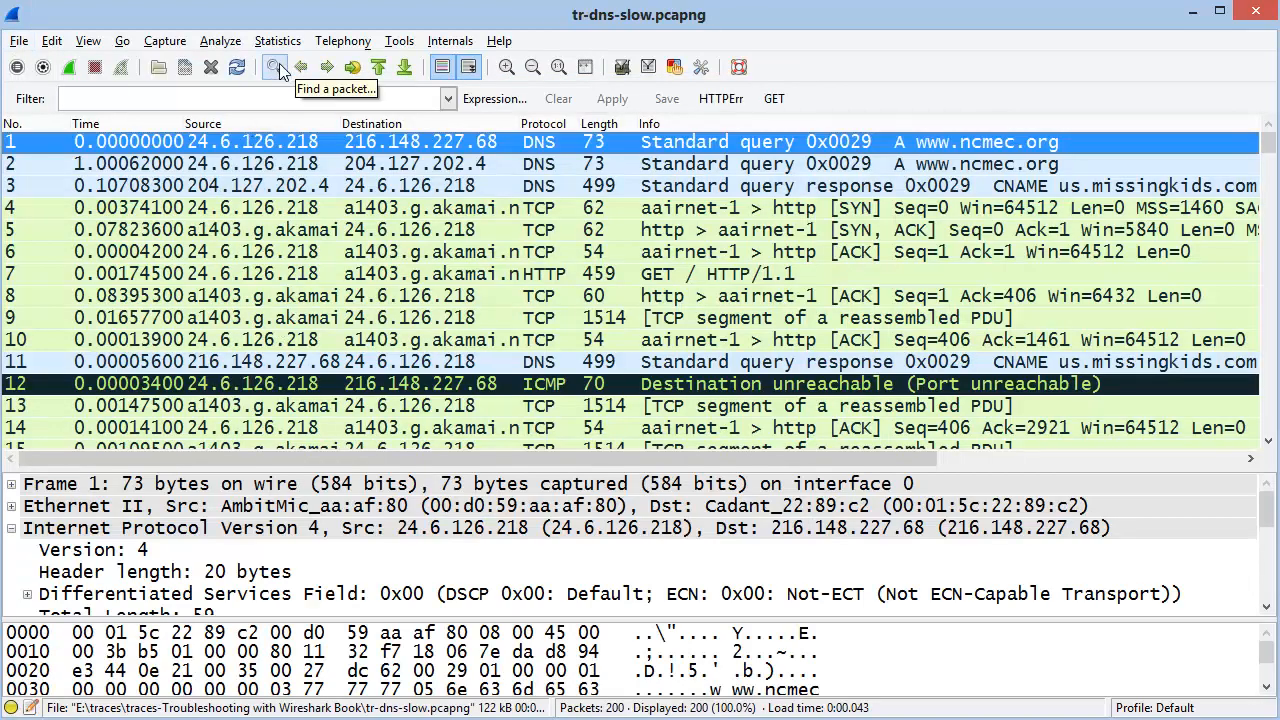
- Find the first packet matching the display filter frame contains "GET", landing on packet 7
left_click(272, 68)
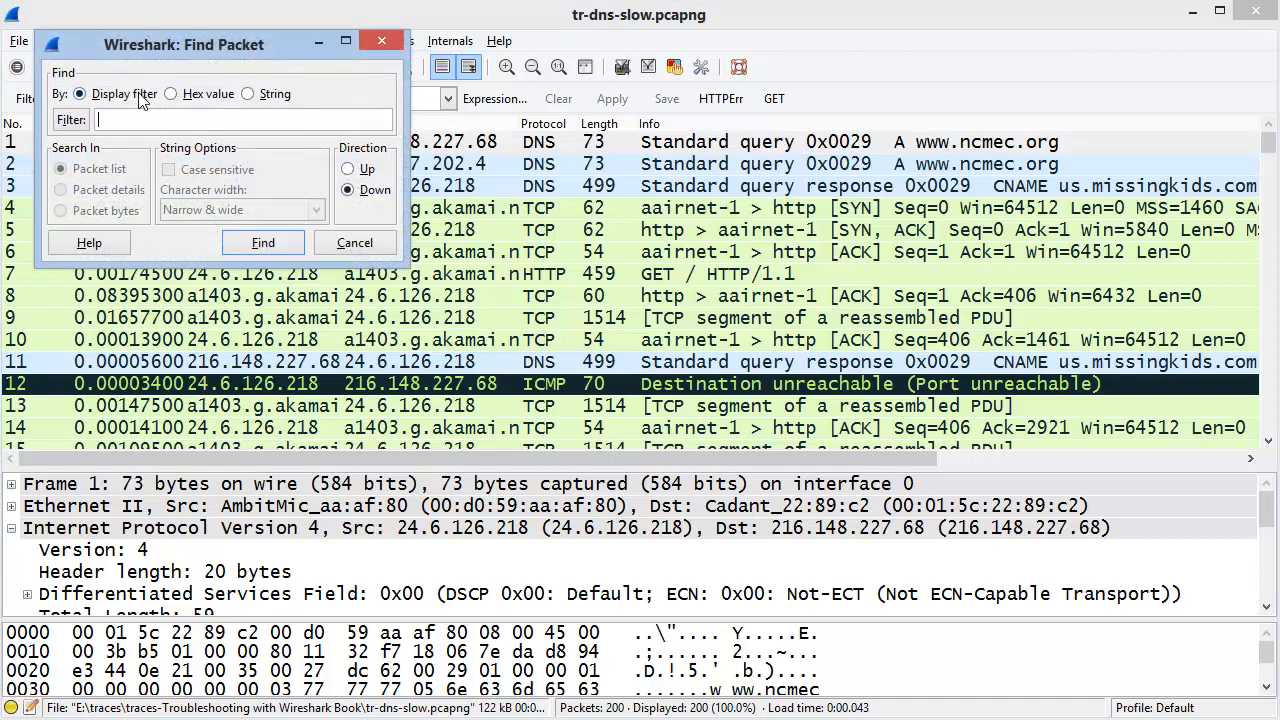
type("frame contains \"GET")
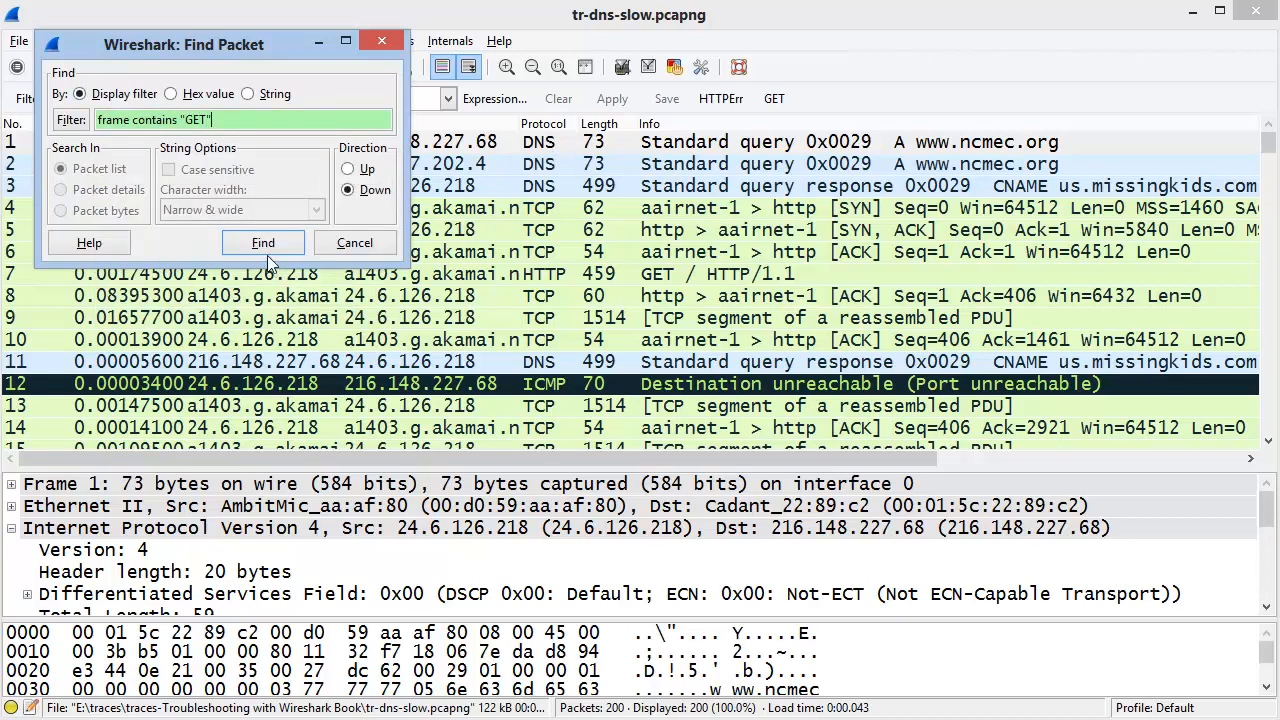
left_click(262, 242)
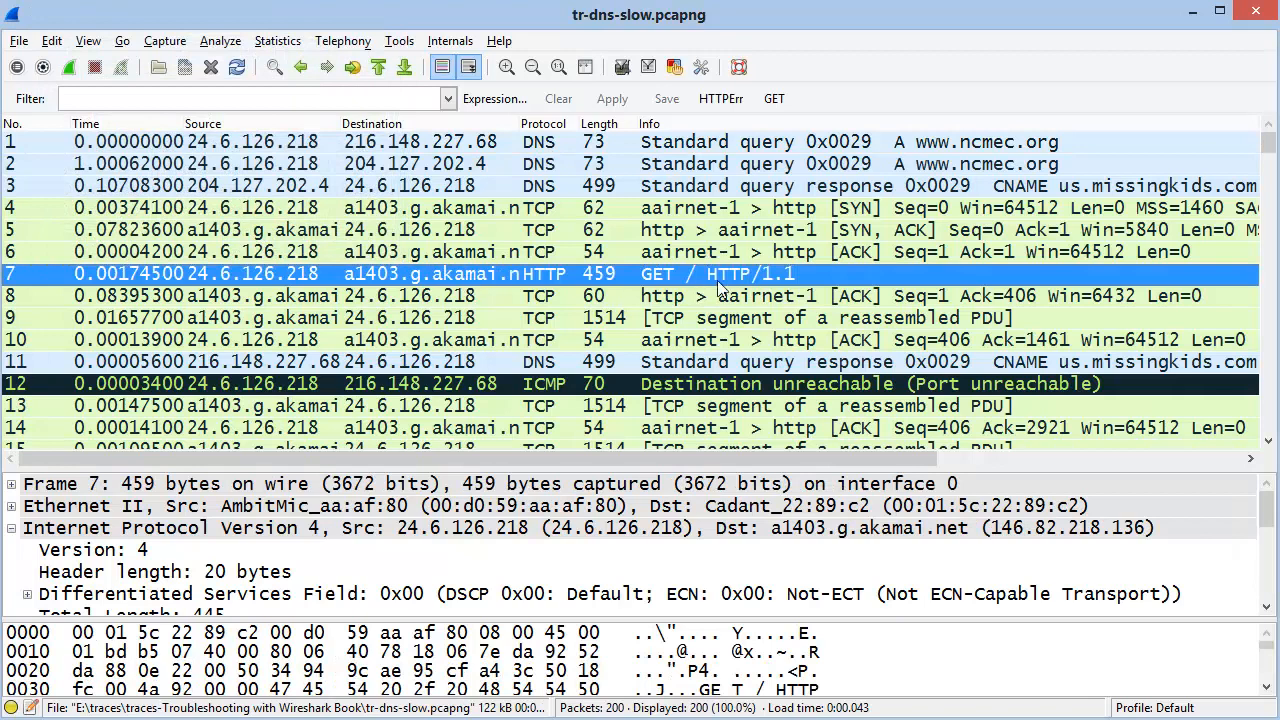
mouse_move(332, 278)
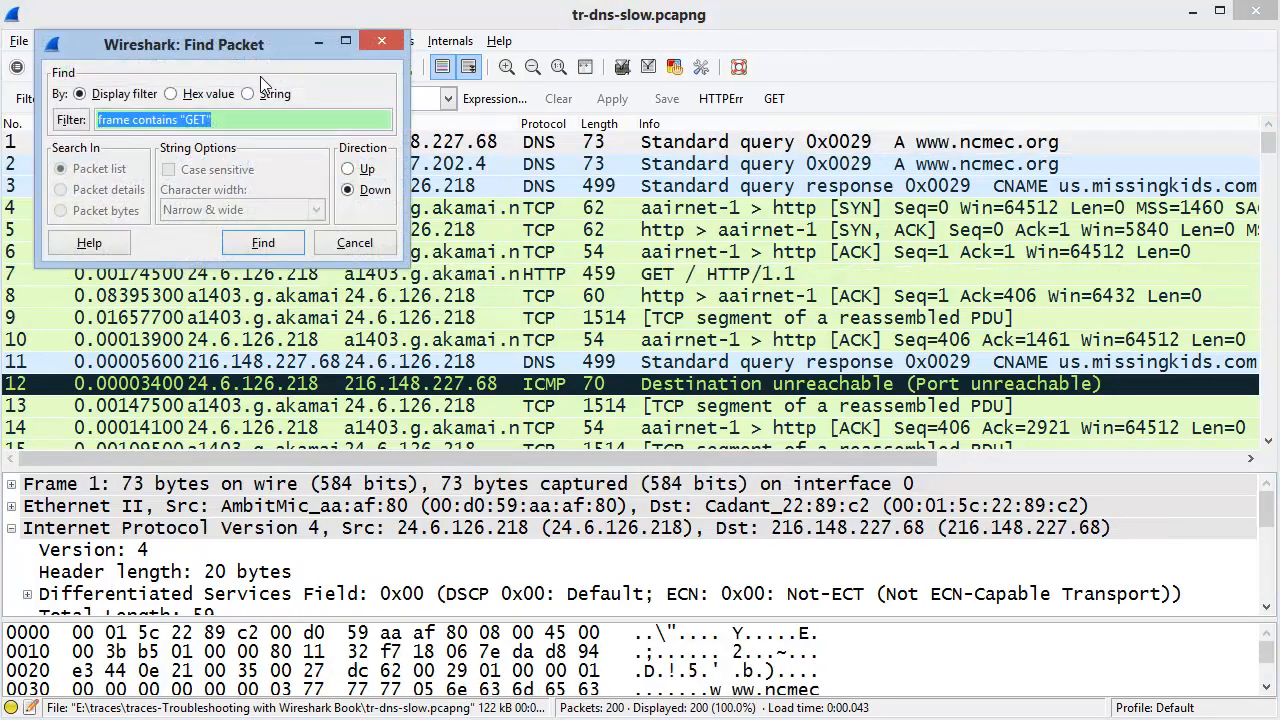
- Try the Hex value, String and Case sensitive search options for "GET", then close the search bar
left_click(172, 94)
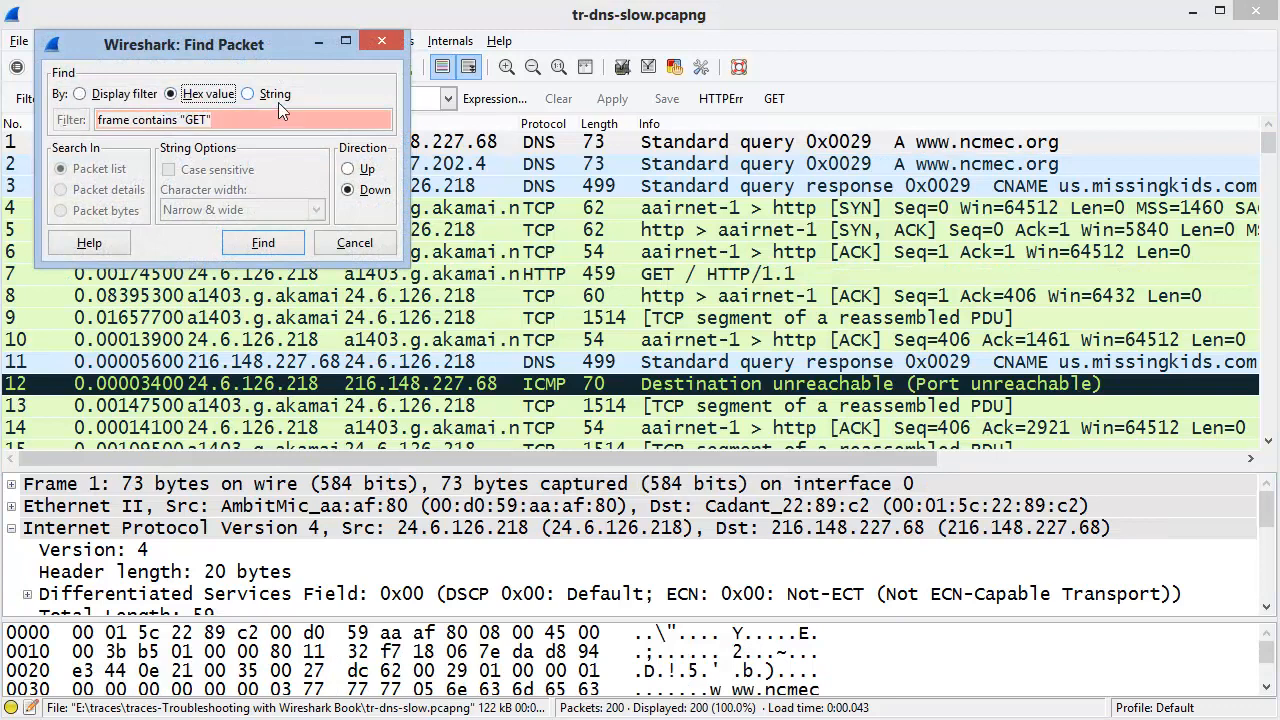
left_click(248, 94)
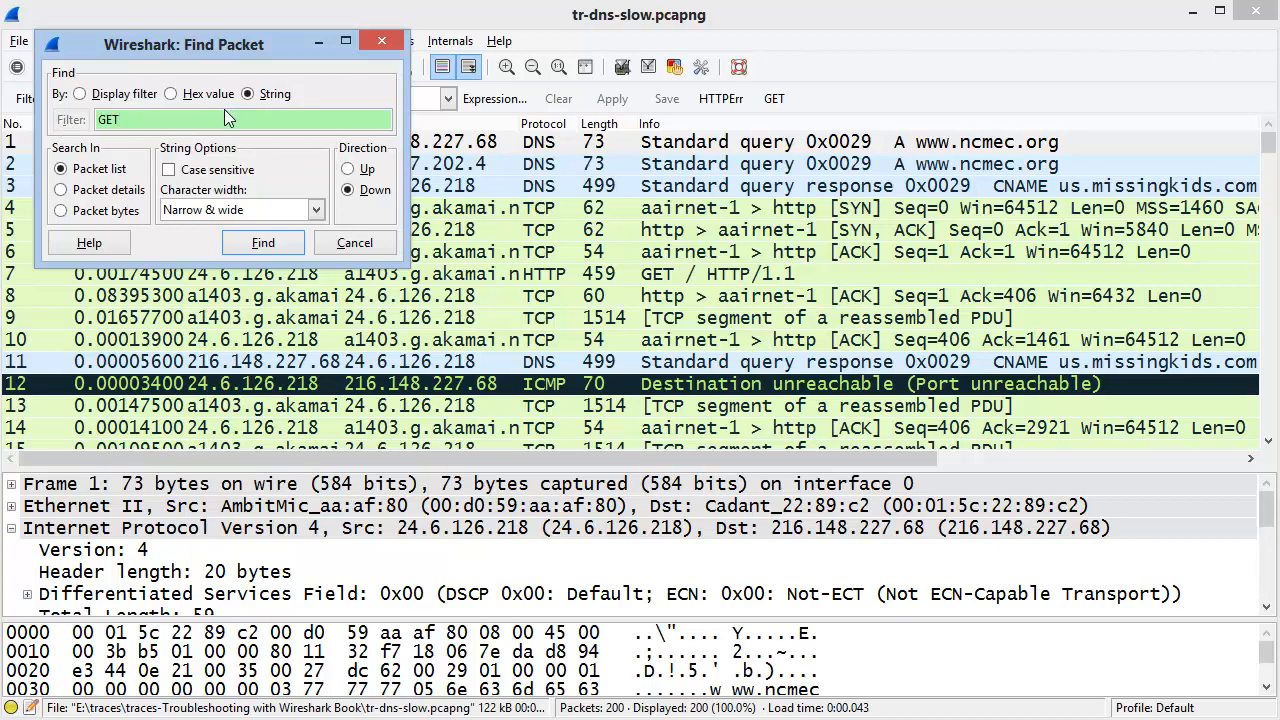
mouse_move(84, 90)
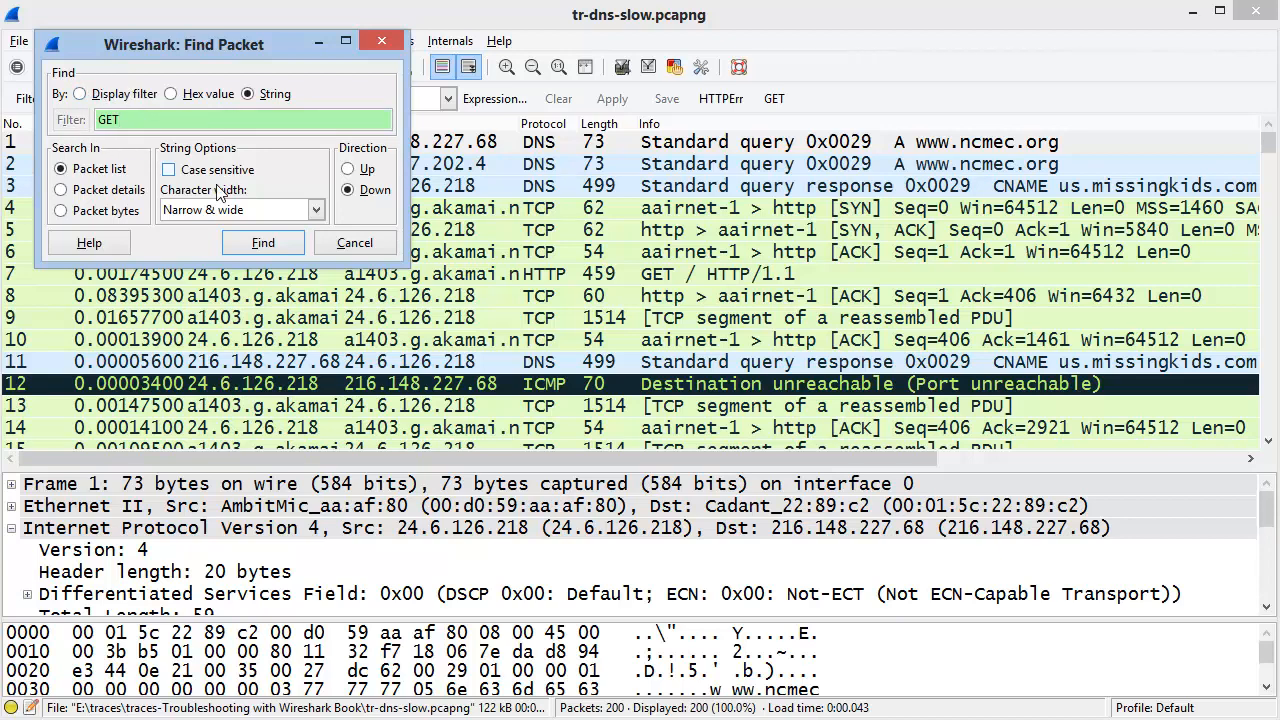
left_click(168, 168)
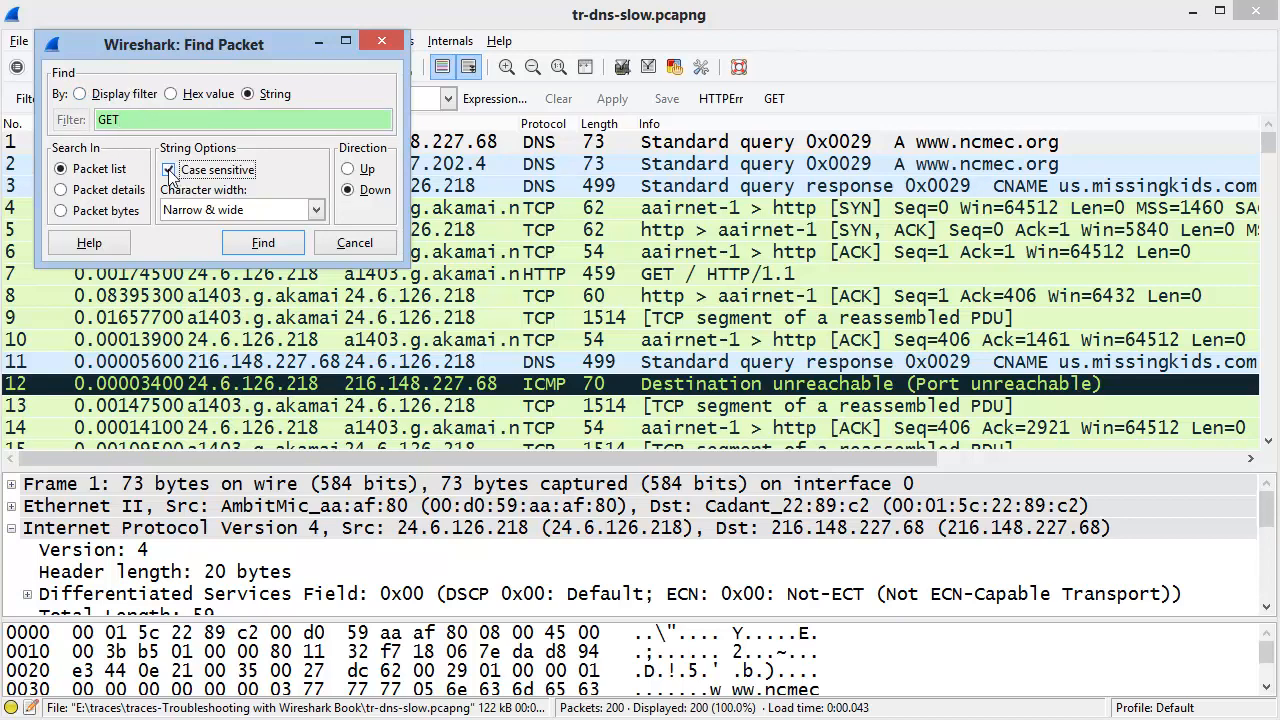
left_click(168, 168)
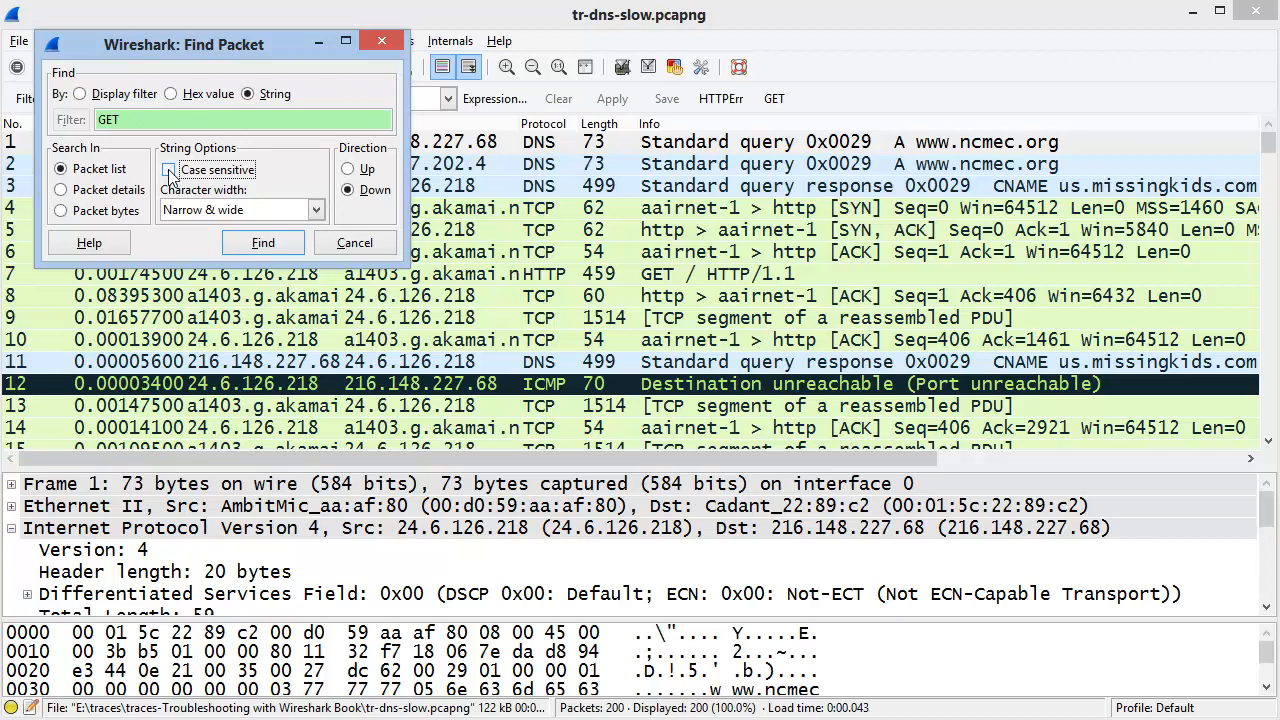
left_click(262, 242)
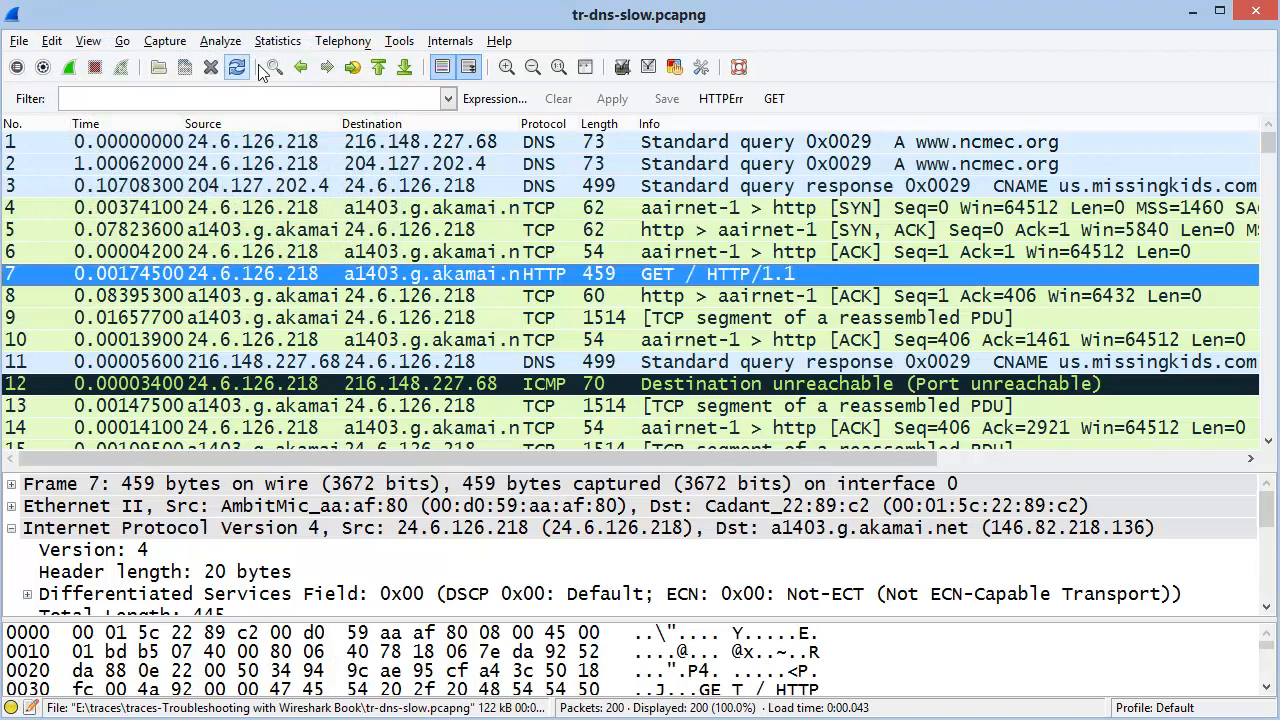
mouse_move(300, 68)
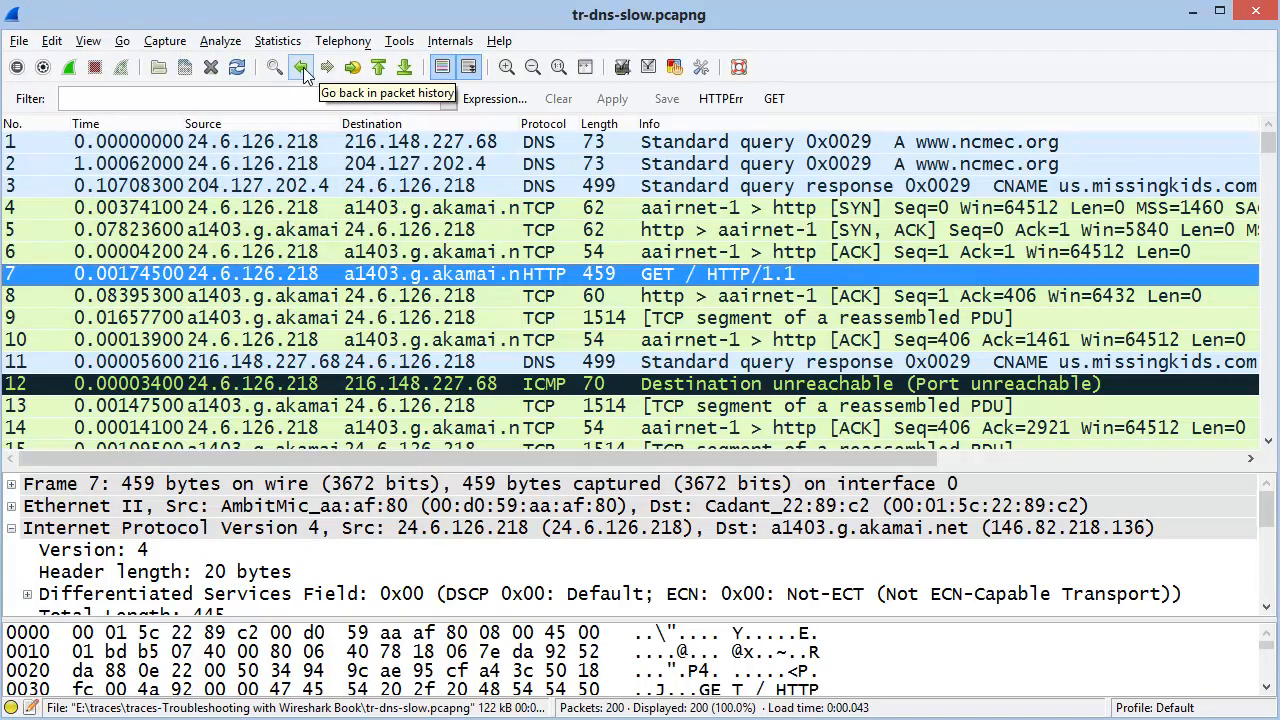
mouse_move(248, 250)
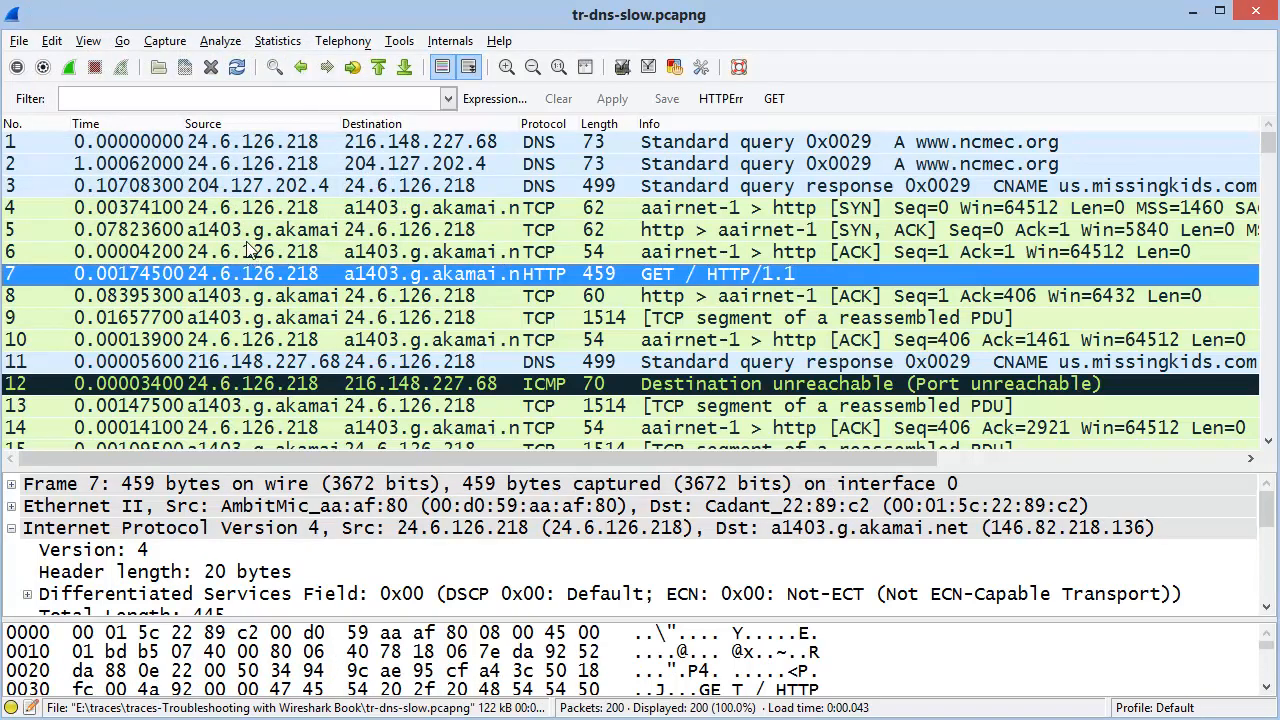
mouse_move(476, 384)
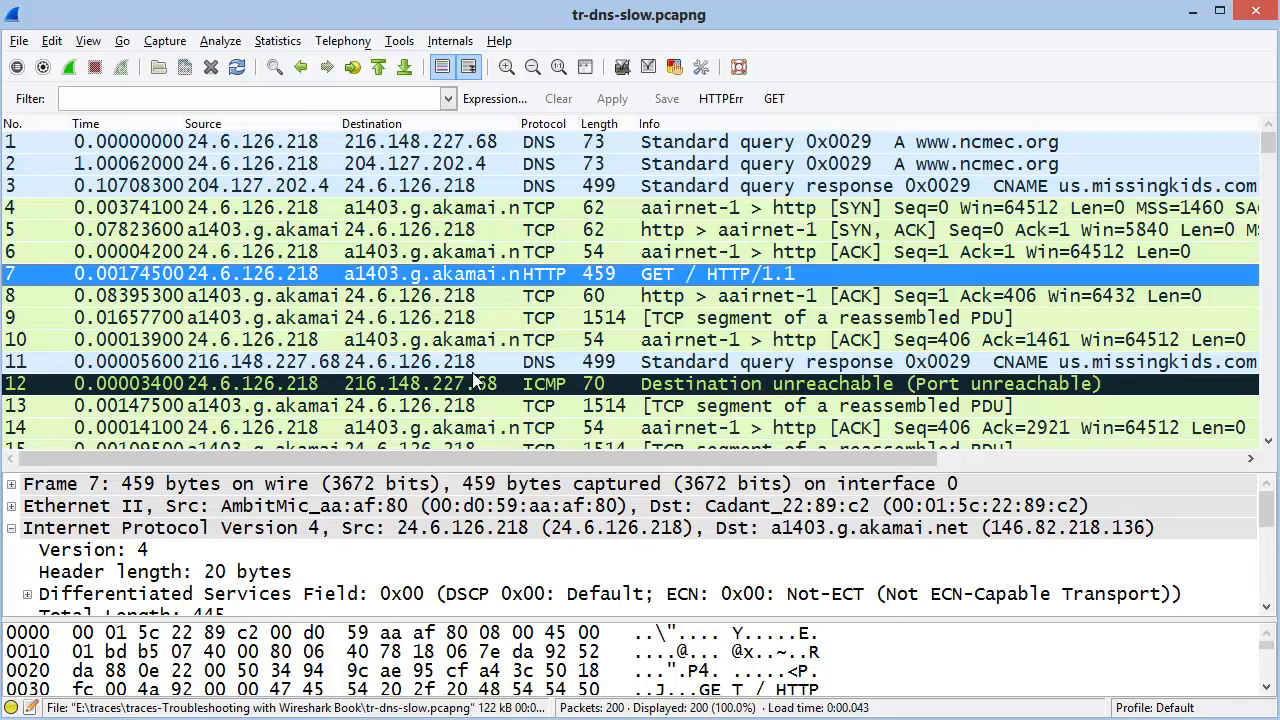
mouse_move(248, 324)
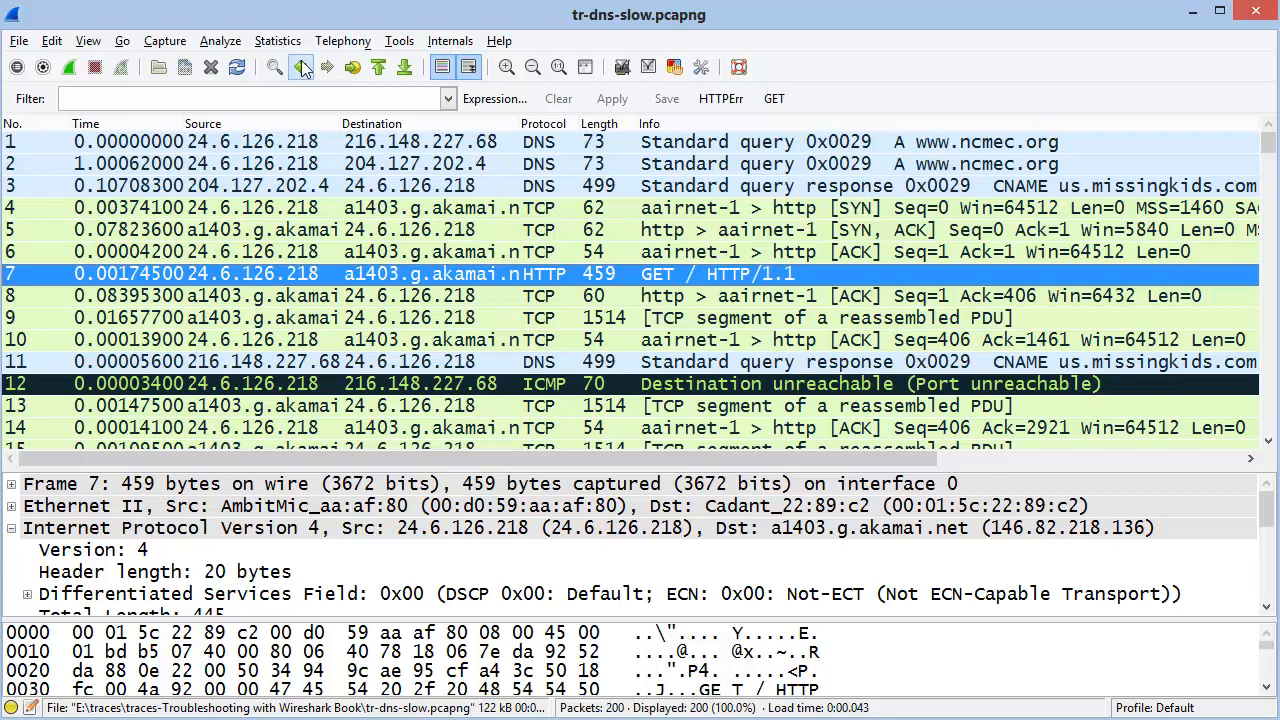
mouse_move(352, 68)
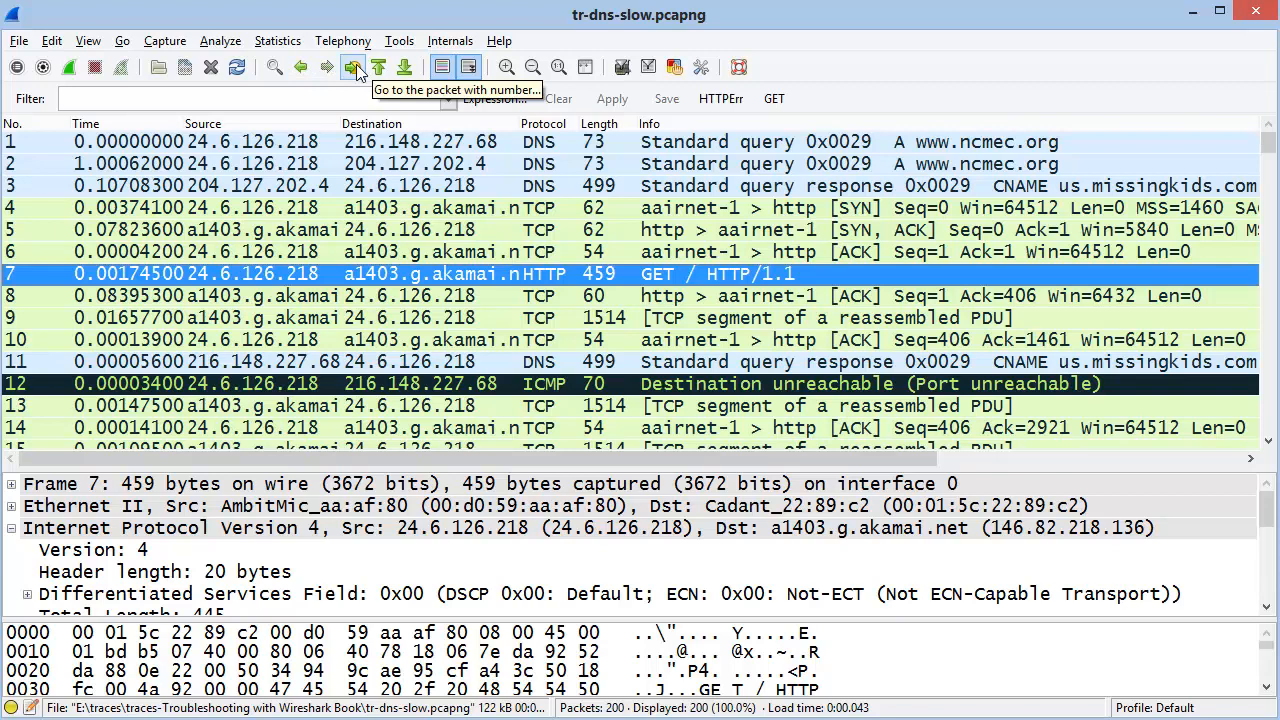
- Jump to packet number 195, a TCP ACK, via Go to packet
left_click(354, 68)
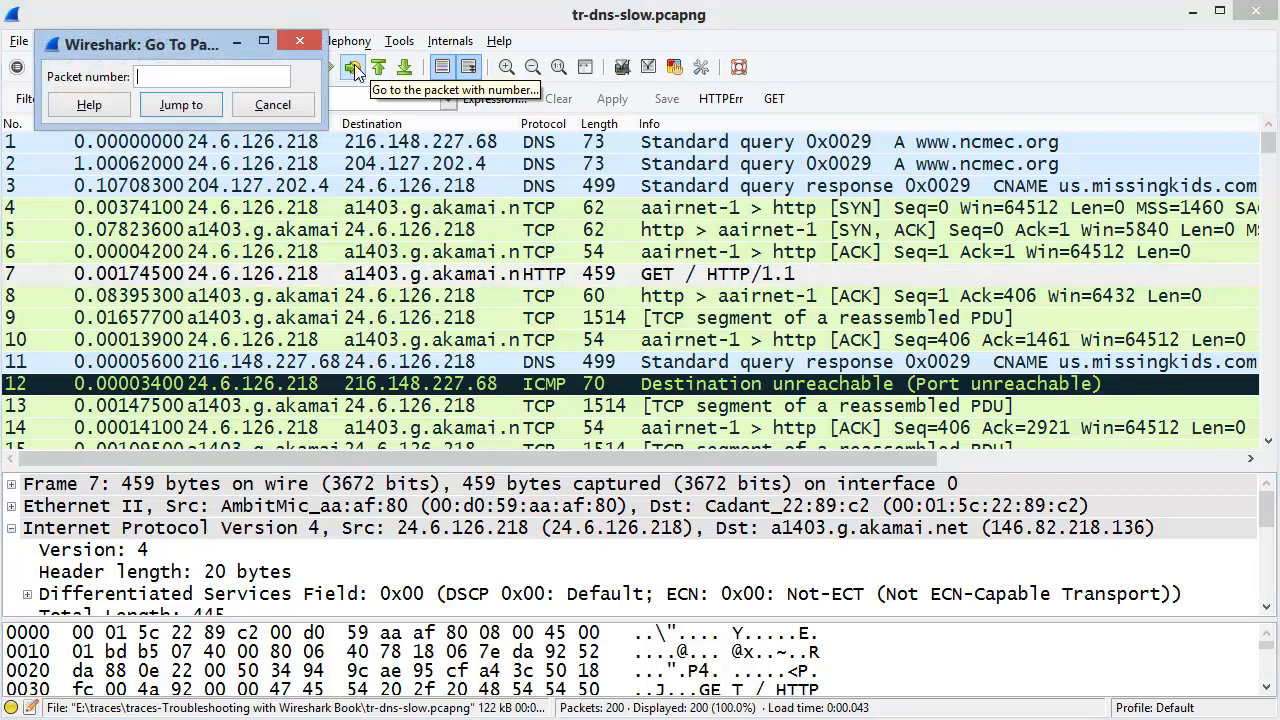
type("2")
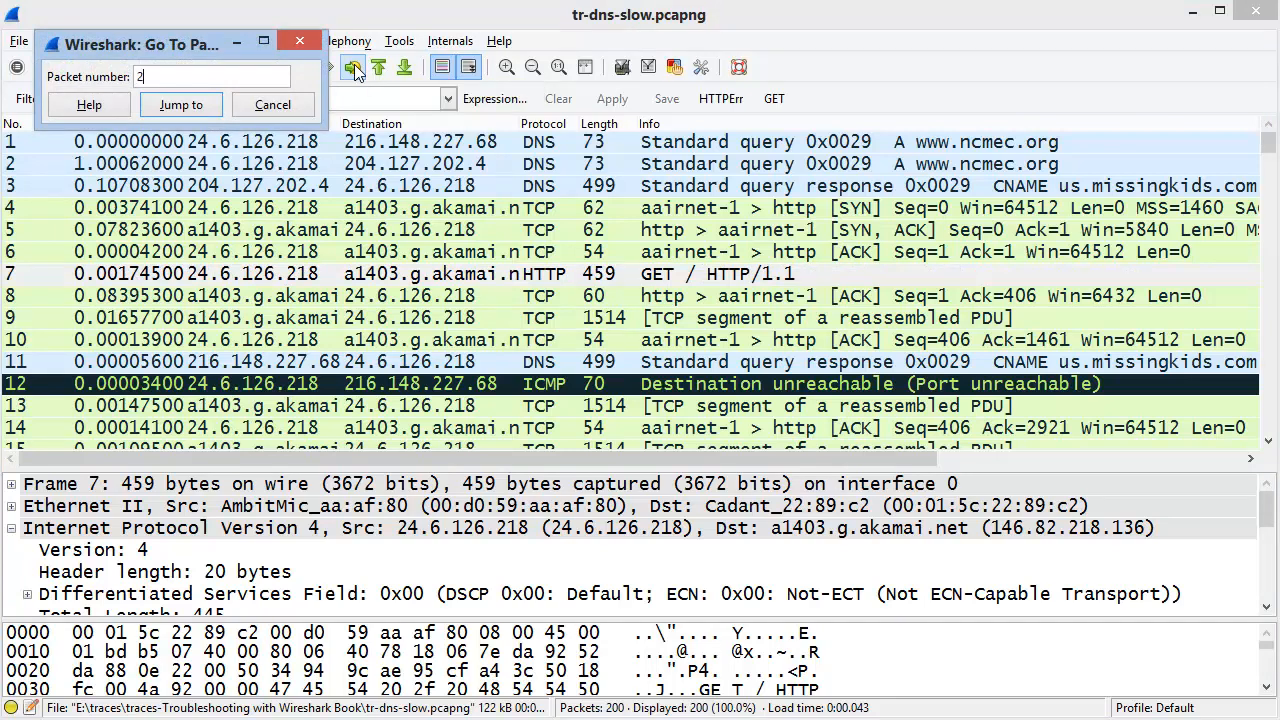
type("95")
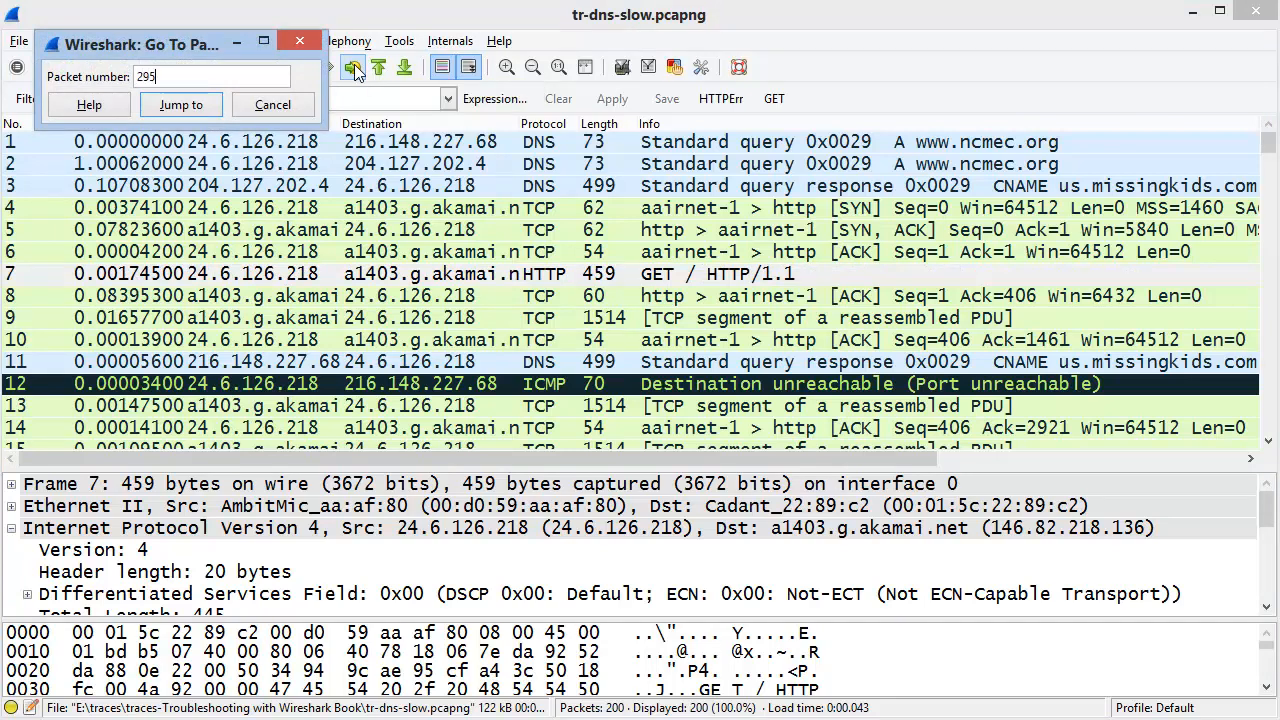
type("195")
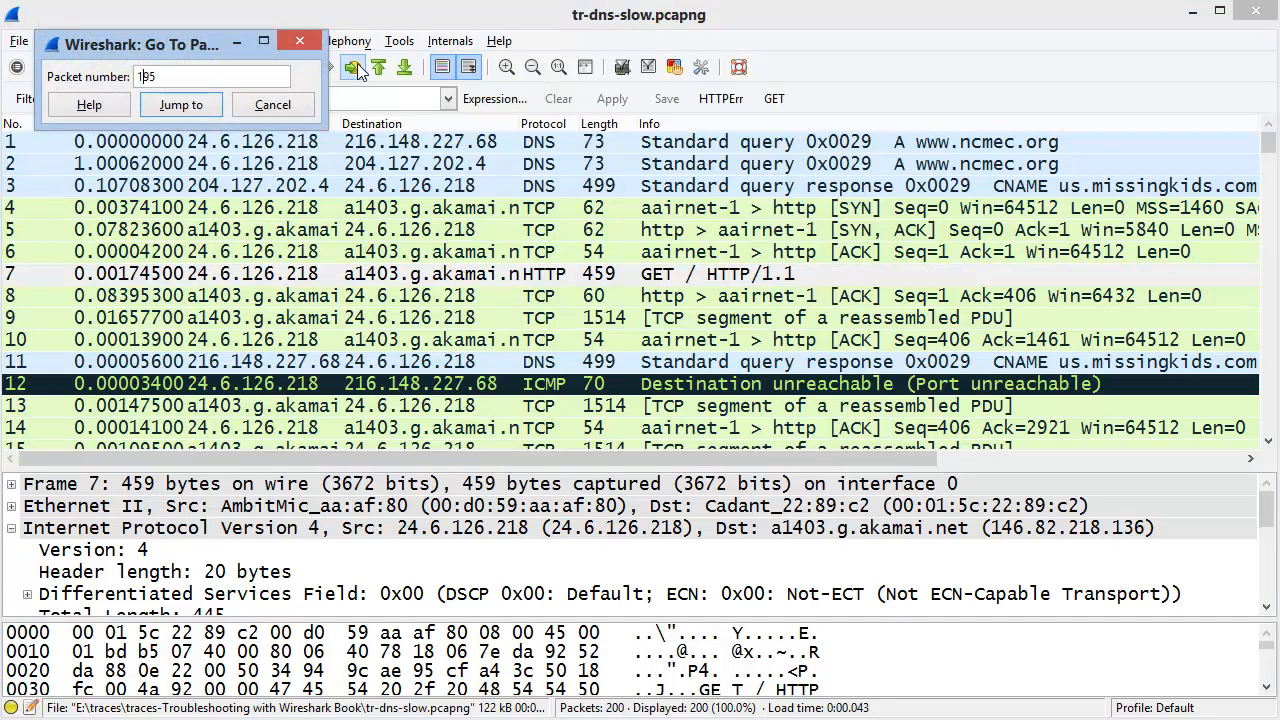
left_click(180, 104)
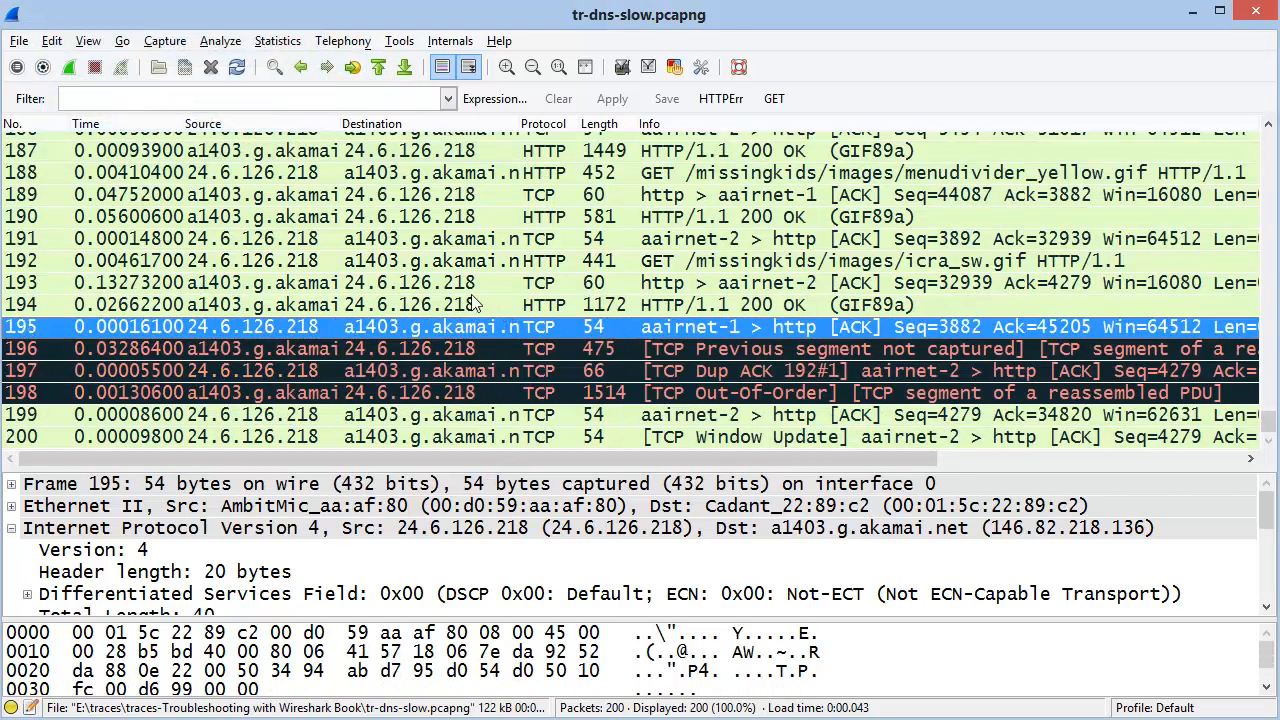
mouse_move(378, 68)
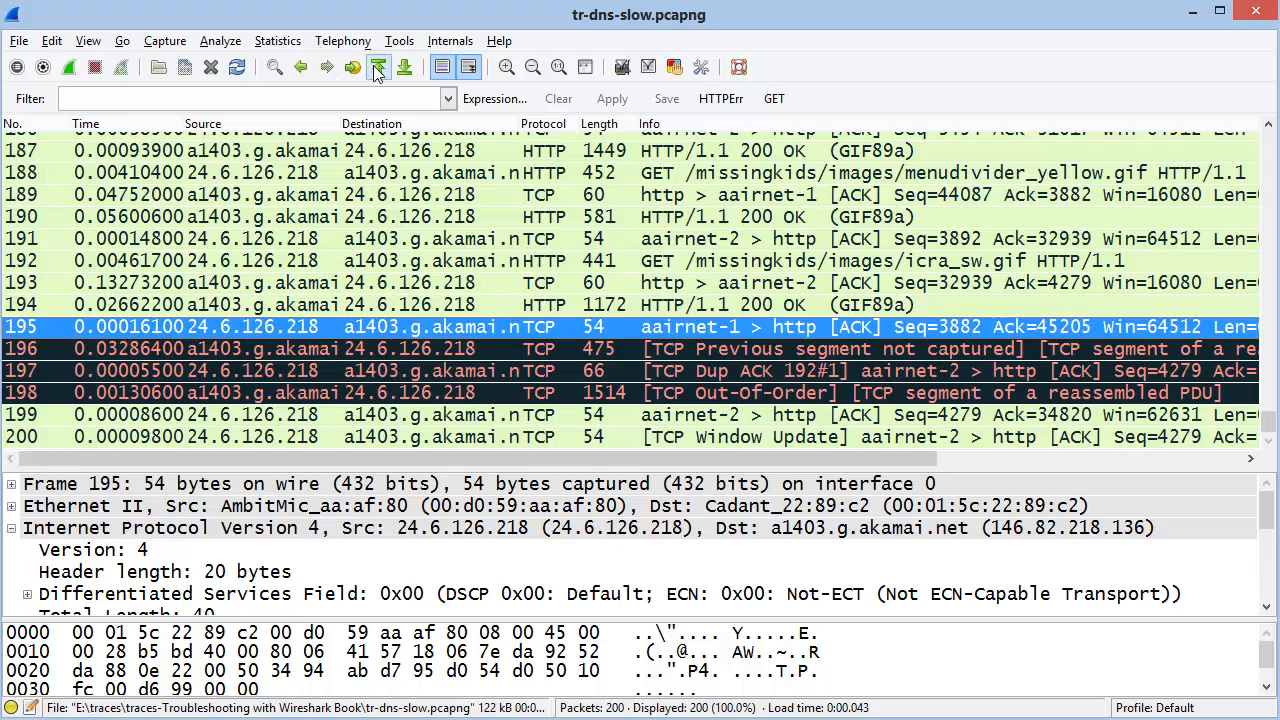
mouse_move(378, 68)
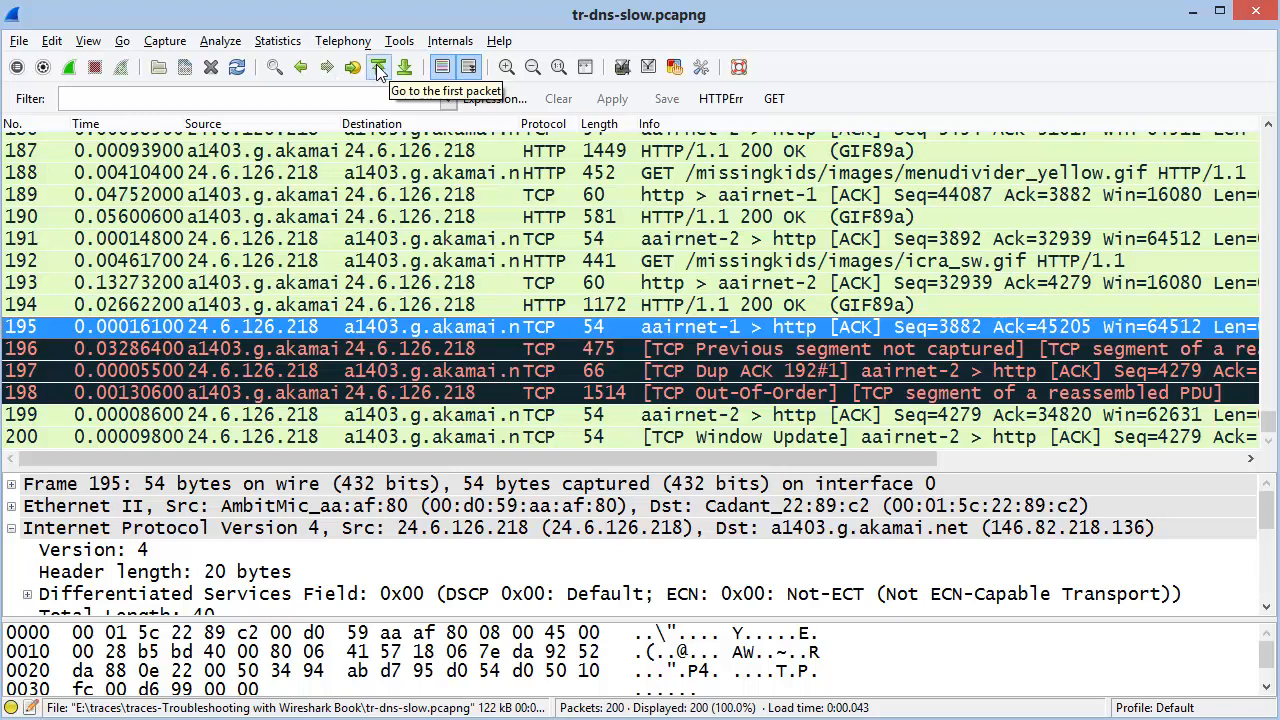
left_click(378, 66)
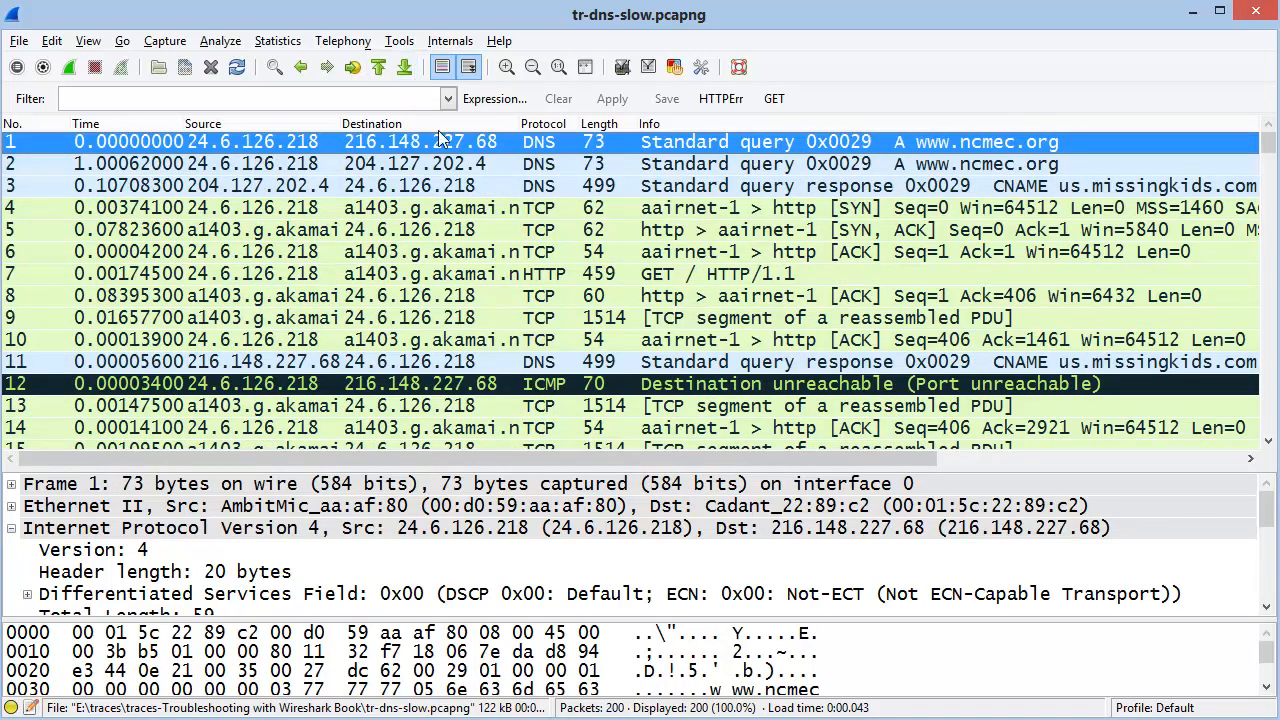
mouse_move(184, 118)
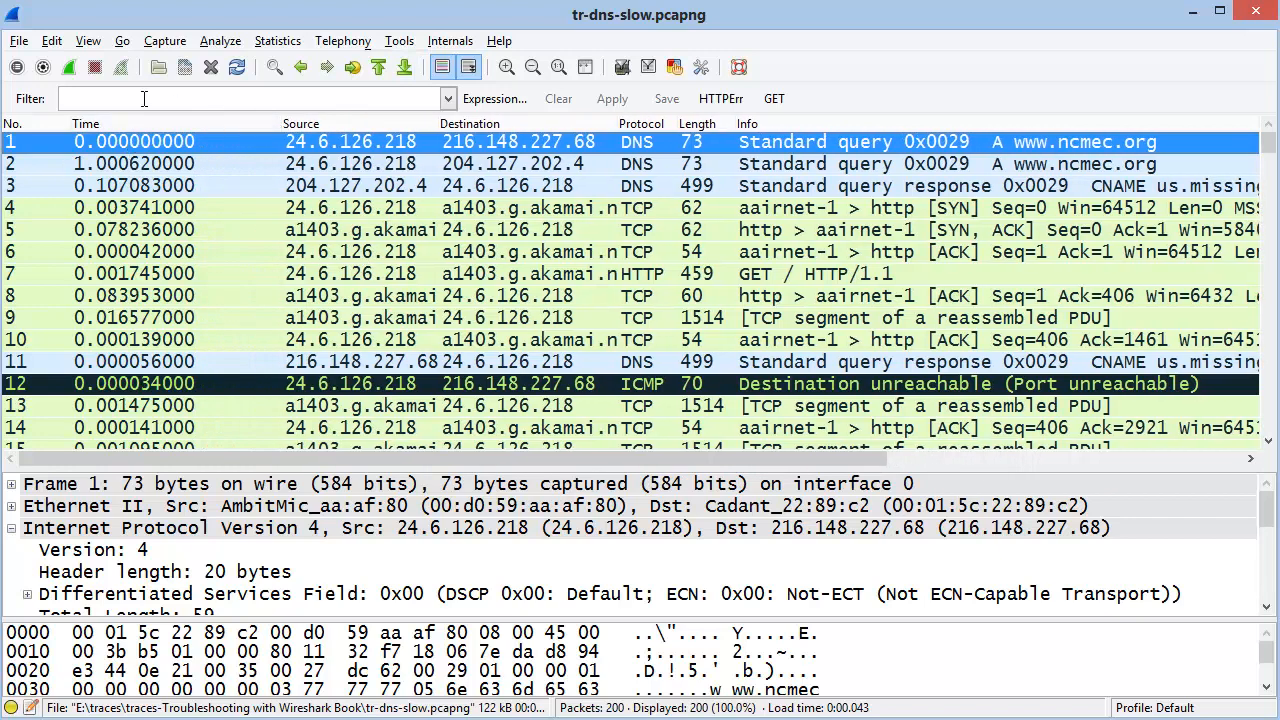
- Set the Time Display Format to Seconds Since Previous Displayed Packet
left_click(88, 40)
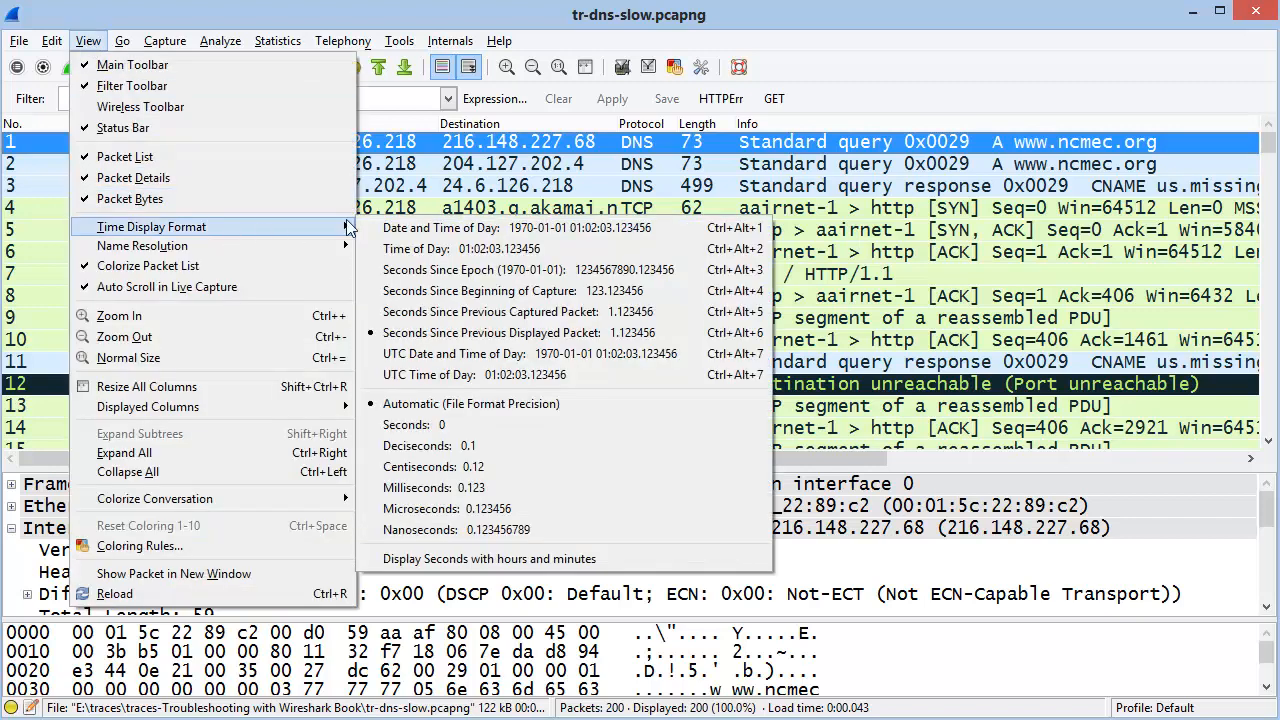
mouse_move(520, 332)
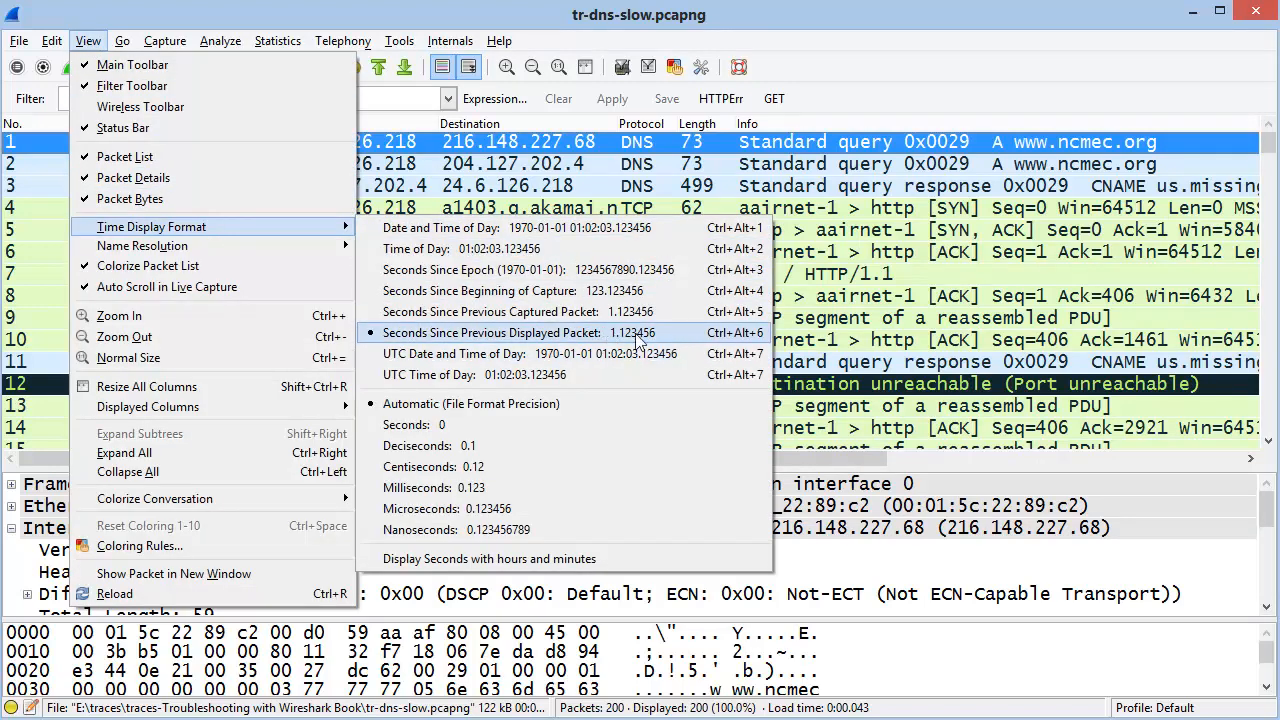
mouse_move(690, 336)
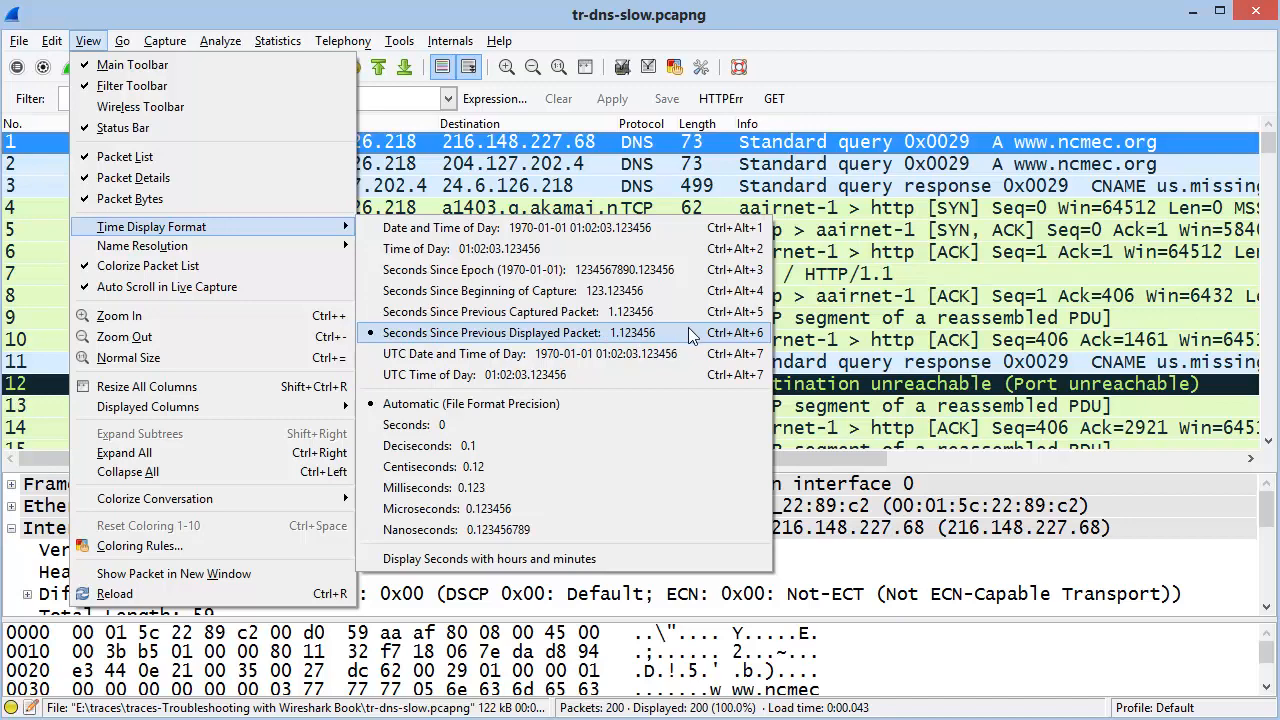
left_click(488, 332)
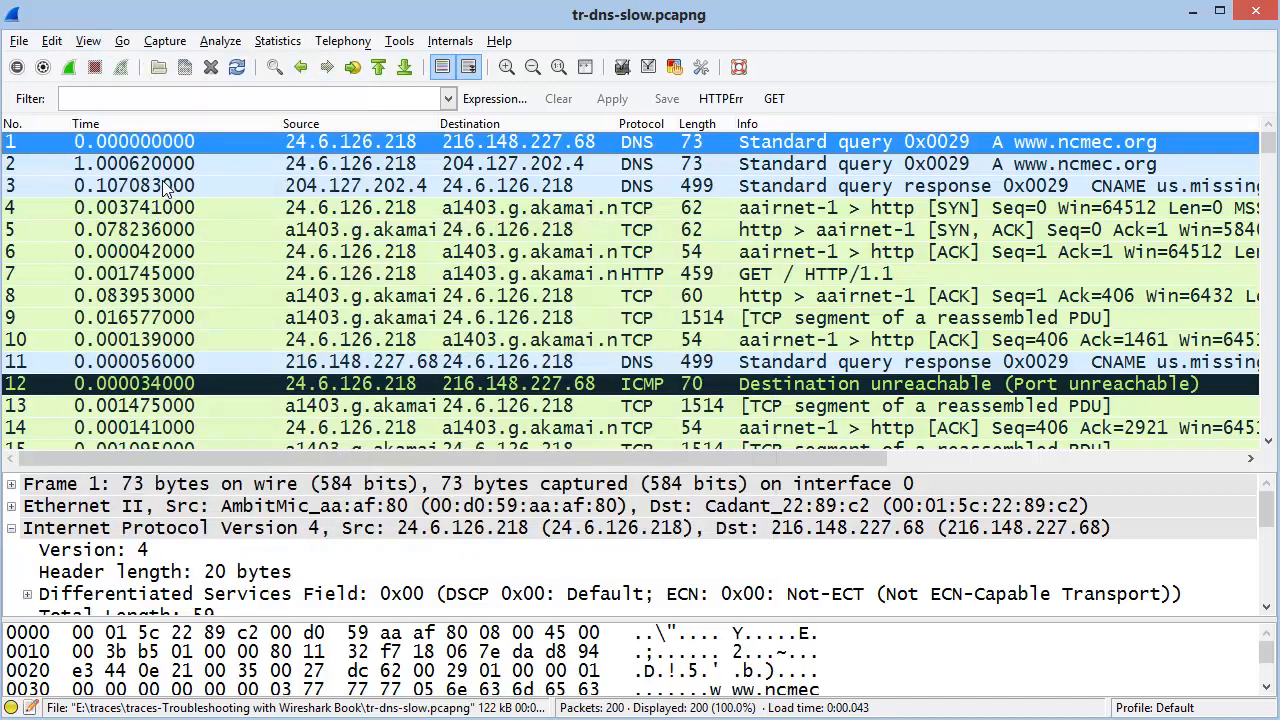
mouse_move(136, 130)
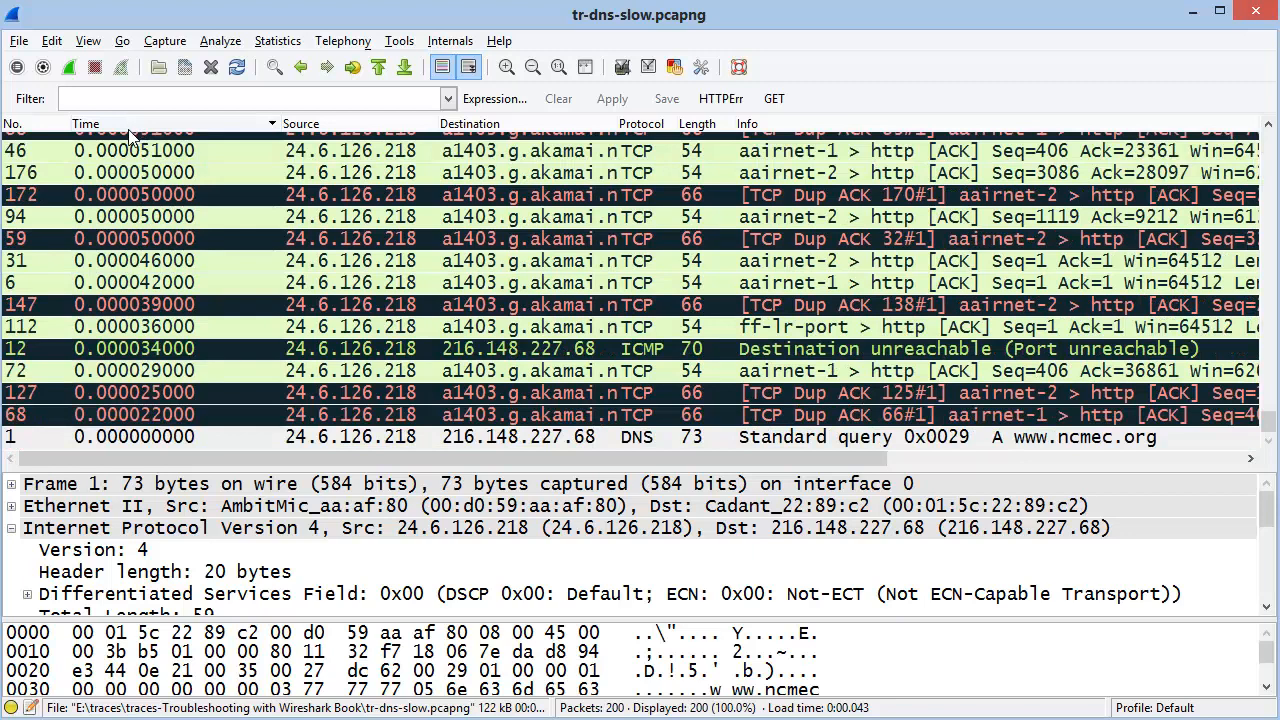
mouse_move(128, 126)
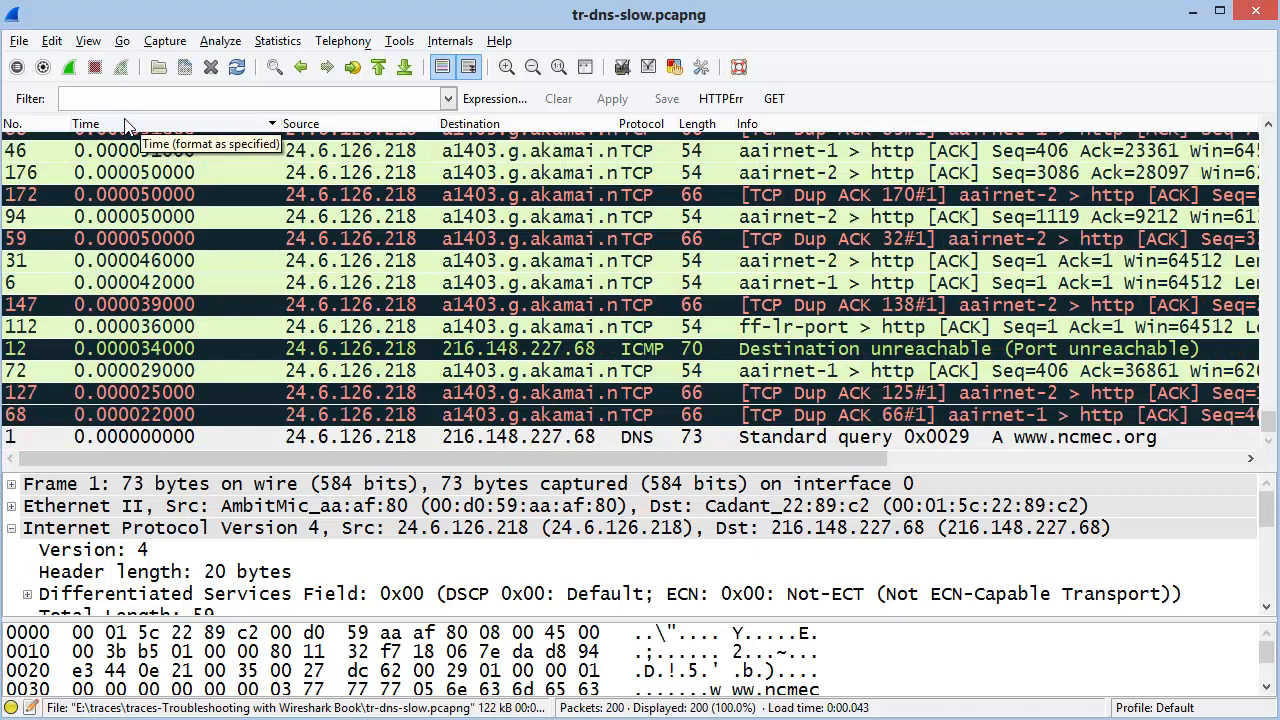
mouse_move(268, 264)
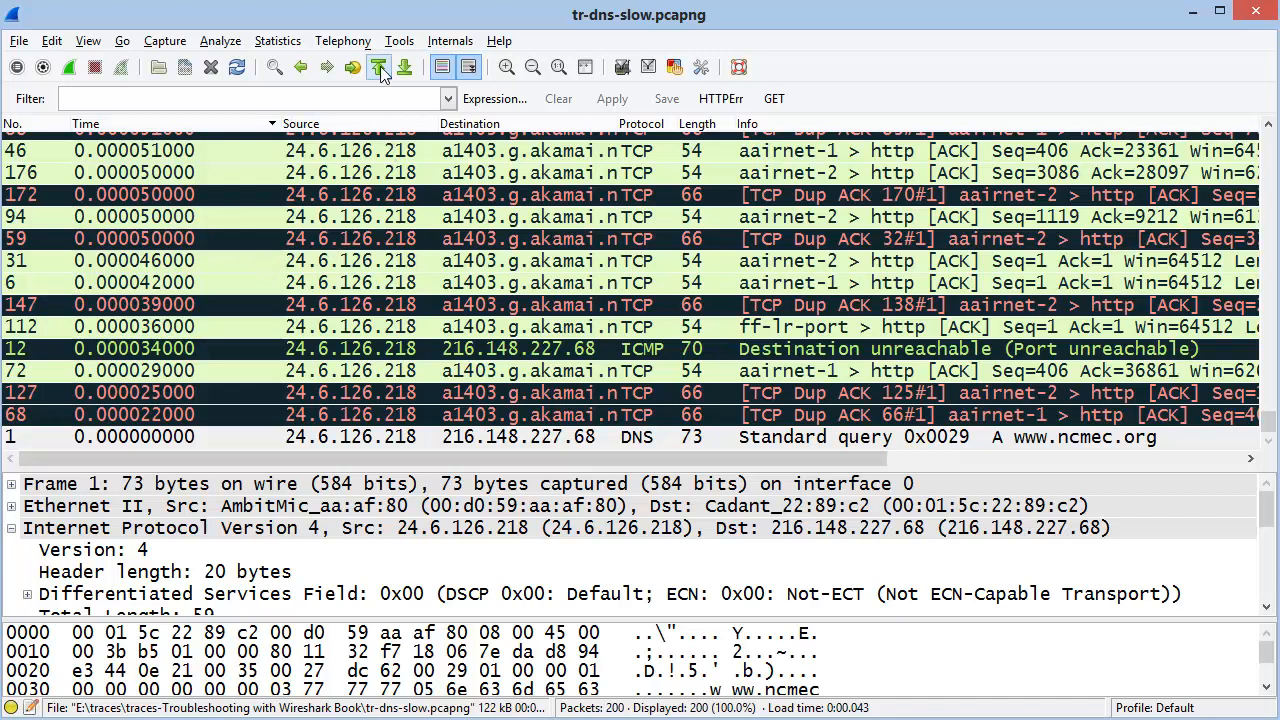
- Jump to the first entry of the delta-time-sorted list, packet 2's 1.000620-second gap
left_click(380, 68)
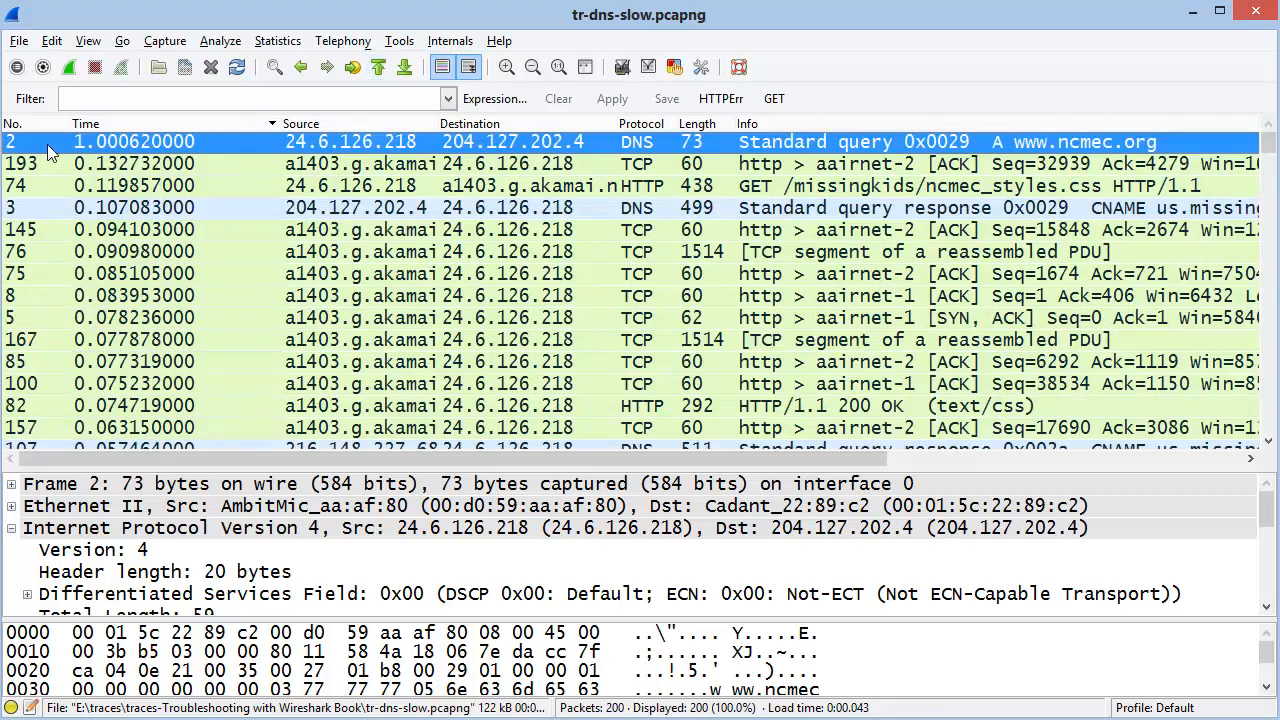
mouse_move(84, 160)
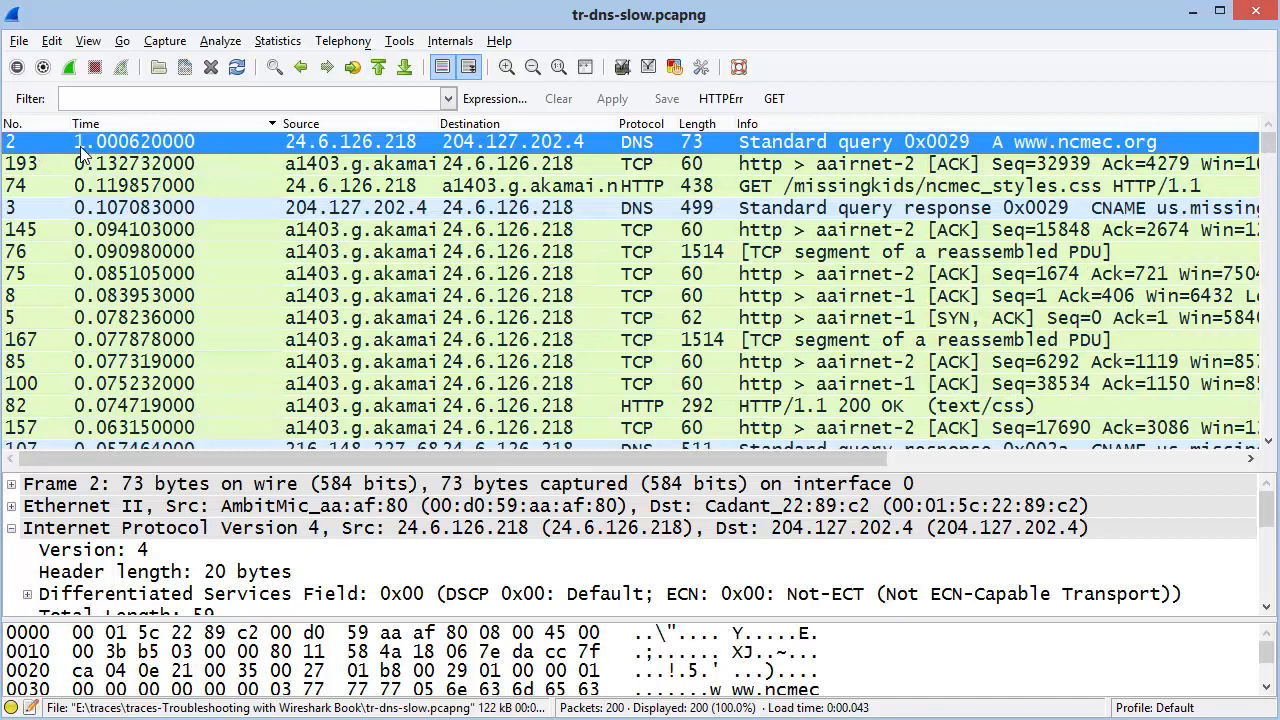
mouse_move(164, 150)
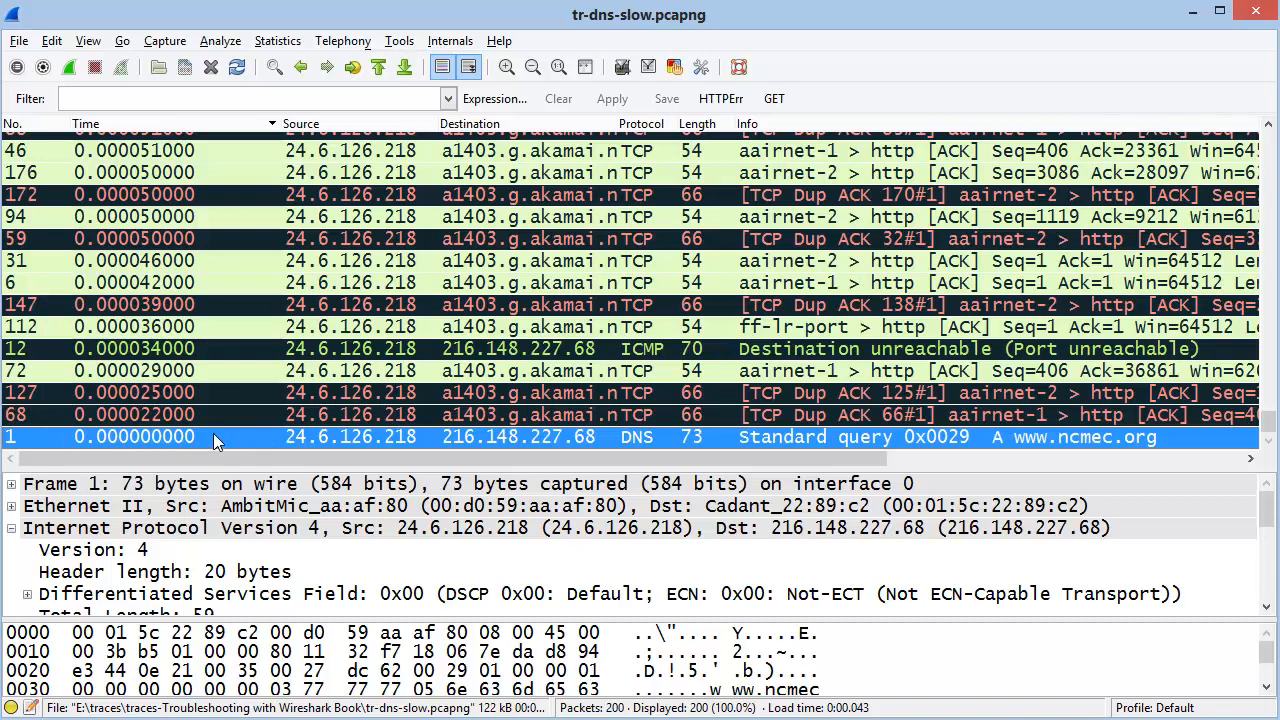
mouse_move(172, 444)
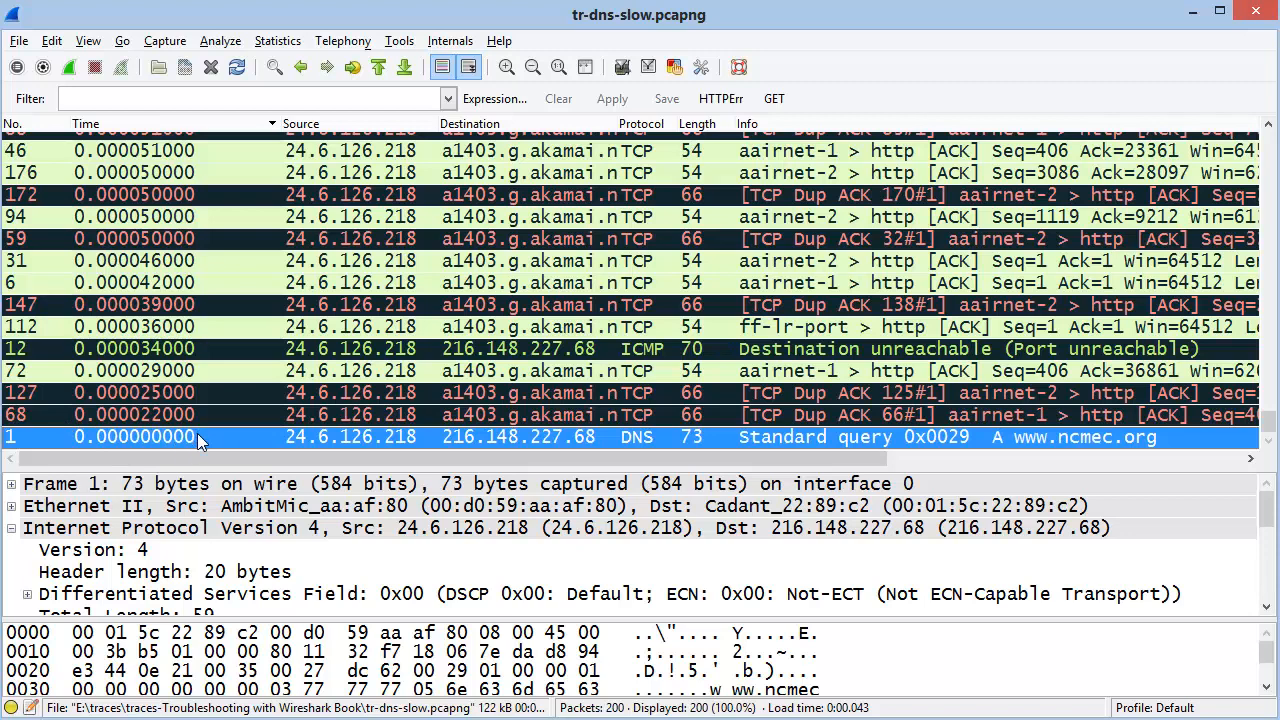
mouse_move(378, 68)
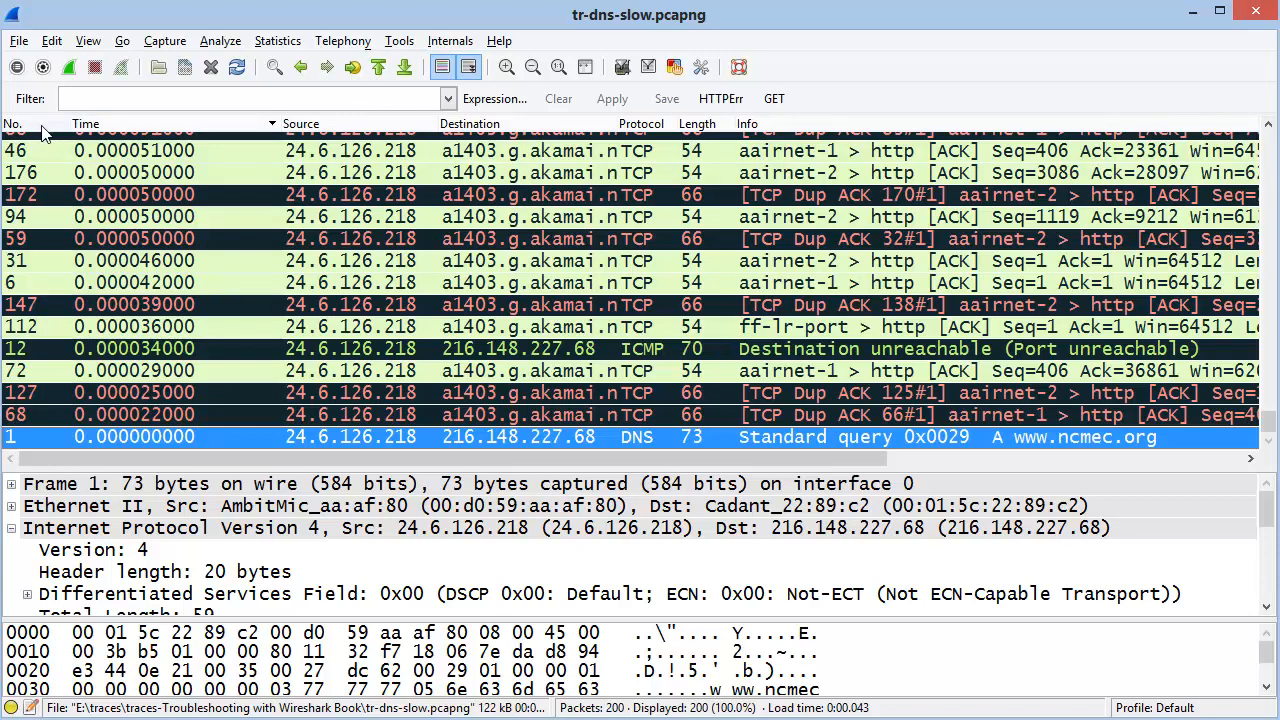
- Sort the packet list by the No. column so packet 1 comes first again
left_click(12, 124)
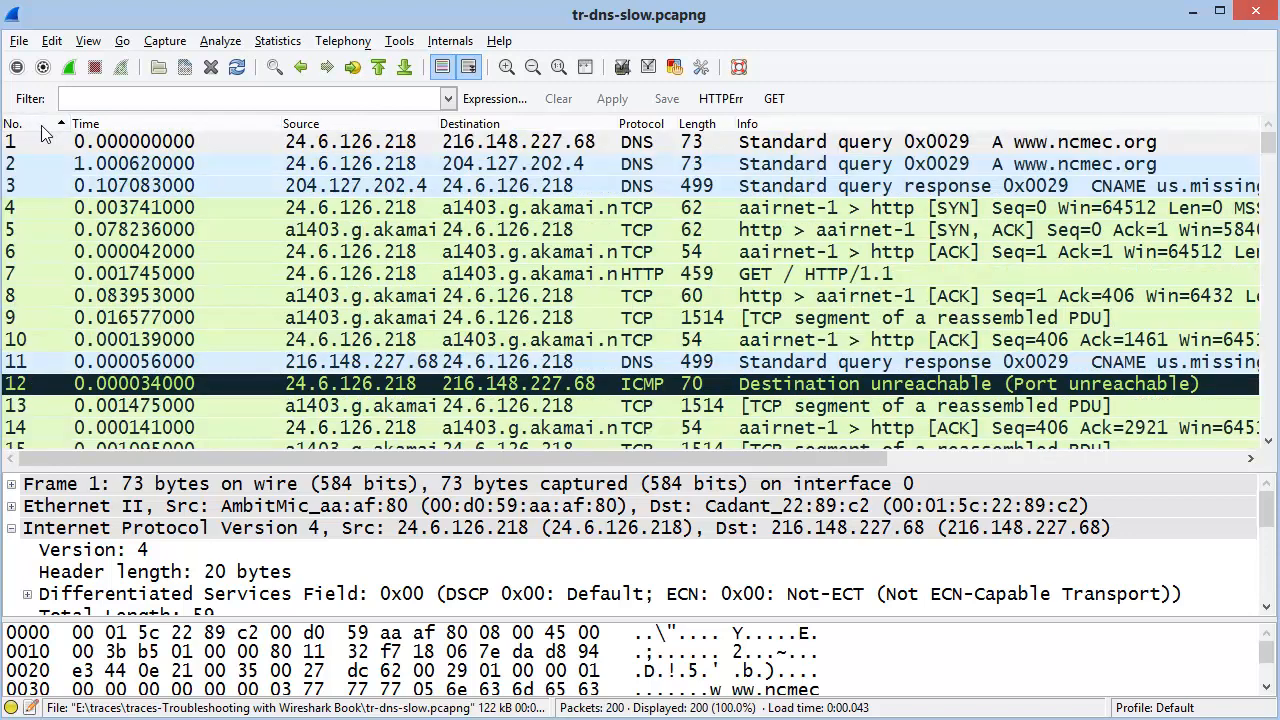
mouse_move(12, 132)
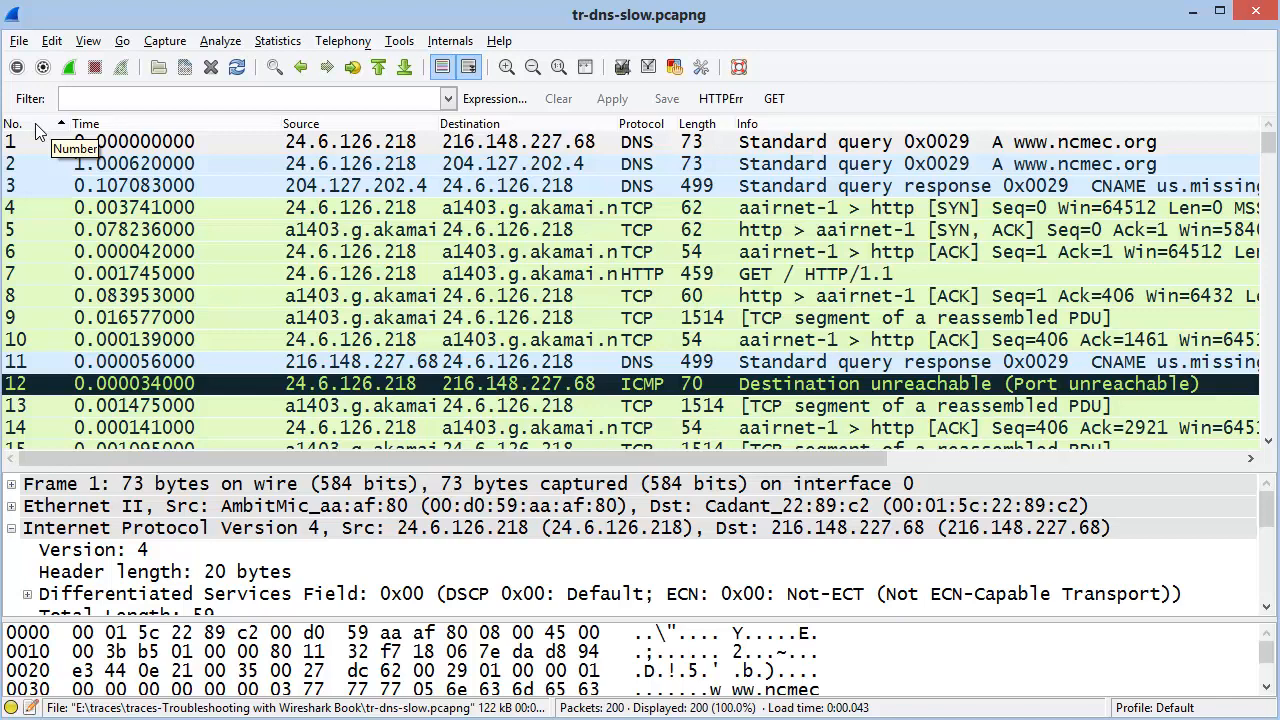
mouse_move(440, 68)
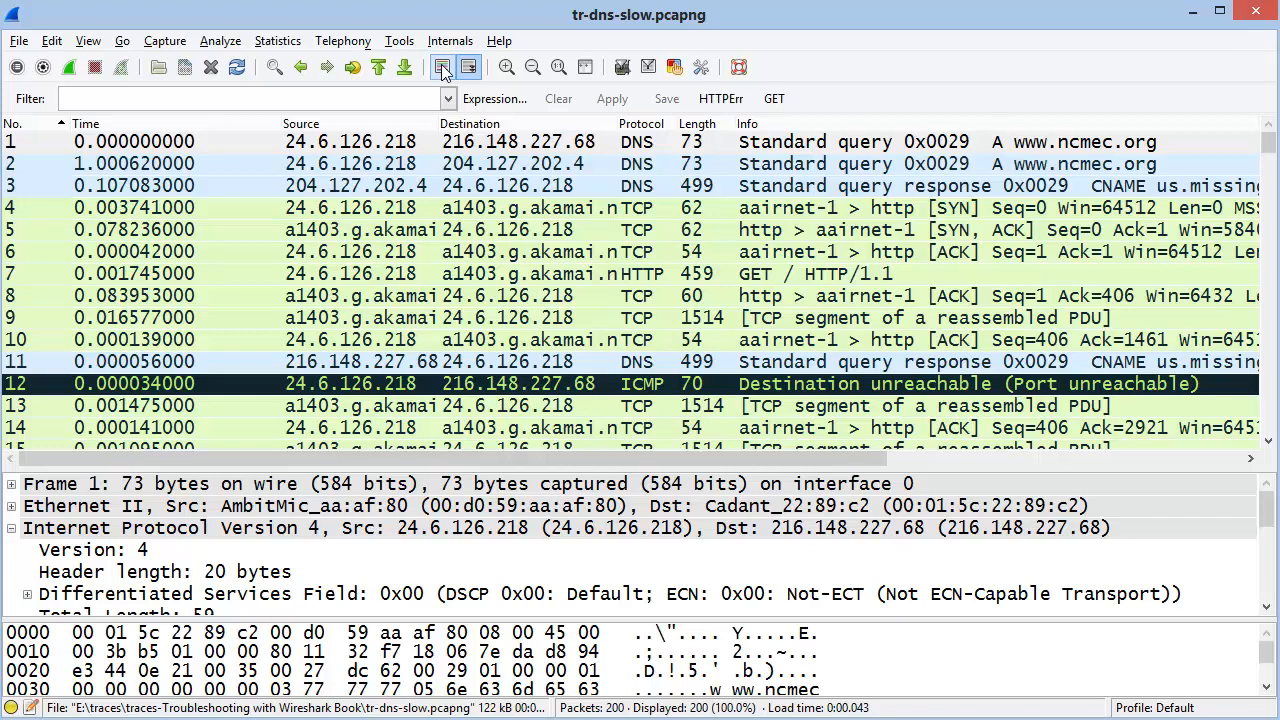
left_click(444, 68)
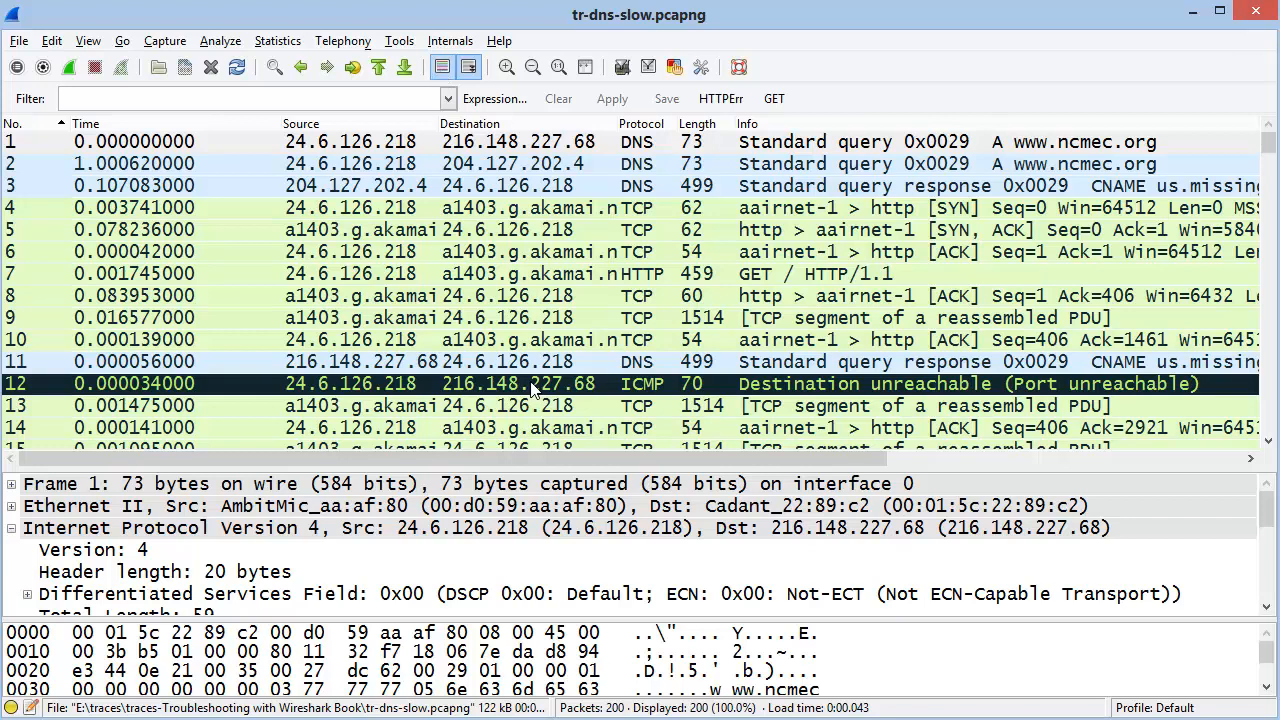
mouse_move(938, 396)
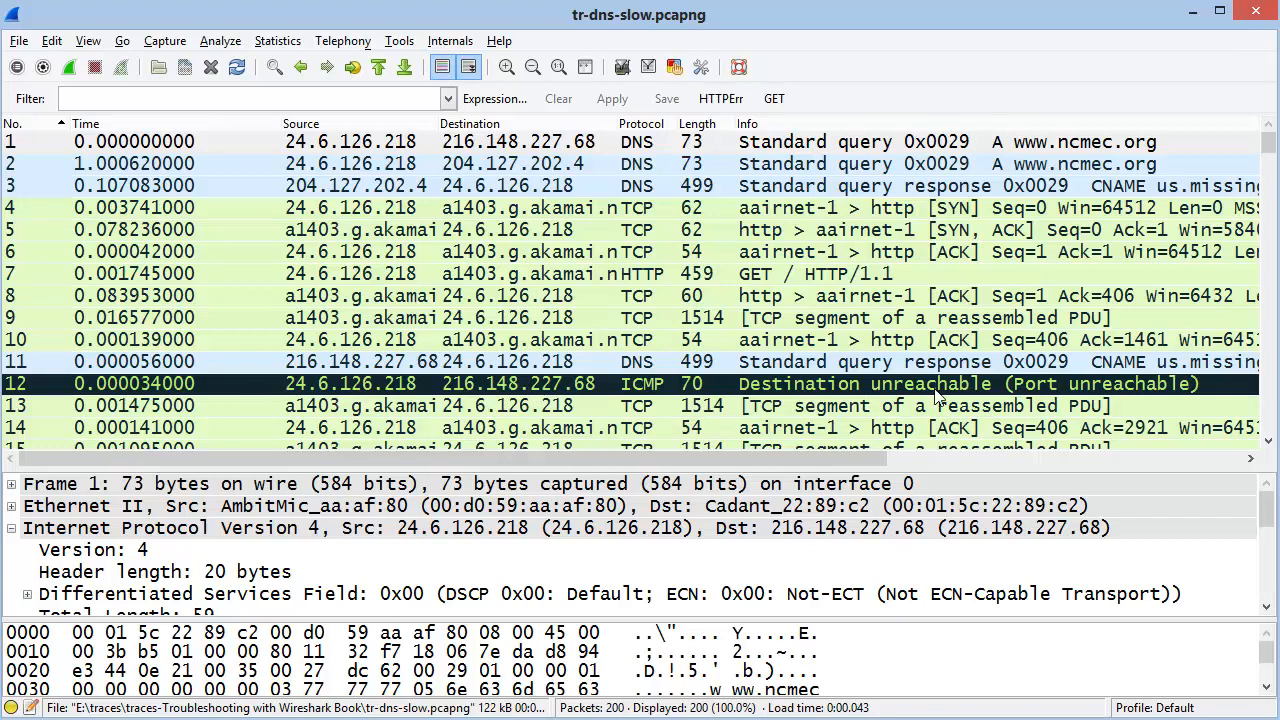
mouse_move(862, 390)
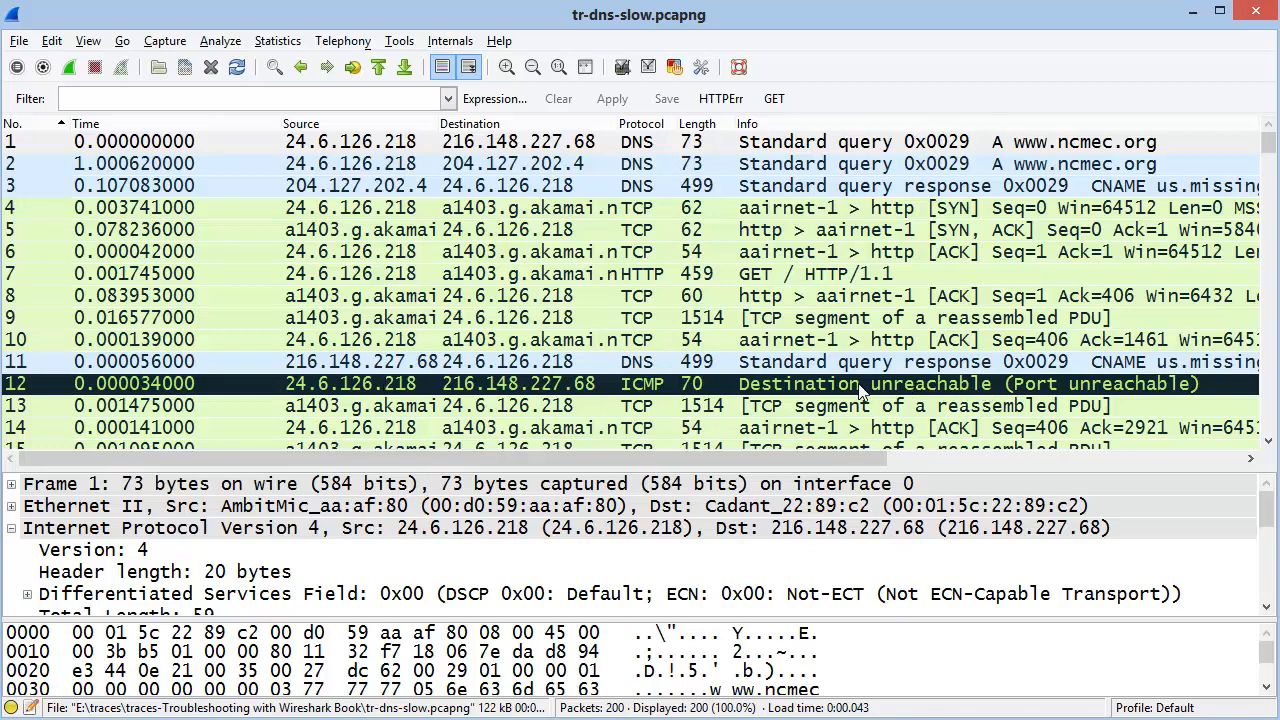
mouse_move(464, 156)
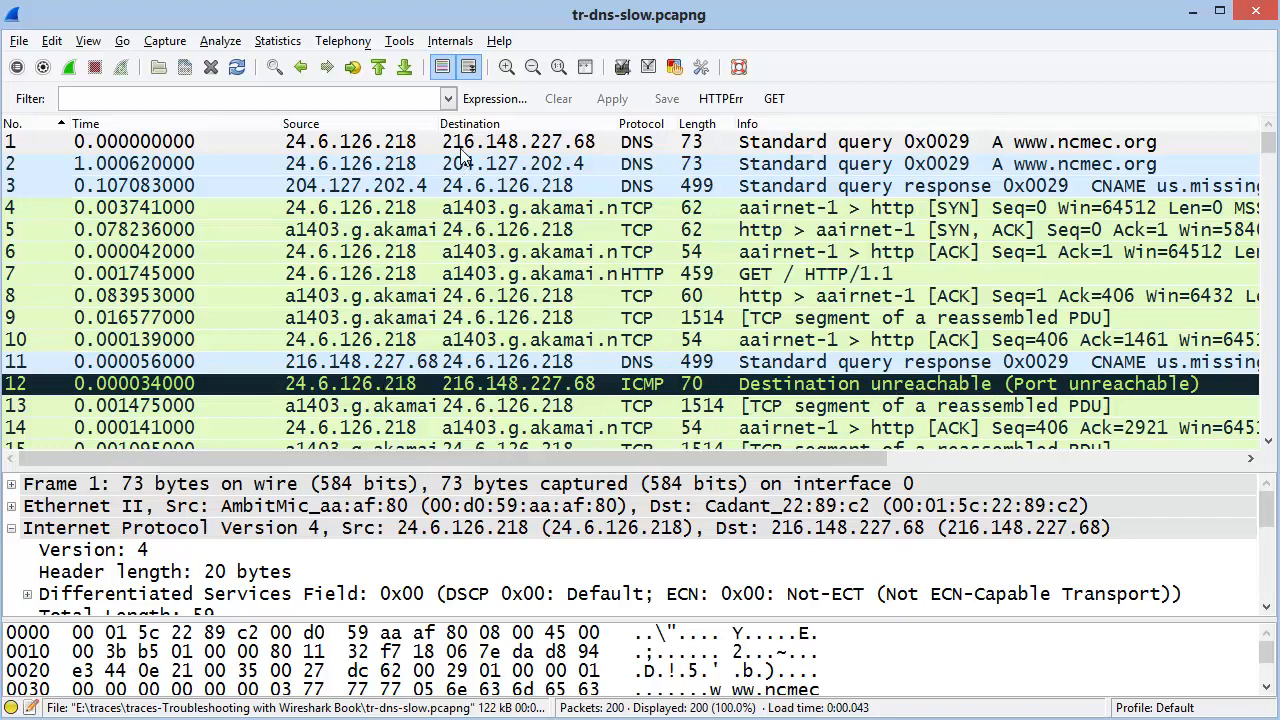
mouse_move(470, 68)
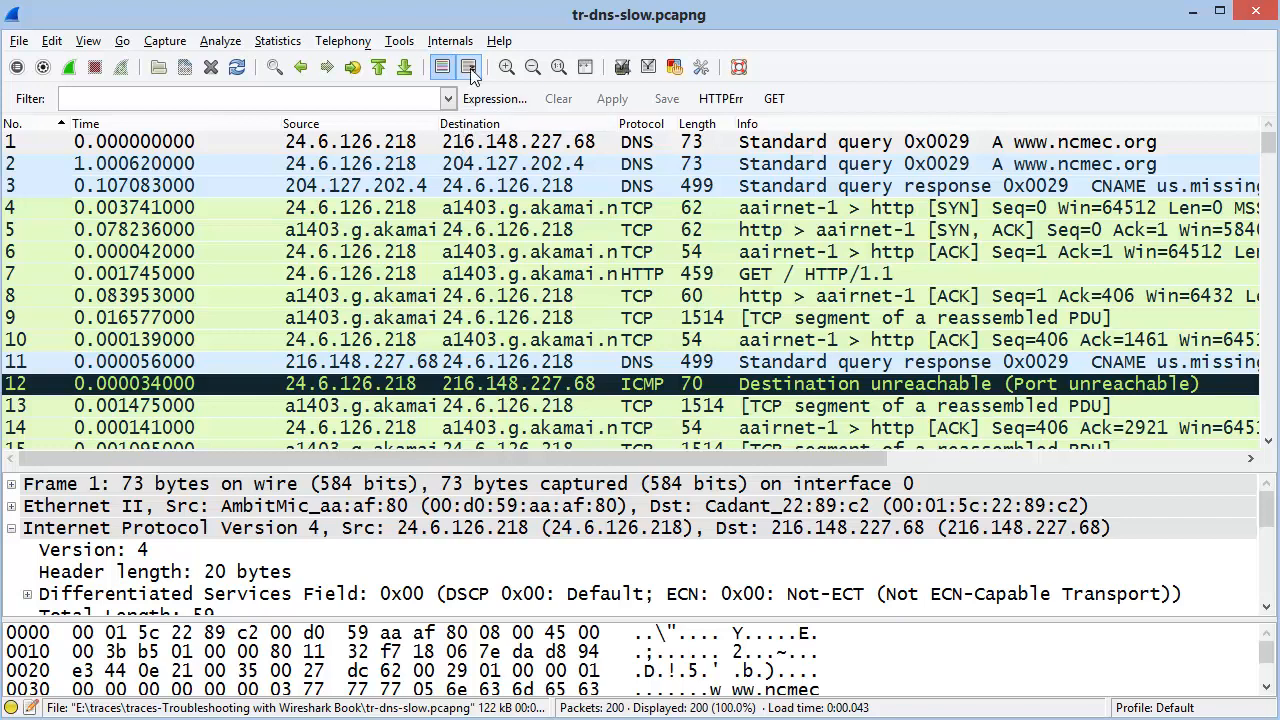
mouse_move(470, 68)
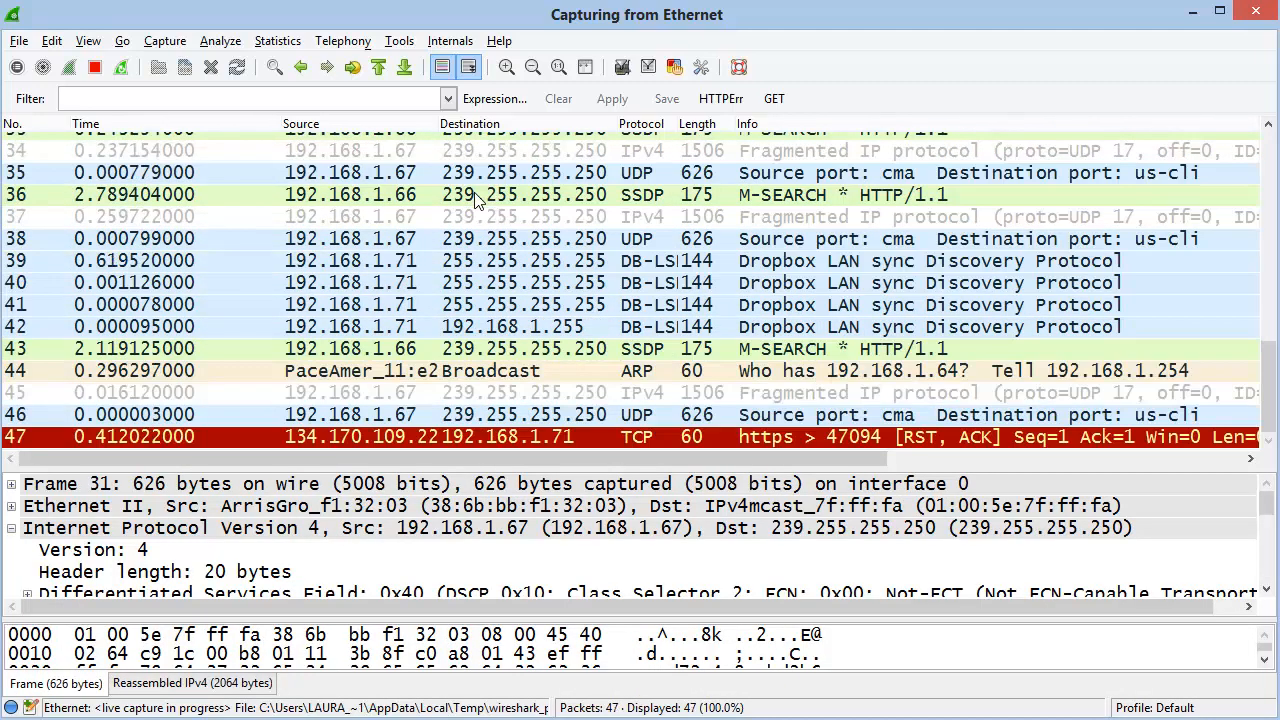
- Scroll down the packet list of the fresh live Ethernet capture of LLMNR, SSDP, NBNS and ARP traffic
scroll("down", 3)
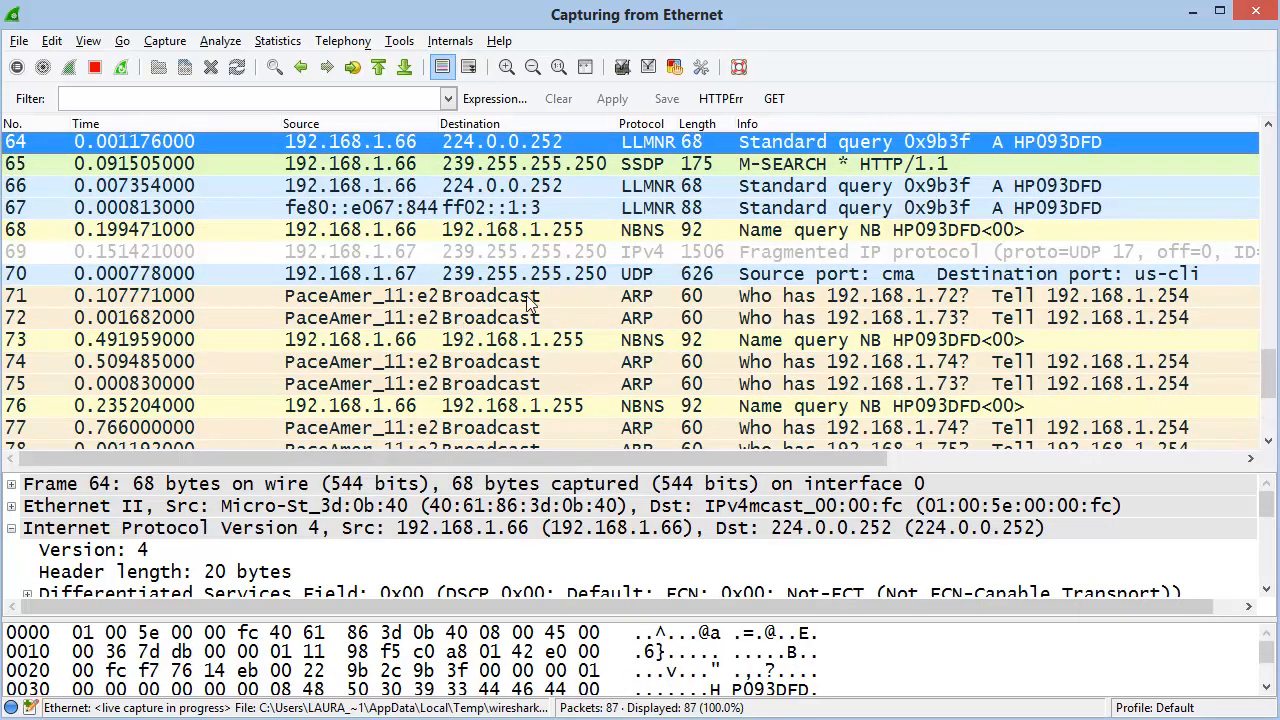
mouse_move(468, 68)
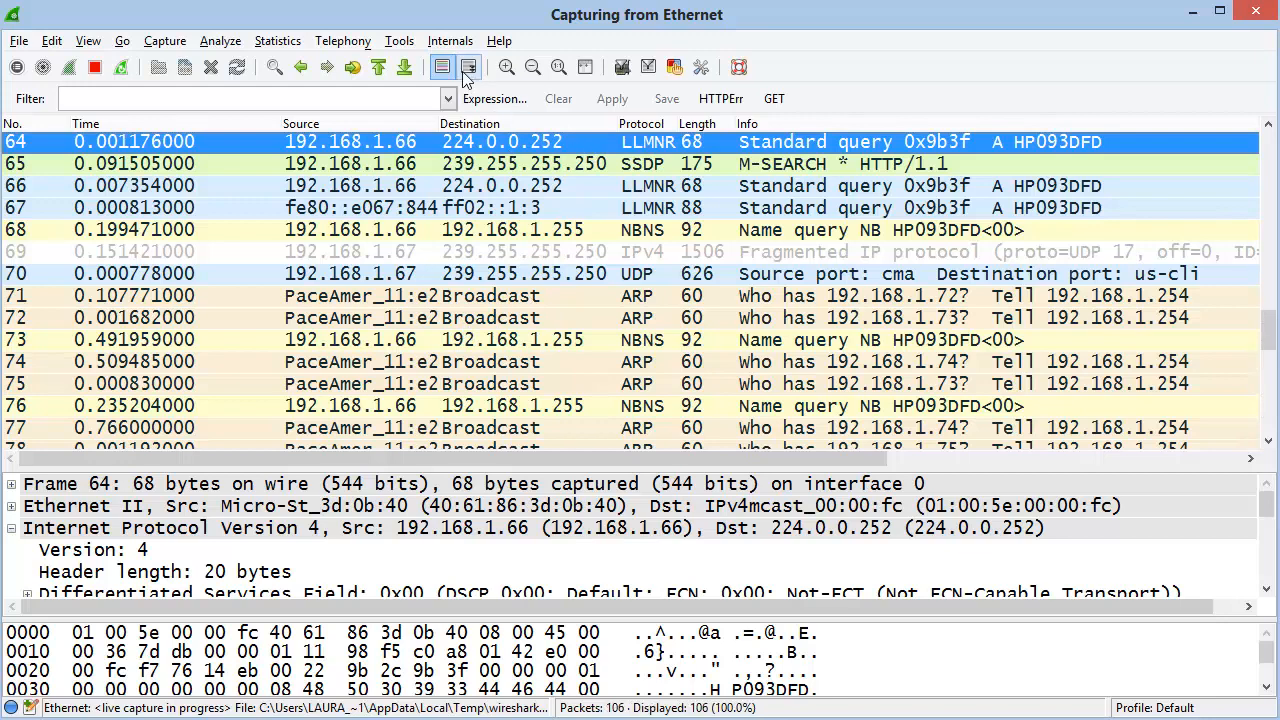
mouse_move(468, 68)
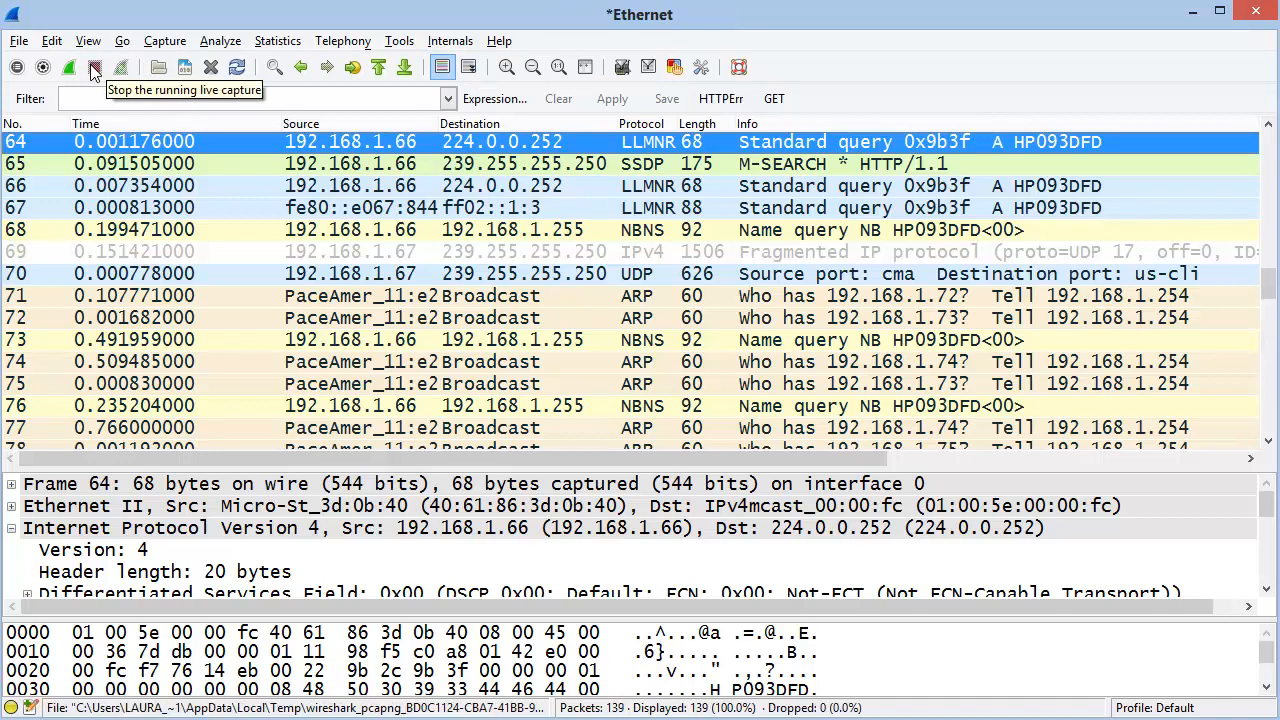
mouse_move(572, 184)
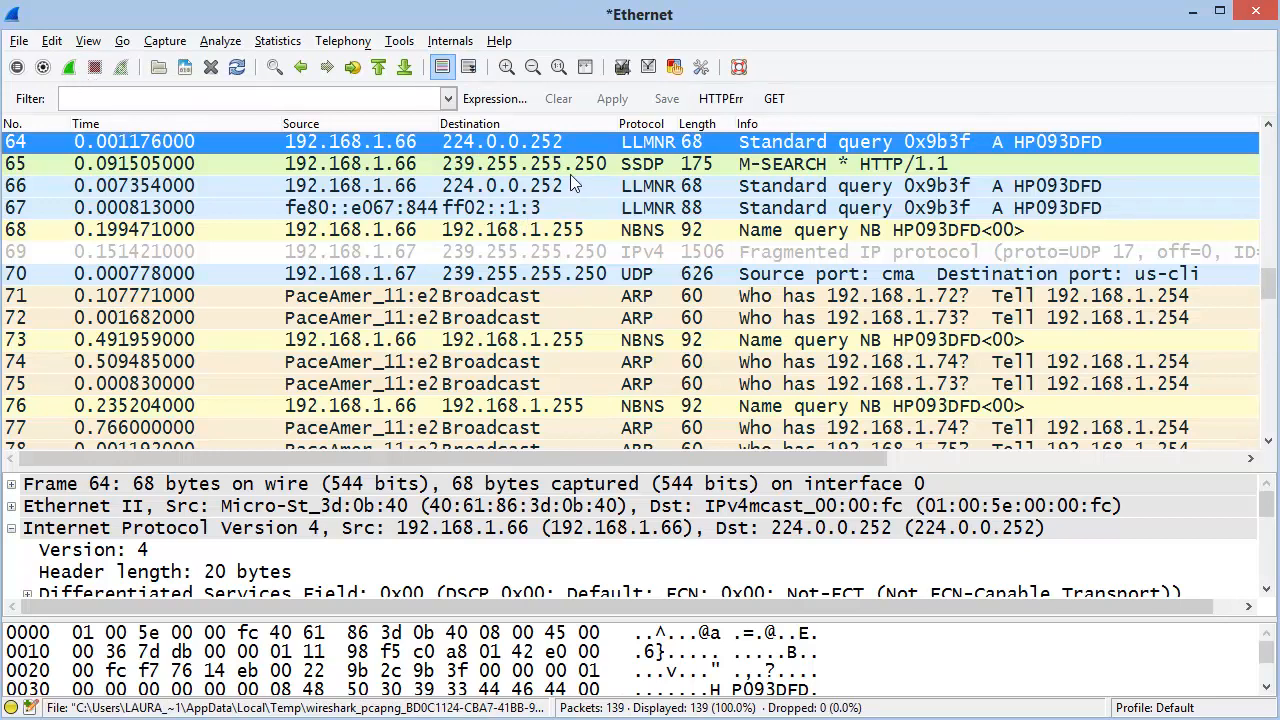
mouse_move(584, 68)
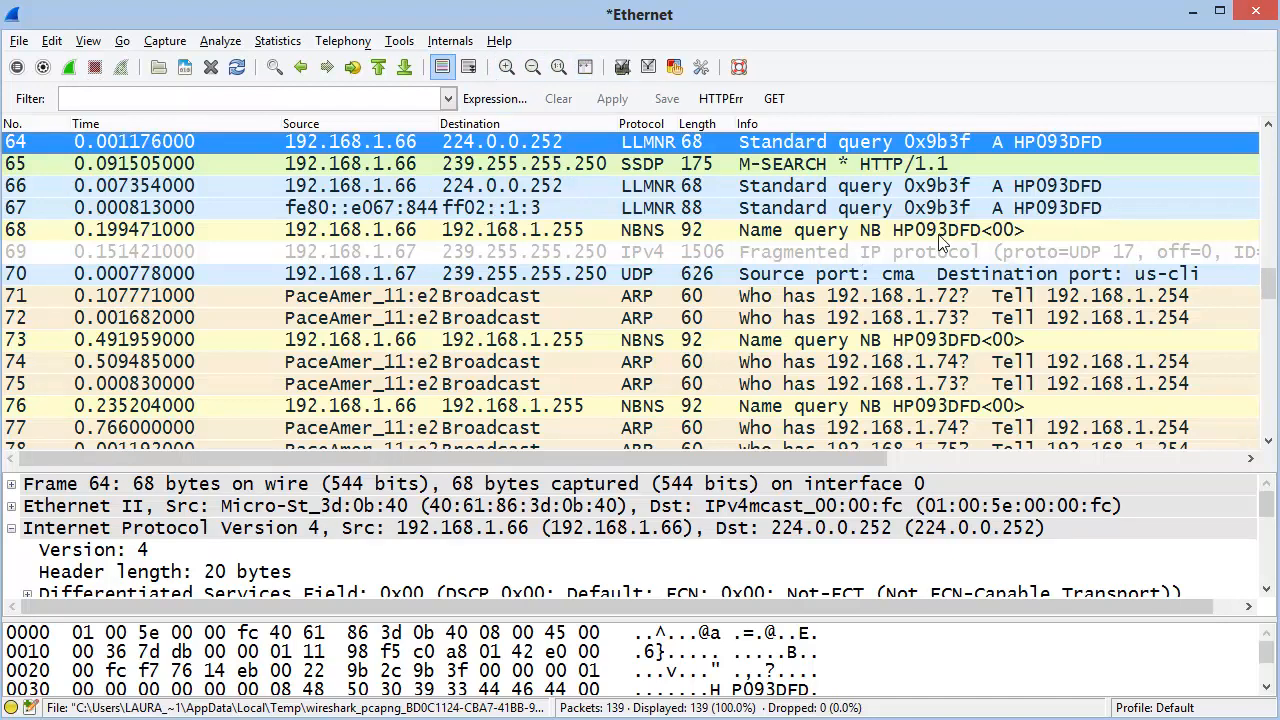
mouse_move(800, 296)
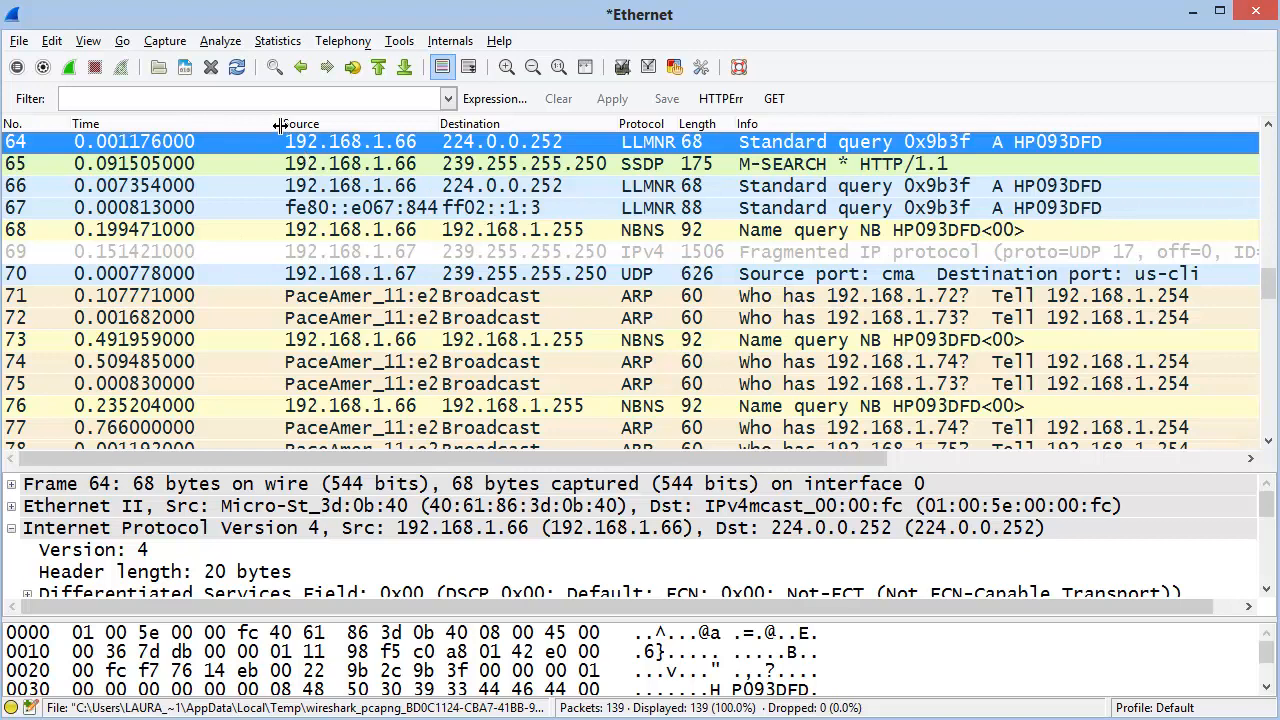
- Zoom the packet pane font in, out, and back to Normal Size from the main toolbar
left_click(506, 68)
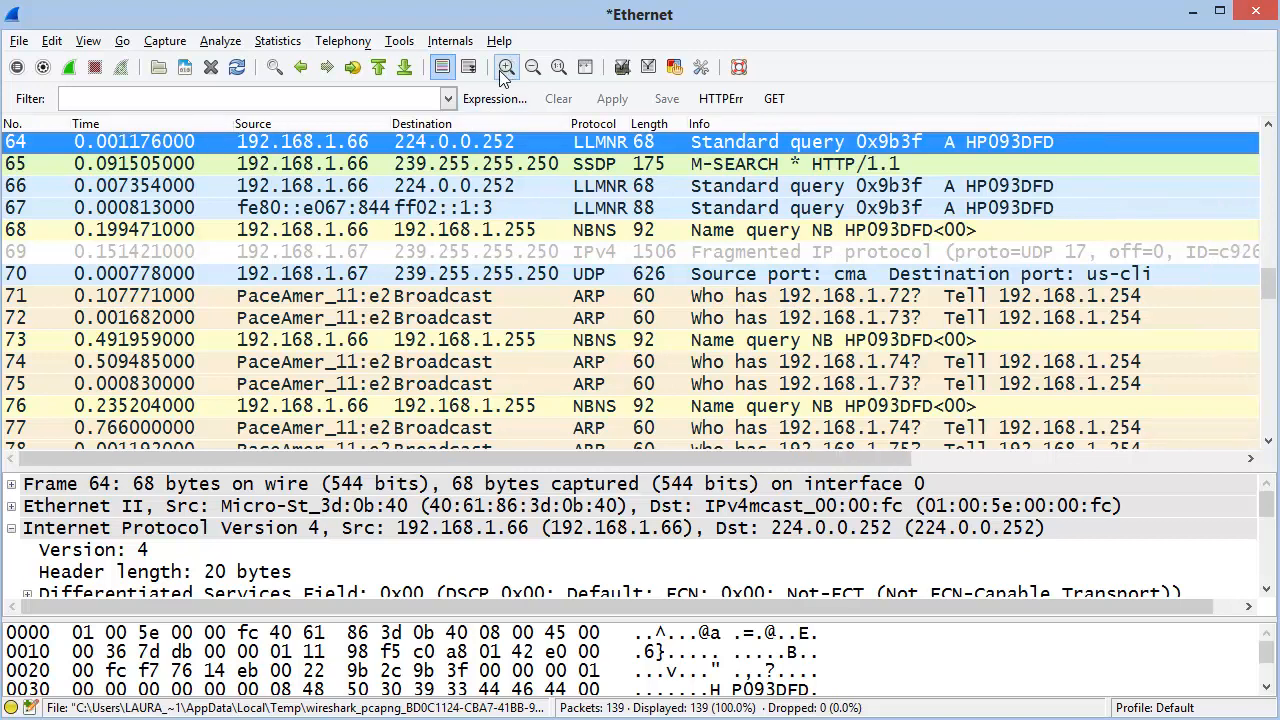
left_click(508, 68)
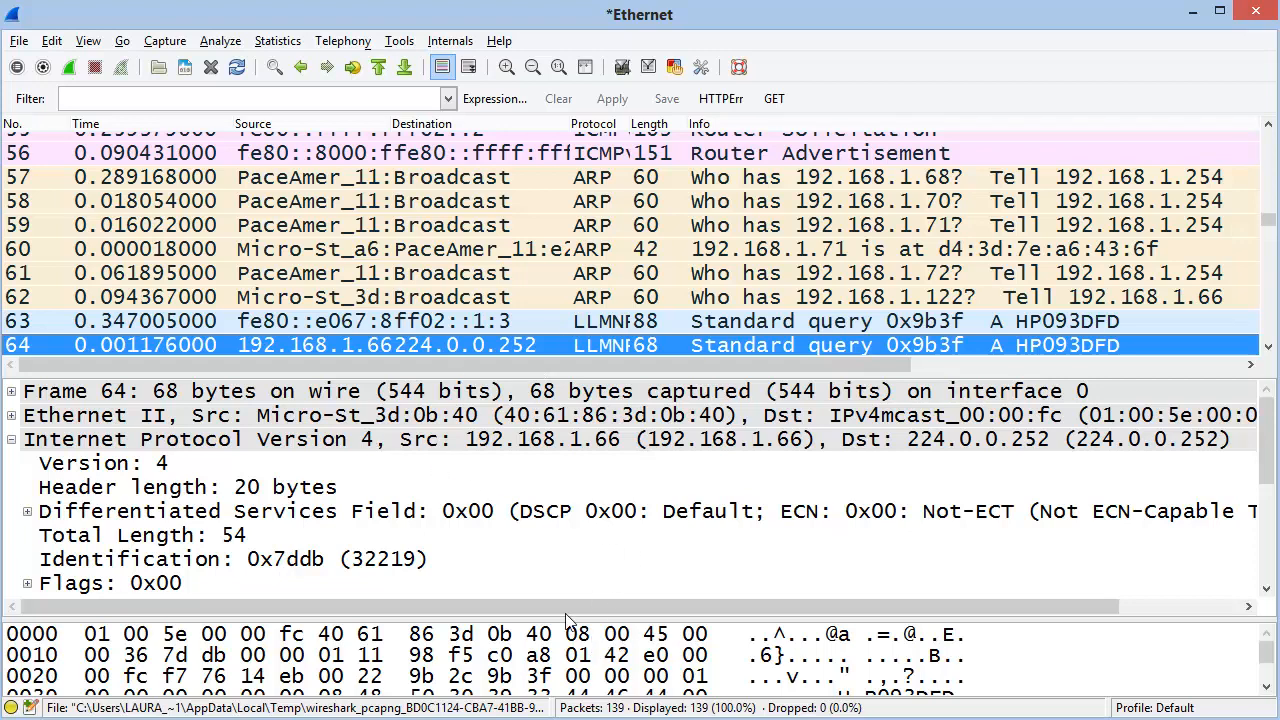
mouse_move(536, 106)
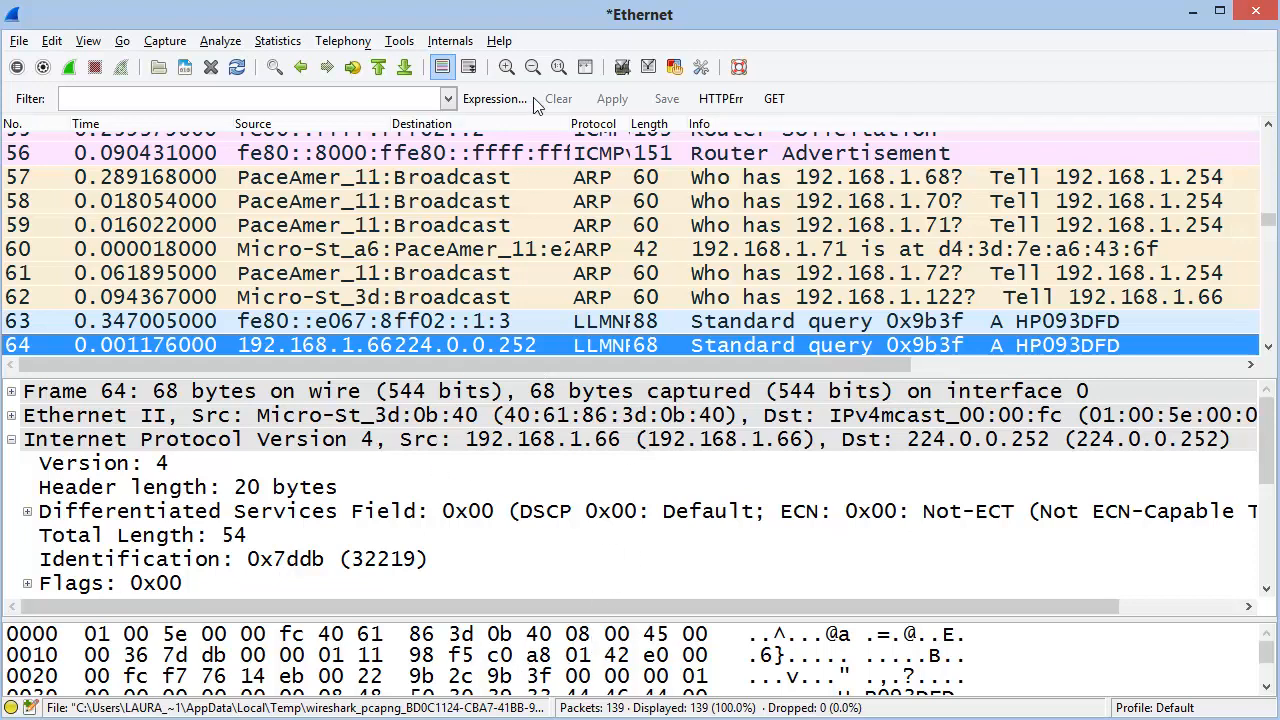
left_click(532, 68)
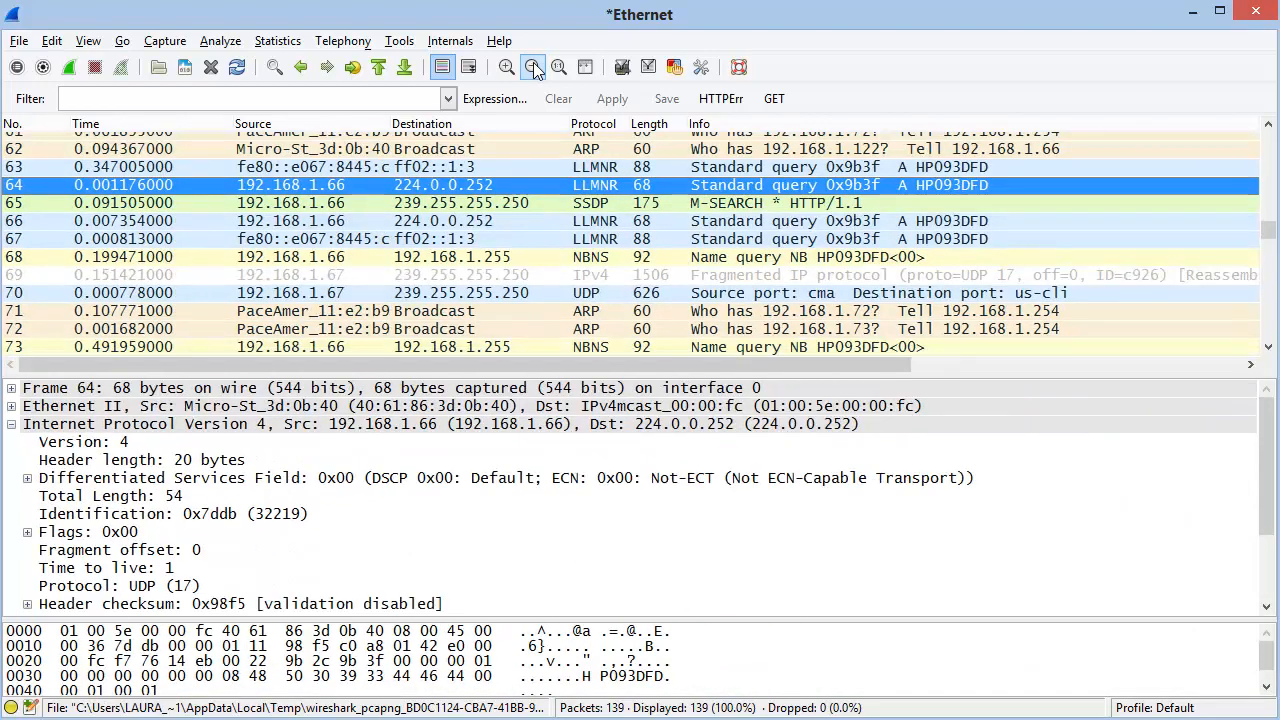
mouse_move(532, 68)
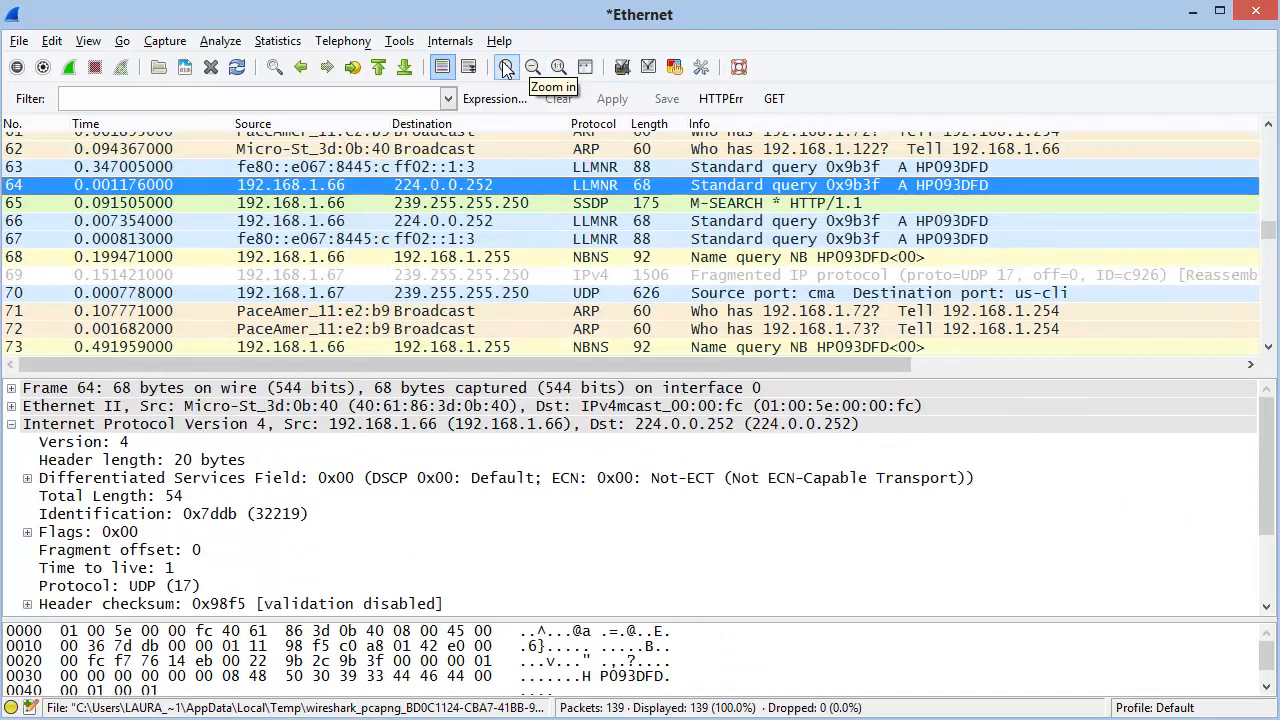
left_click(558, 68)
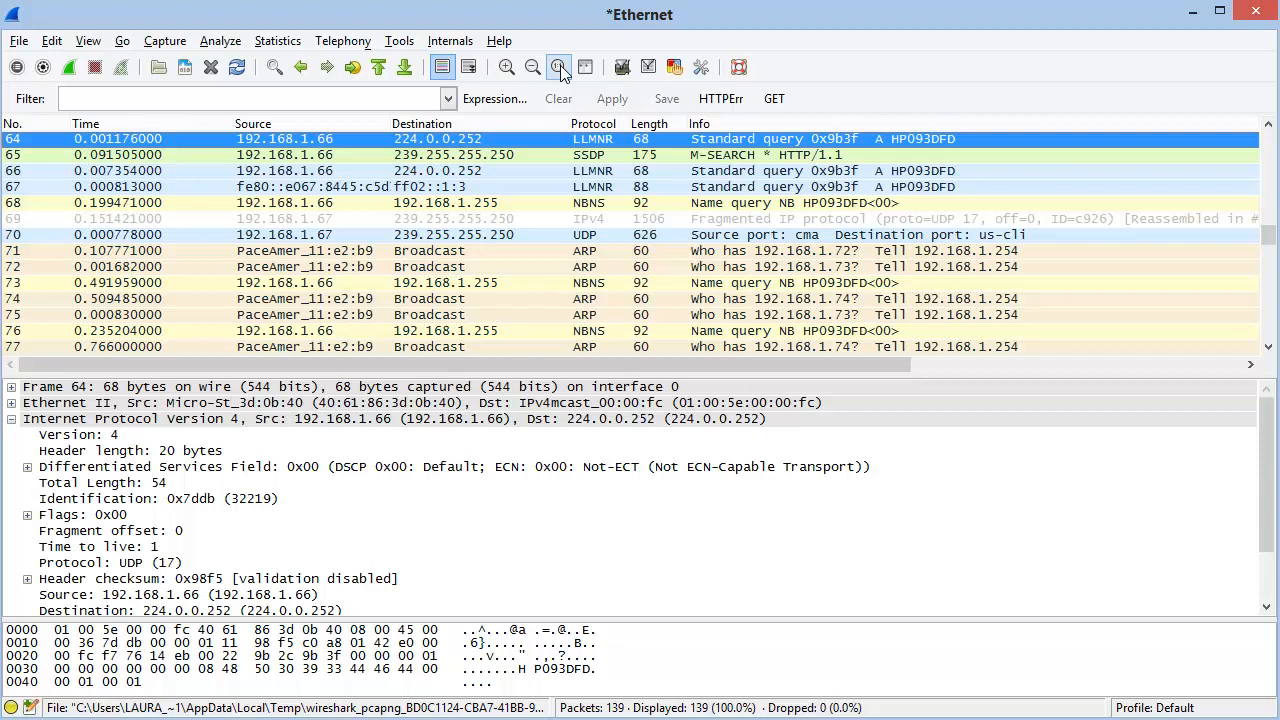
mouse_move(584, 68)
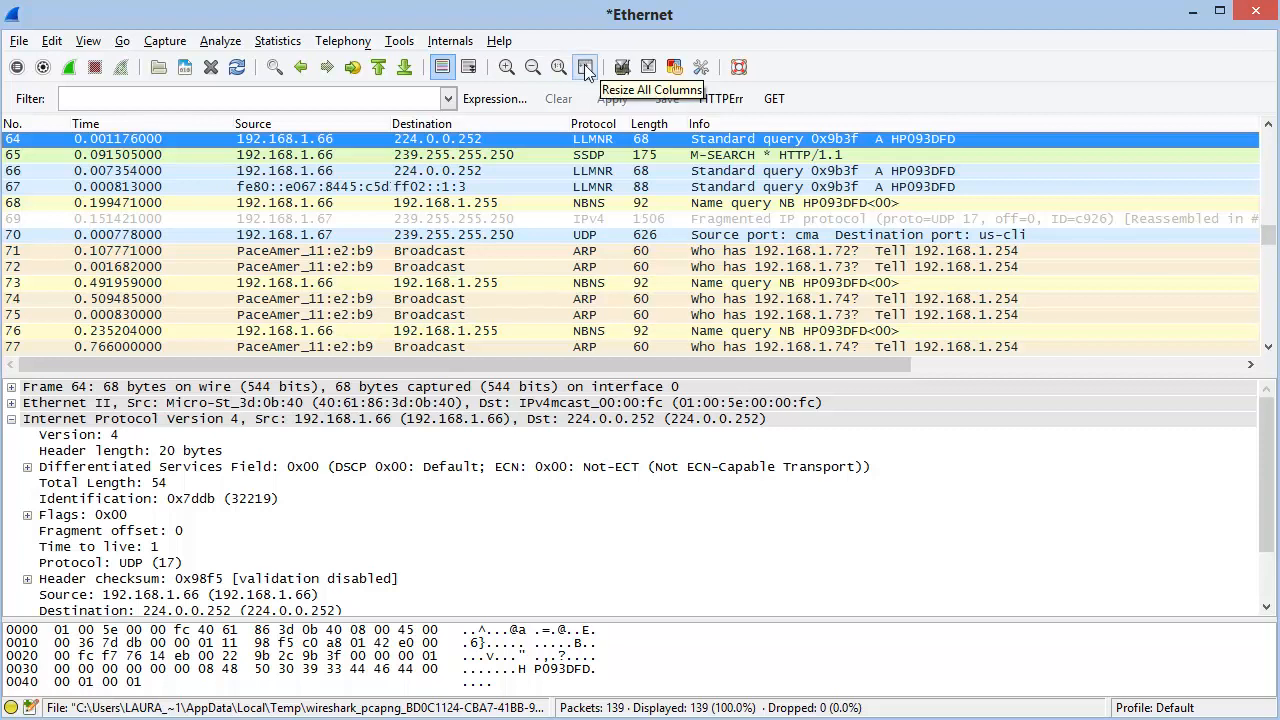
- Resize all packet list columns to fit their contents, then reach for the display filter editor
left_click(584, 68)
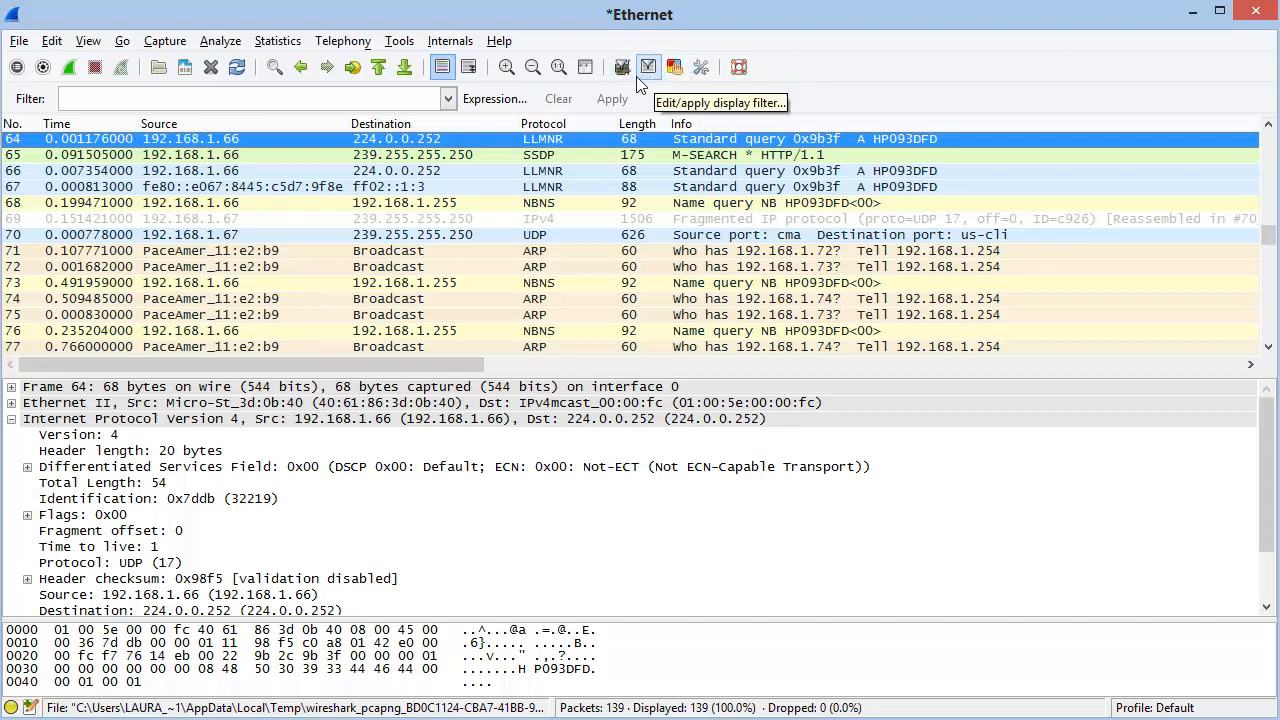
left_click(624, 68)
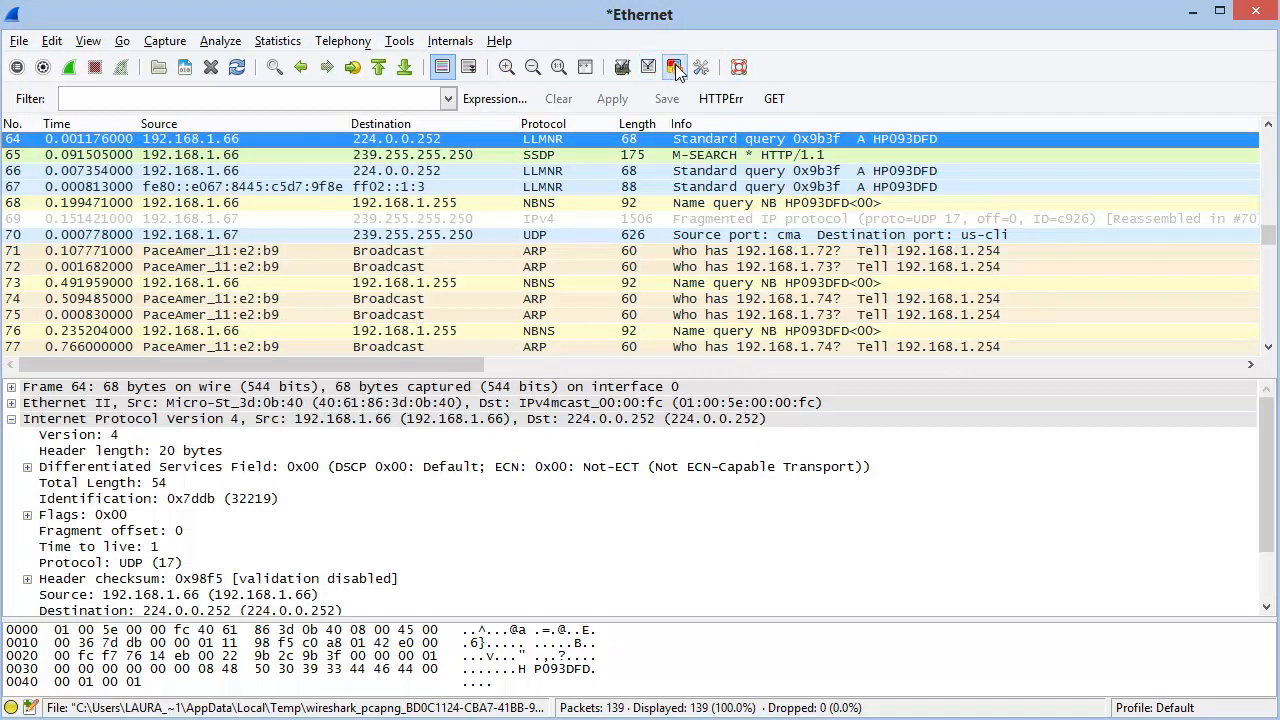
mouse_move(674, 68)
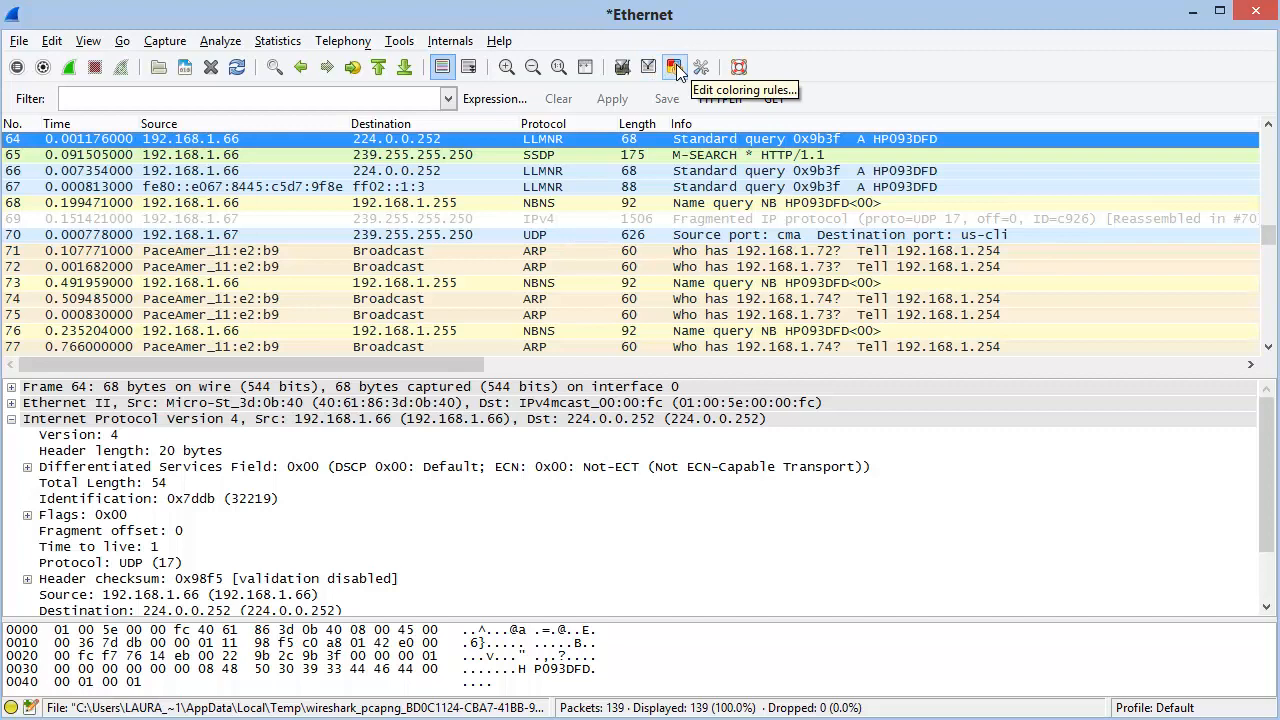
left_click(676, 68)
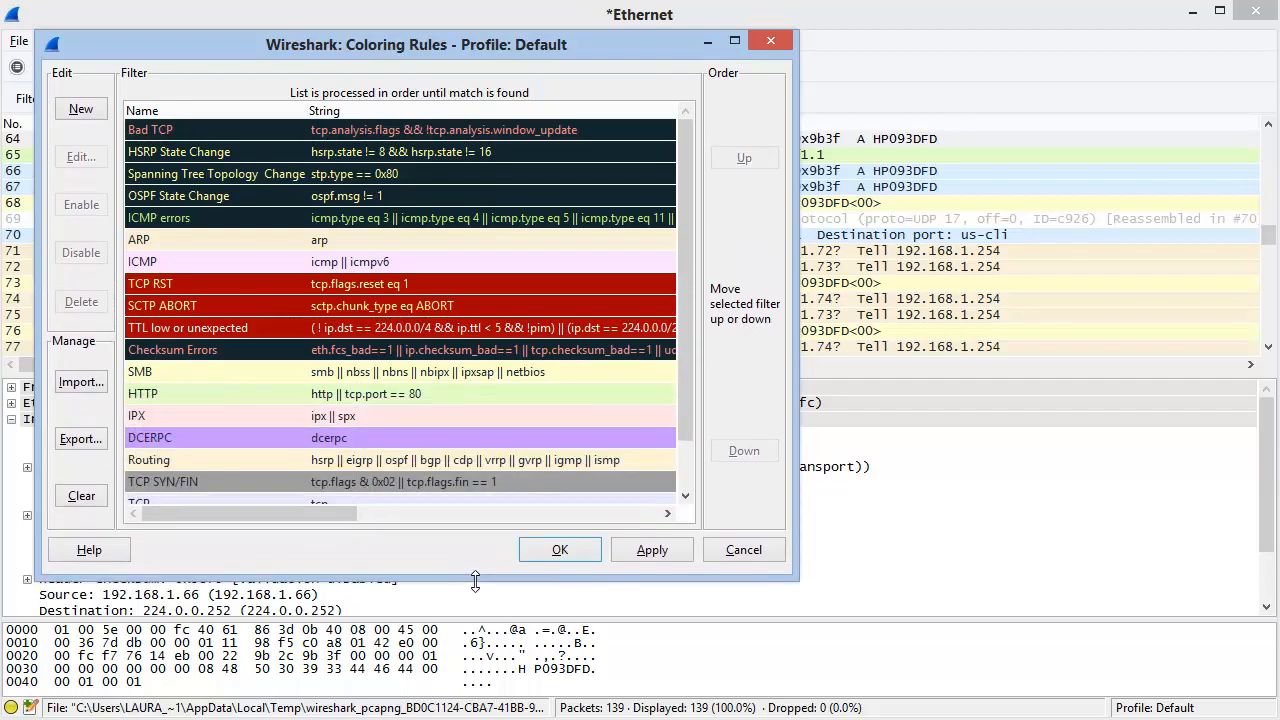
left_click(560, 548)
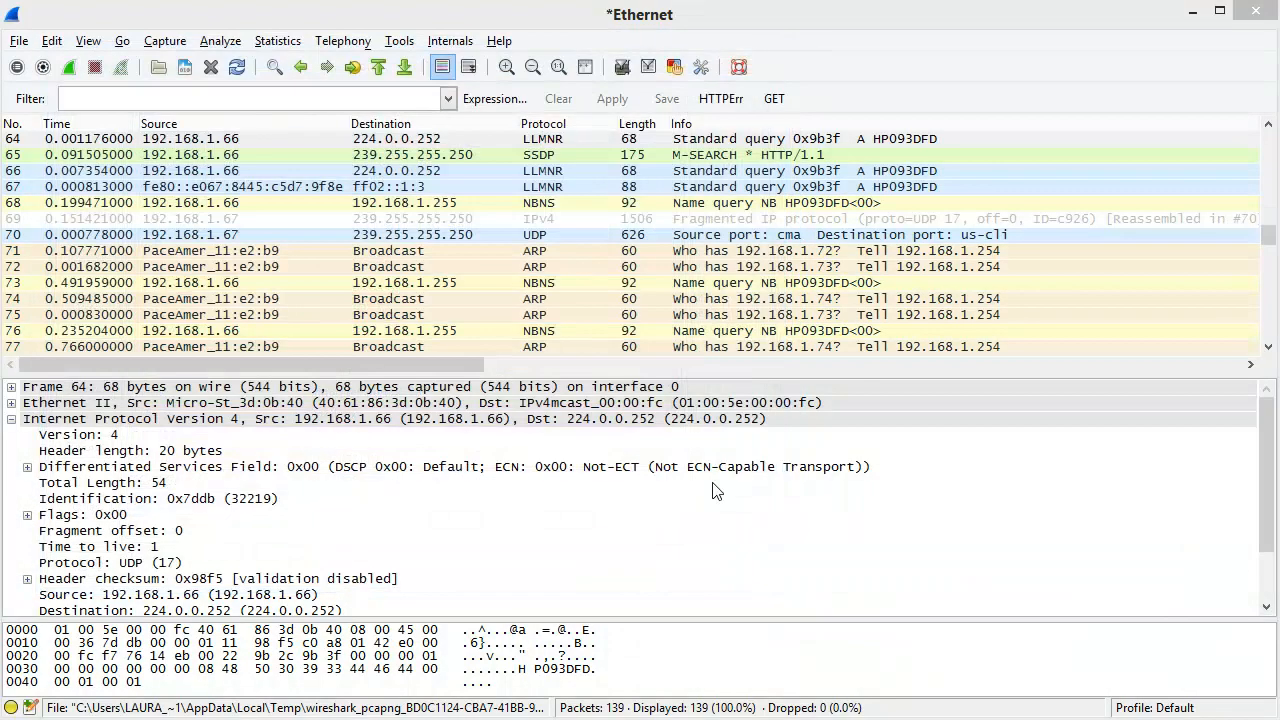
mouse_move(700, 68)
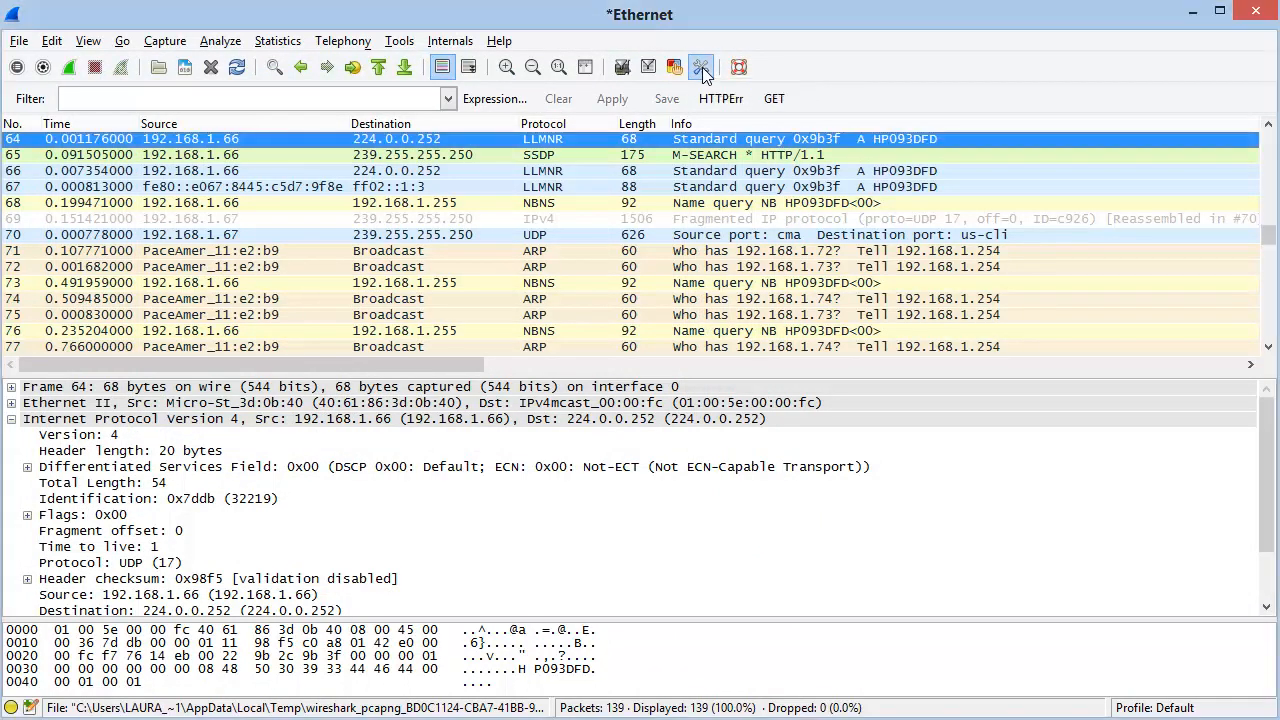
- Browse the Preferences pages for Columns, Font and Colors, and Capture
left_click(700, 66)
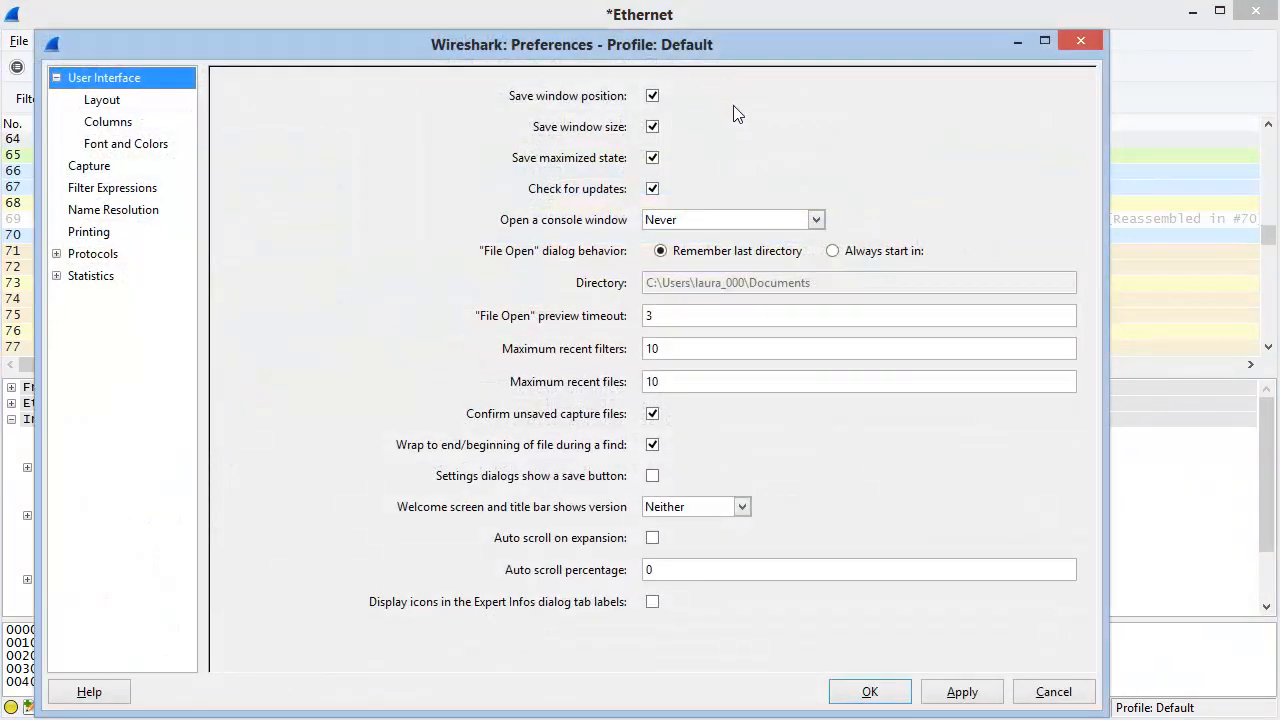
mouse_move(390, 504)
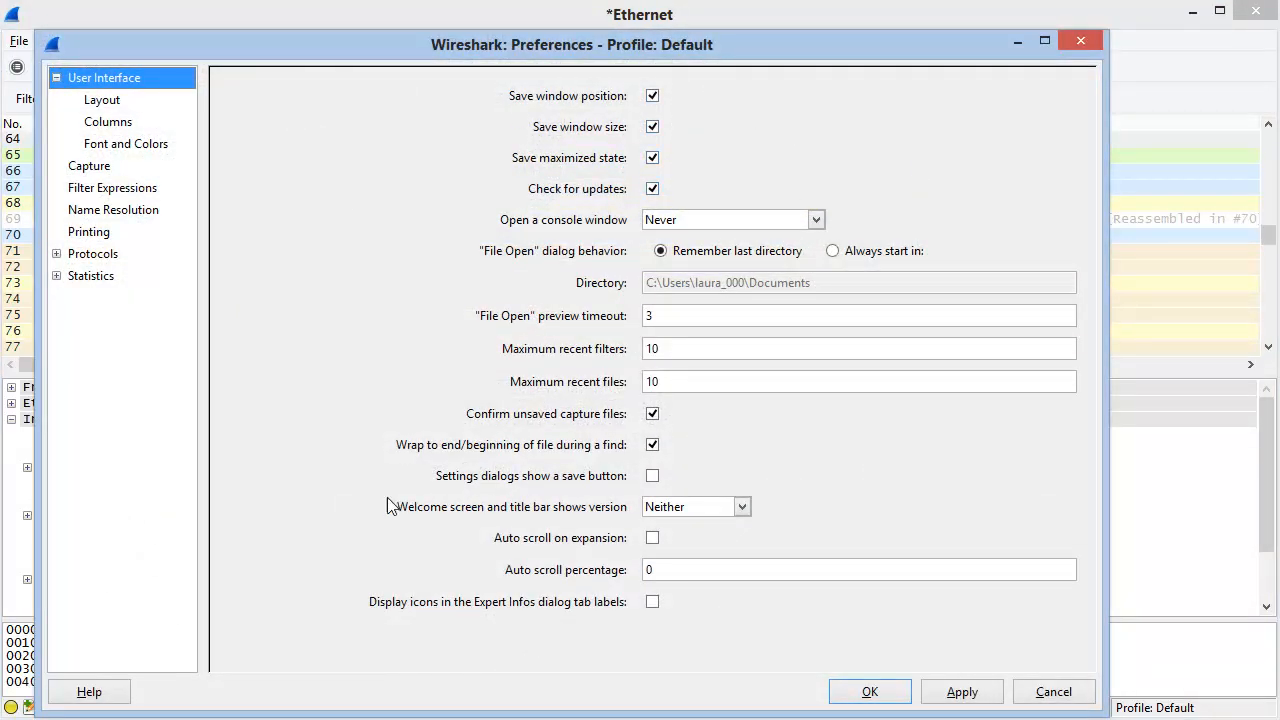
mouse_move(96, 96)
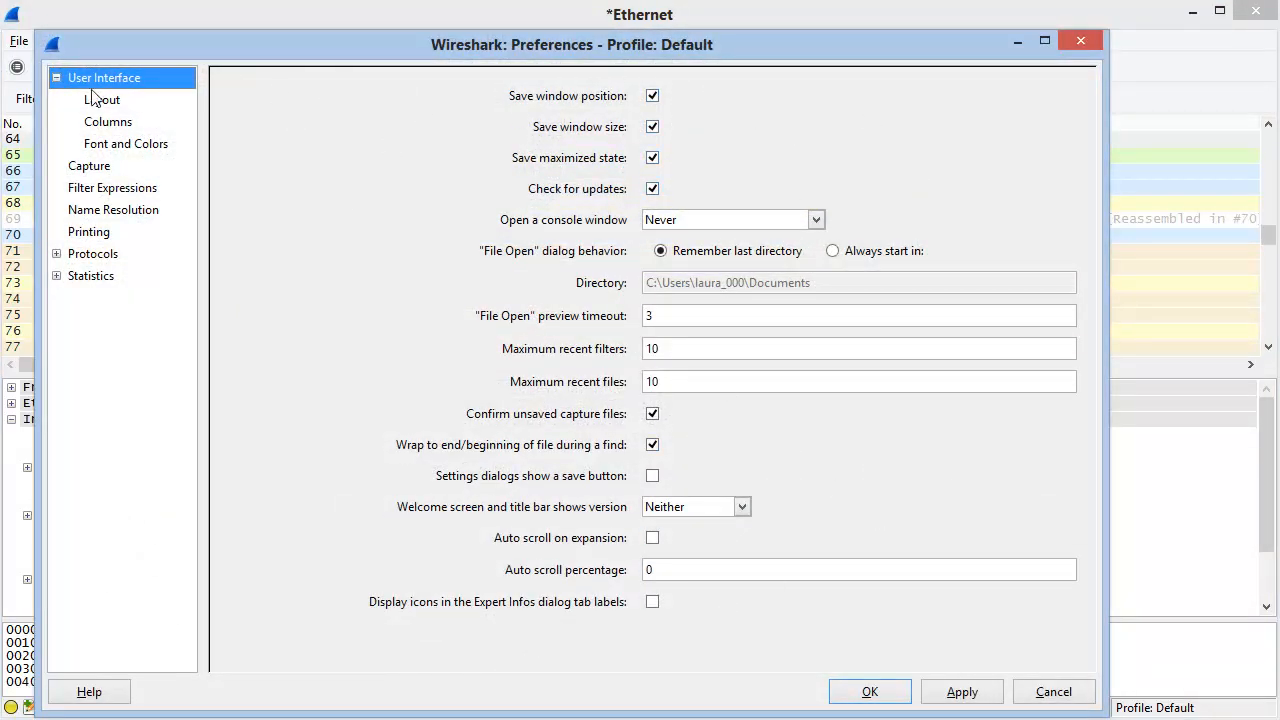
left_click(108, 122)
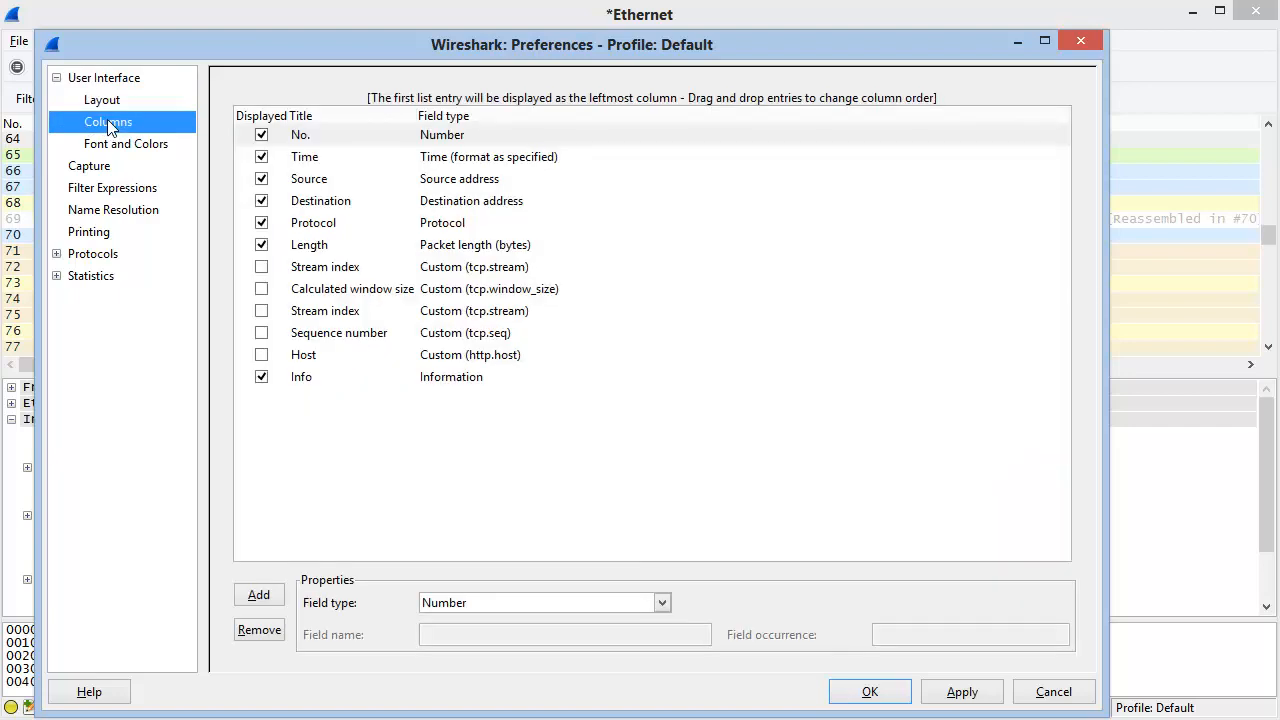
left_click(126, 144)
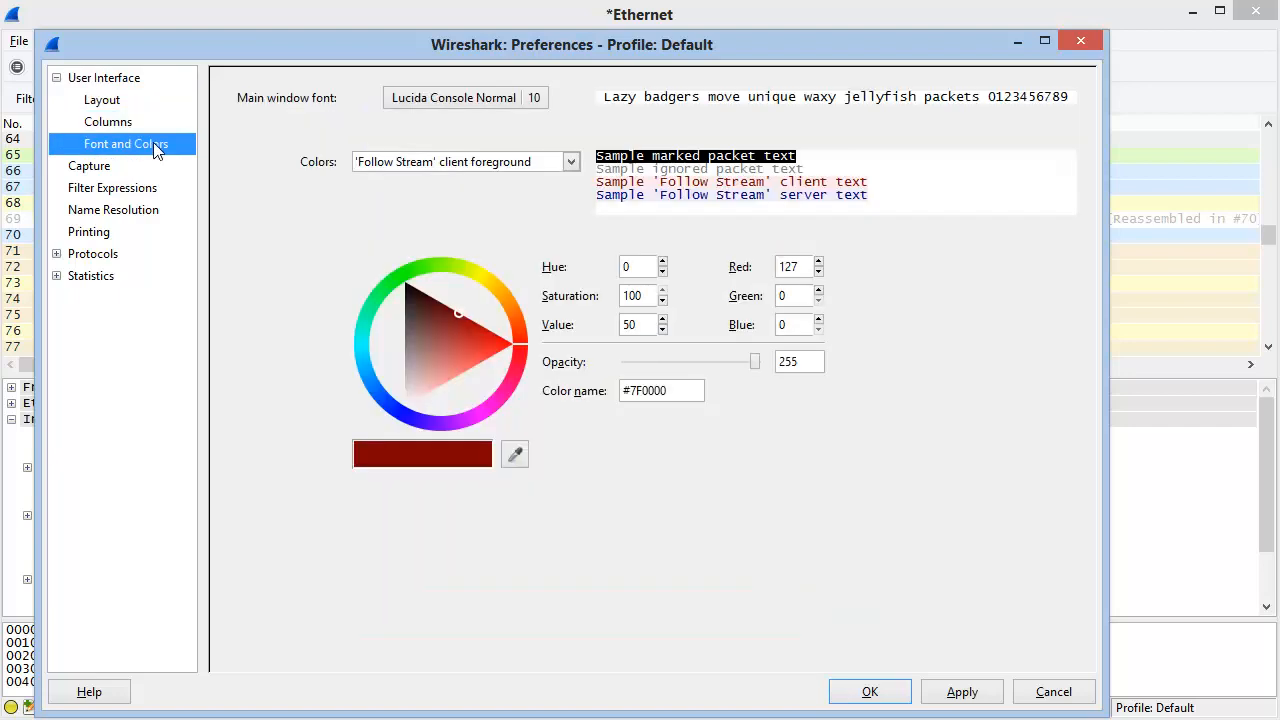
left_click(88, 164)
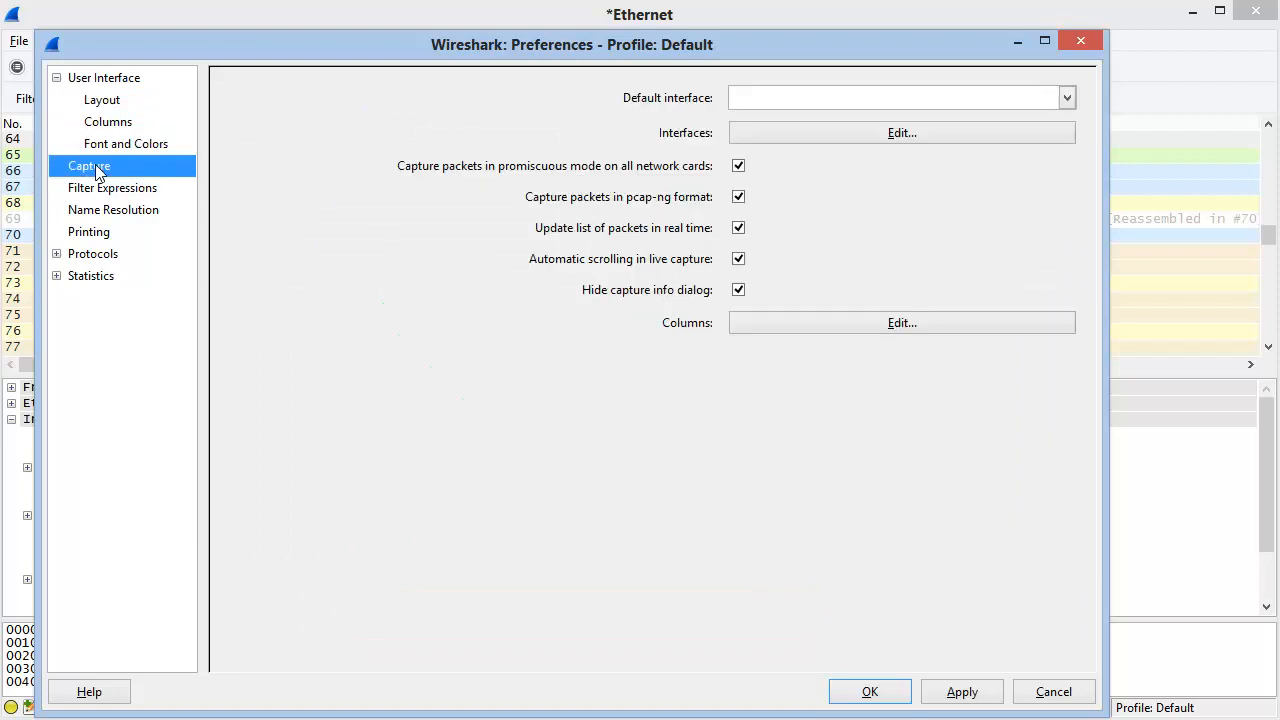
mouse_move(120, 170)
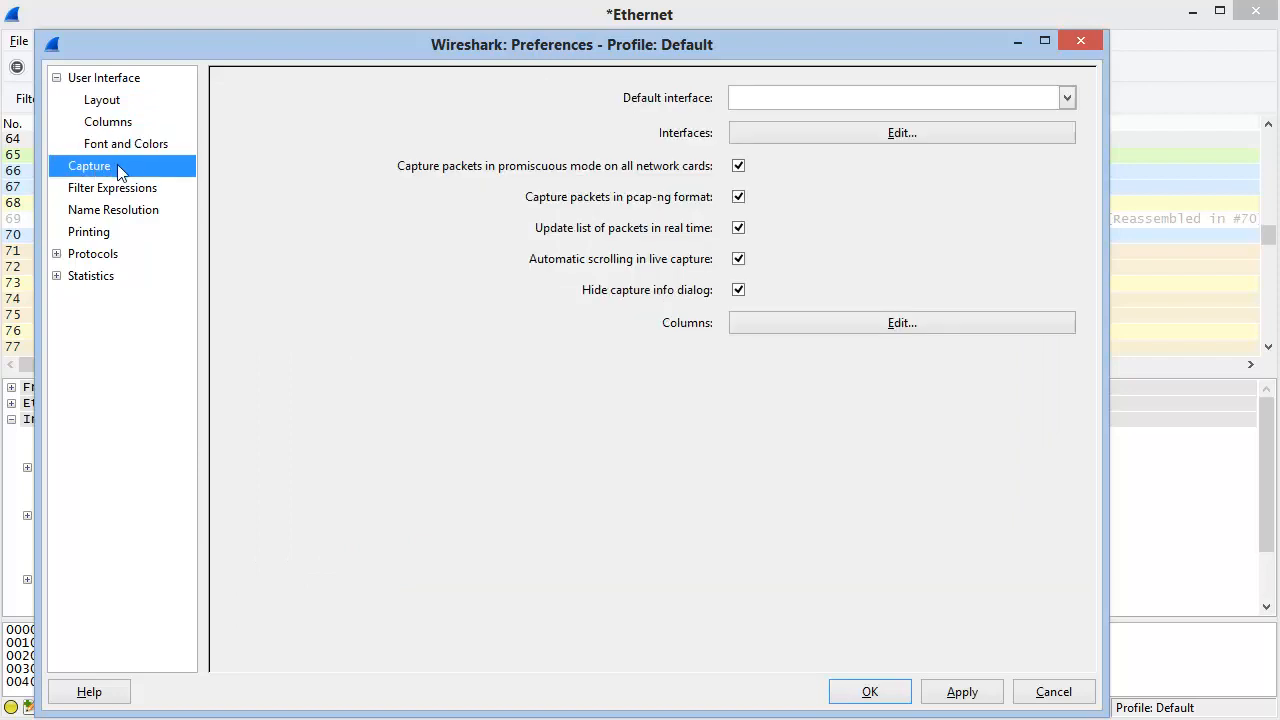
mouse_move(684, 114)
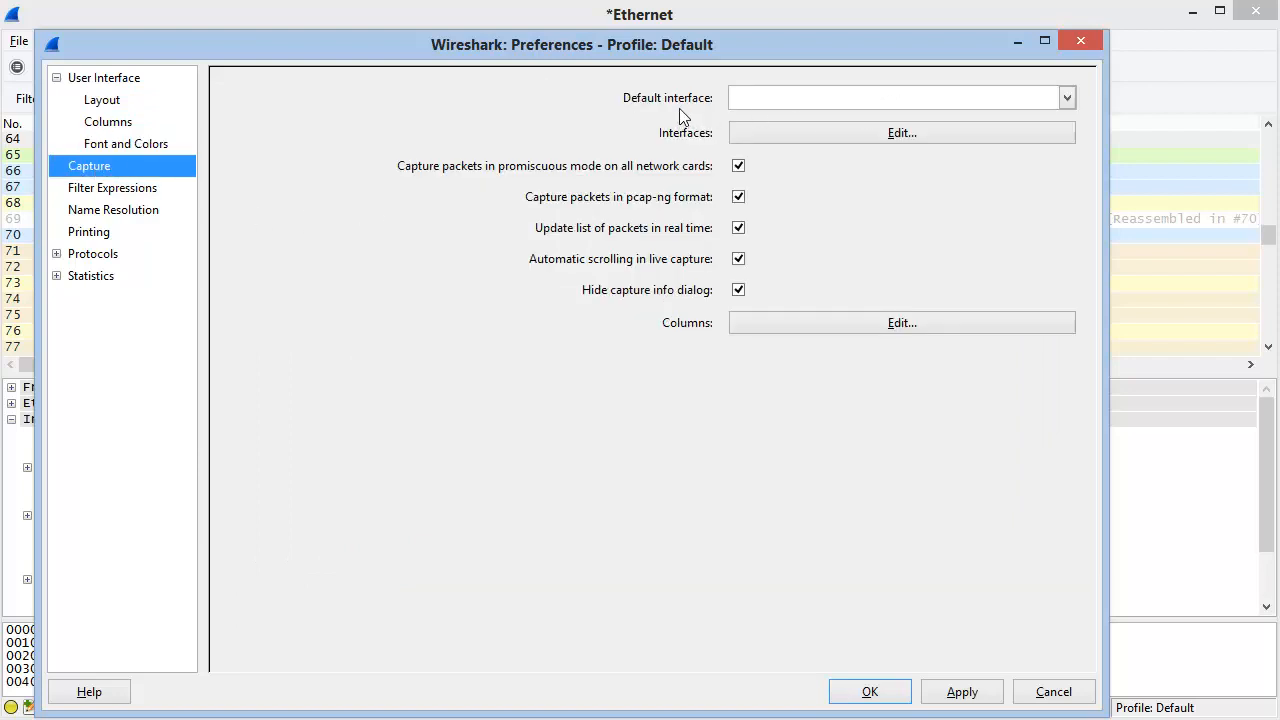
- Browse the Filter Expressions, Name Resolution and Printing preference pages, the last set to plain text
left_click(112, 188)
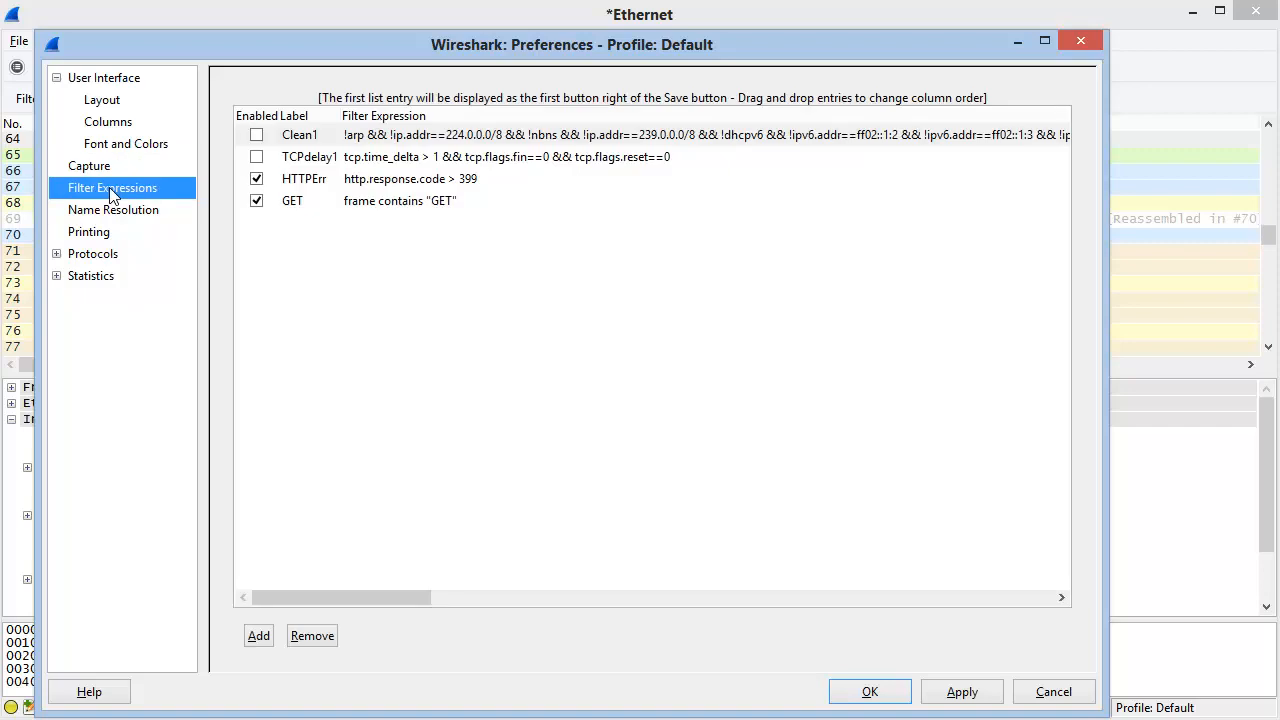
mouse_move(510, 30)
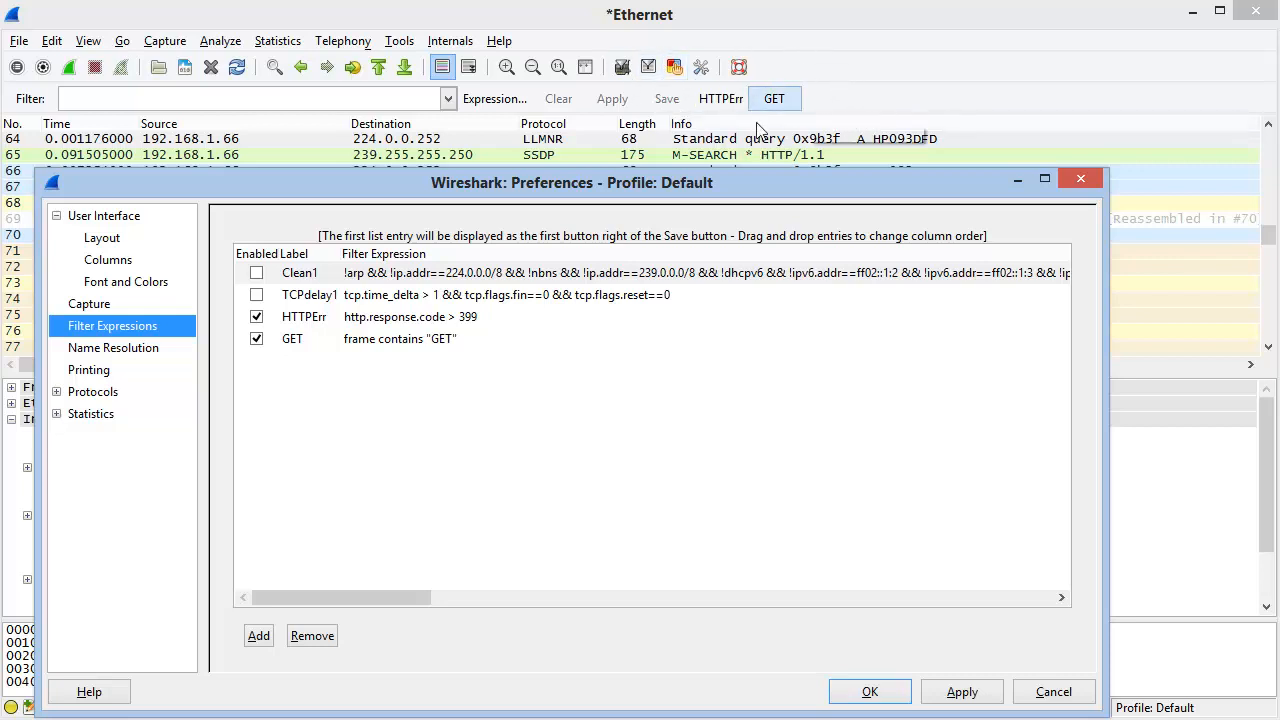
left_click(112, 348)
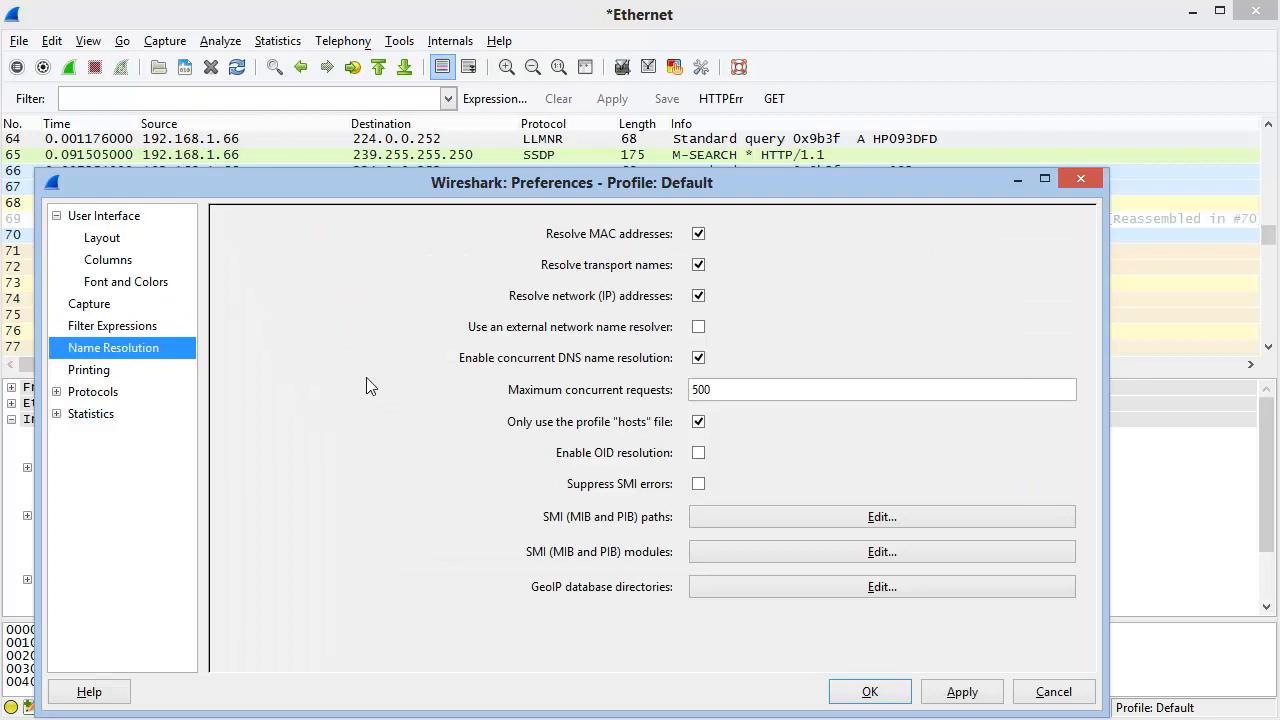
mouse_move(420, 604)
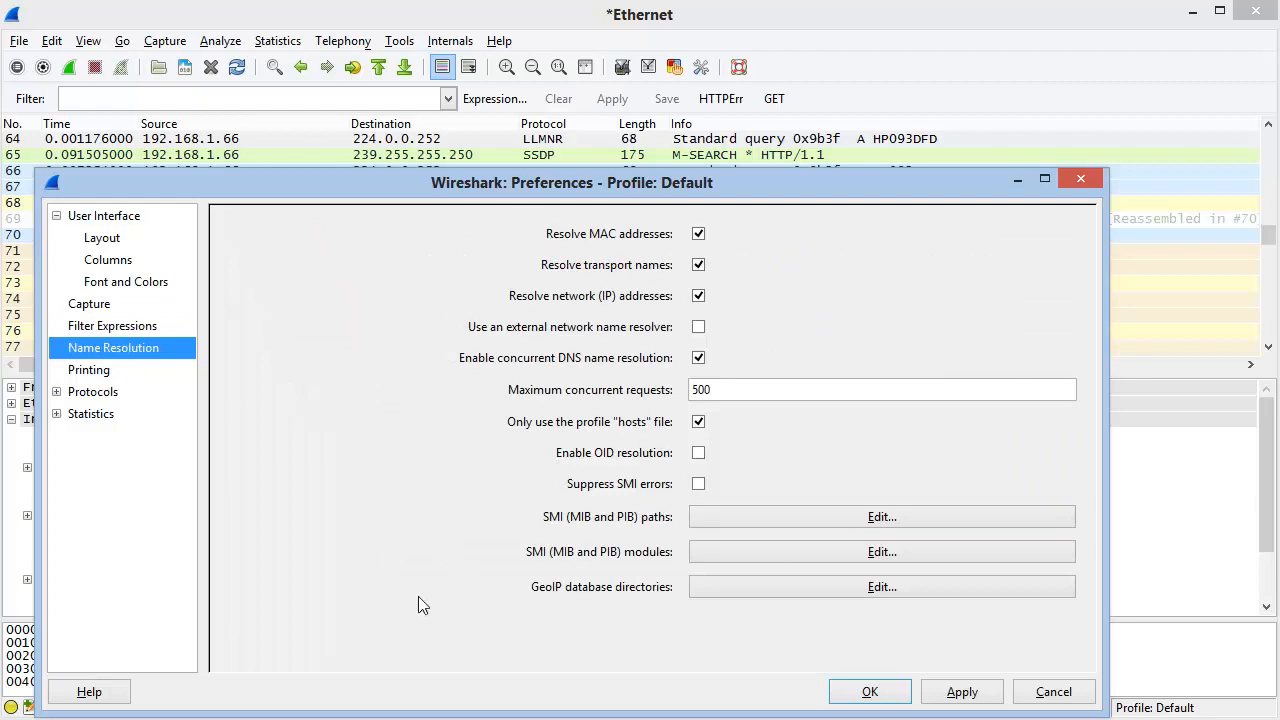
mouse_move(570, 198)
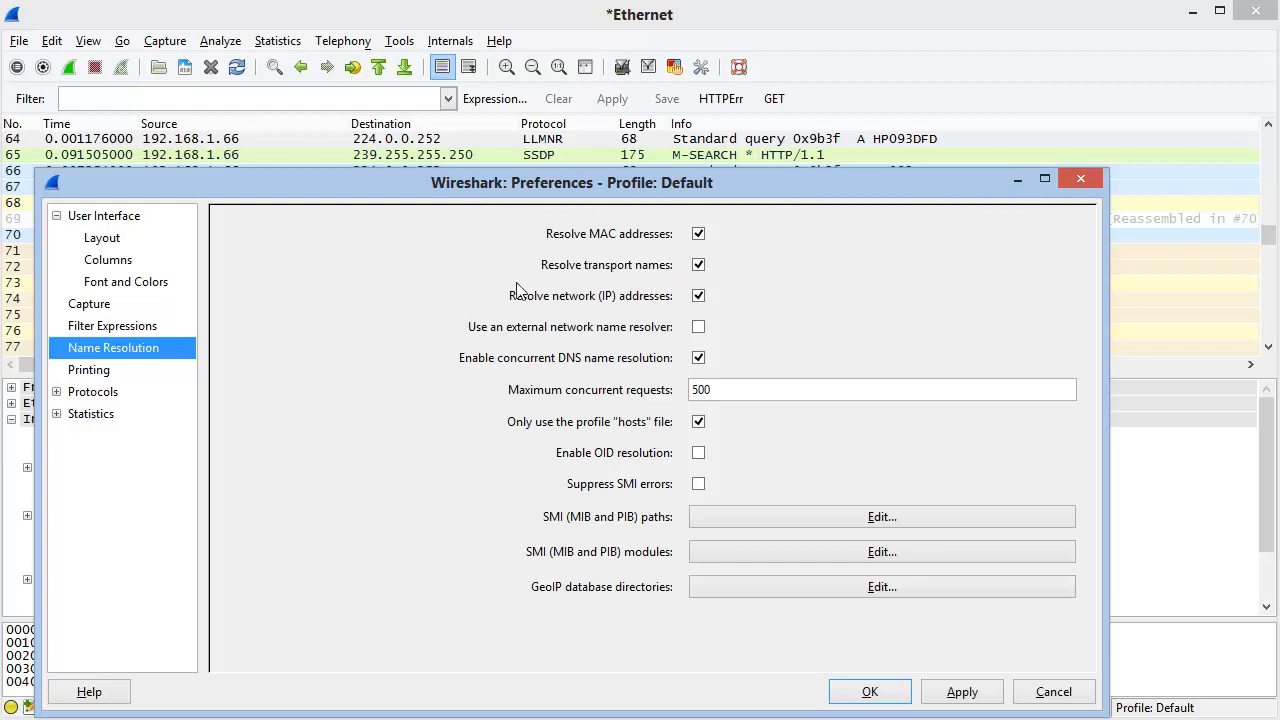
mouse_move(476, 512)
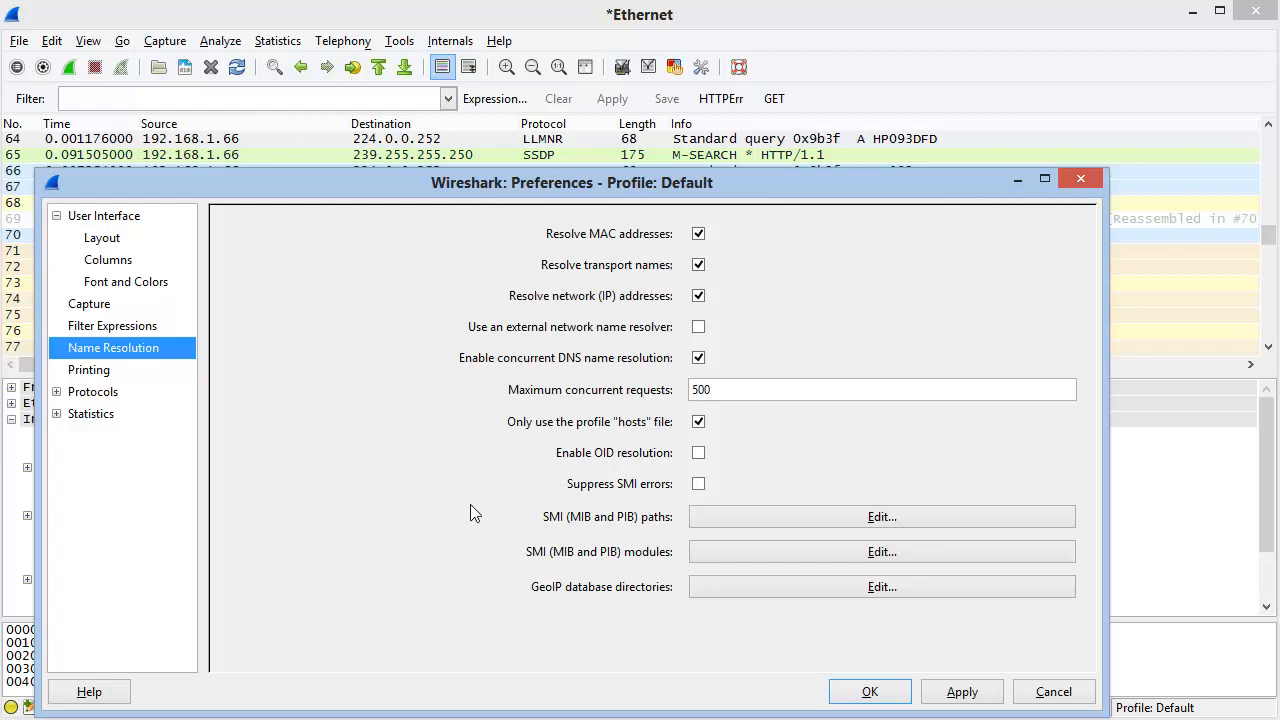
mouse_move(380, 428)
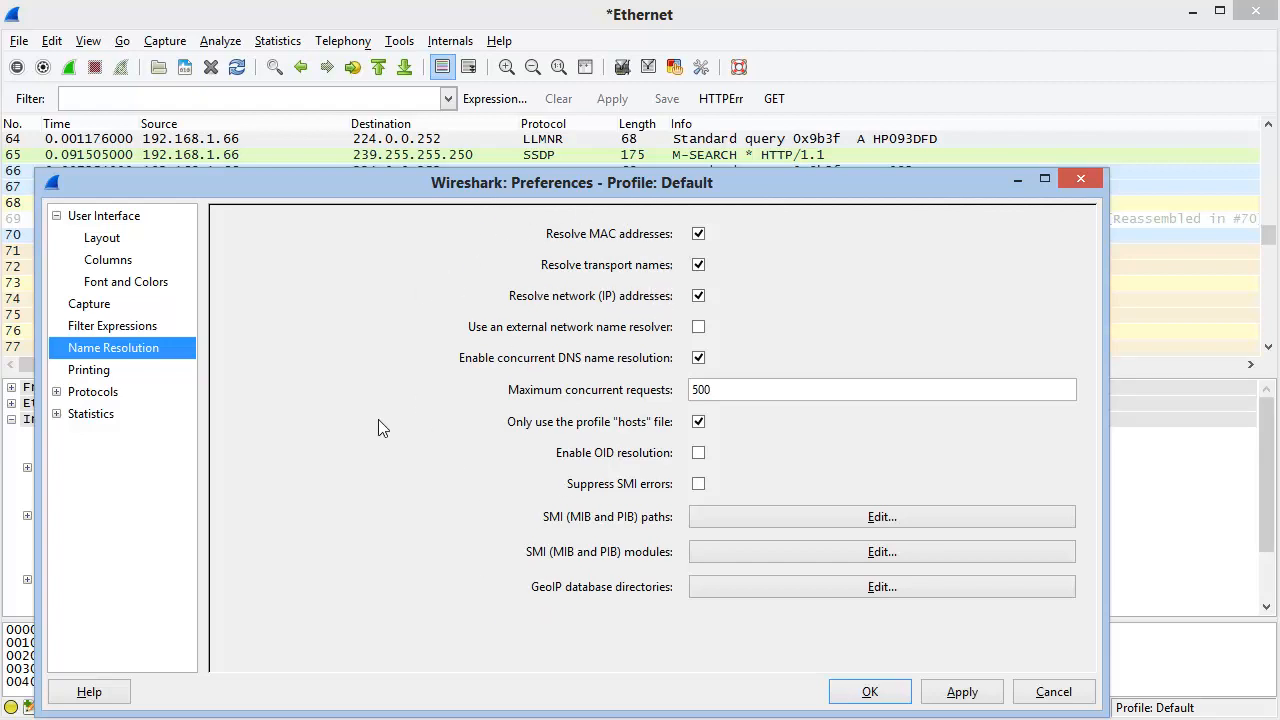
mouse_move(108, 376)
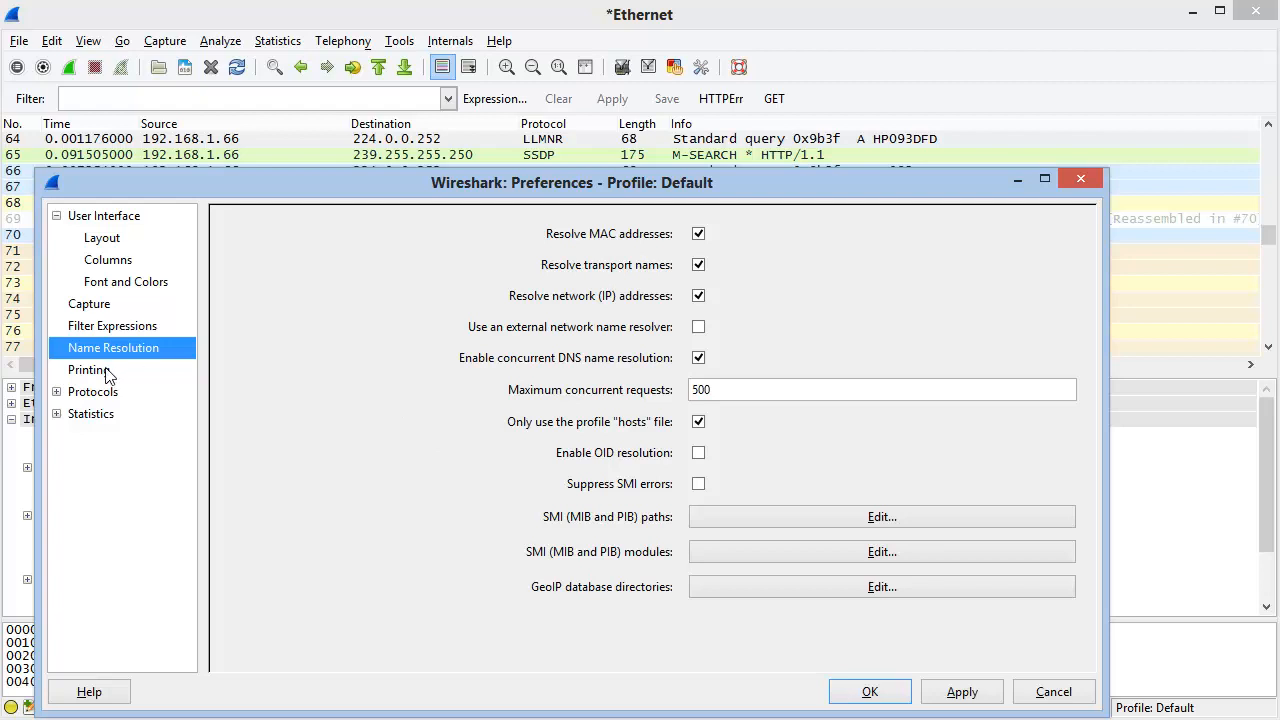
left_click(84, 368)
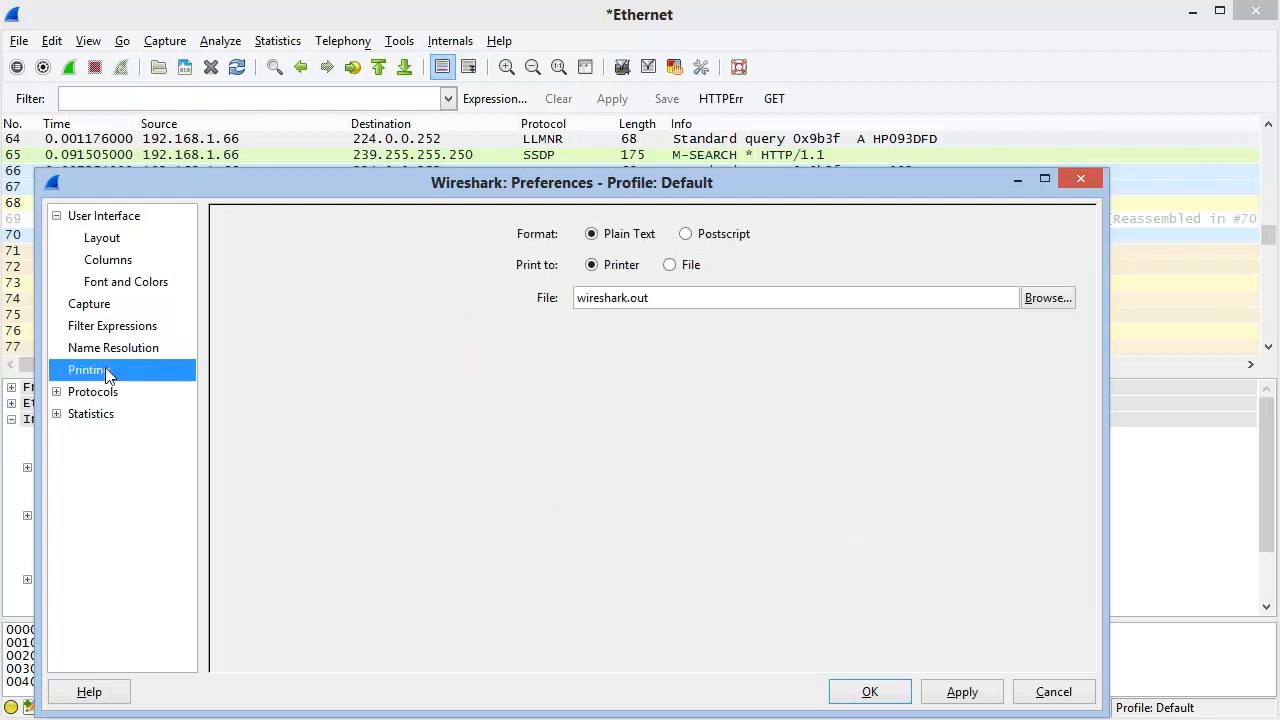
mouse_move(788, 418)
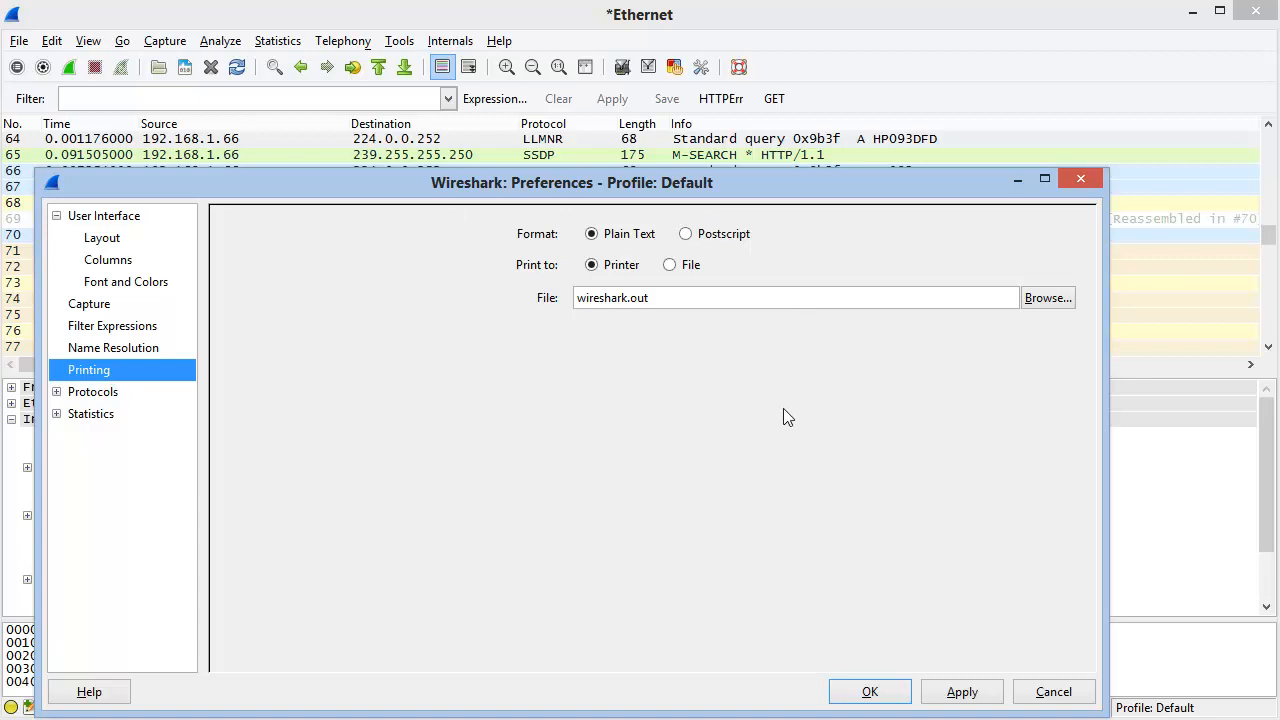
mouse_move(76, 396)
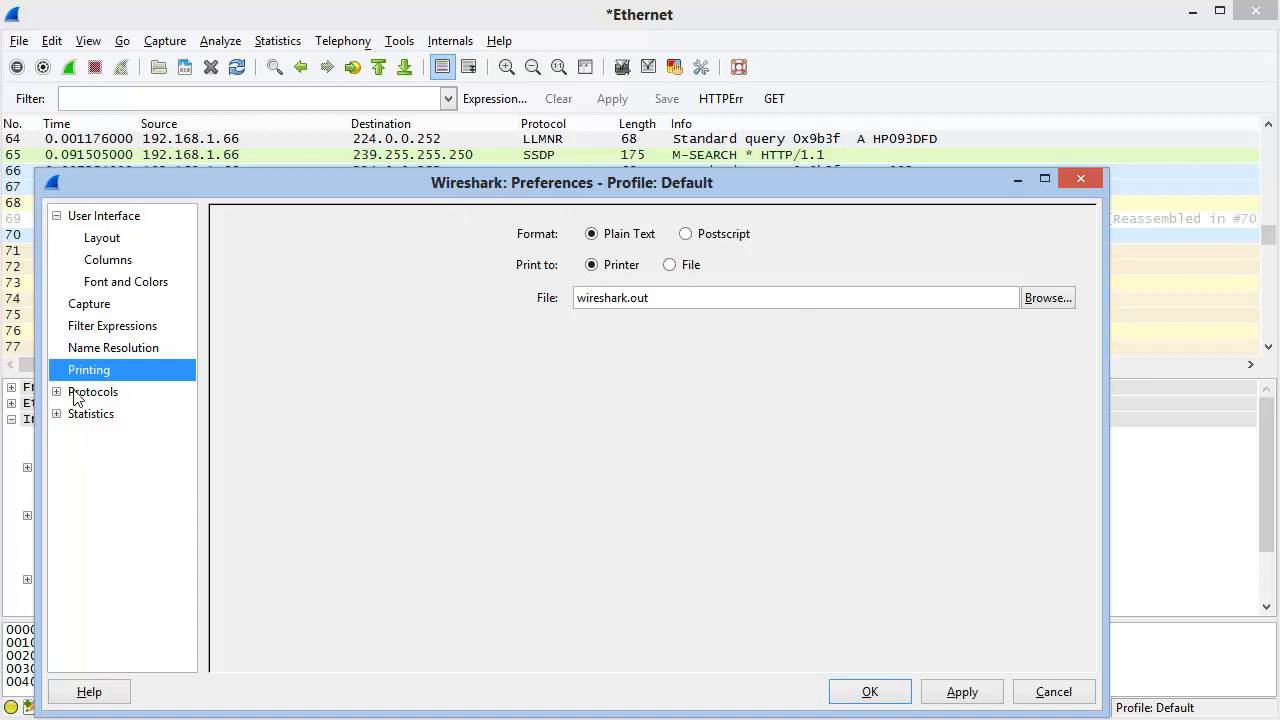
- Expand the Protocols preferences and scroll through the protocol list looking for HTTP
left_click(56, 390)
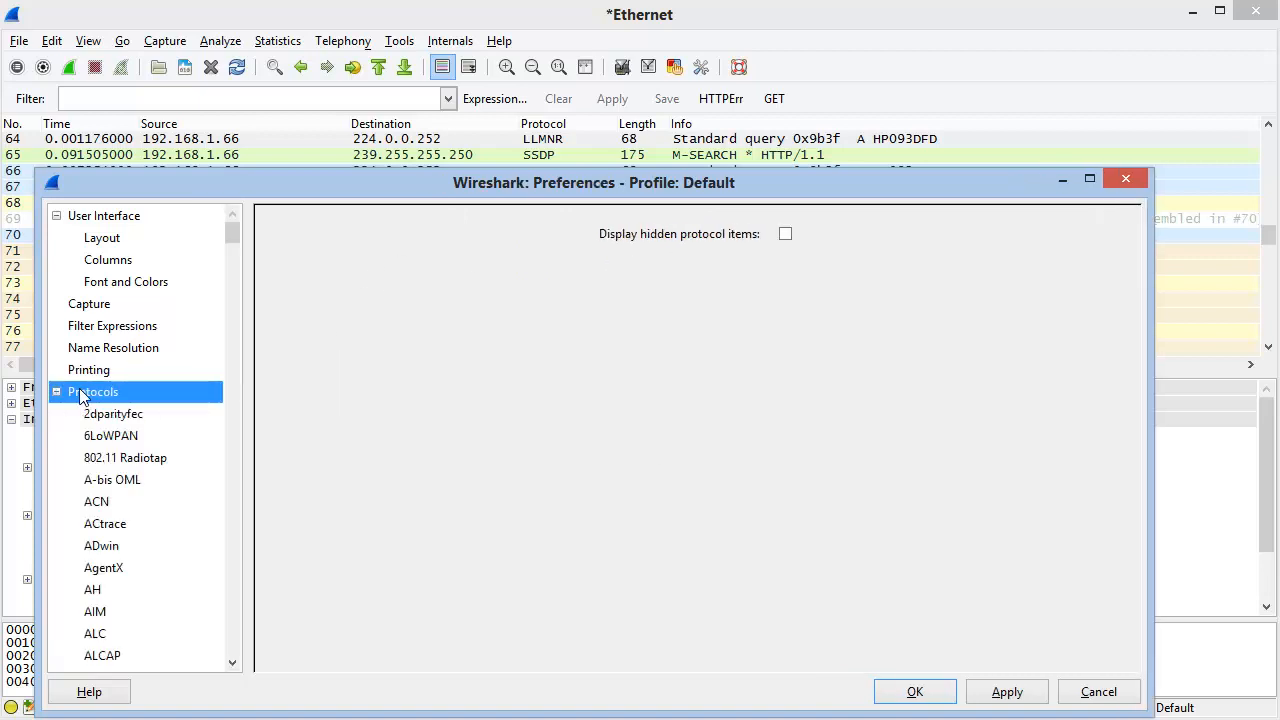
scroll("down", 3)
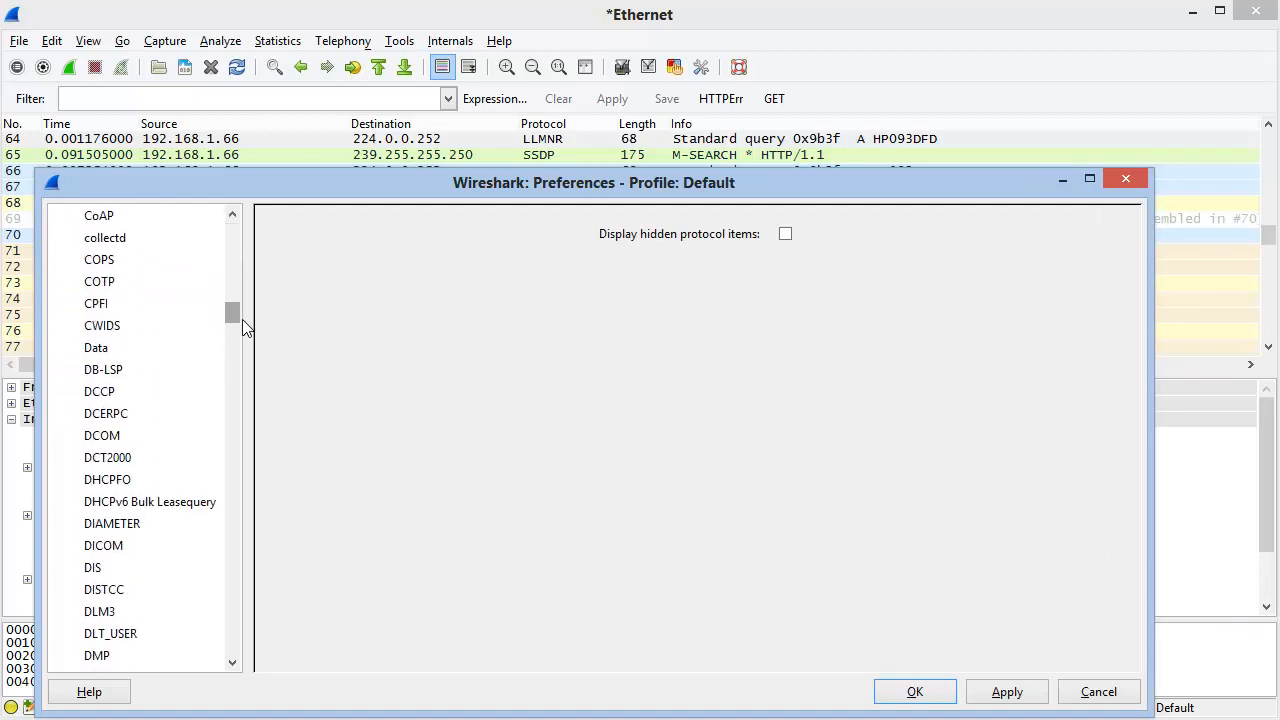
scroll("down", 3)
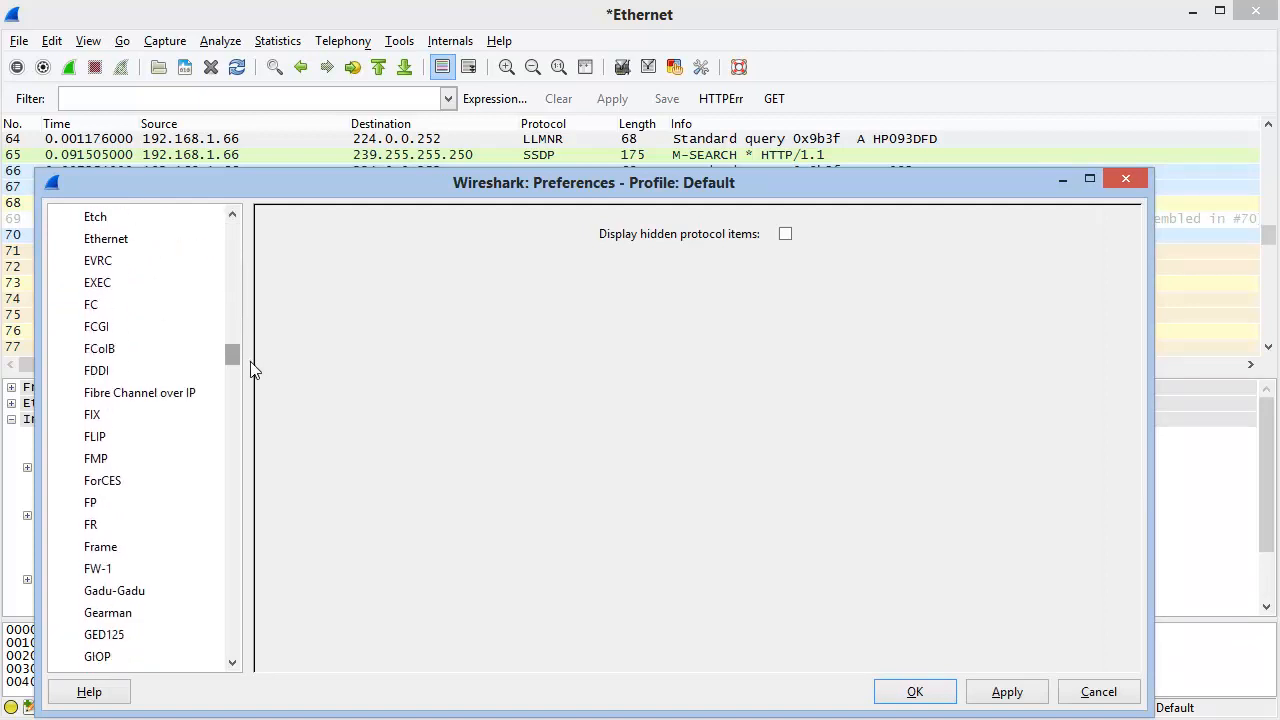
scroll("down", 3)
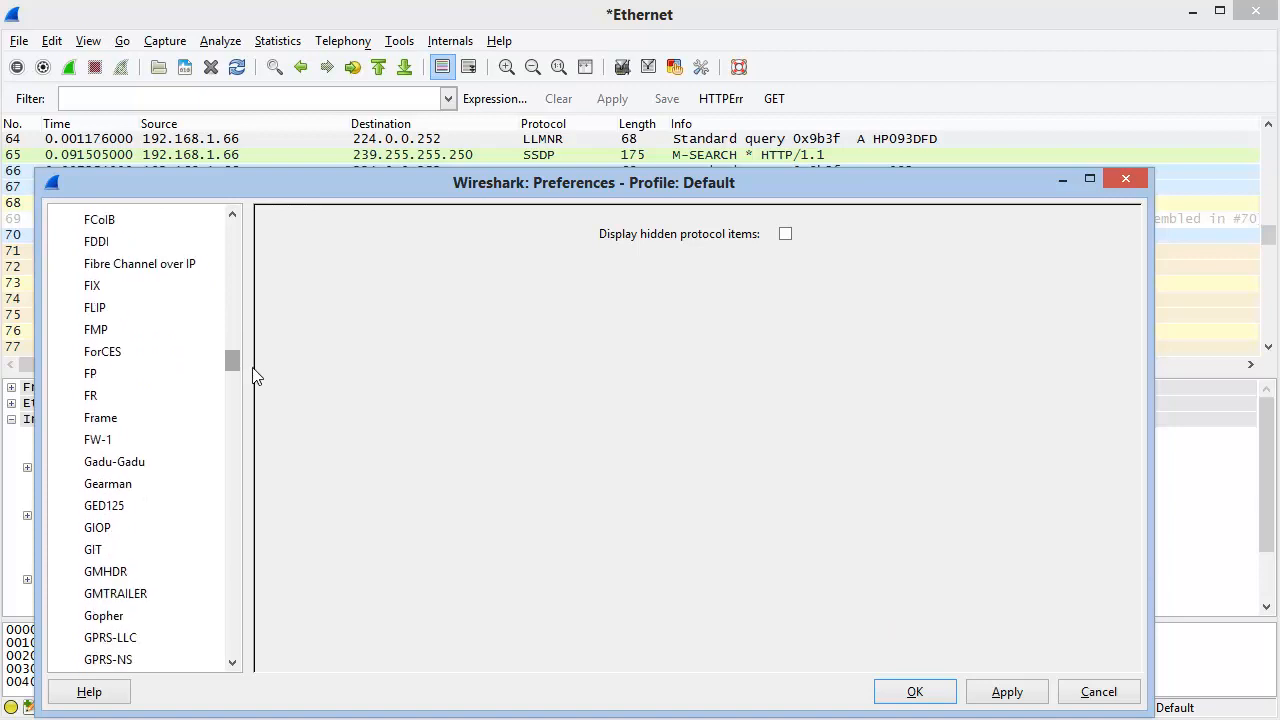
scroll("down", 3)
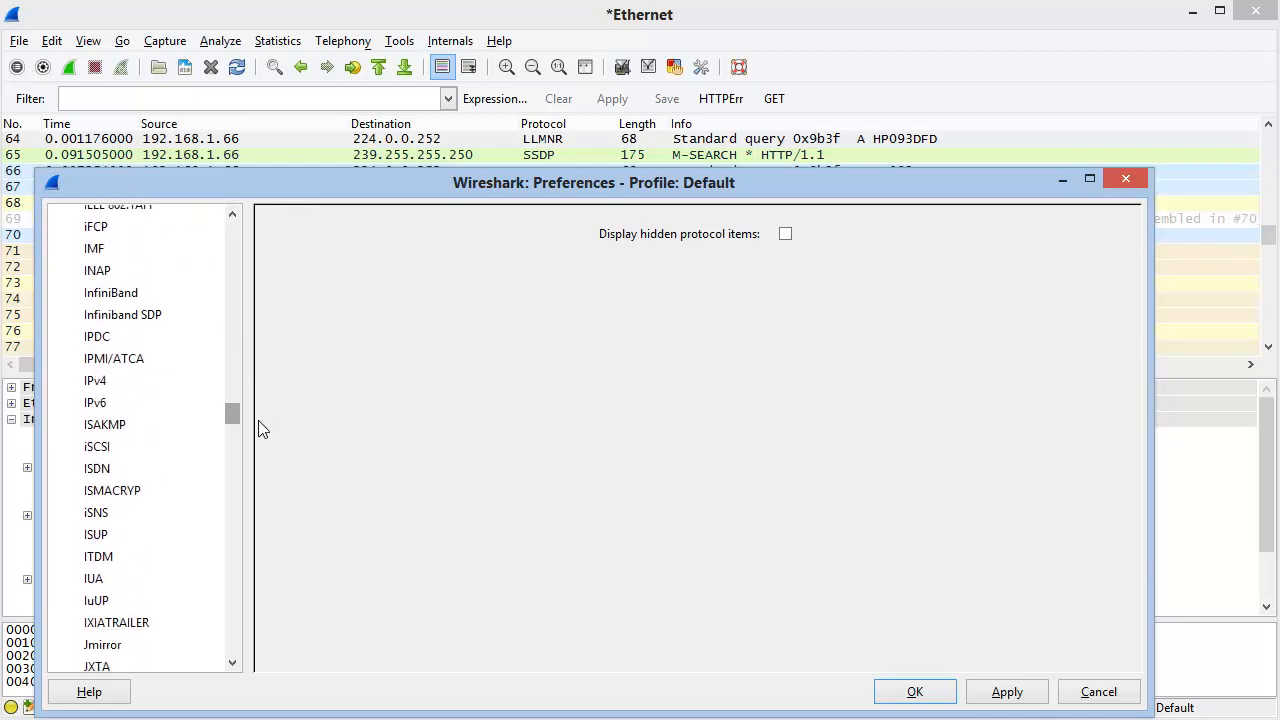
scroll("up", 3)
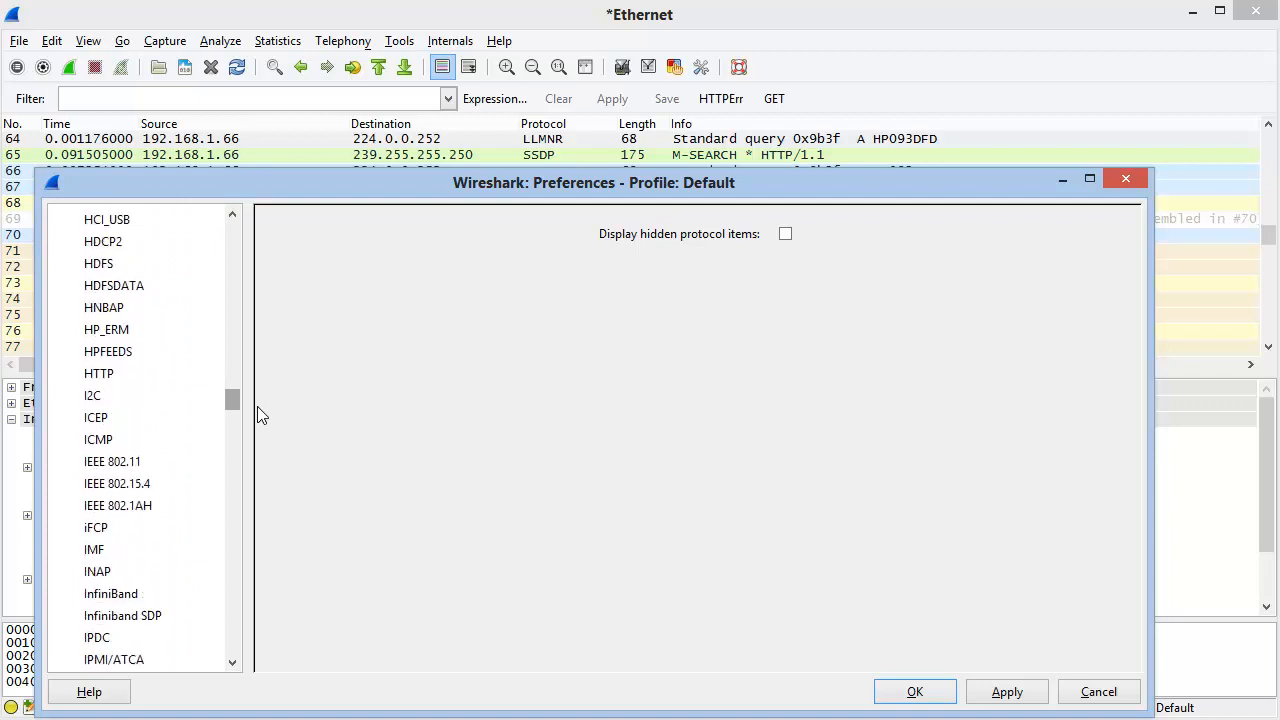
scroll("up", 3)
type("http")
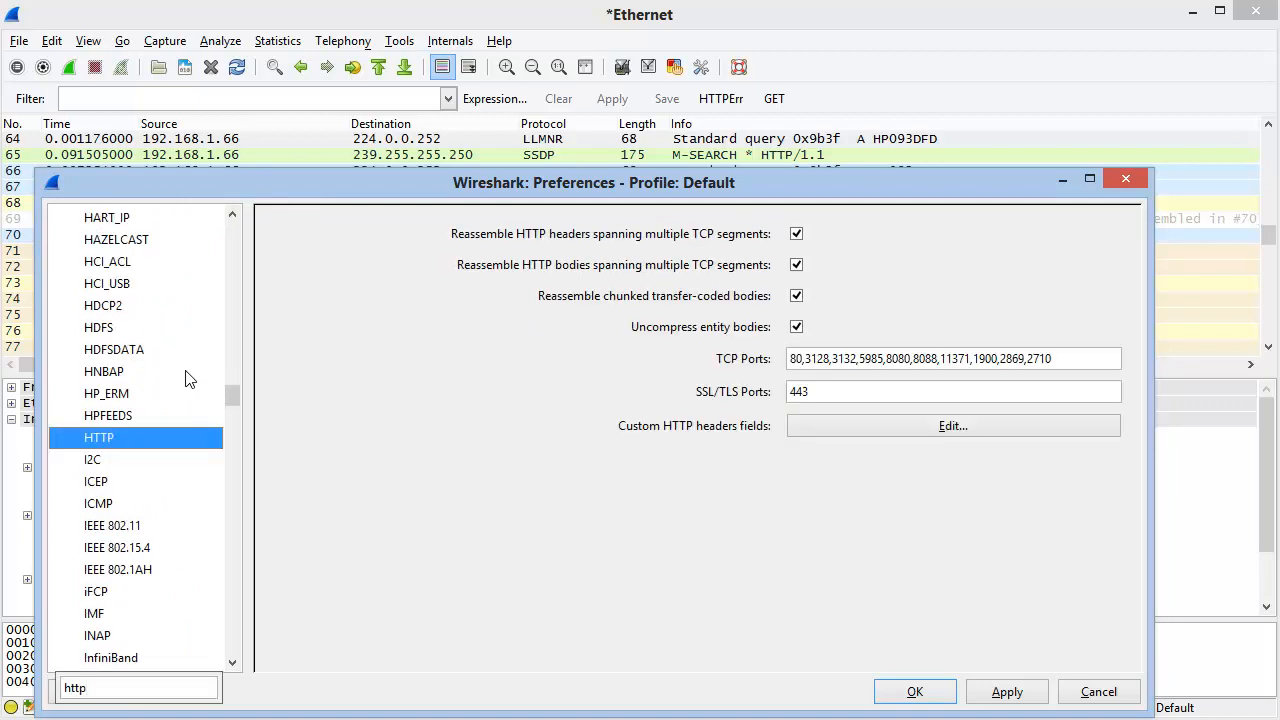
mouse_move(146, 444)
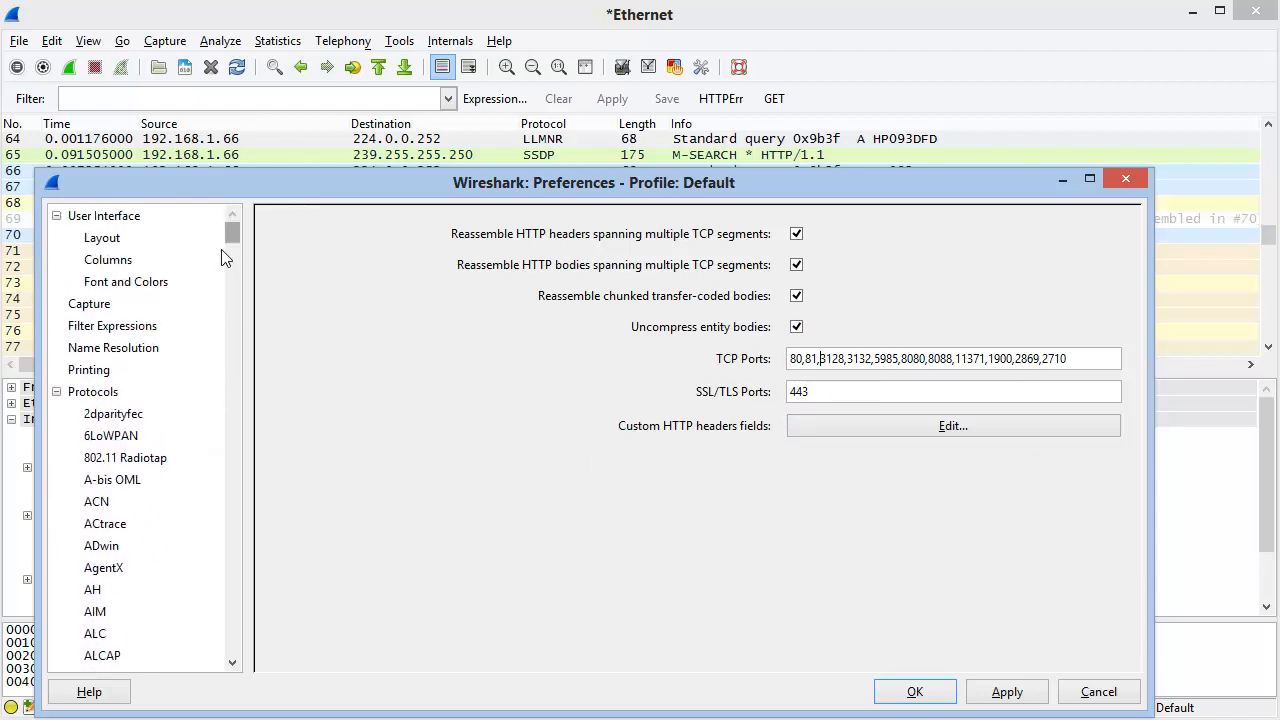
- Collapse Protocols, expand Statistics and settle on the Stats Tree page with its Packet Lengths option
left_click(56, 390)
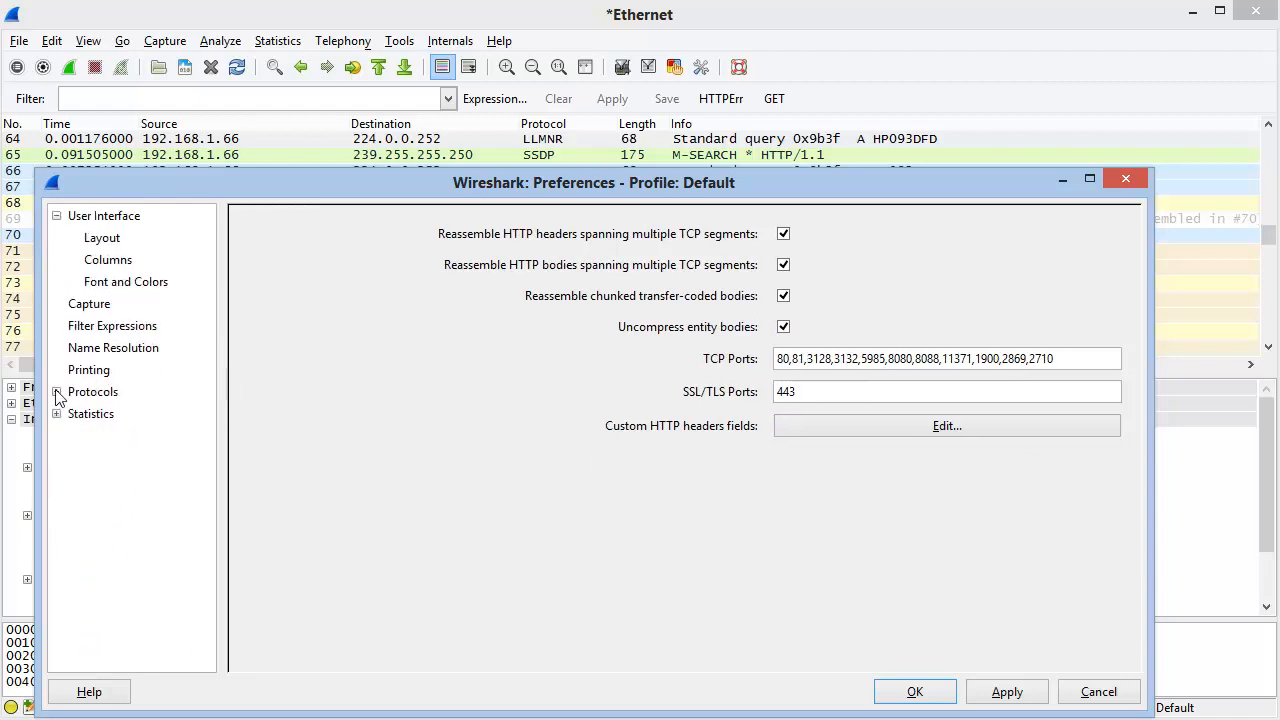
left_click(92, 412)
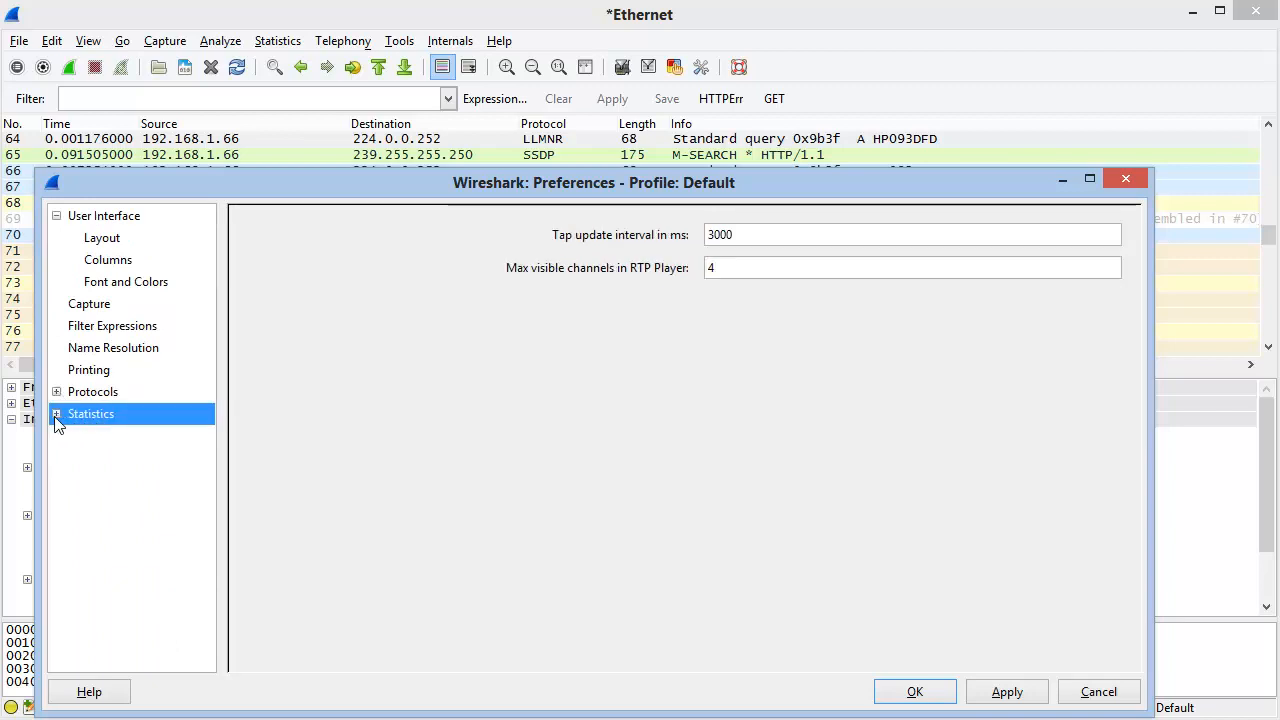
left_click(56, 412)
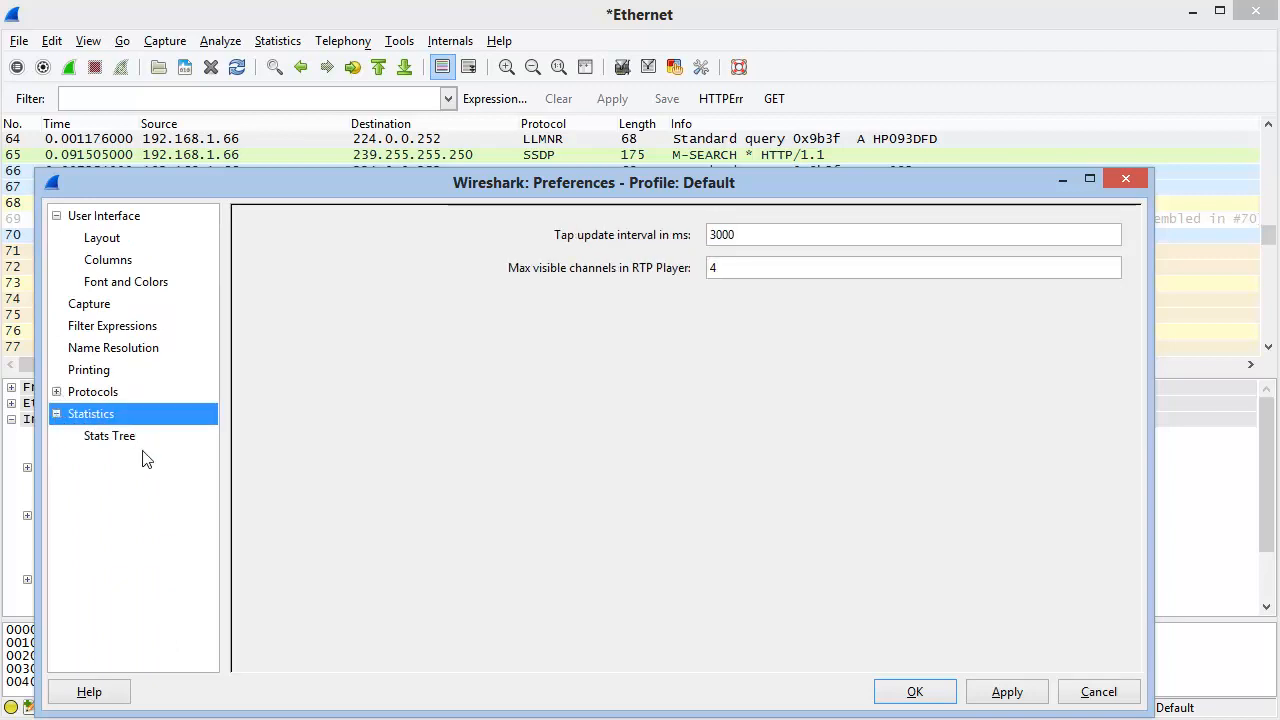
left_click(108, 436)
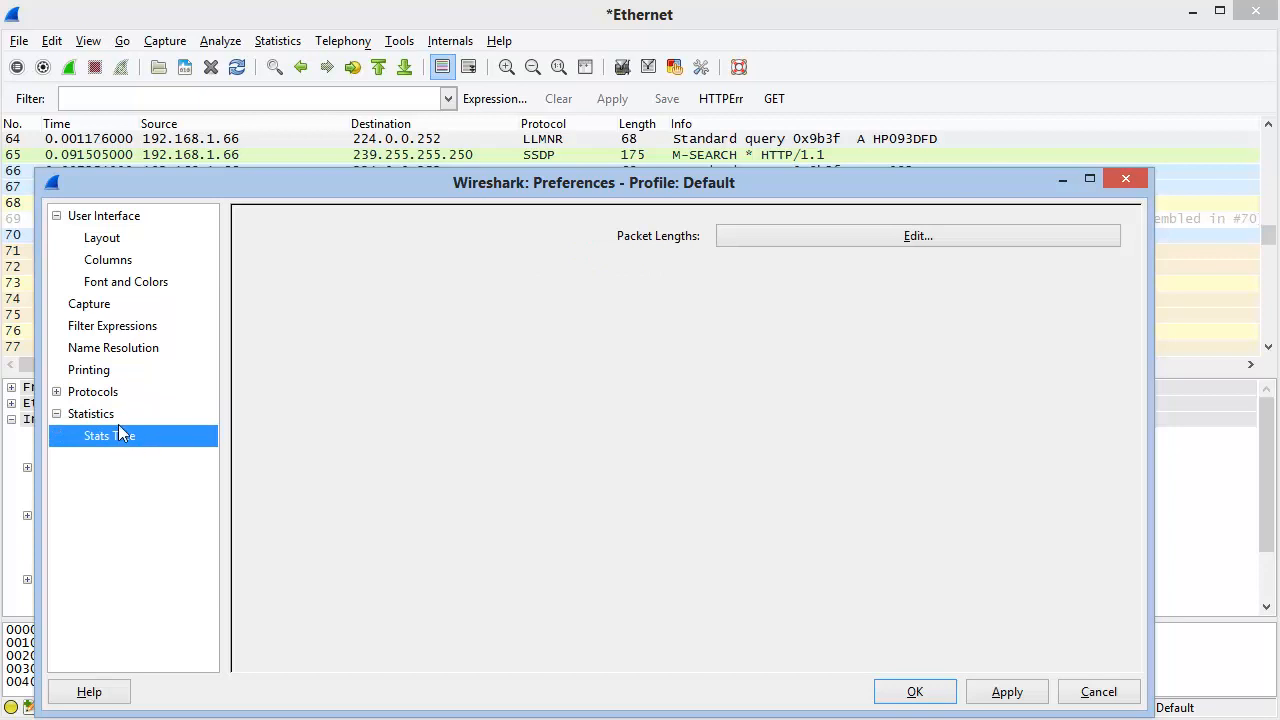
left_click(92, 412)
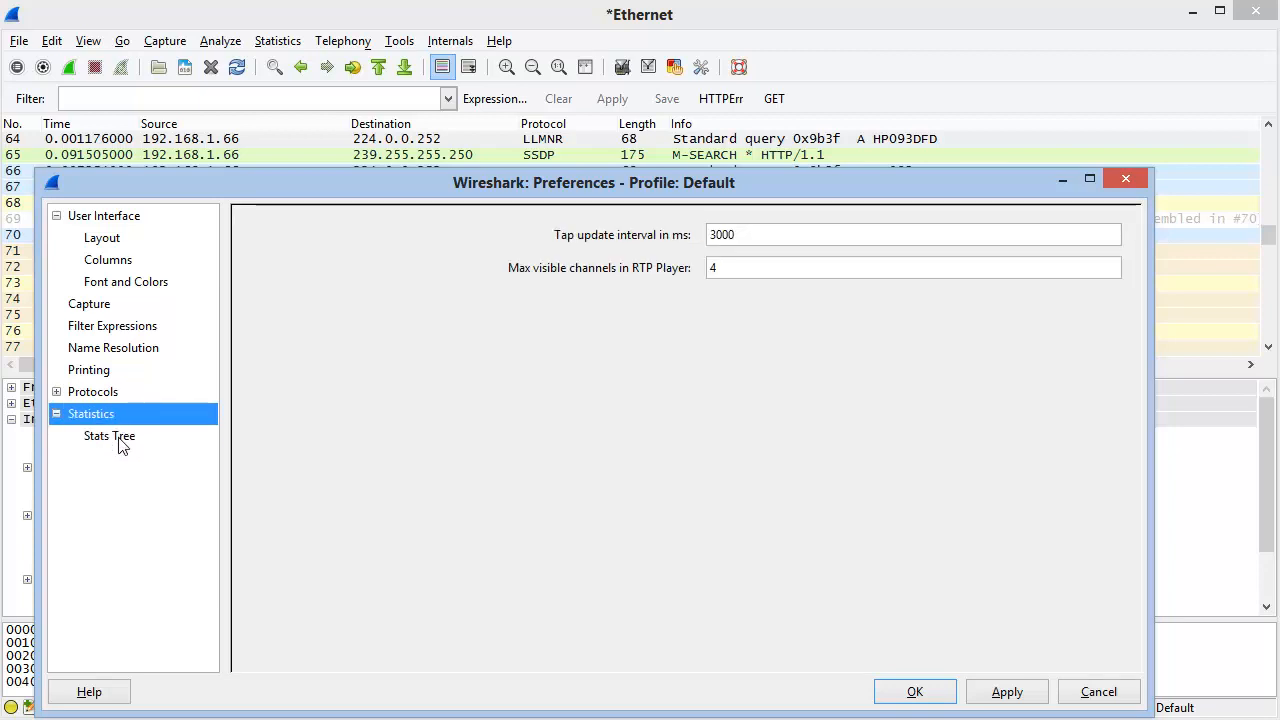
mouse_move(650, 302)
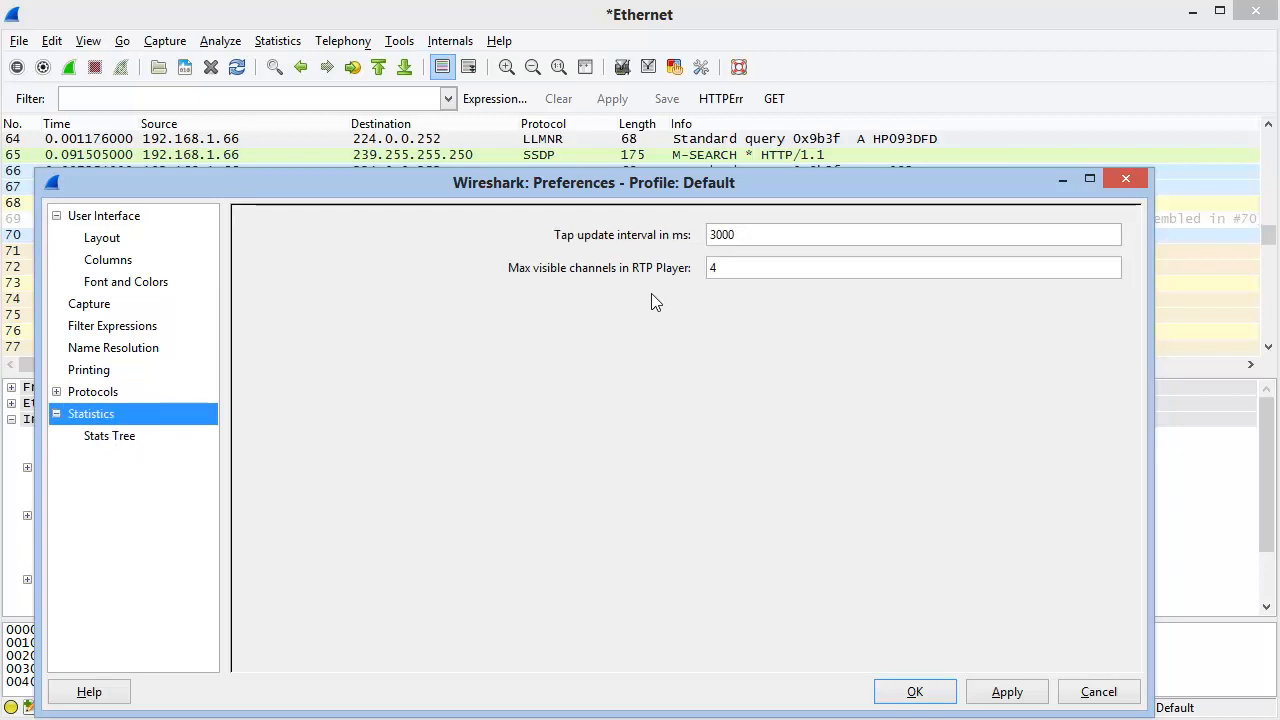
left_click(108, 436)
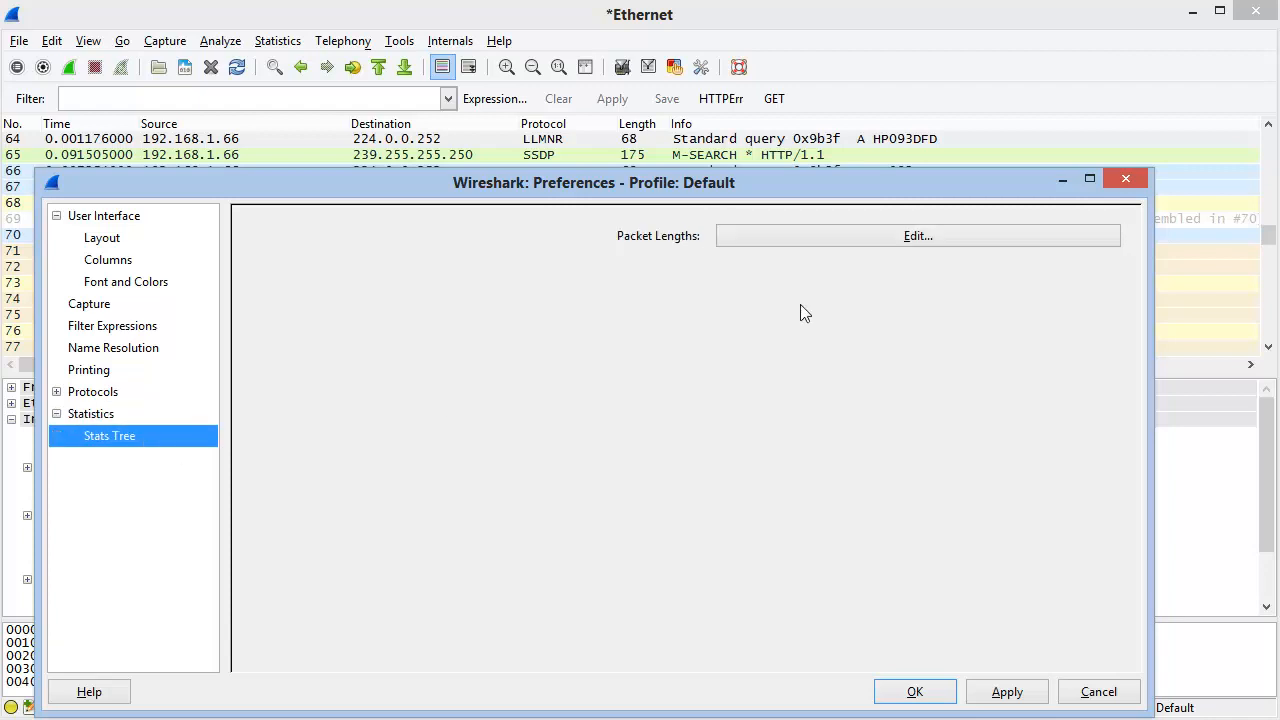
left_click(916, 236)
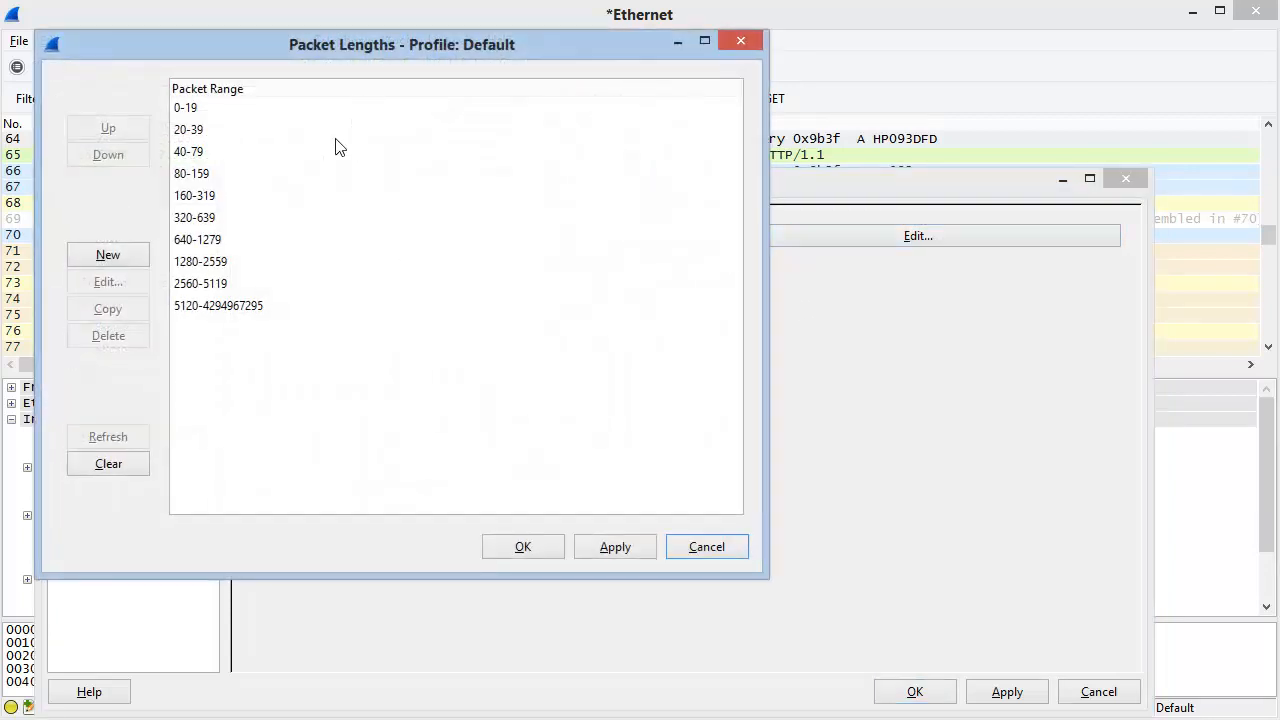
mouse_move(170, 94)
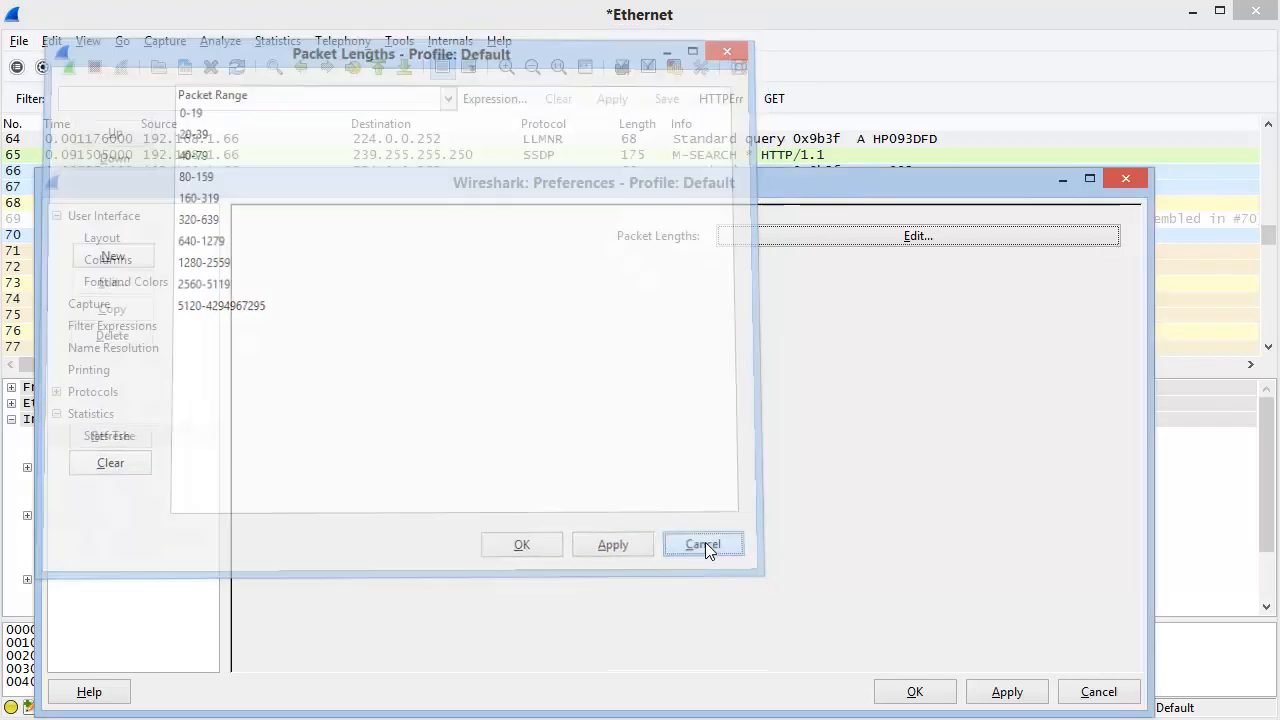
left_click(704, 544)
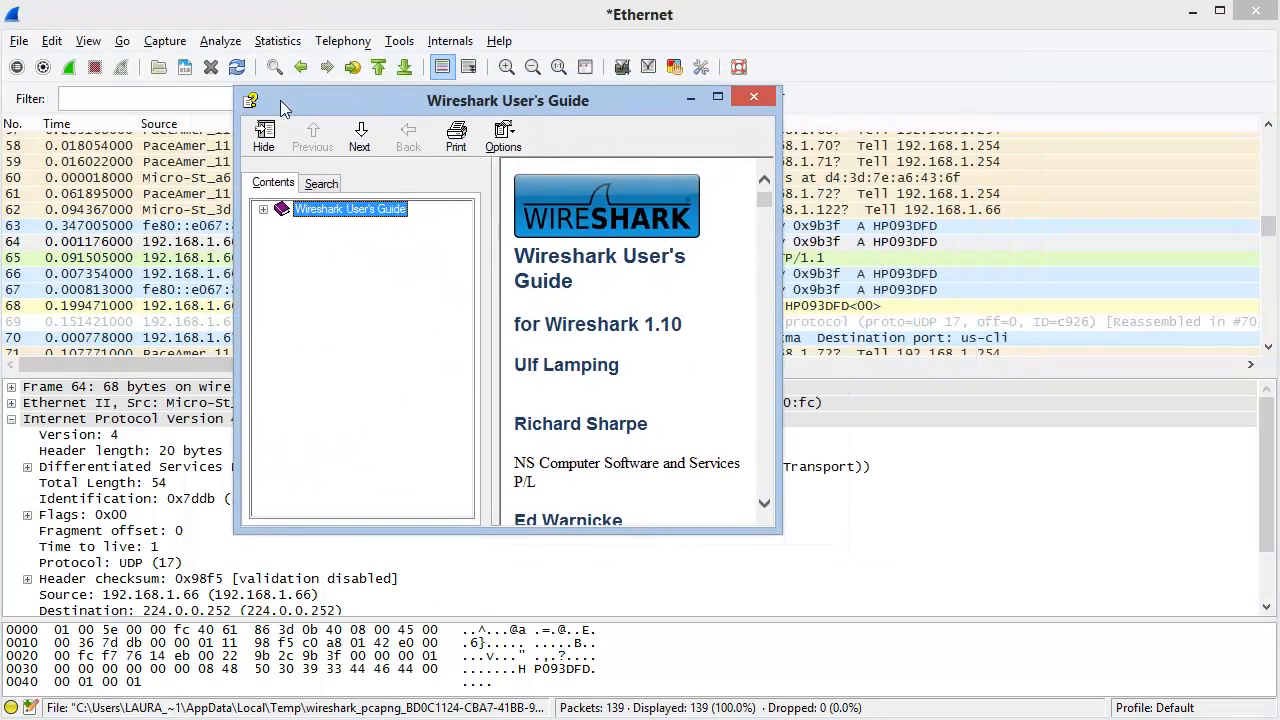
mouse_move(652, 264)
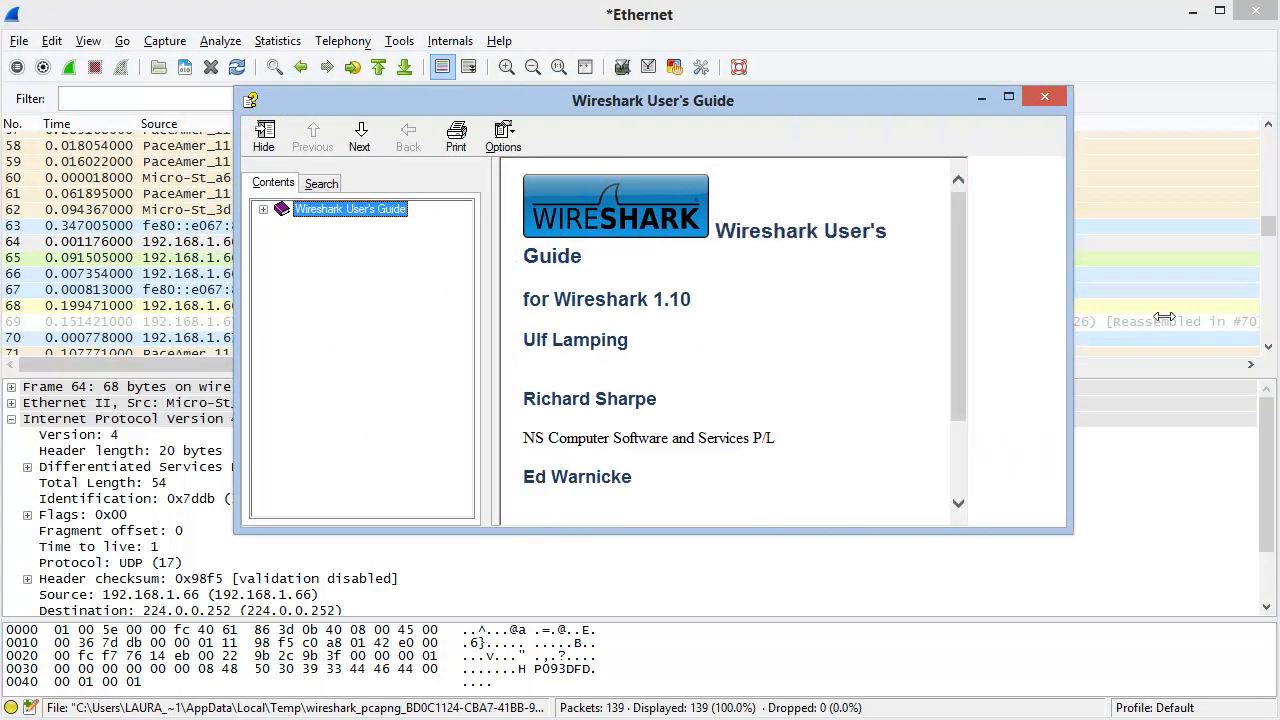
- Enlarge the Wireshark User's Guide window, then close it to return to the packet list
left_click(1008, 96)
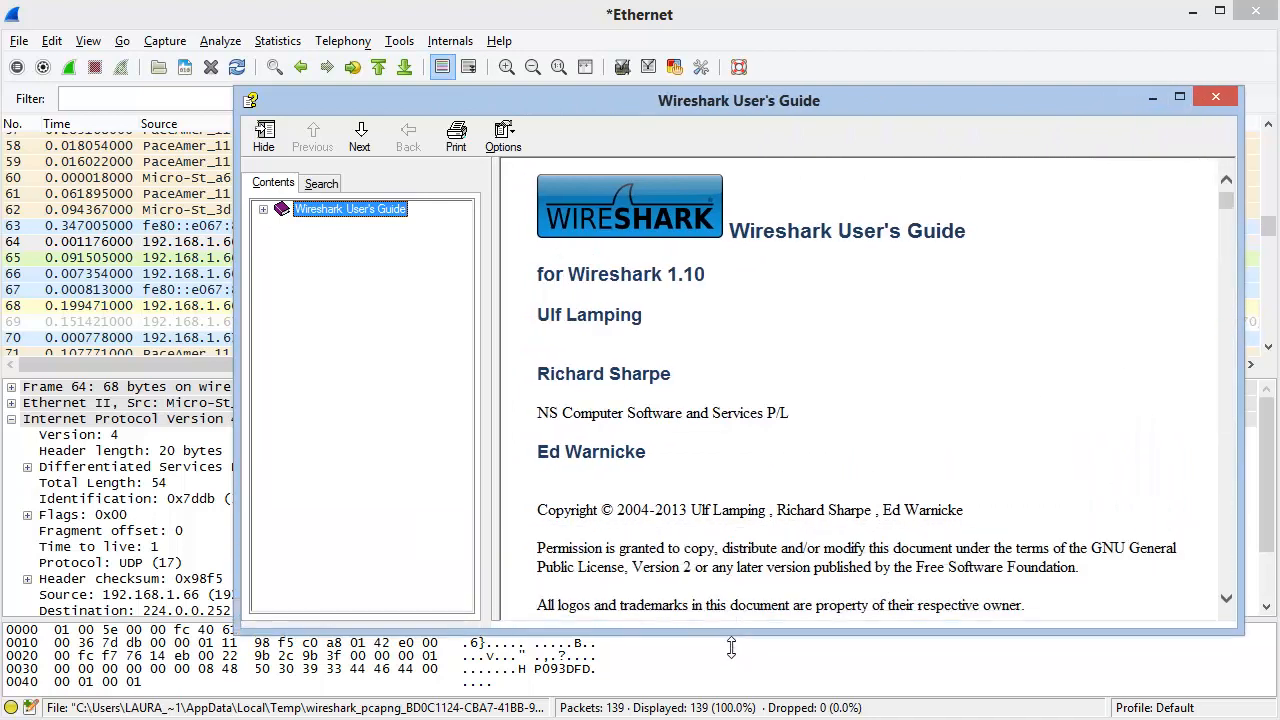
mouse_move(714, 488)
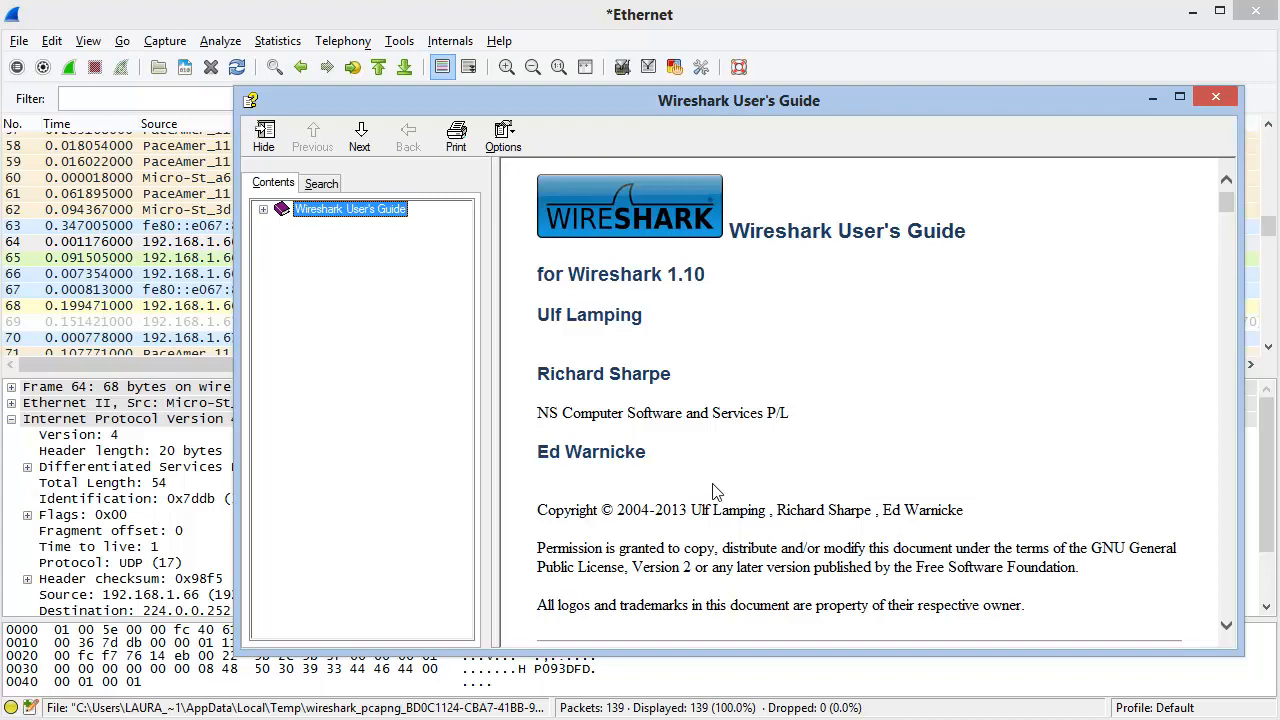
mouse_move(876, 396)
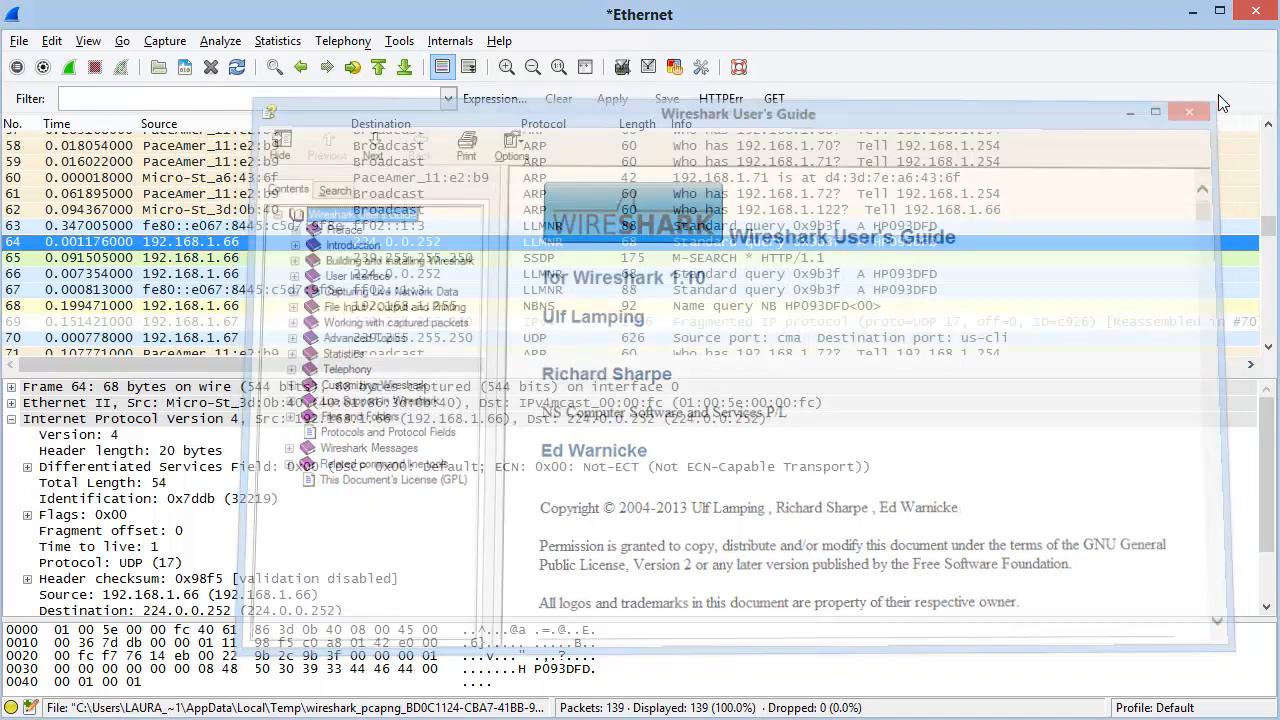
left_click(1188, 112)
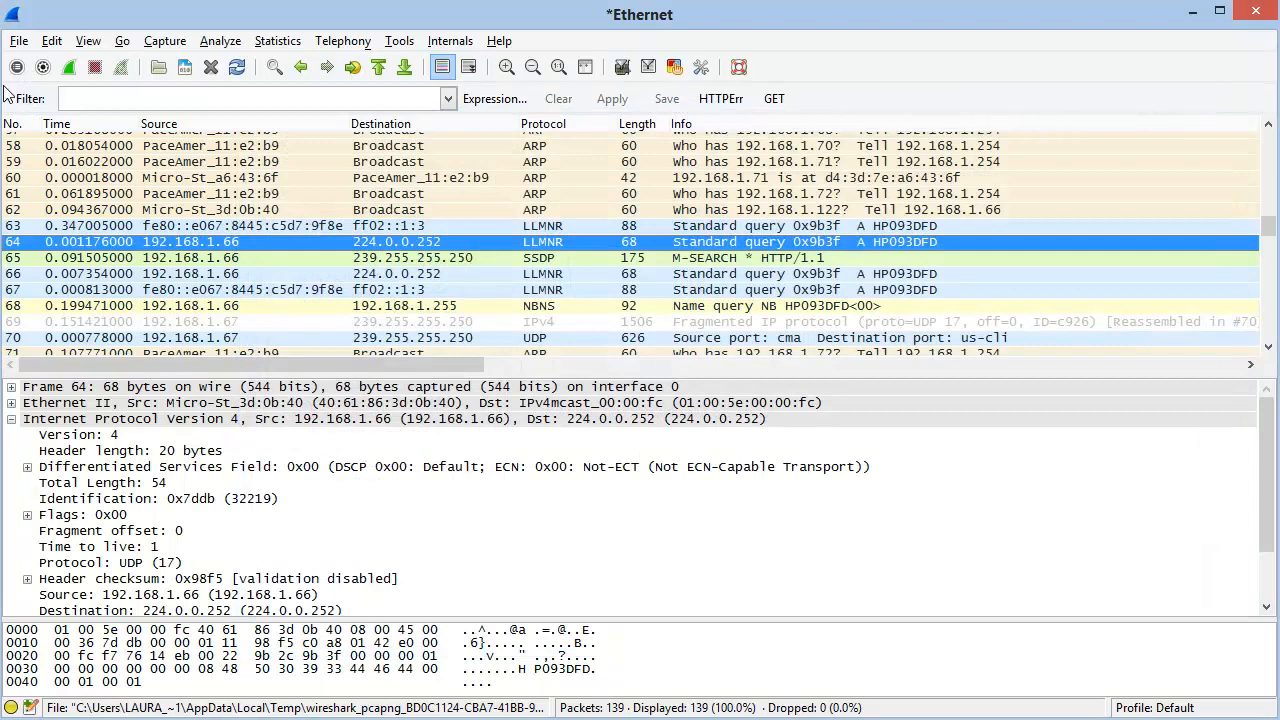